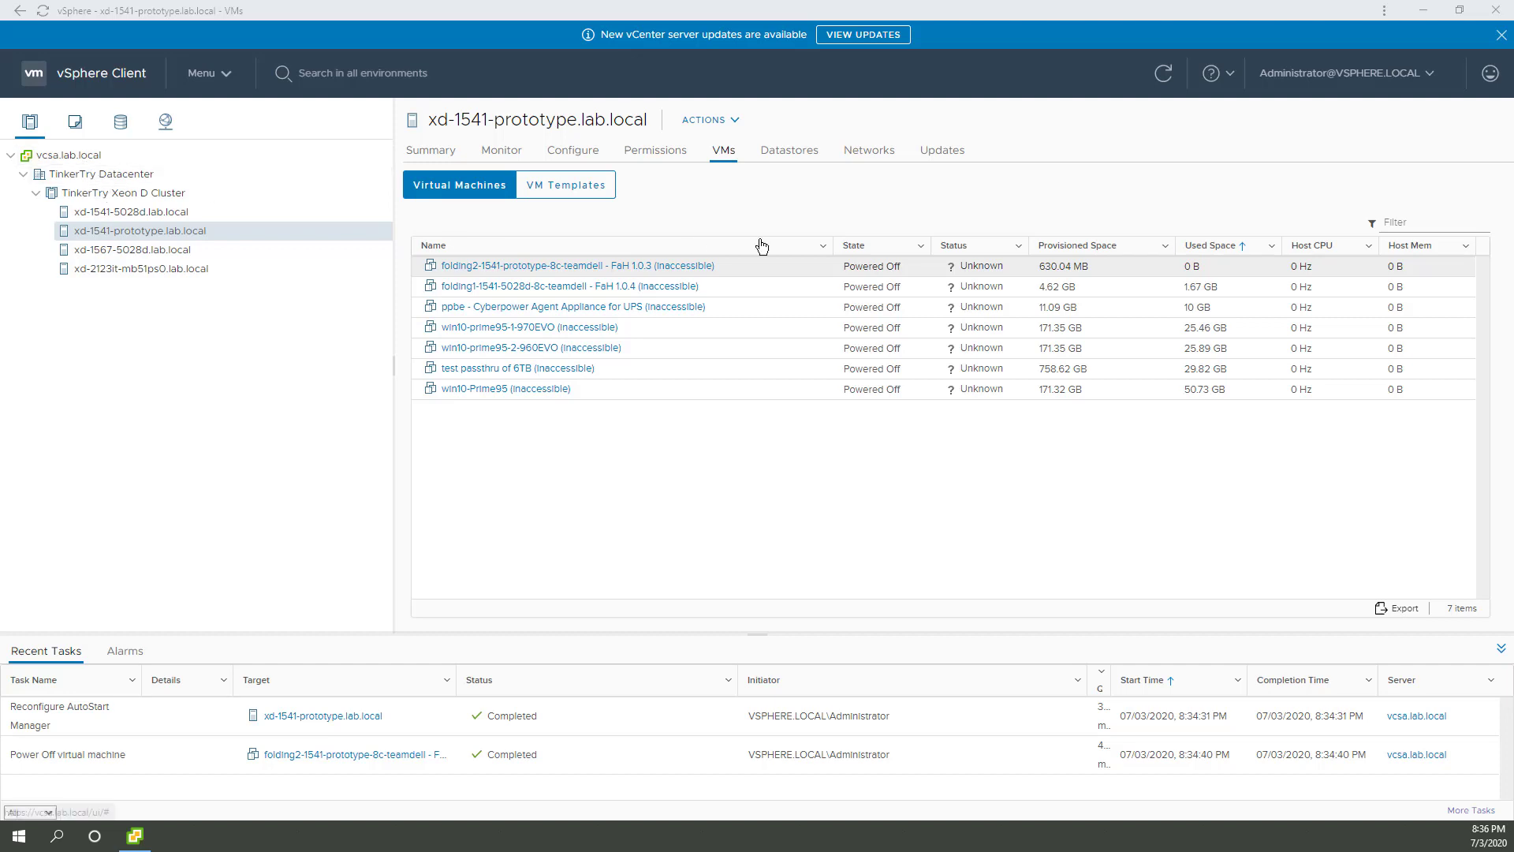
# Step: View vcsa.lab.local's Summary, then its Skyline Health report under Monitor
pyautogui.click(68, 156)
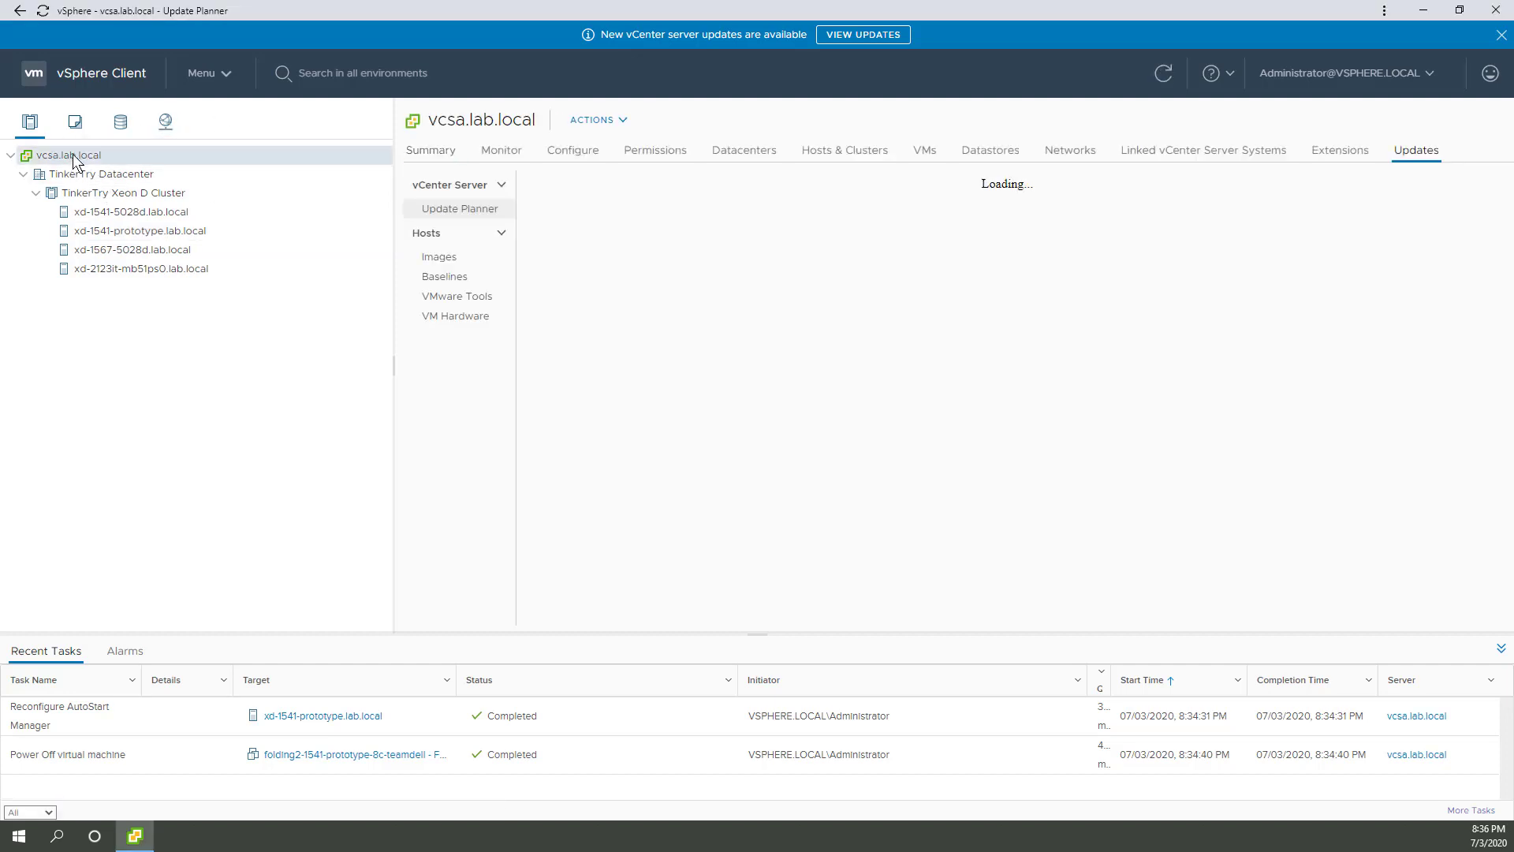
pyautogui.click(429, 150)
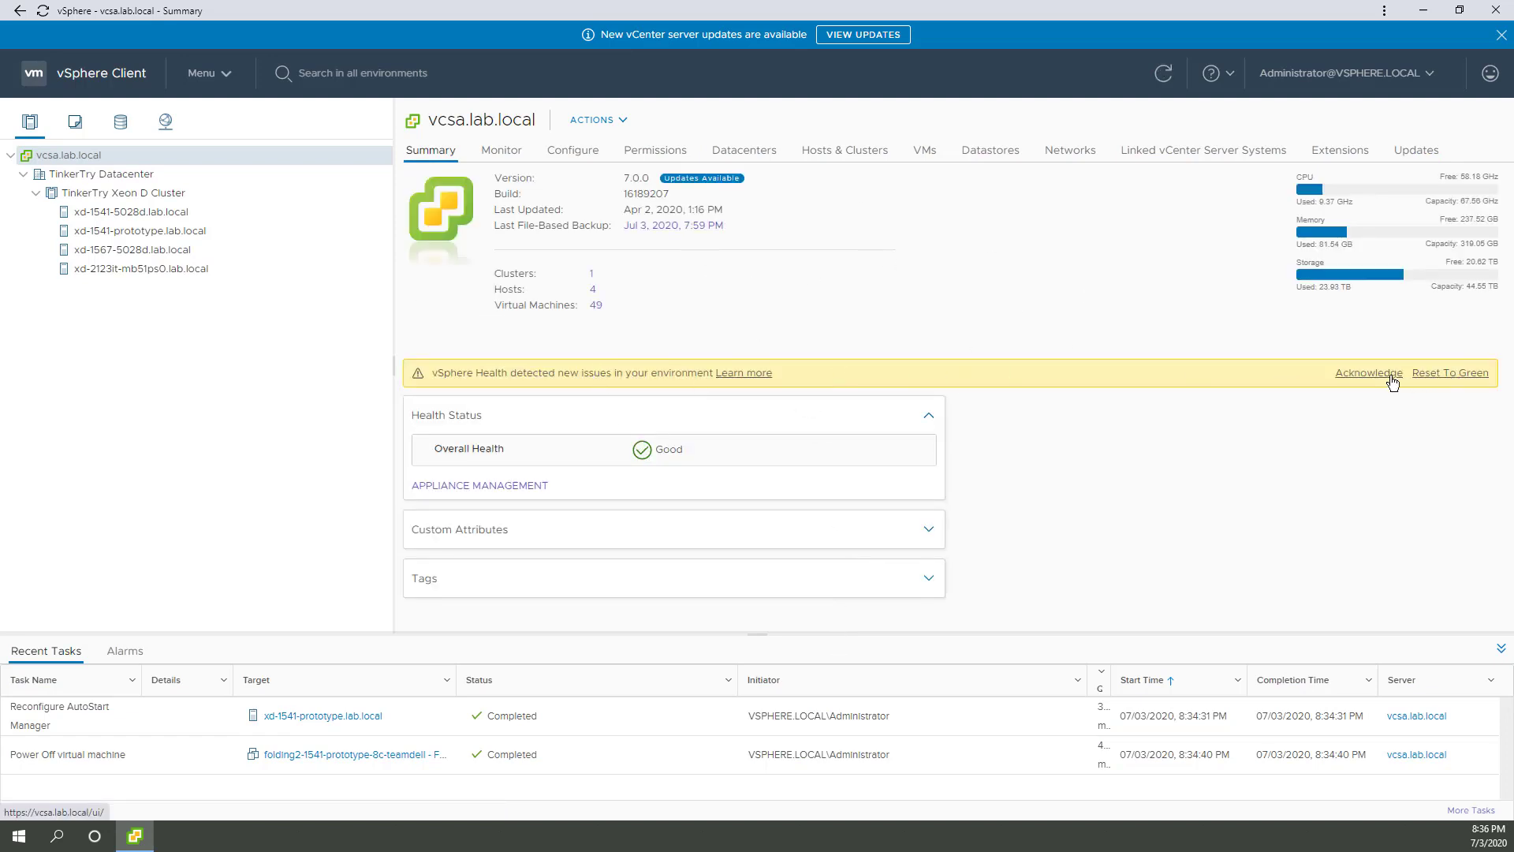
pyautogui.click(500, 150)
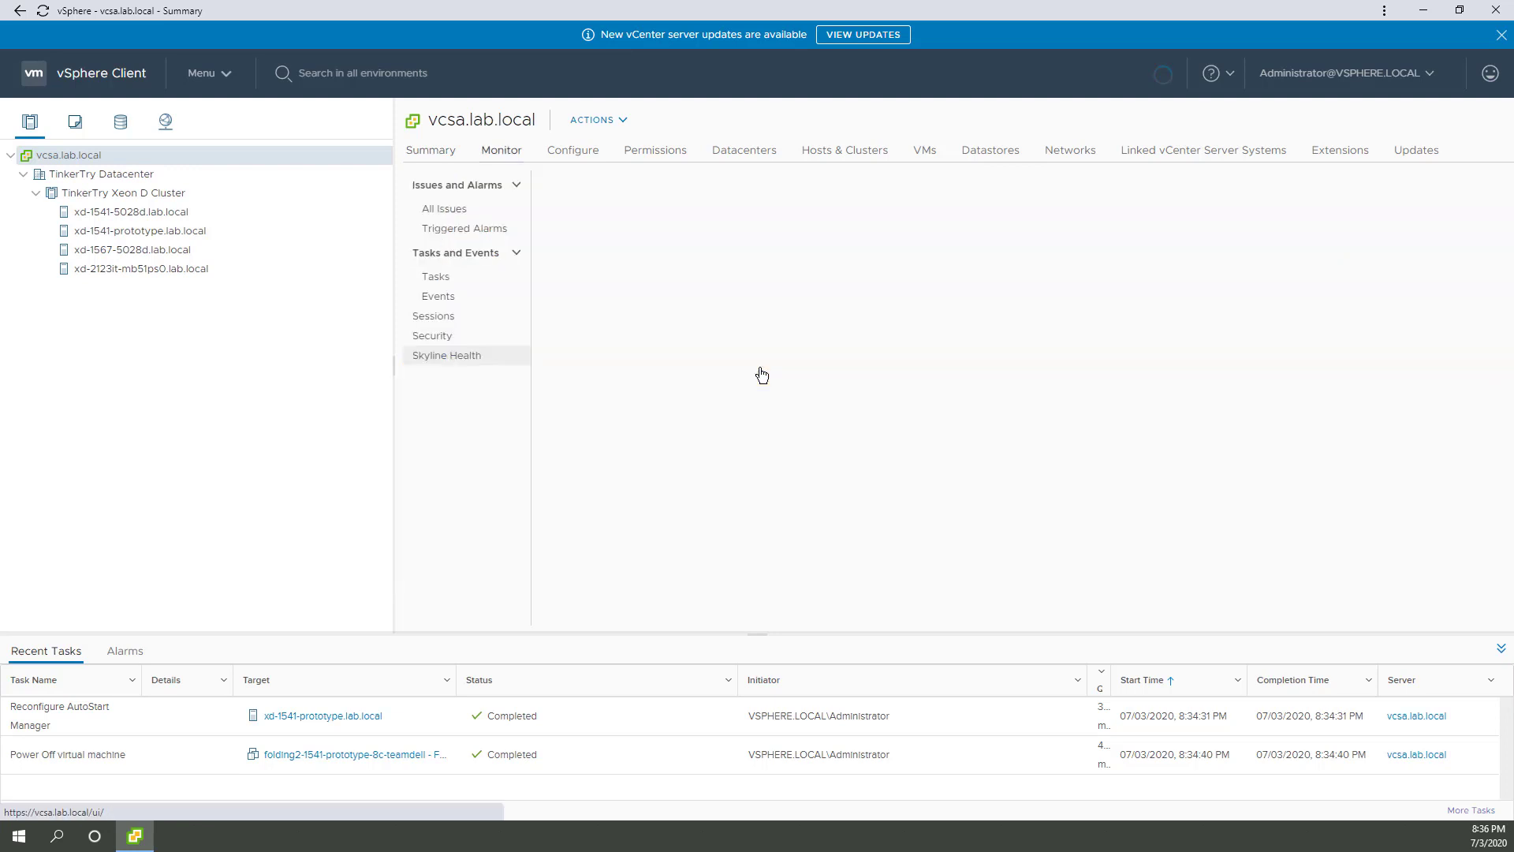
pyautogui.click(446, 355)
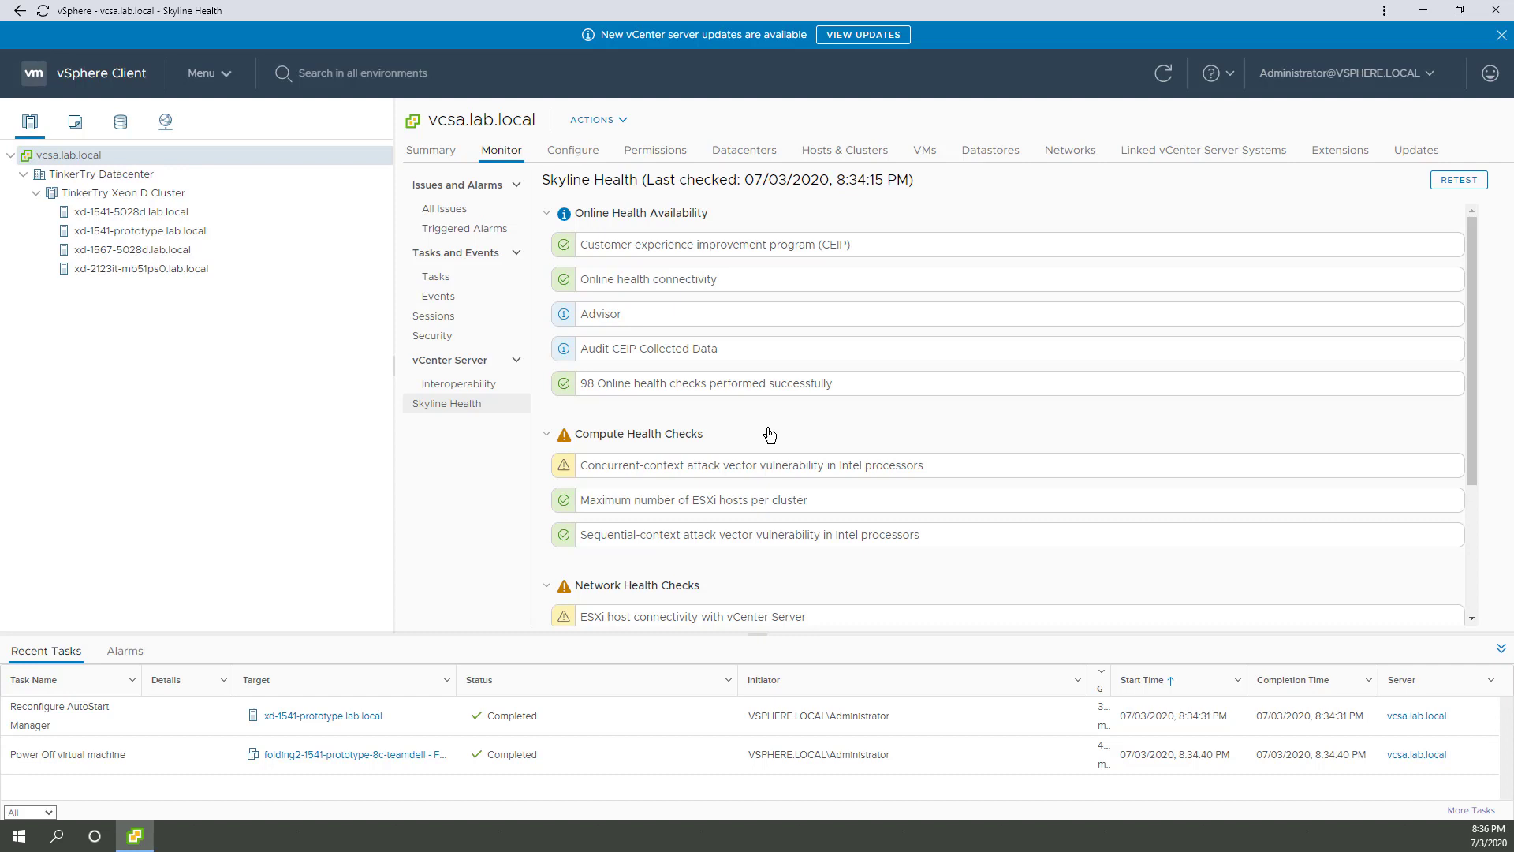
pyautogui.moveTo(792, 423)
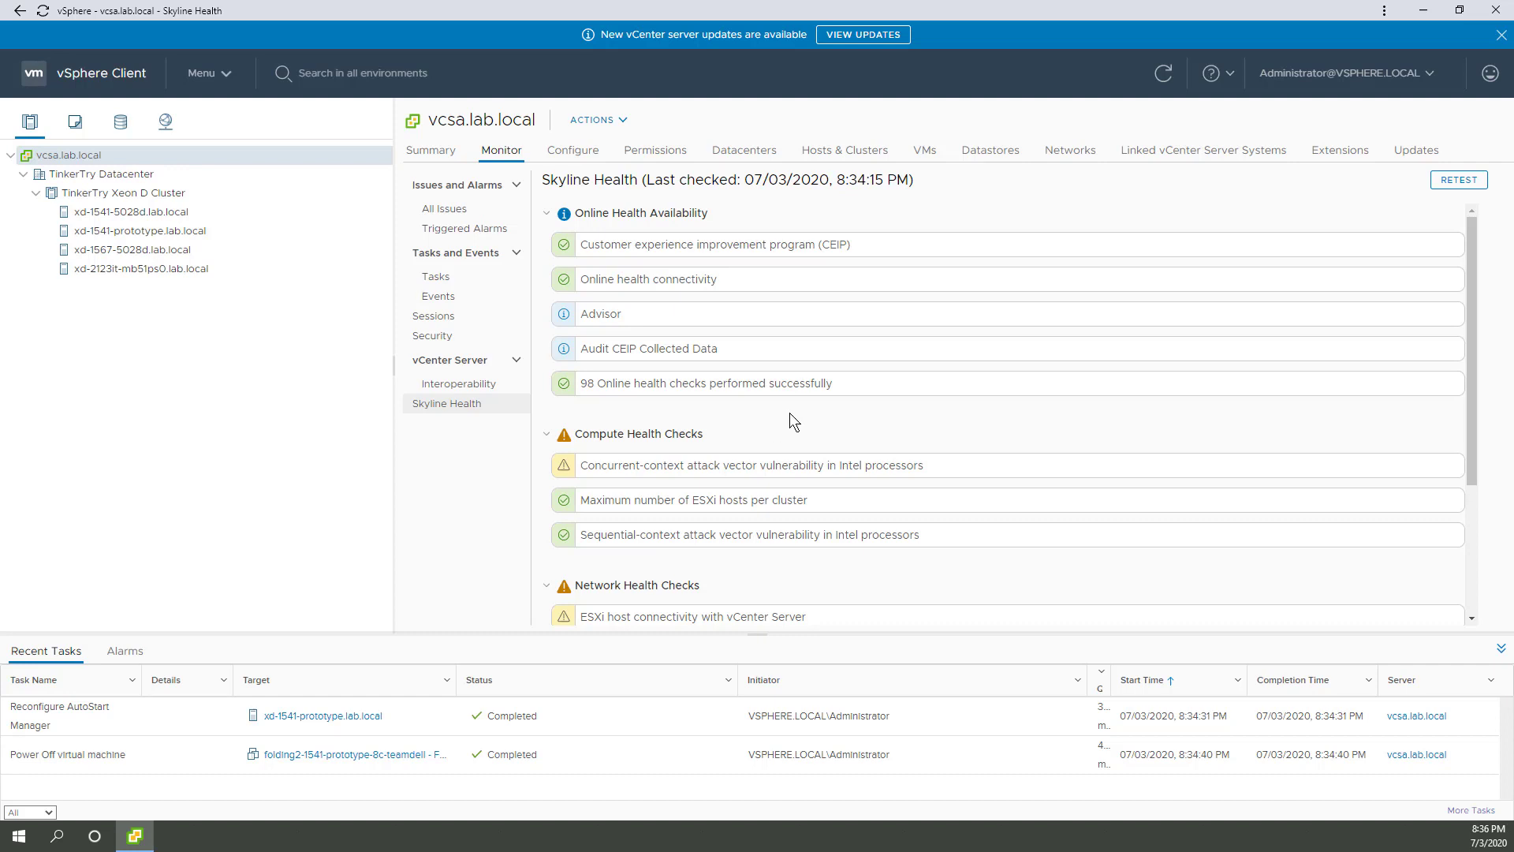
pyautogui.scroll(-3)
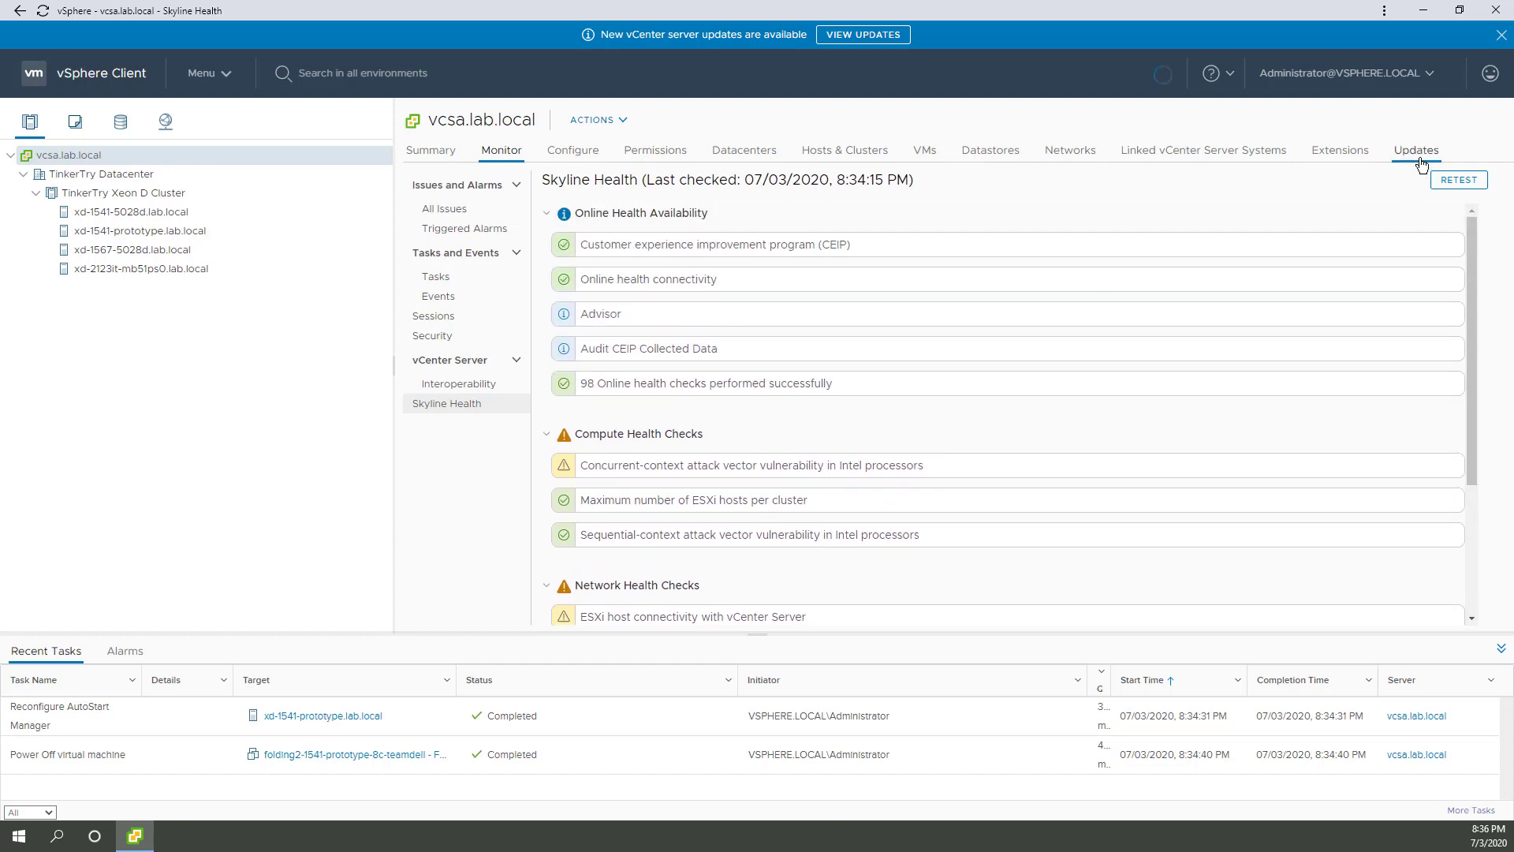
# Step: Show the vCenter's Update Planner, which errors while fetching updates
pyautogui.click(1416, 150)
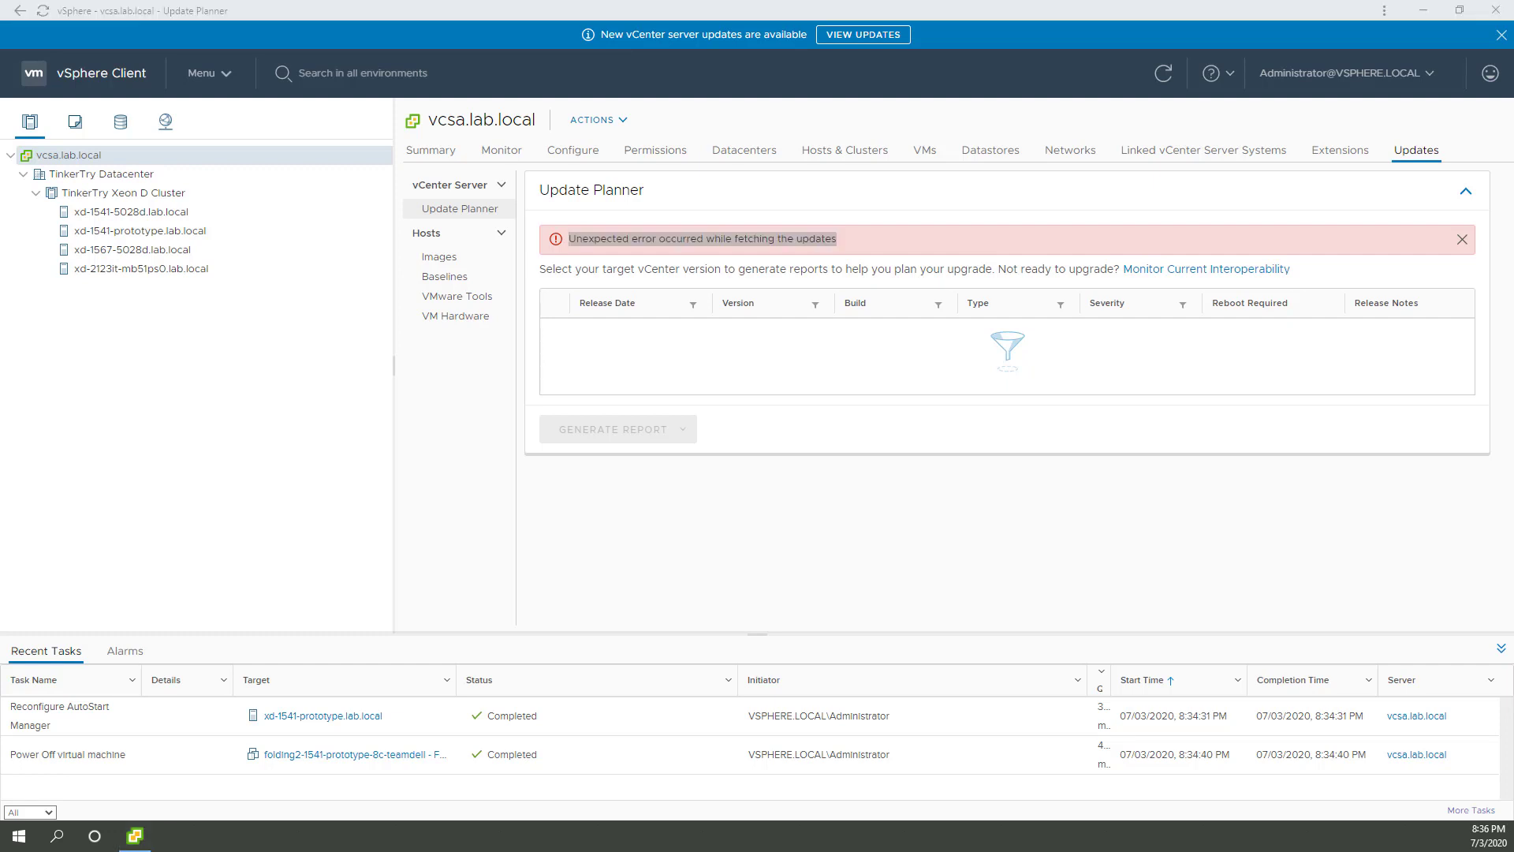
pyautogui.moveTo(743, 389)
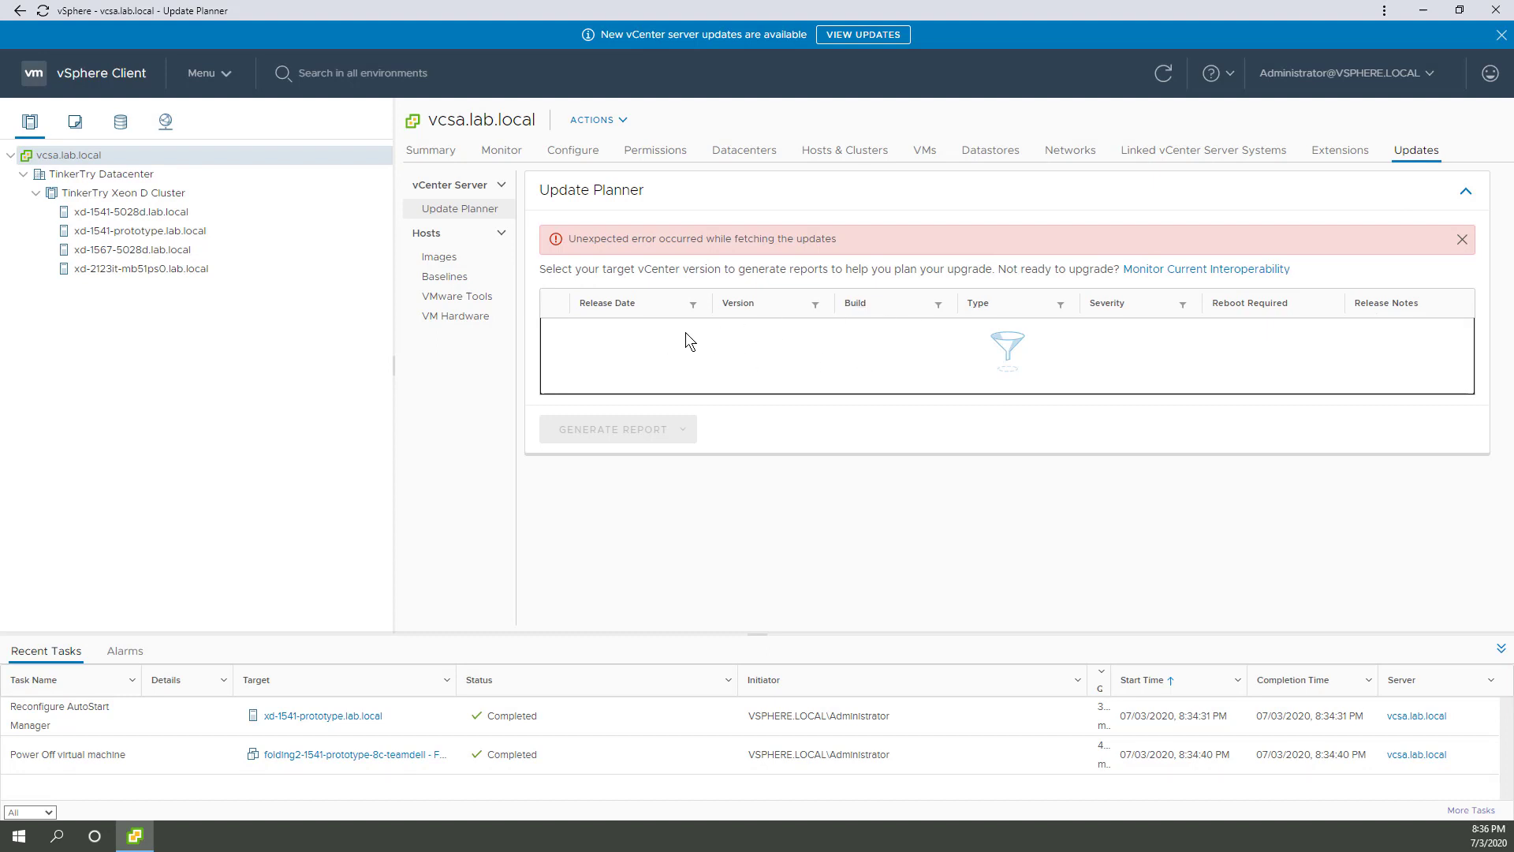
pyautogui.click(1460, 238)
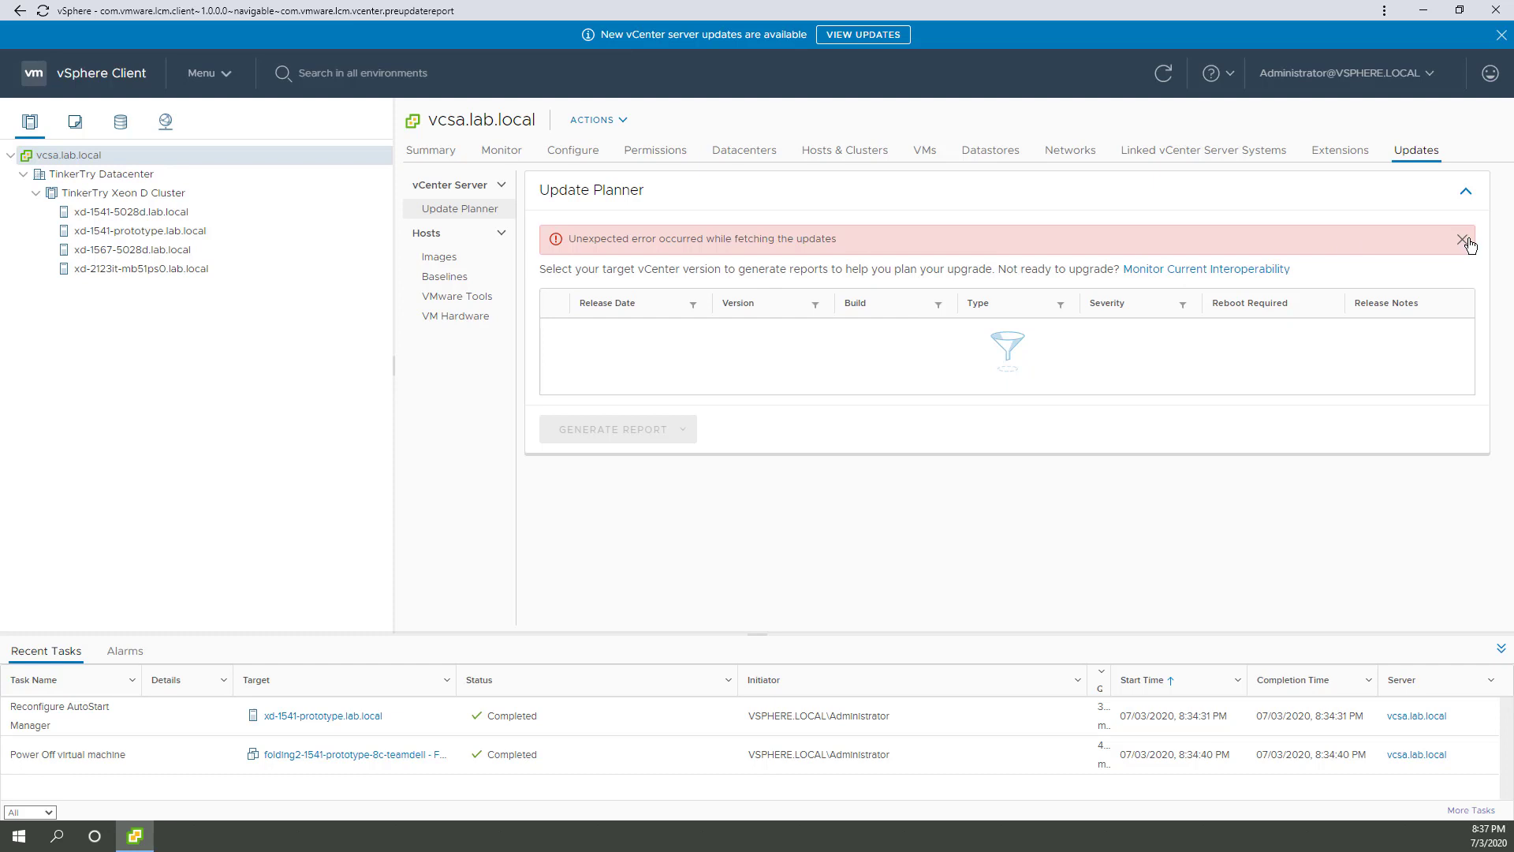
pyautogui.moveTo(1465, 240)
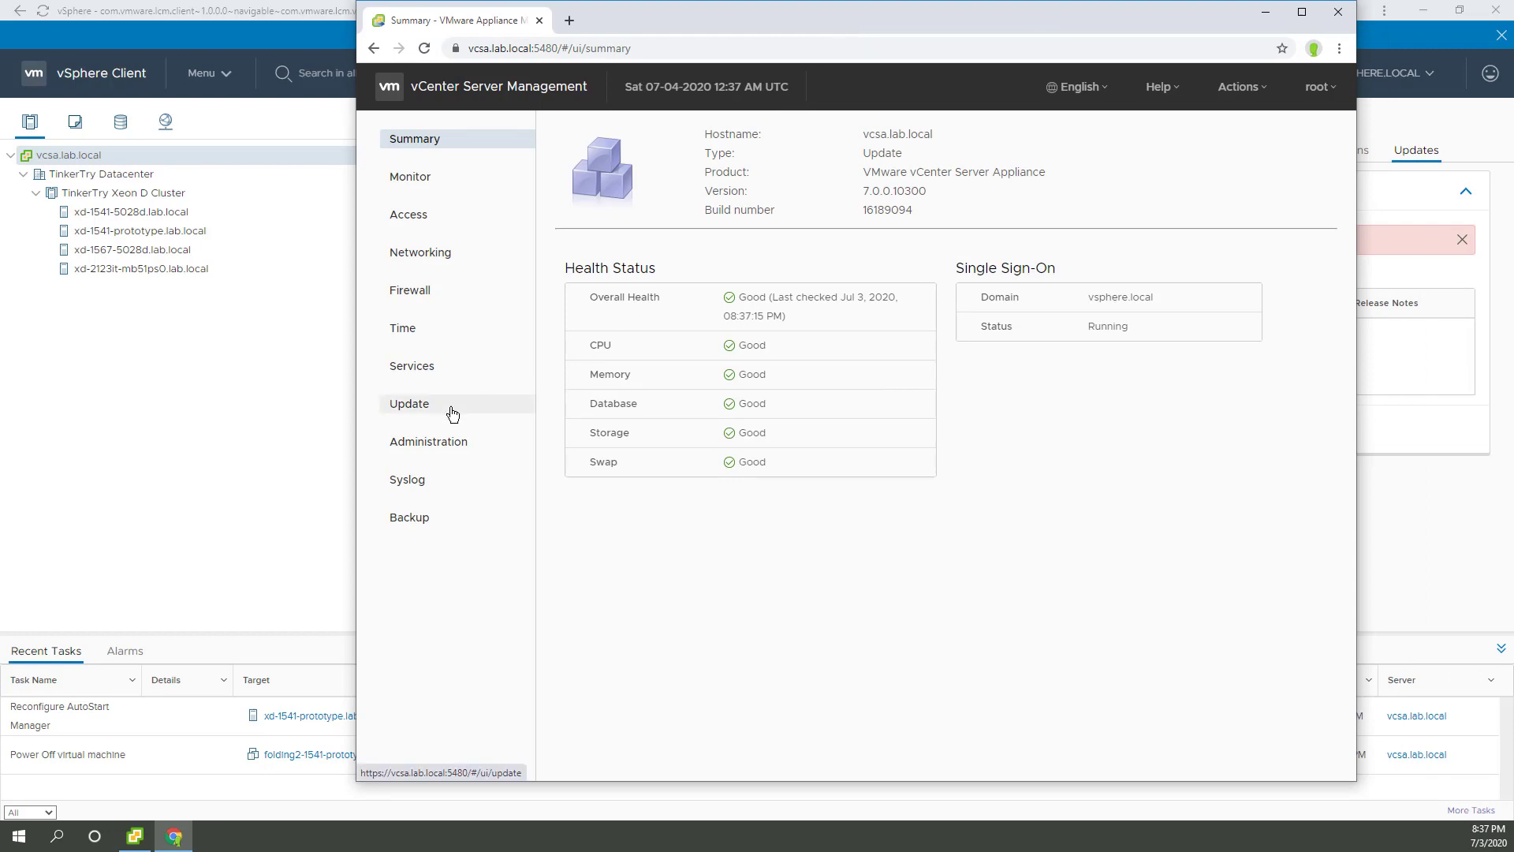
# Step: Expand the available 7.0.0.10400 patch on the VAMI Update page to see its 4.39 GB details
pyautogui.click(408, 402)
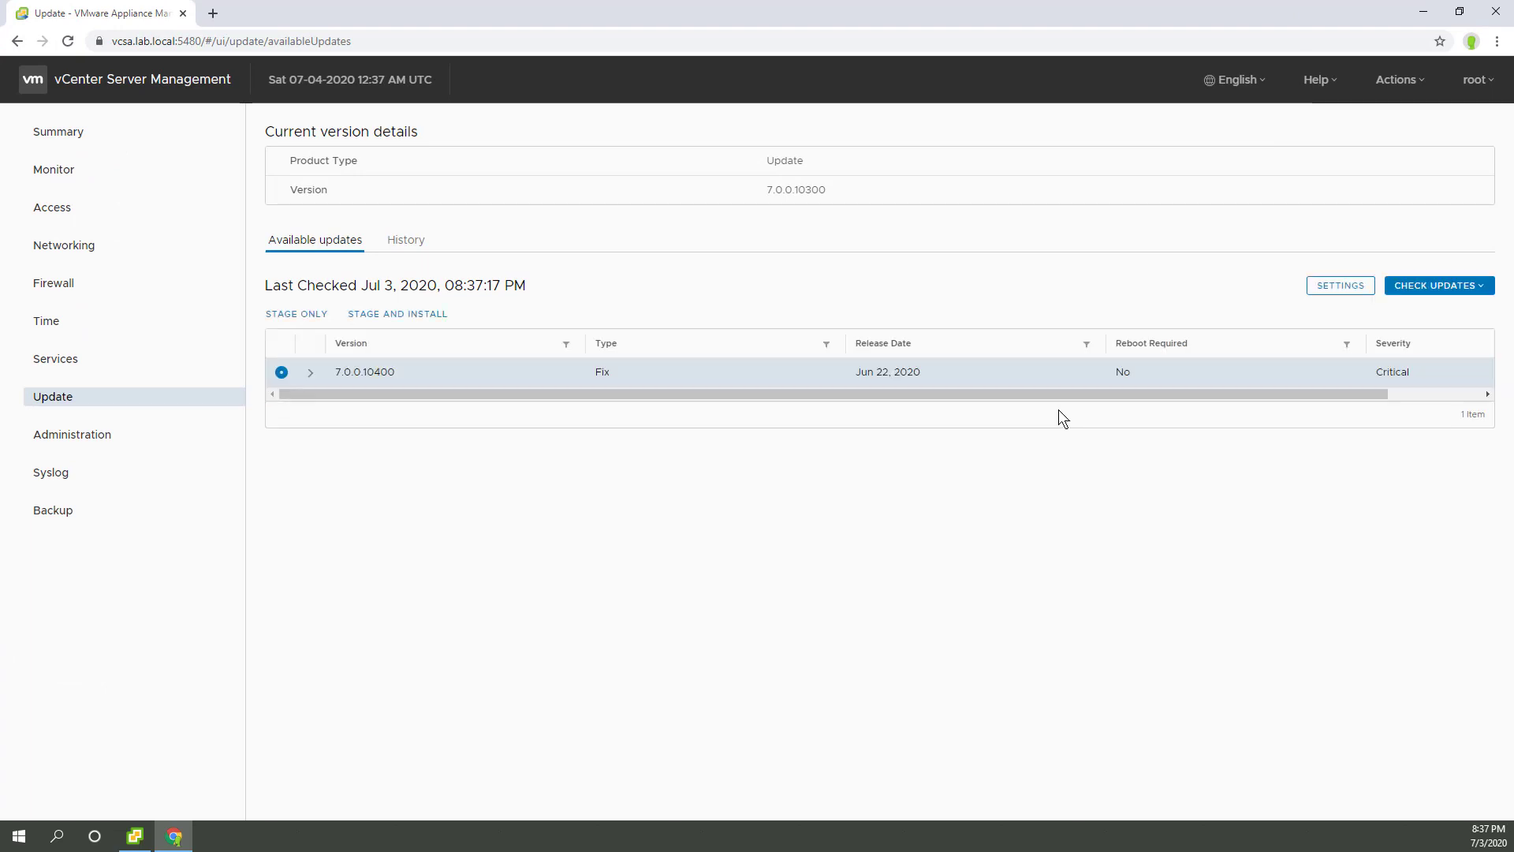
pyautogui.click(311, 372)
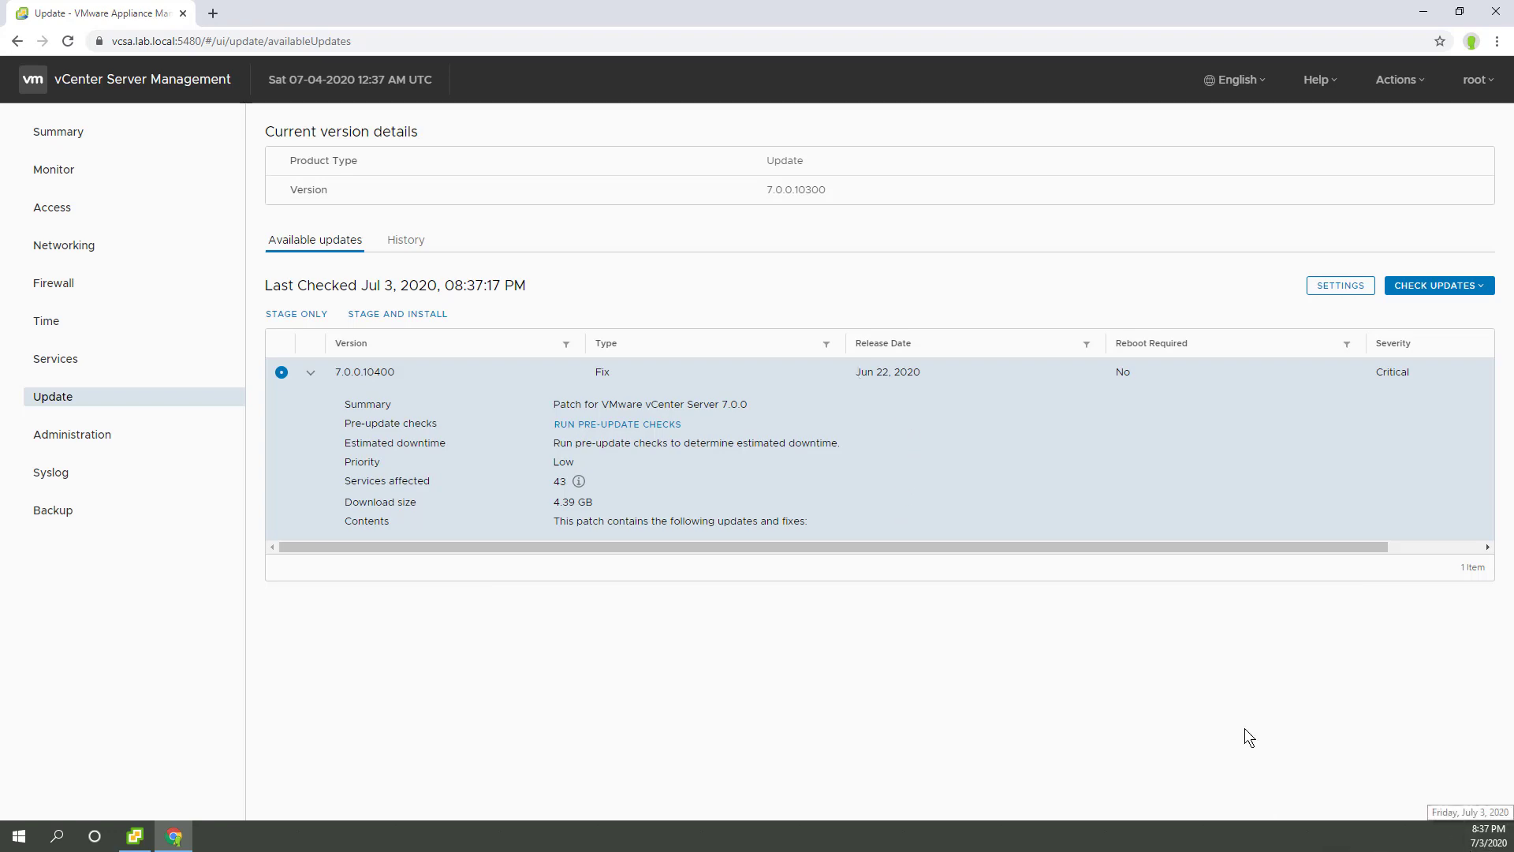
# Step: Start Stage and Install for 7.0.0.10400 and accept the license agreement
pyautogui.click(397, 313)
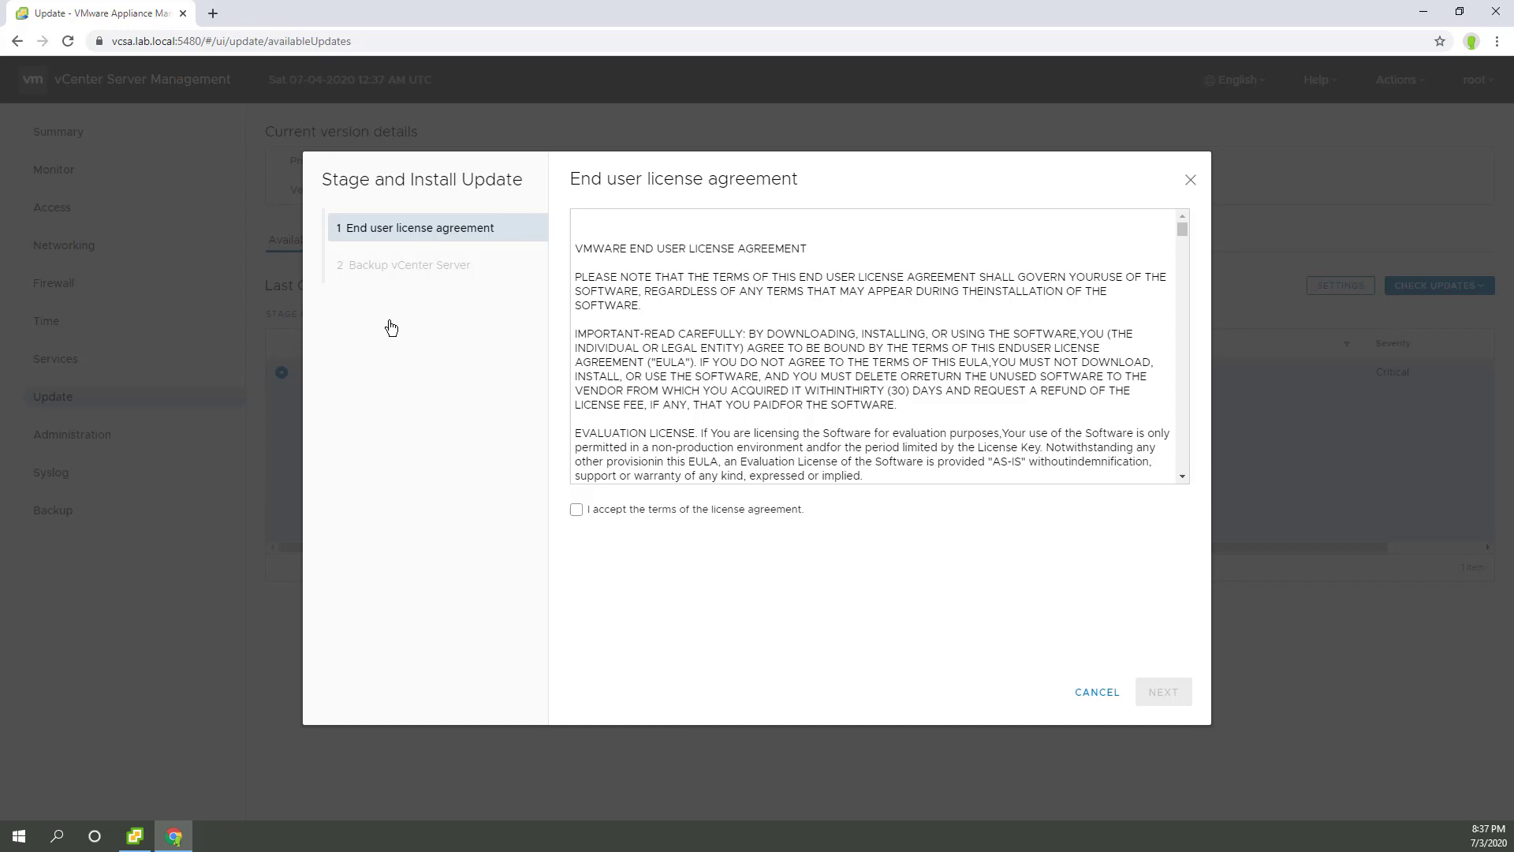
pyautogui.click(576, 510)
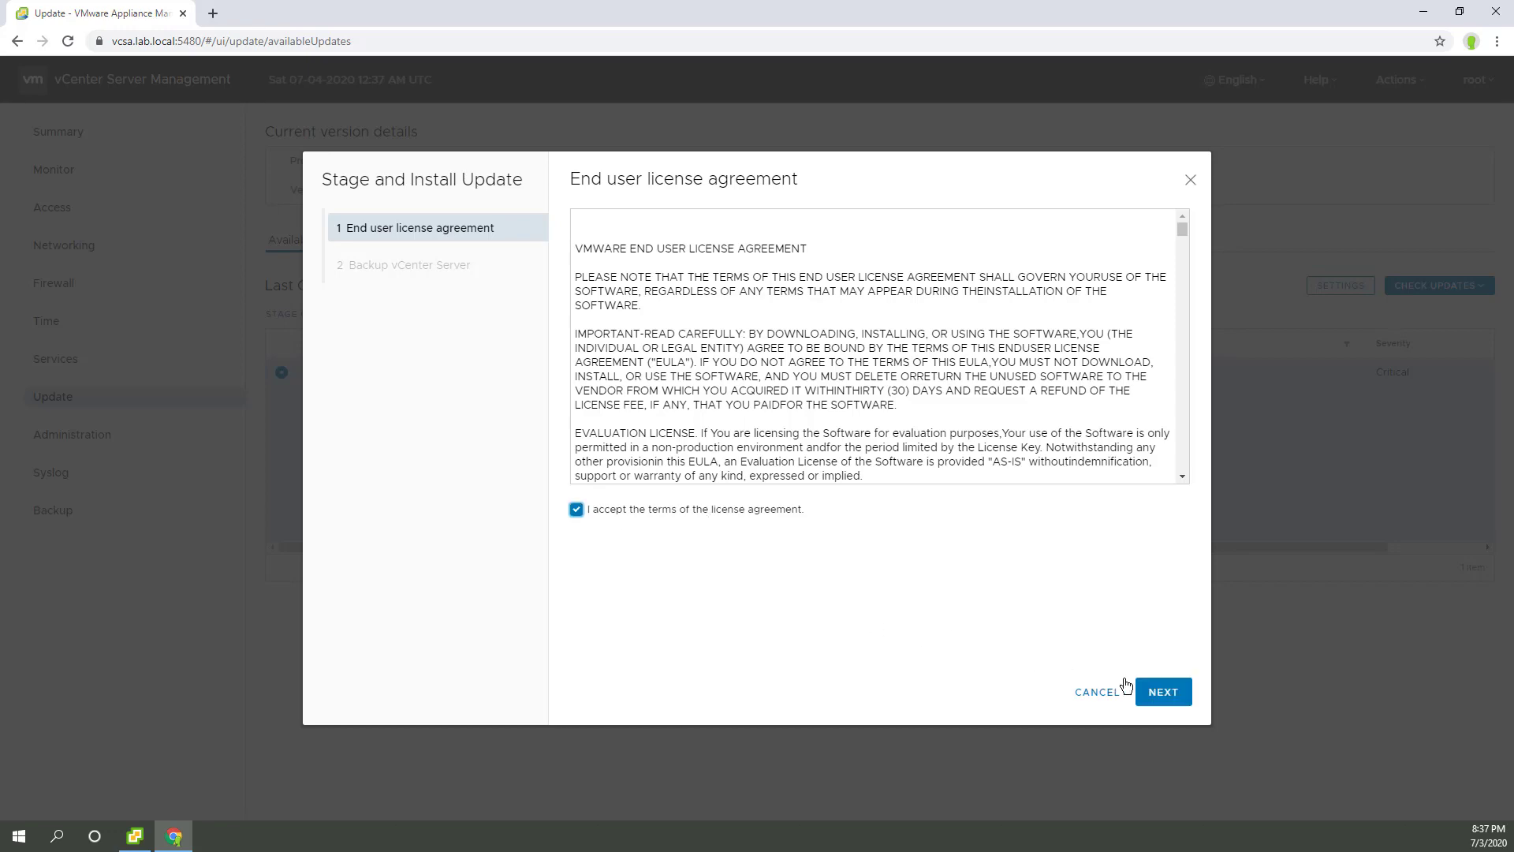
pyautogui.click(1162, 691)
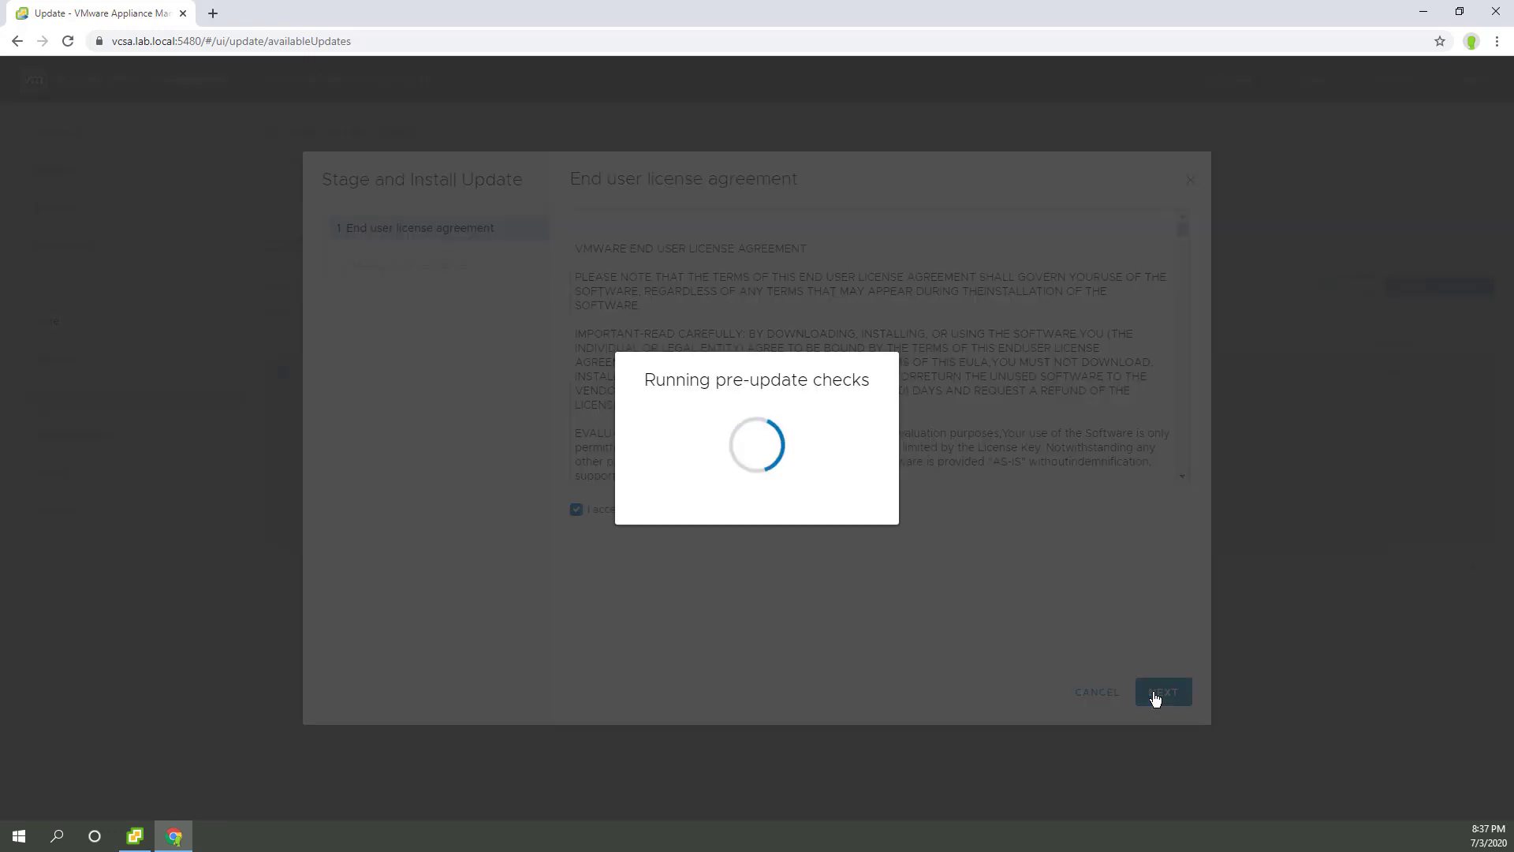
pyautogui.click(1163, 691)
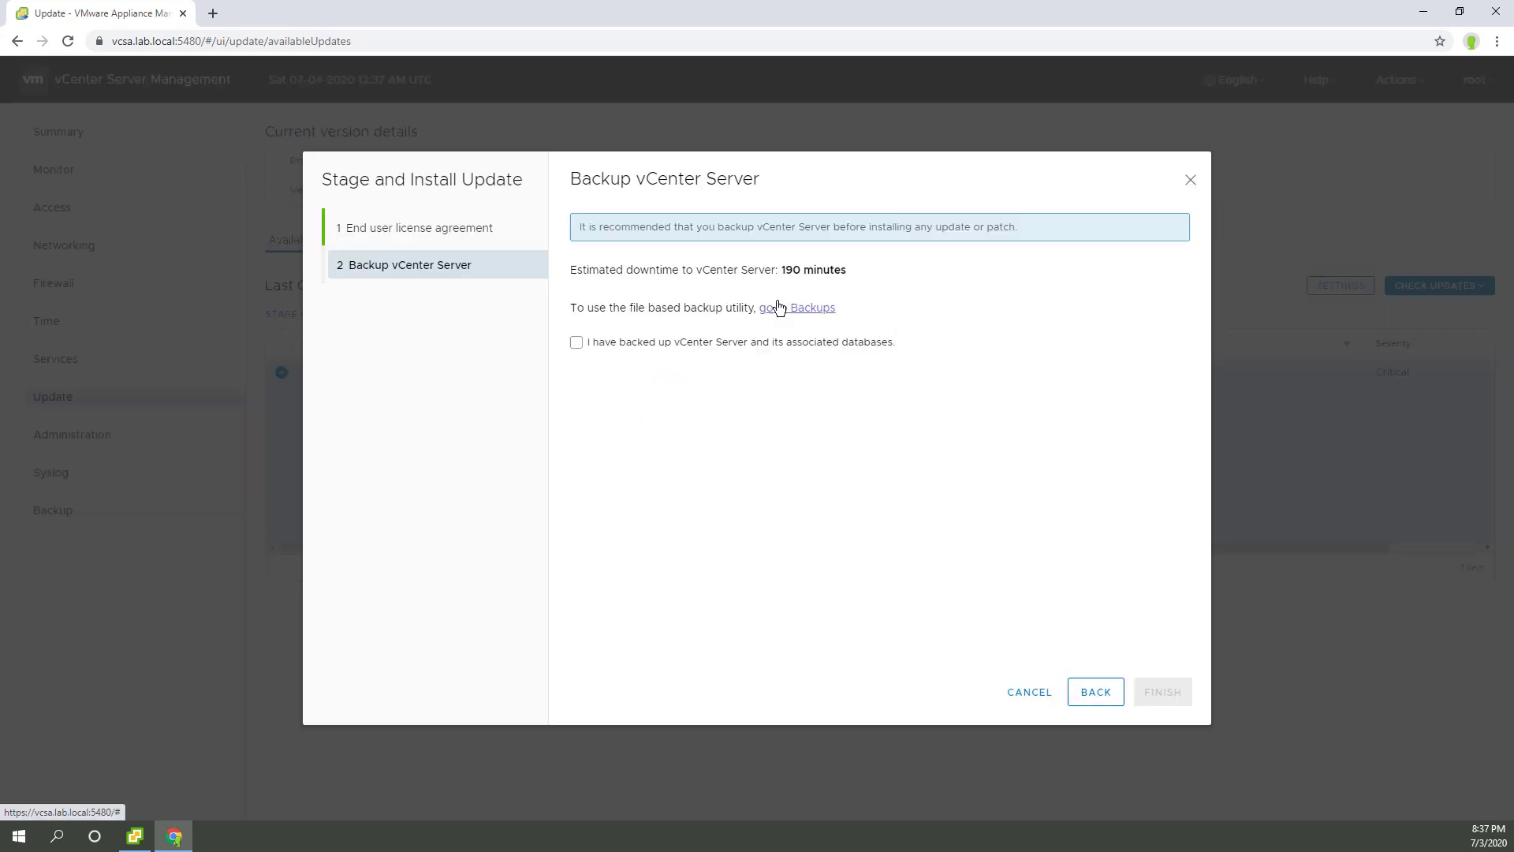
# Step: Check the backup history sorted newest first, confirm the backup and finish the wizard
pyautogui.click(812, 308)
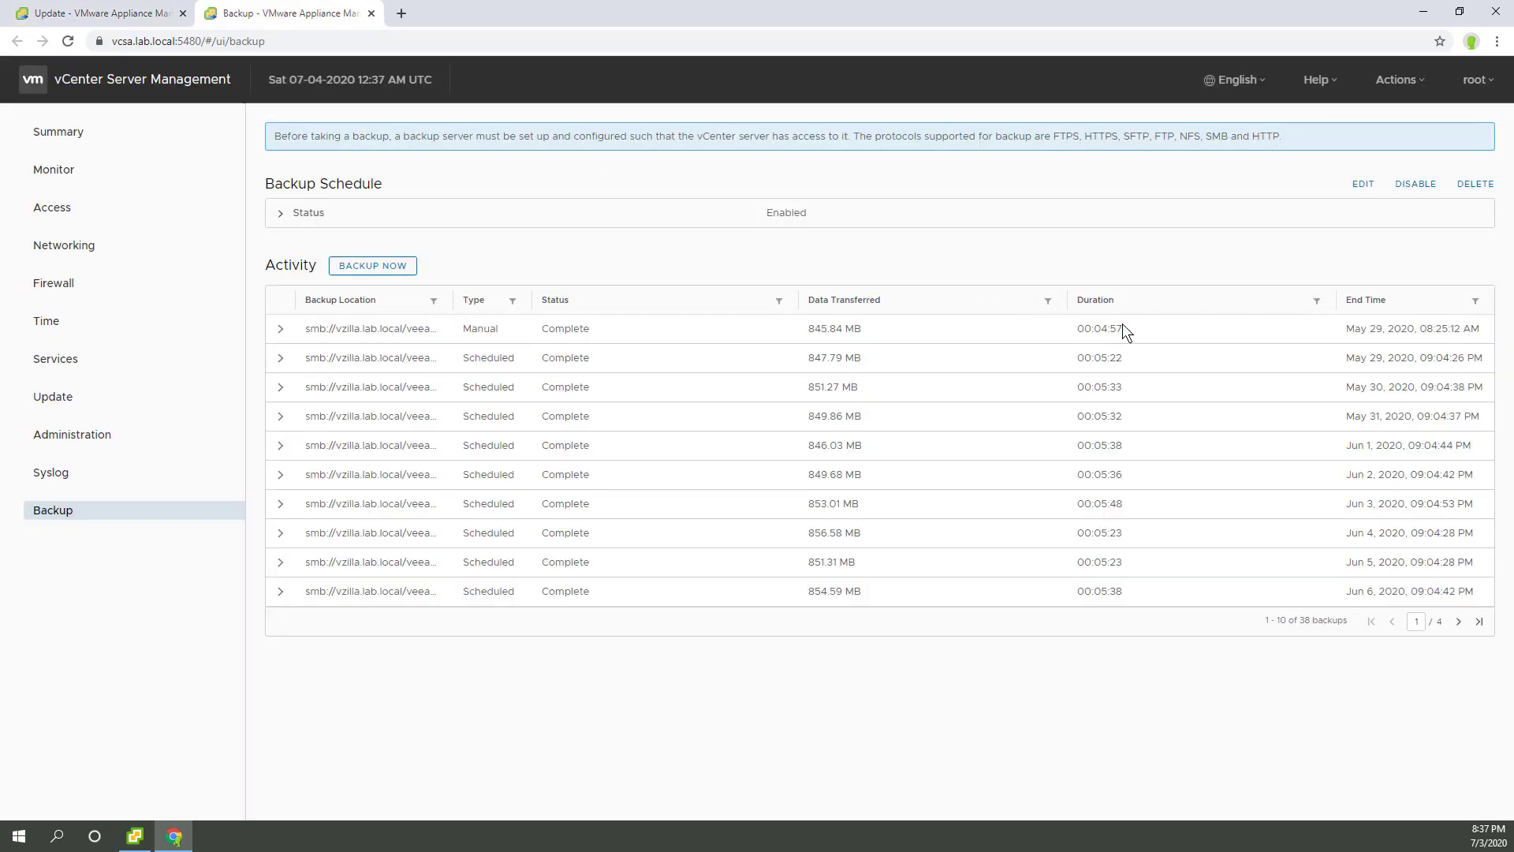
pyautogui.click(1353, 302)
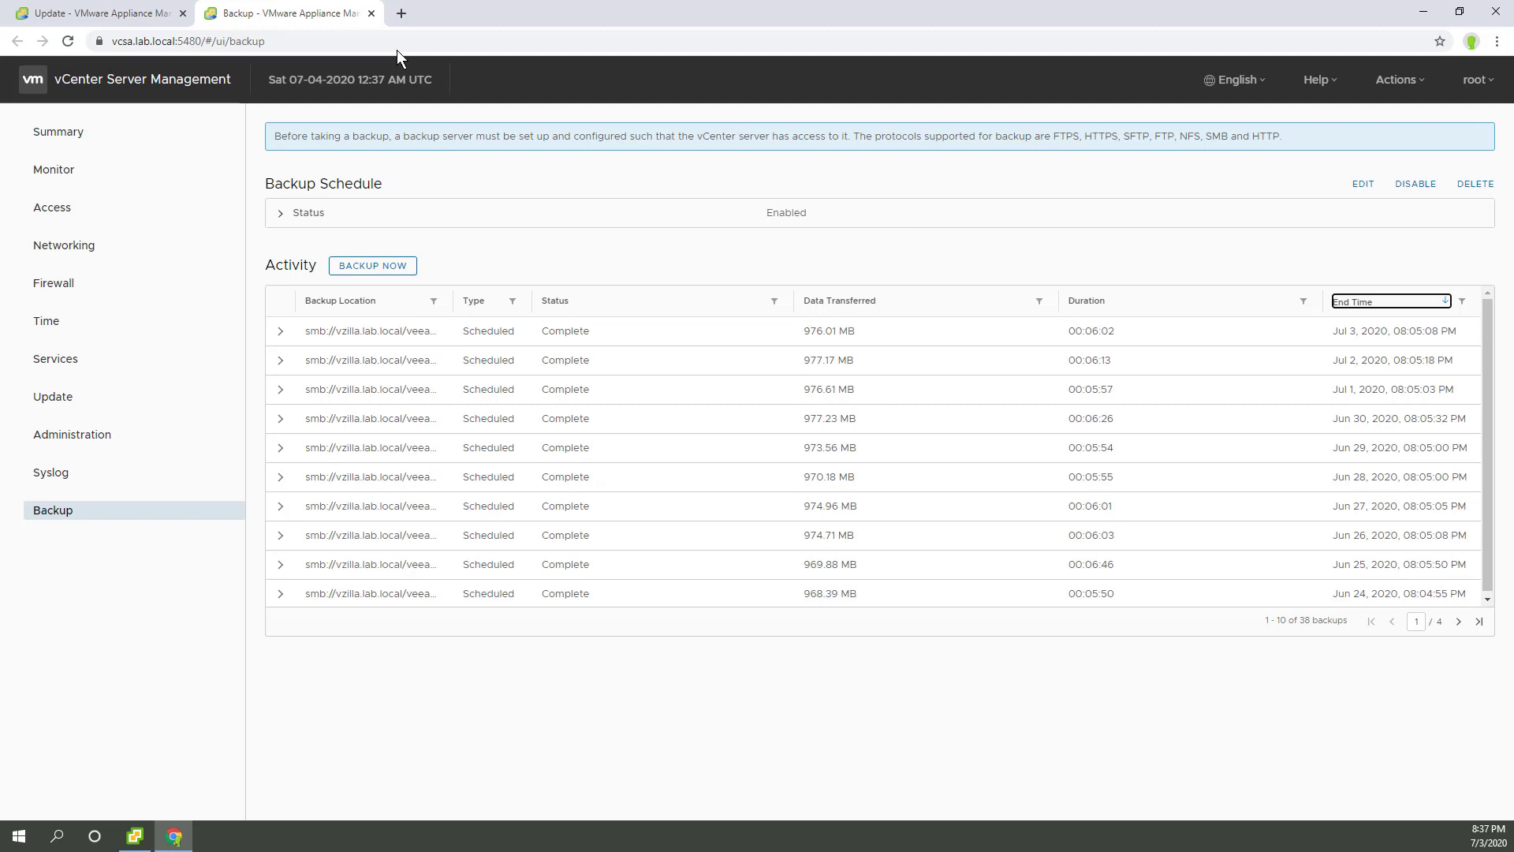
pyautogui.click(92, 13)
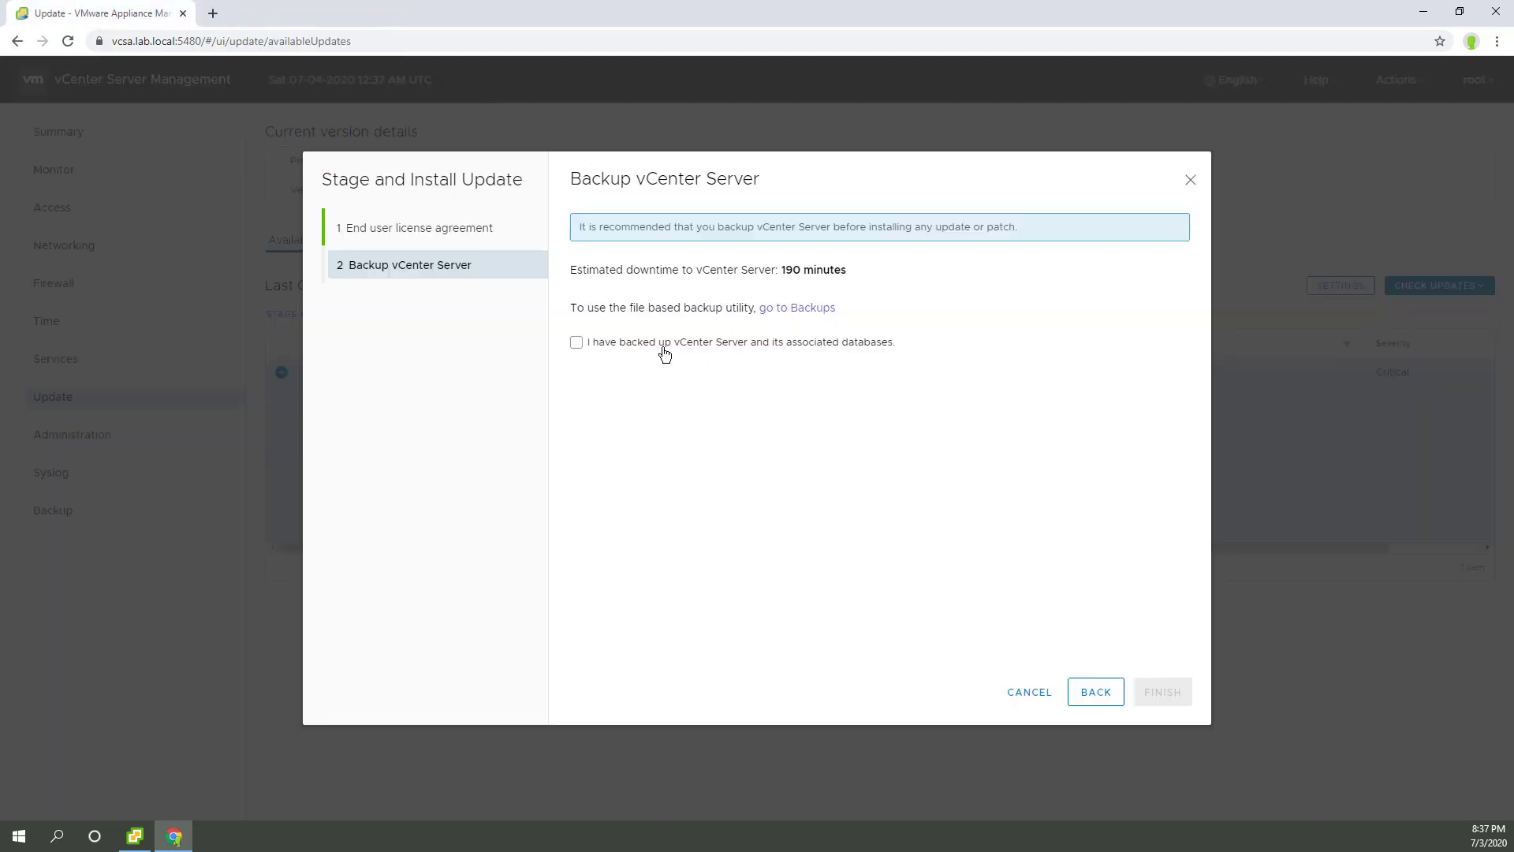
pyautogui.click(576, 342)
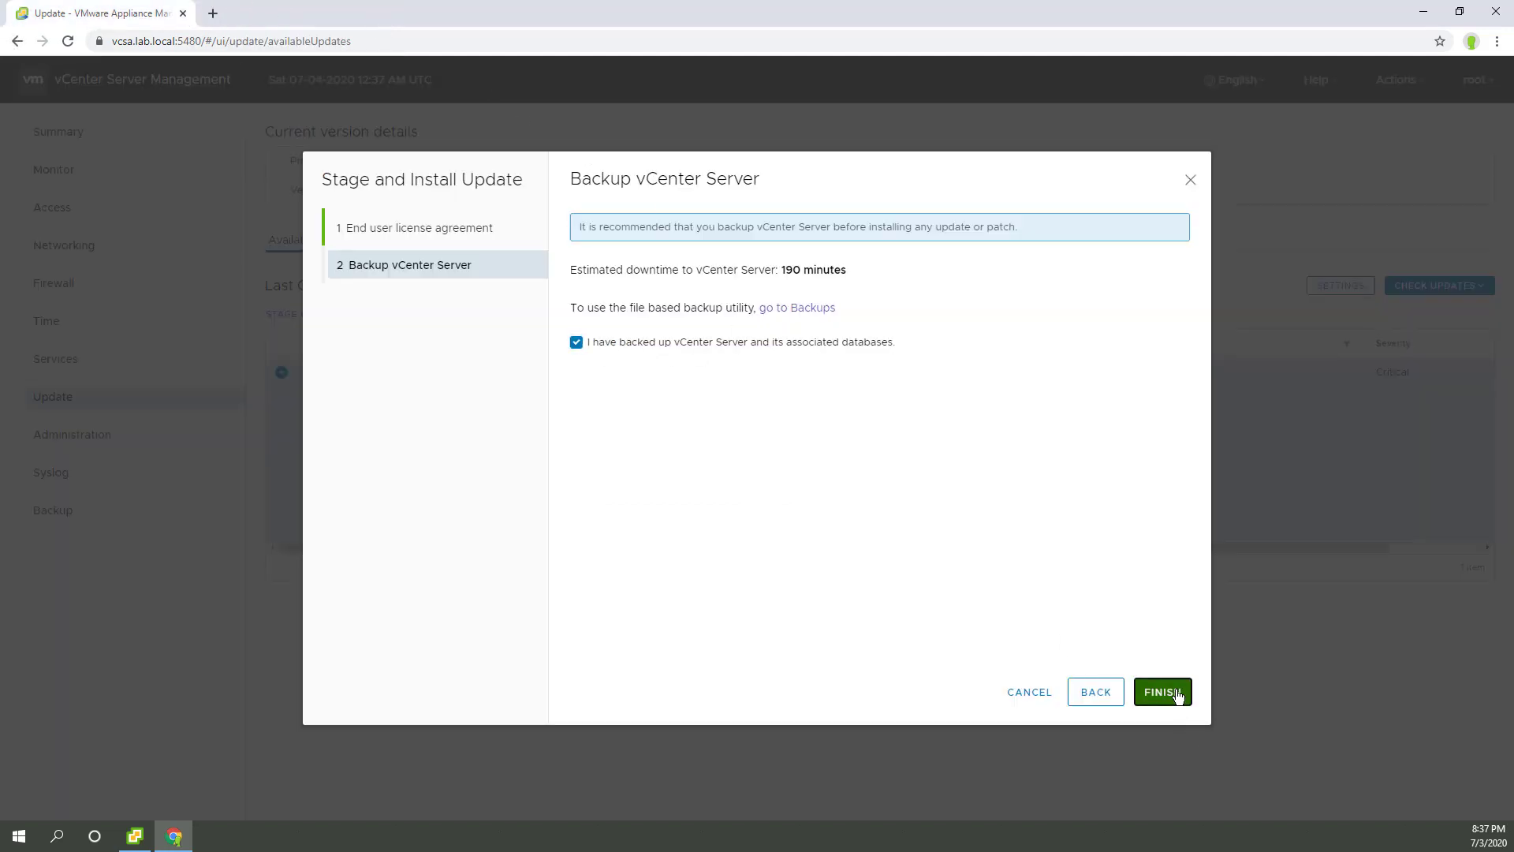
pyautogui.click(1160, 691)
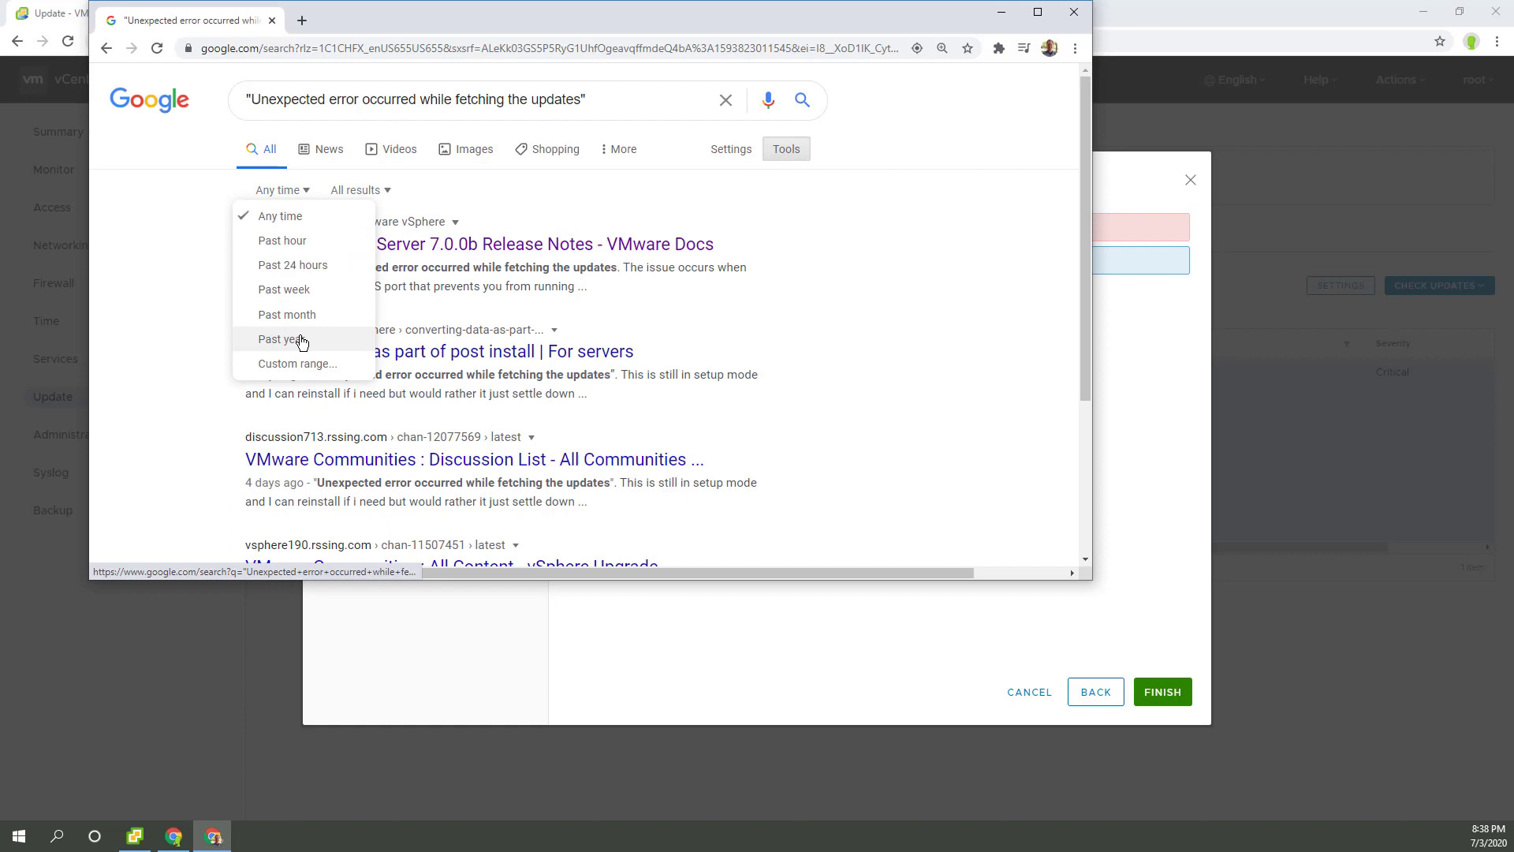
# Step: Limit results to the past week and search a new tab for 'Update installation failed, vCenter Server is non-operational.'
pyautogui.click(284, 289)
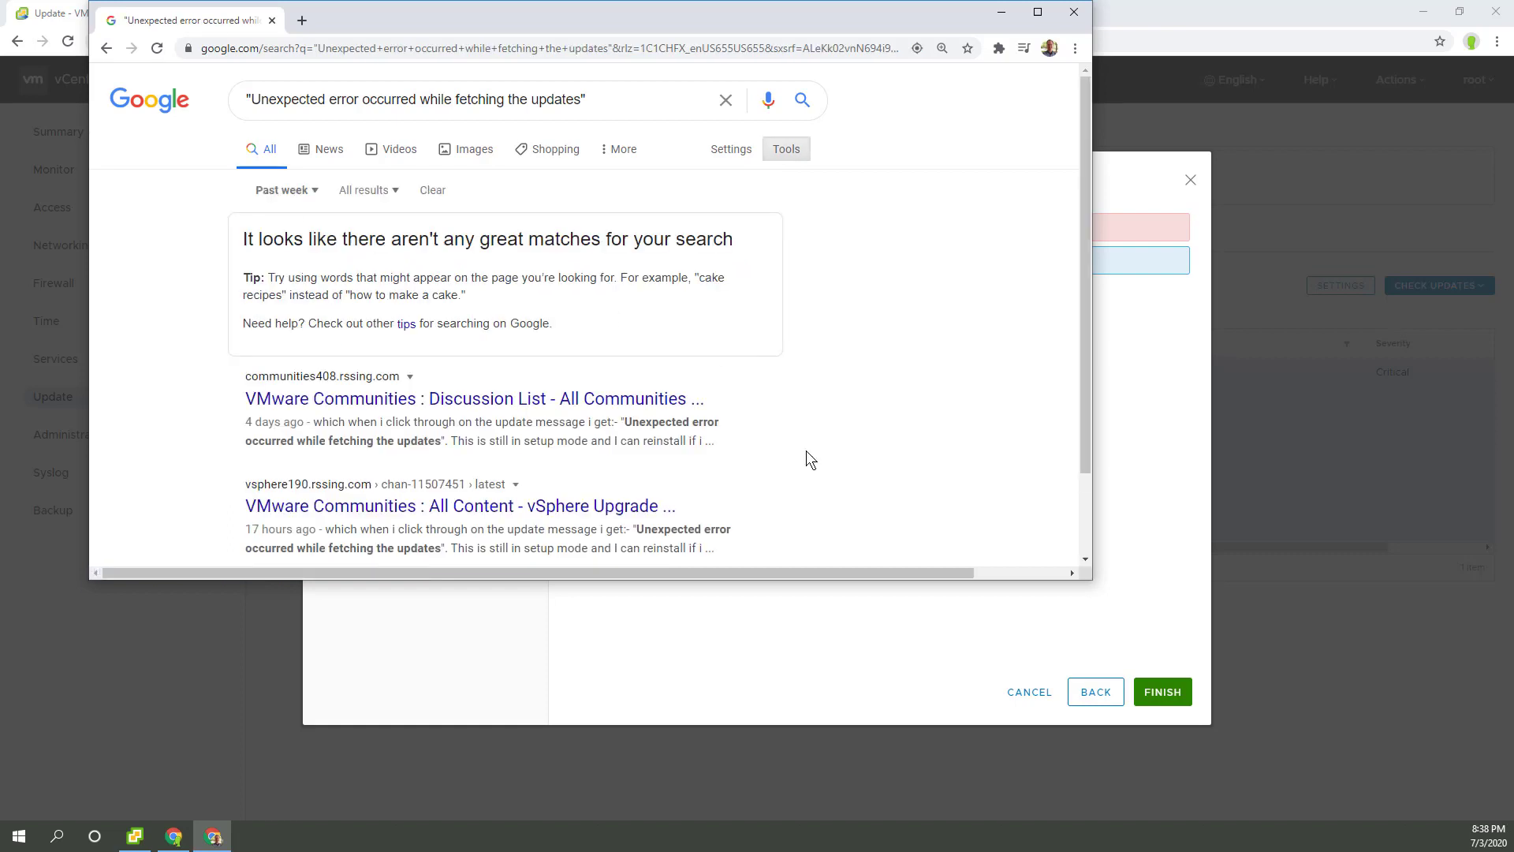
pyautogui.click(301, 19)
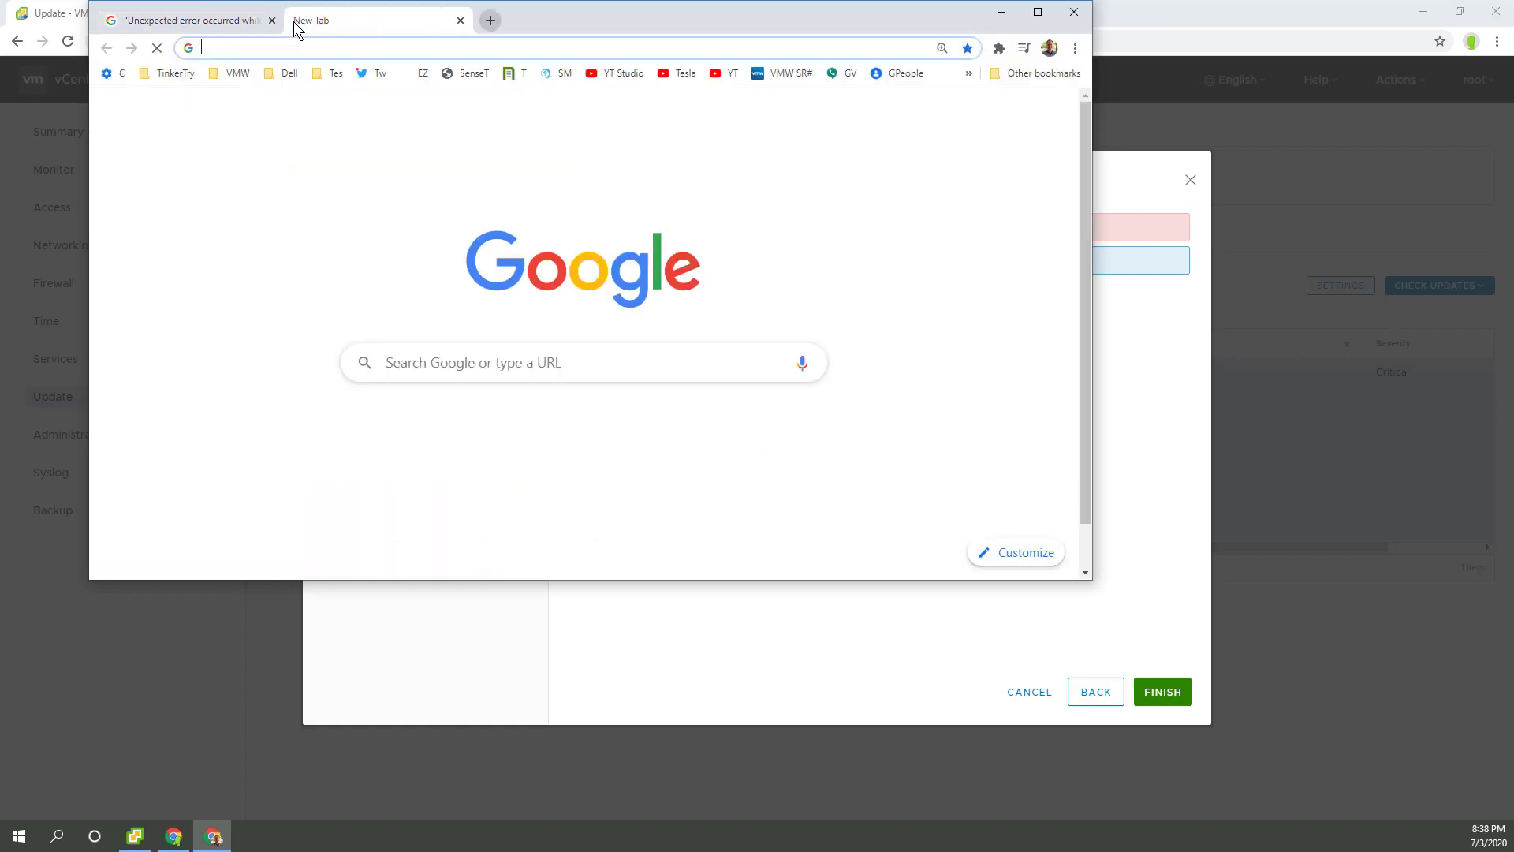
pyautogui.write('Update installation failed, vCenter Server is non-operational."')
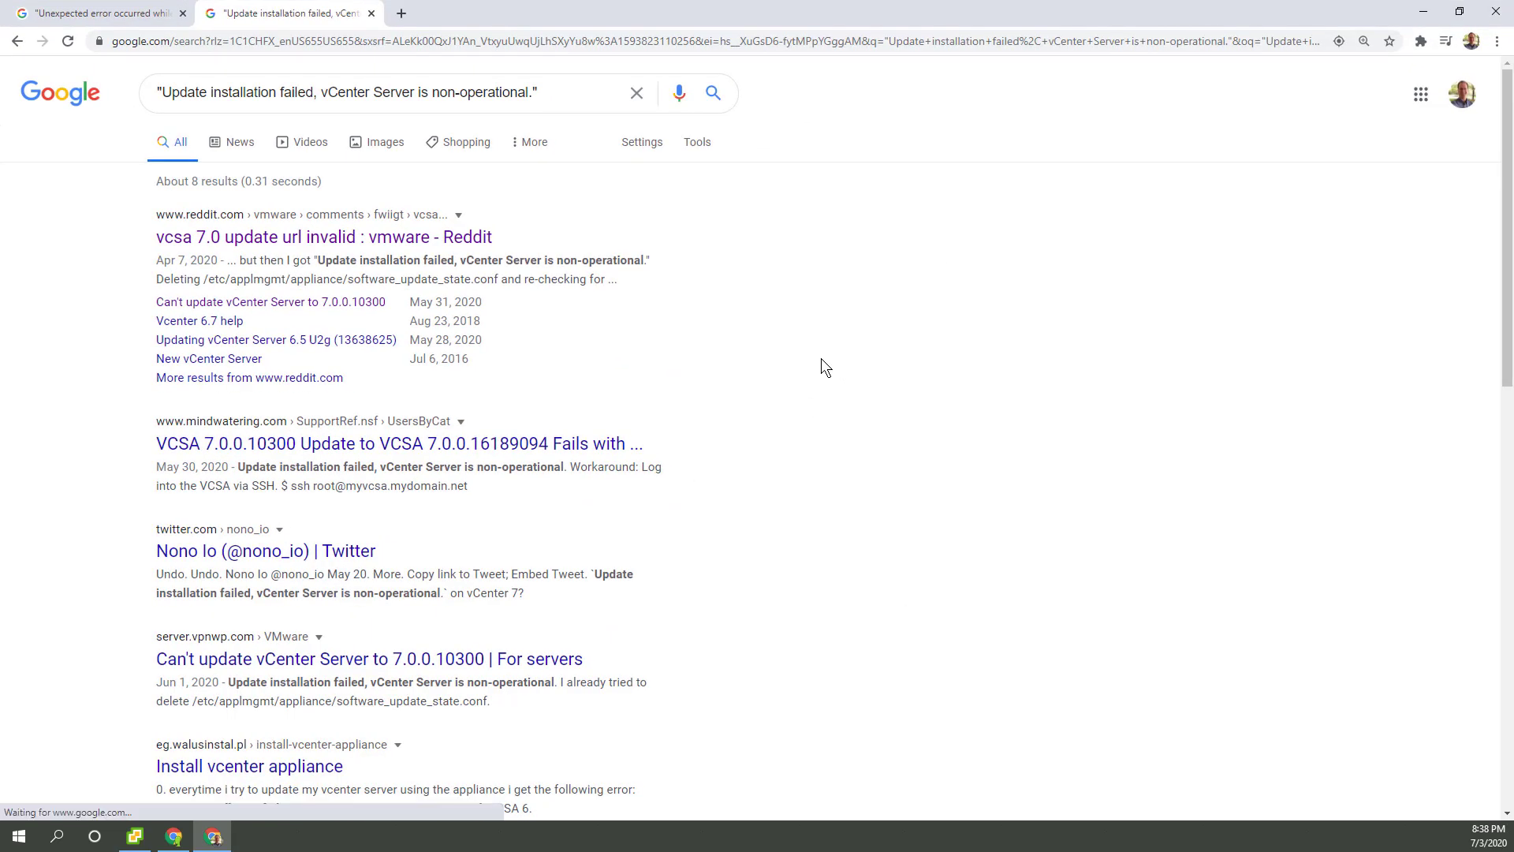
# Step: Return to the past-week results and look through the VMware Communities Discussion List page
pyautogui.click(97, 14)
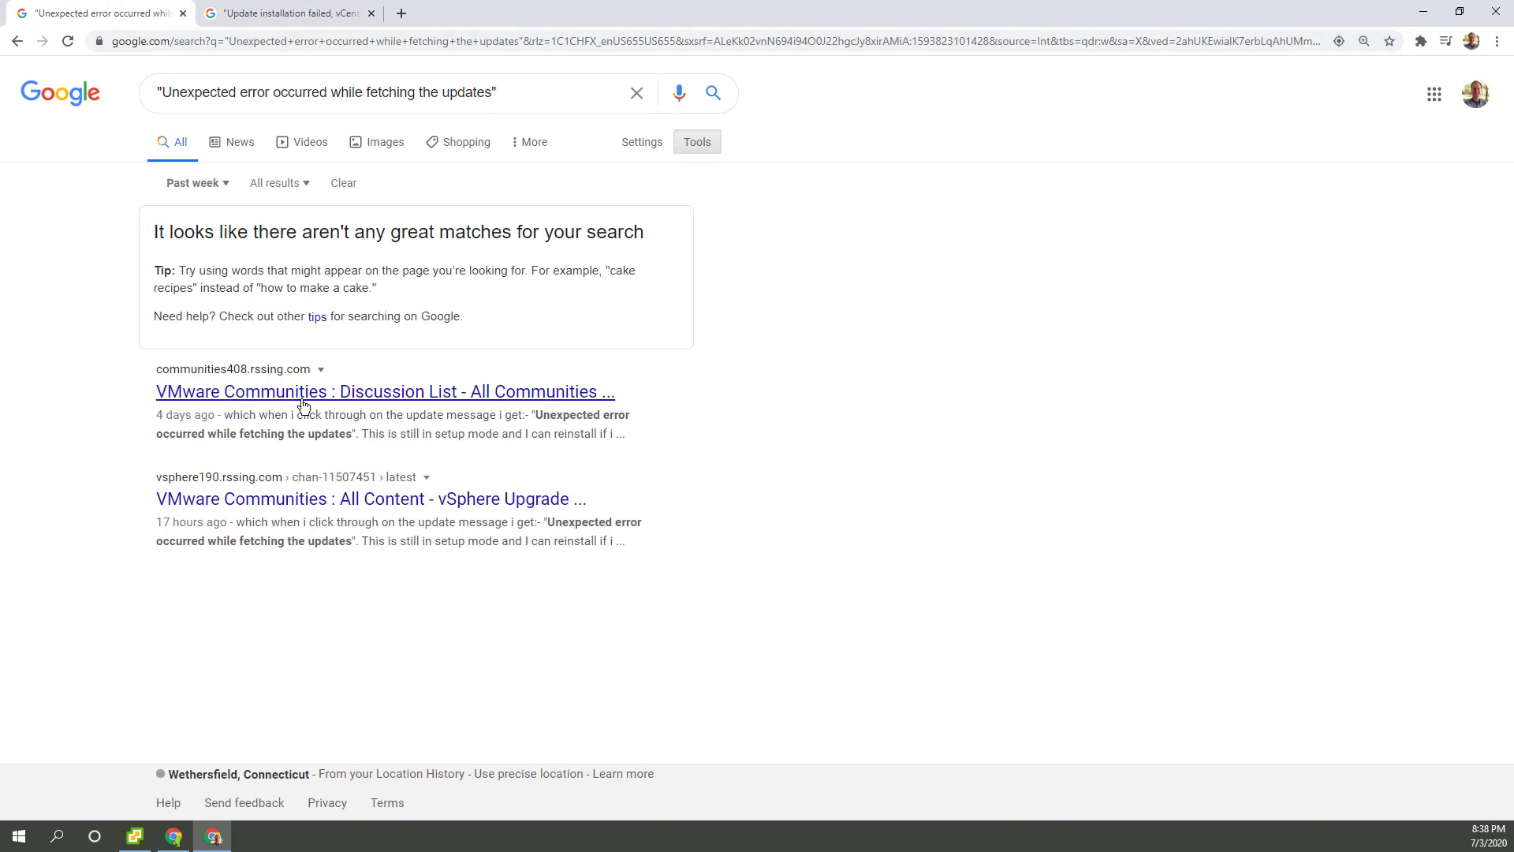
pyautogui.click(384, 391)
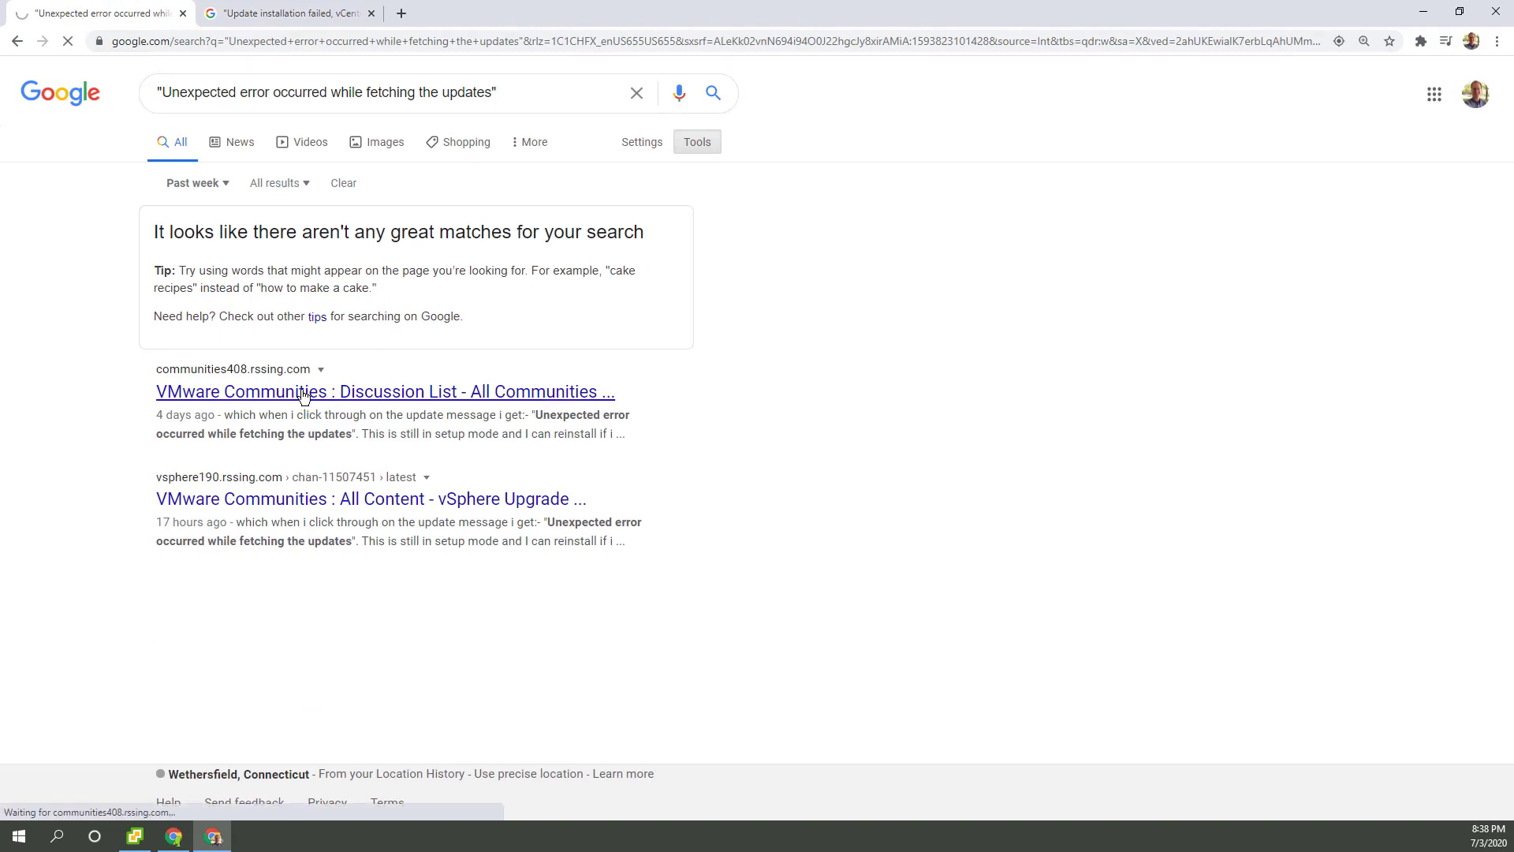
pyautogui.click(385, 391)
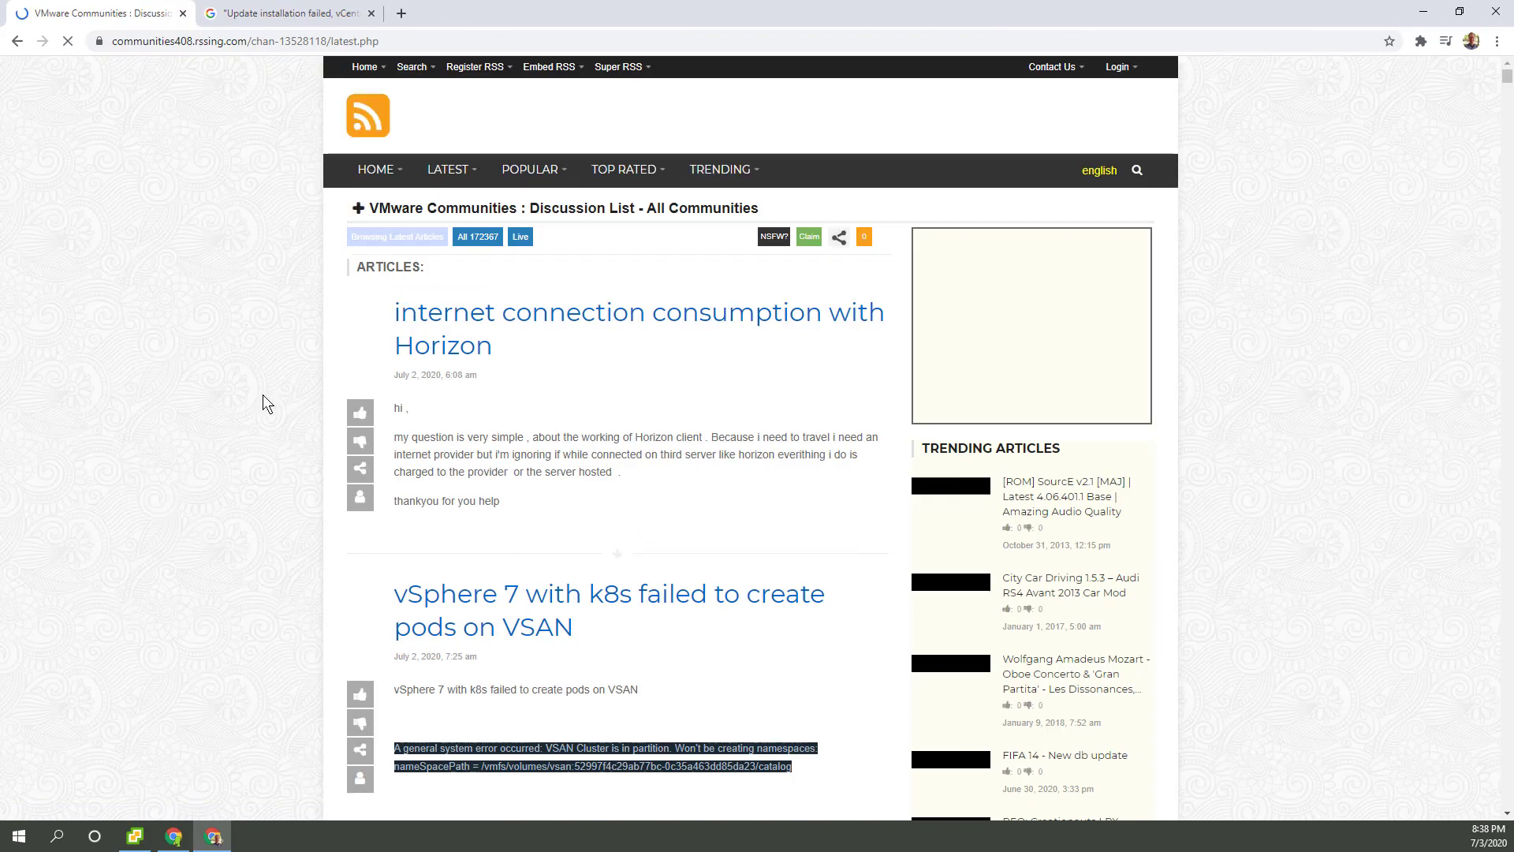
pyautogui.scroll(-3)
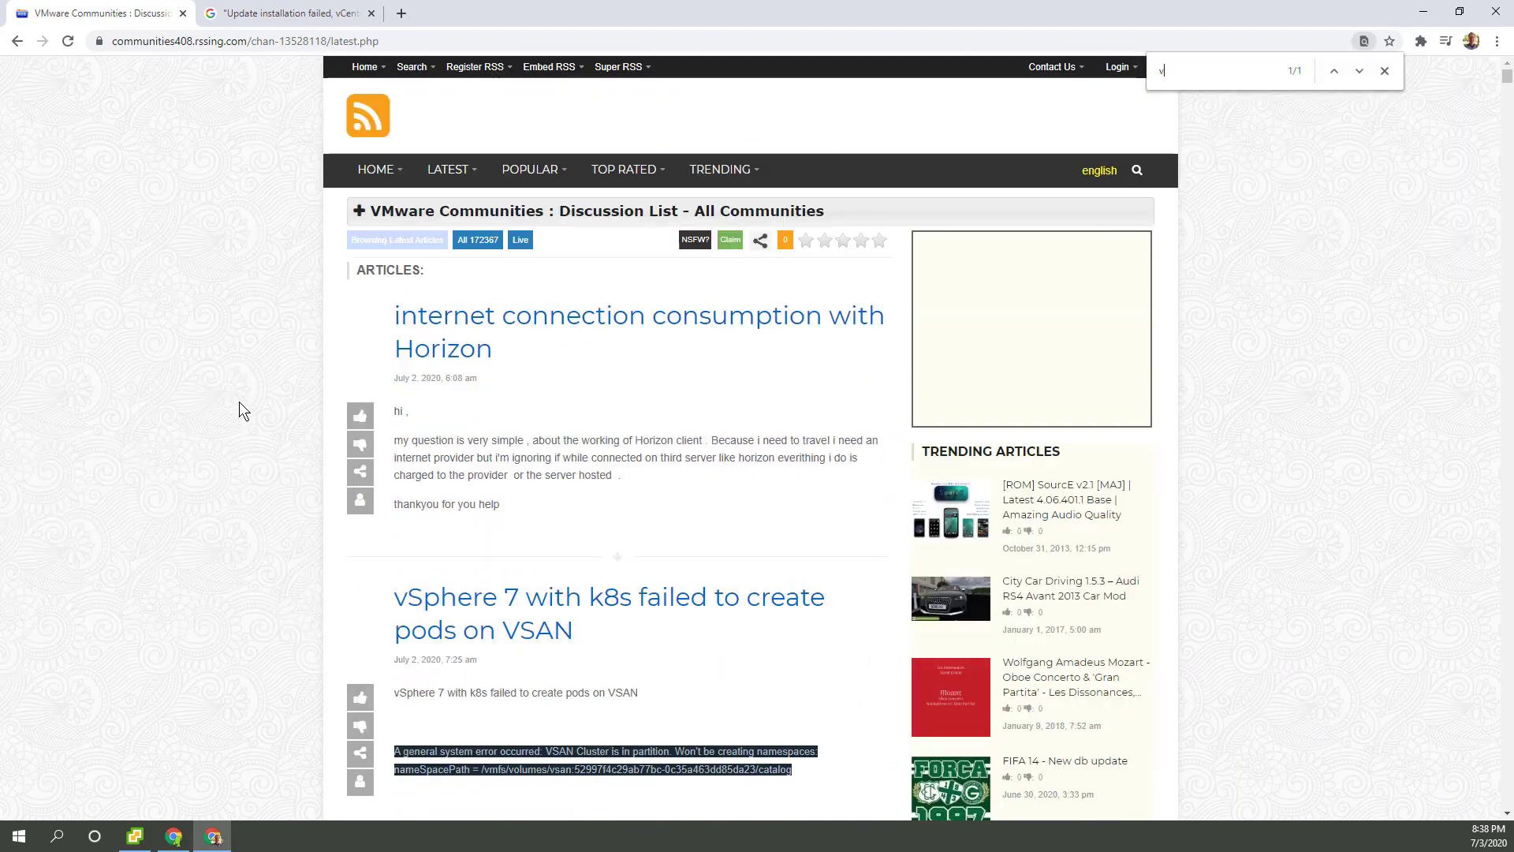
pyautogui.write('csa')
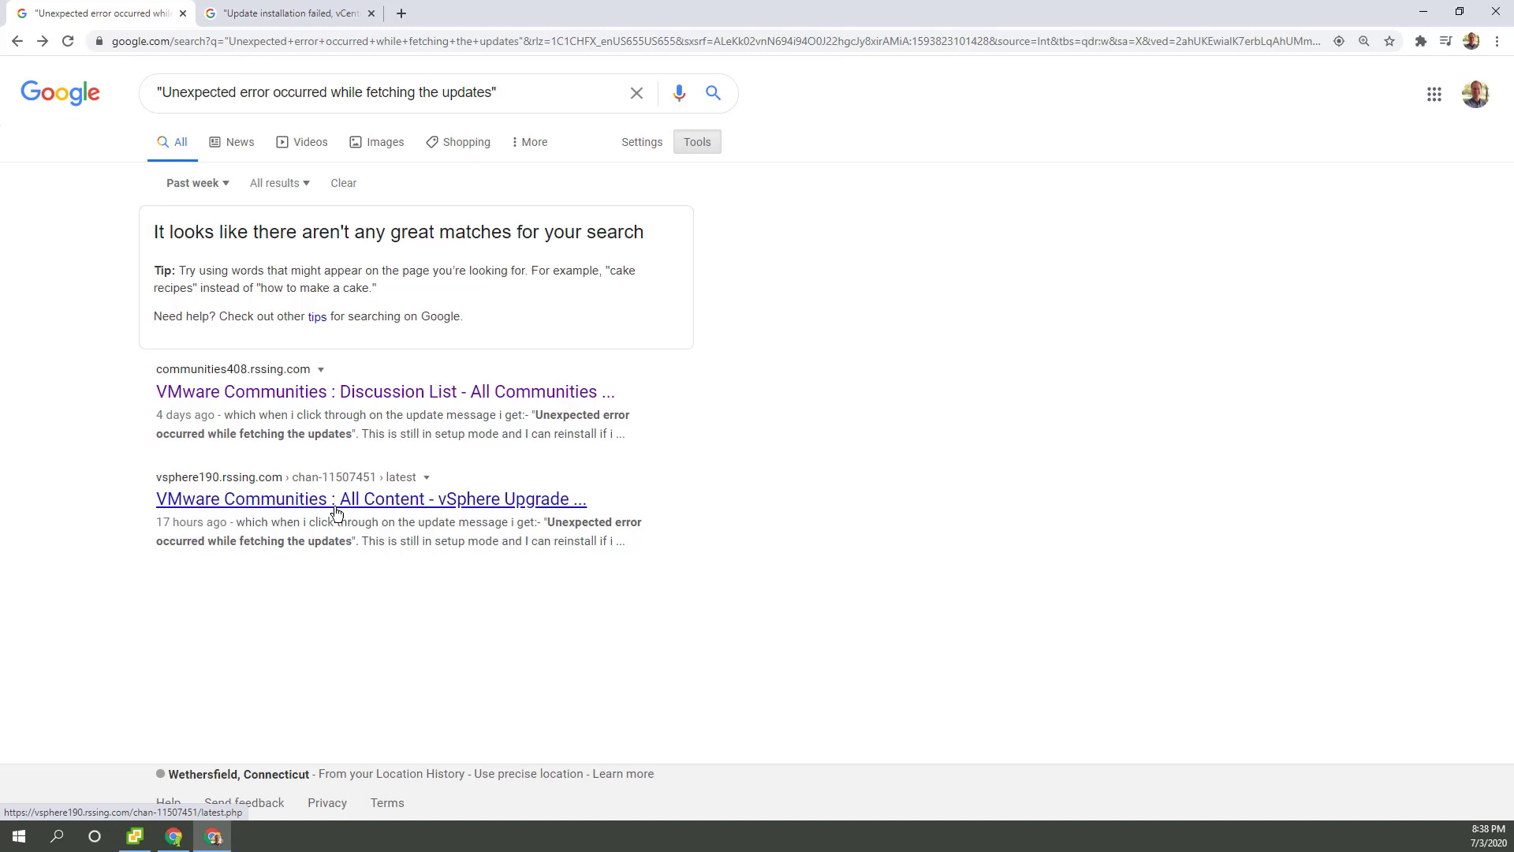
# Step: Find the 'fetching' error in the vSphere Upgrade & Install post, then return to the error search results
pyautogui.click(371, 498)
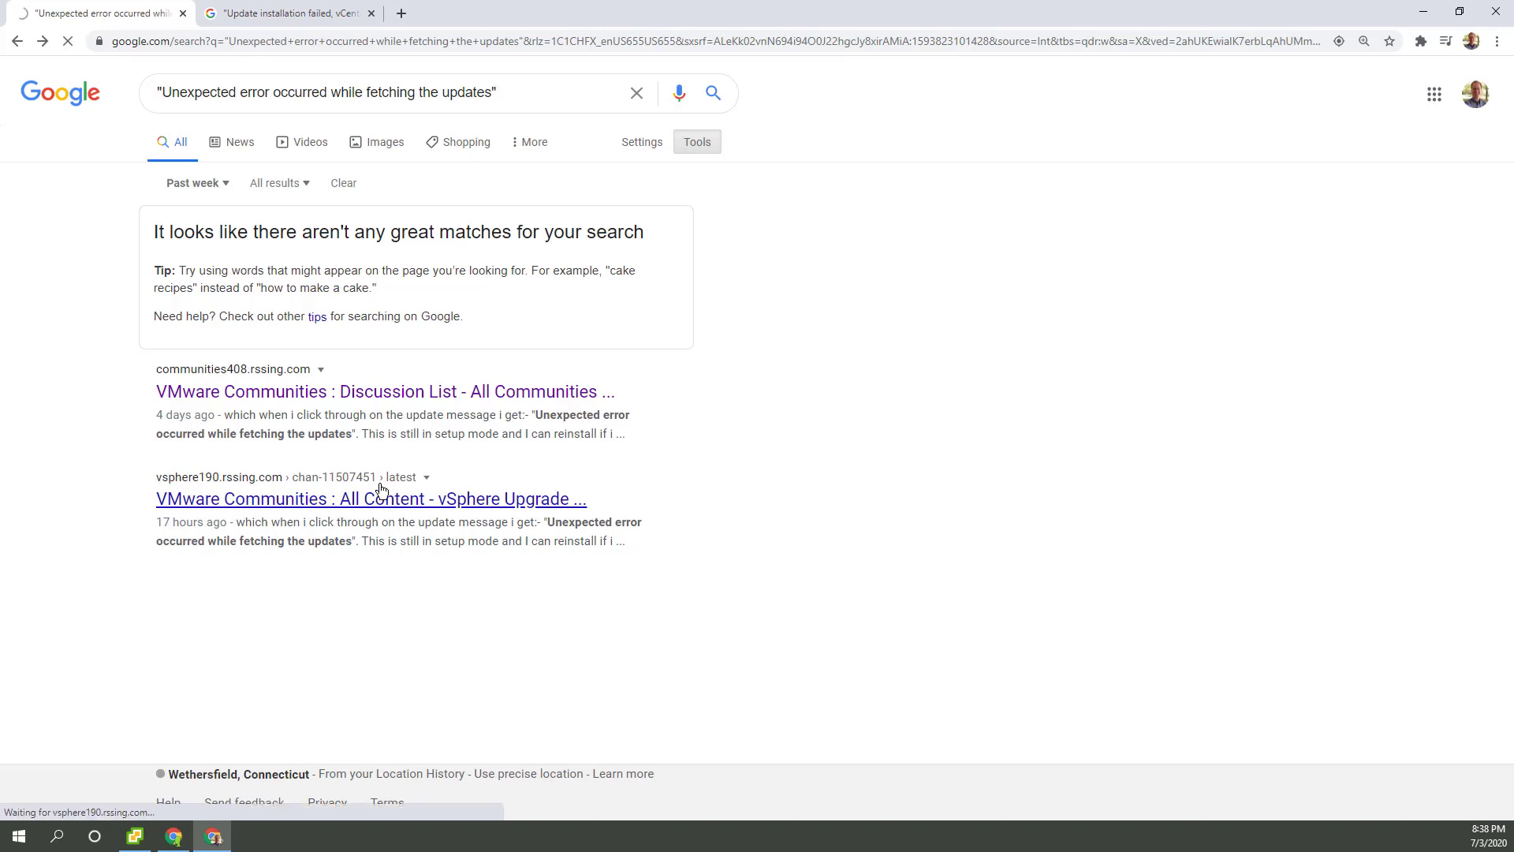
pyautogui.click(369, 499)
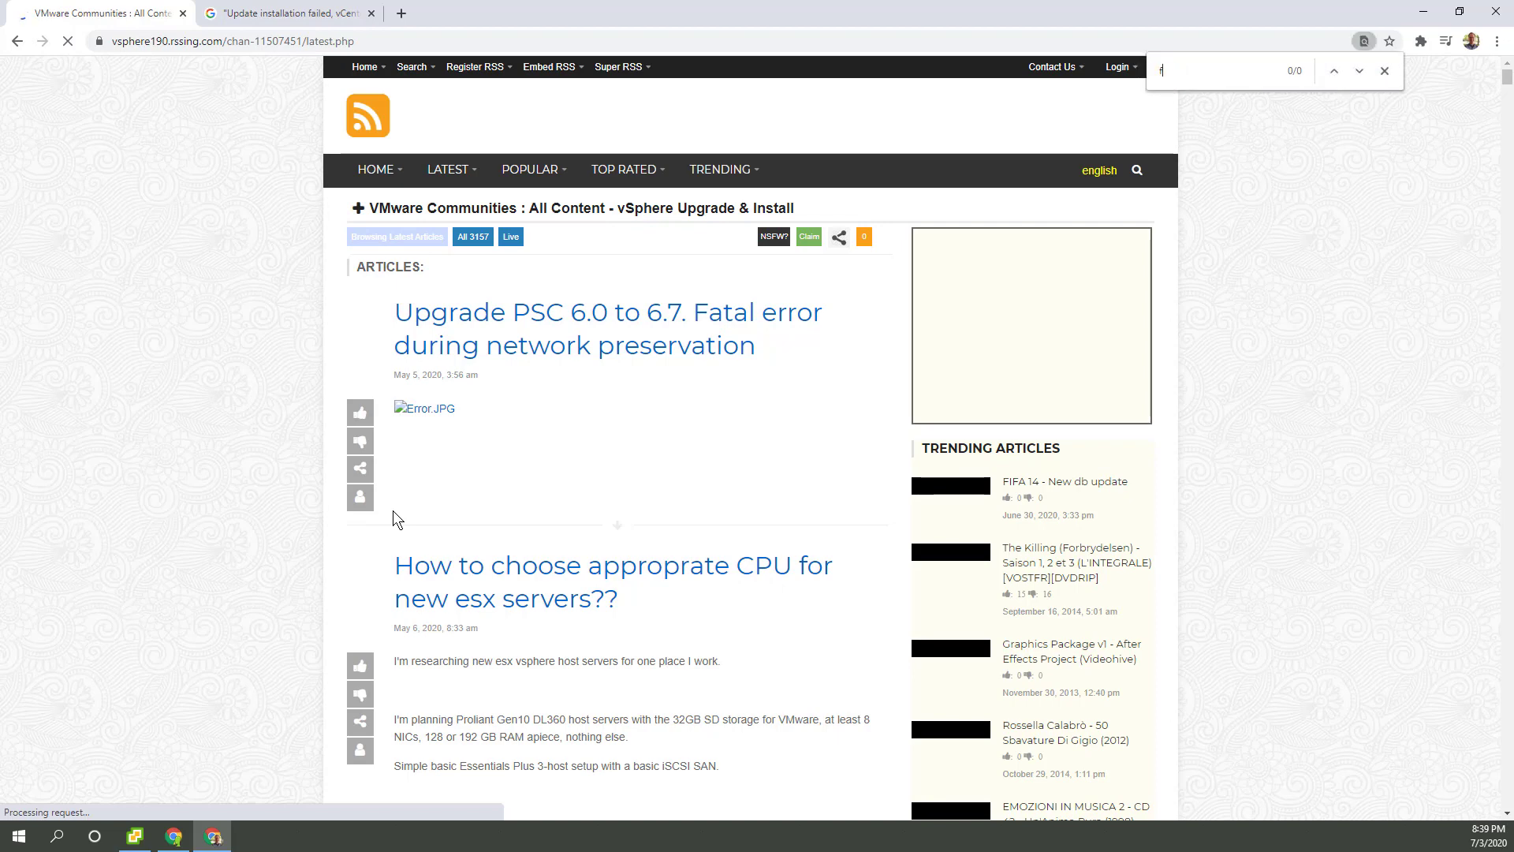
pyautogui.write('etching')
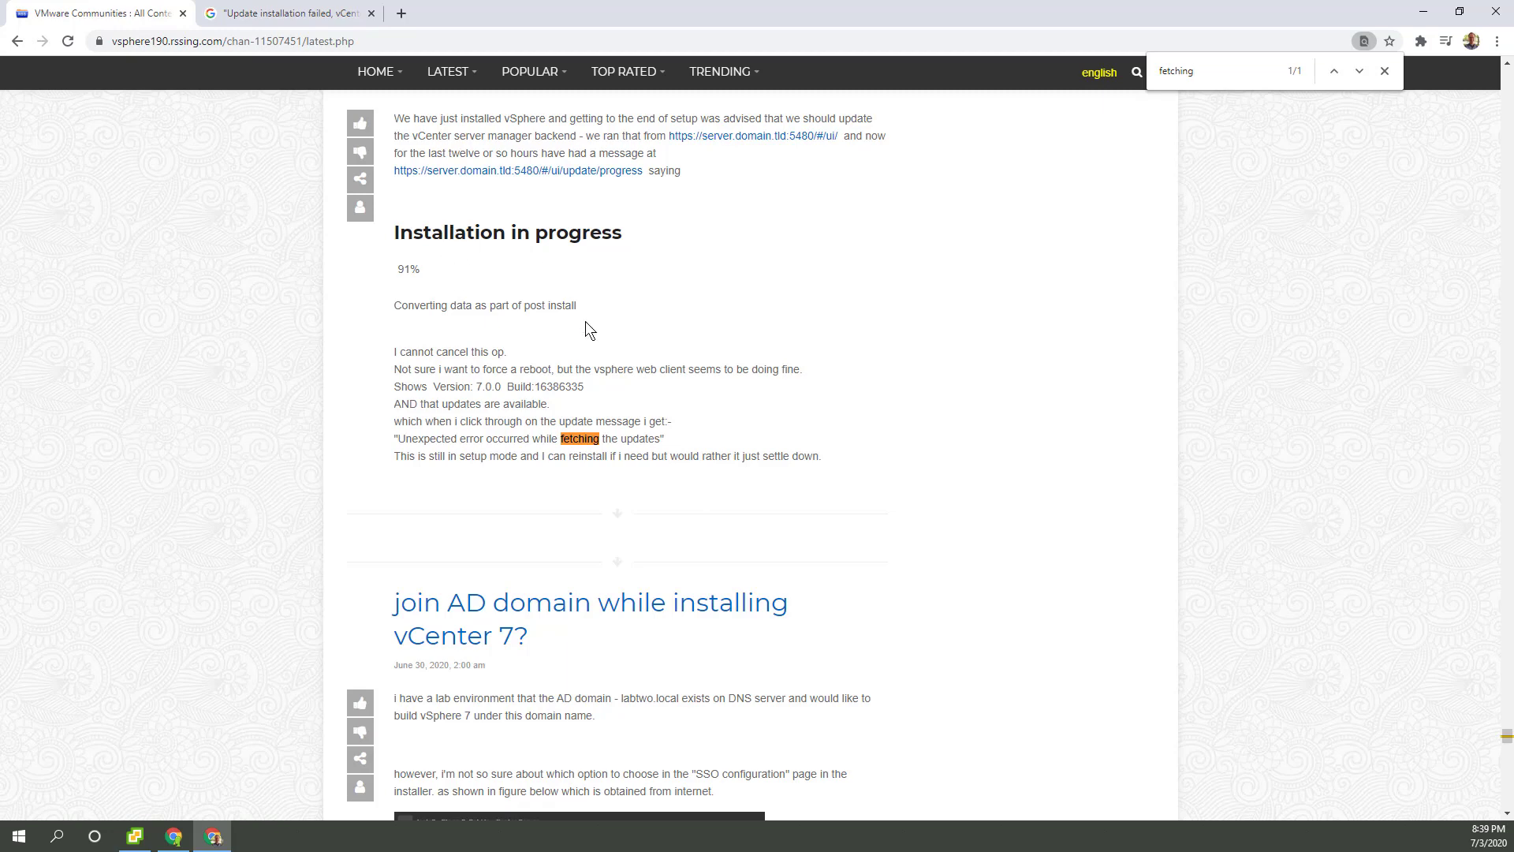
pyautogui.scroll(3)
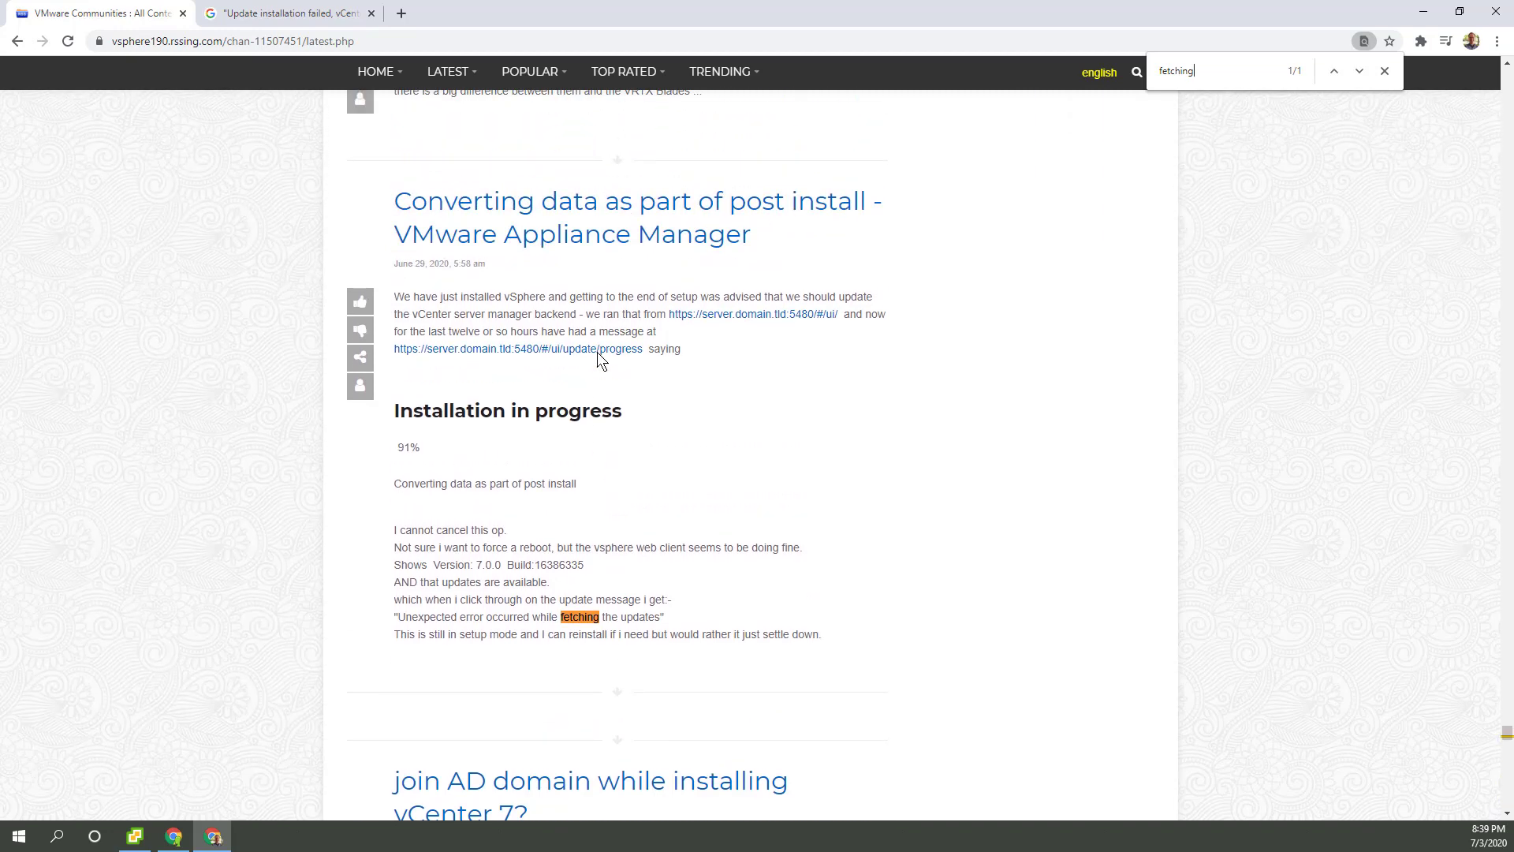
pyautogui.click(287, 13)
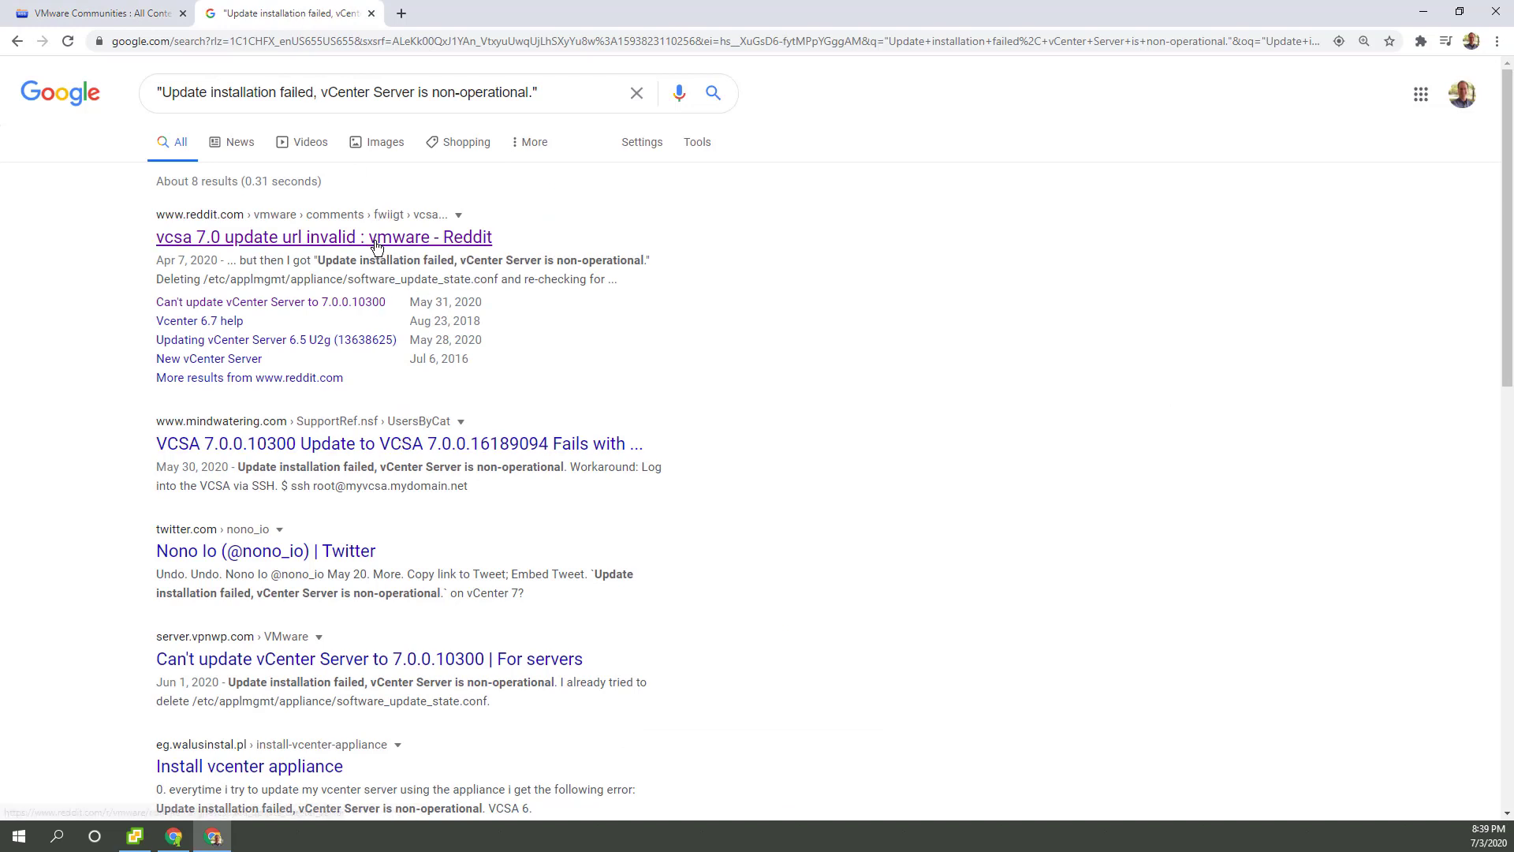
# Step: Read through the Reddit 'vcsa 7.0 update url invalid' thread and its comments
pyautogui.click(322, 237)
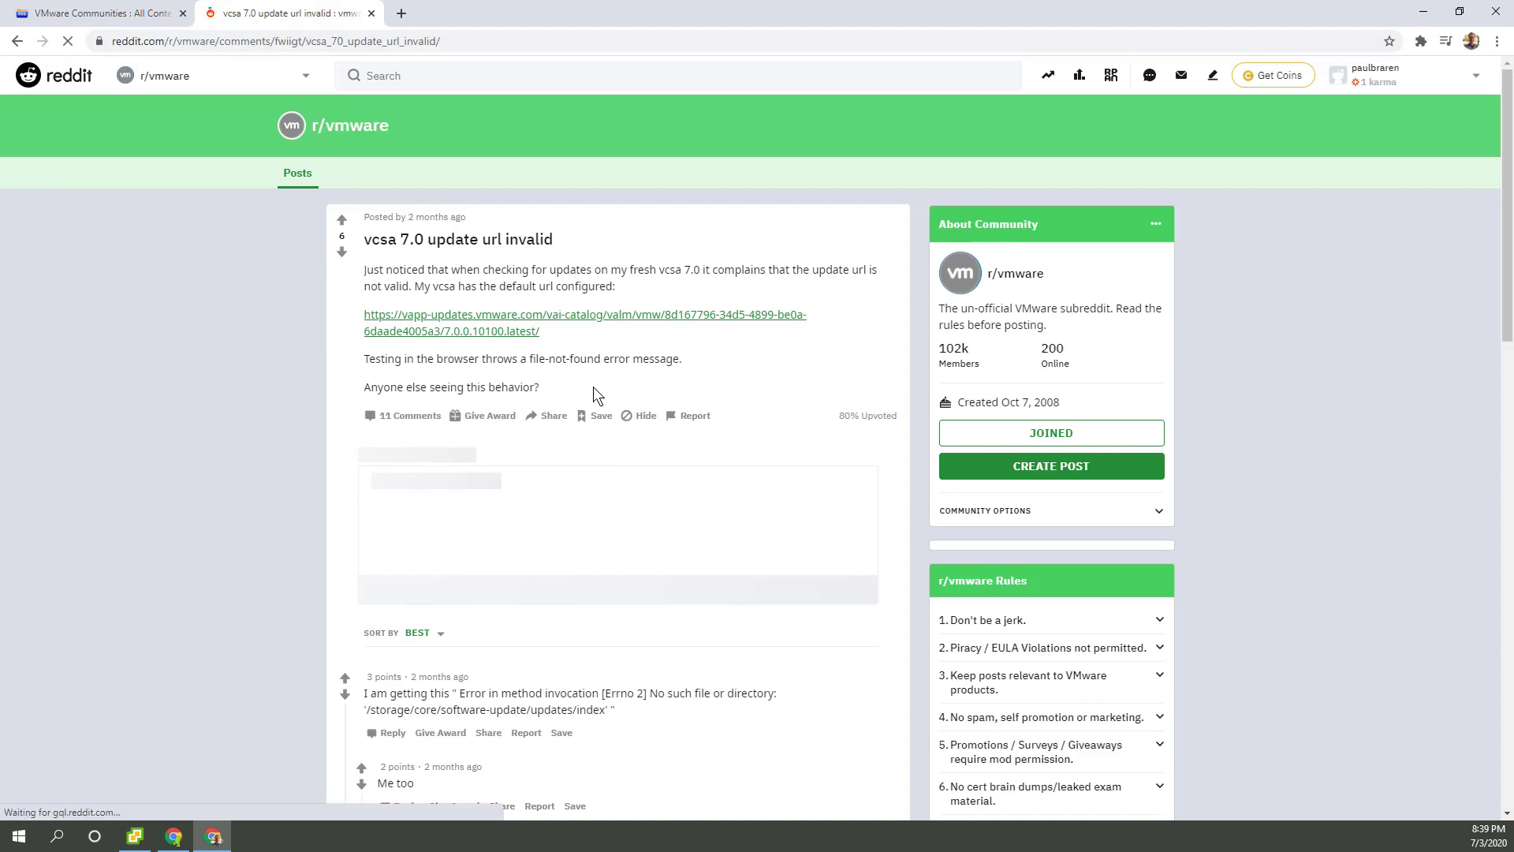
pyautogui.scroll(-3)
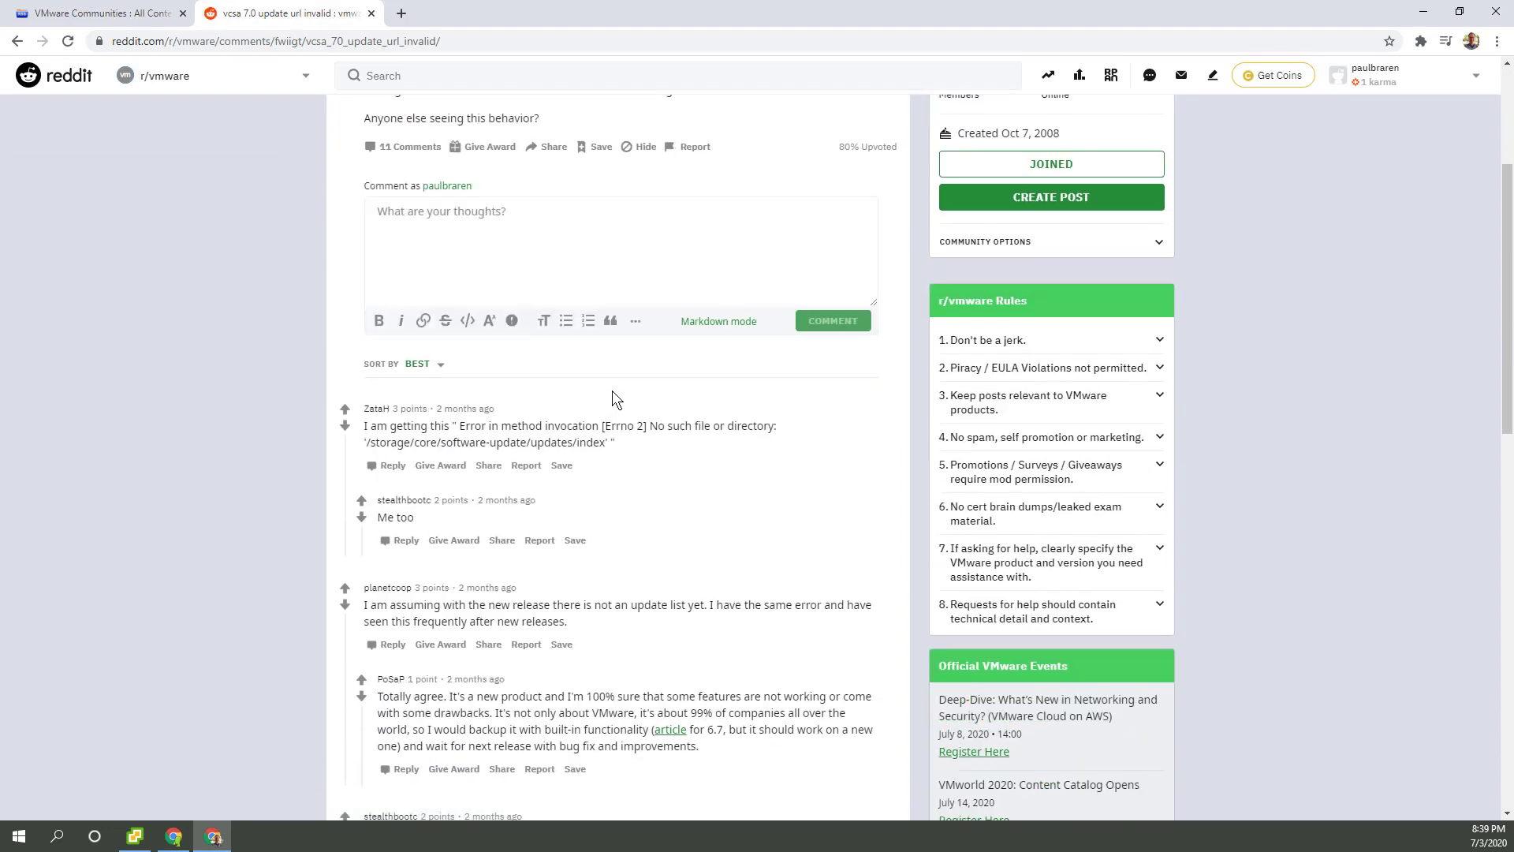
pyautogui.scroll(-3)
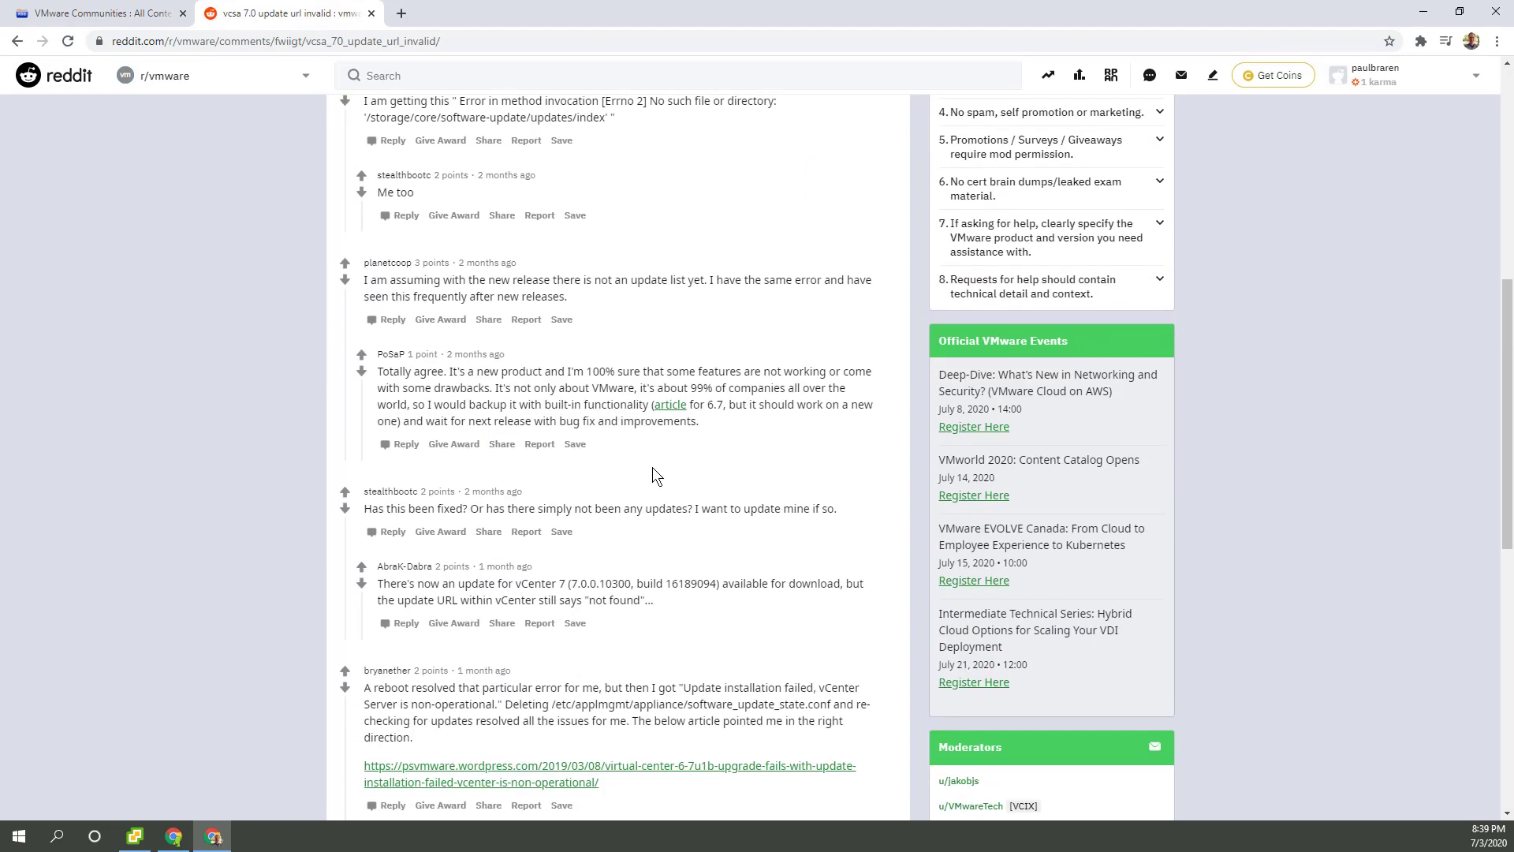
pyautogui.scroll(-3)
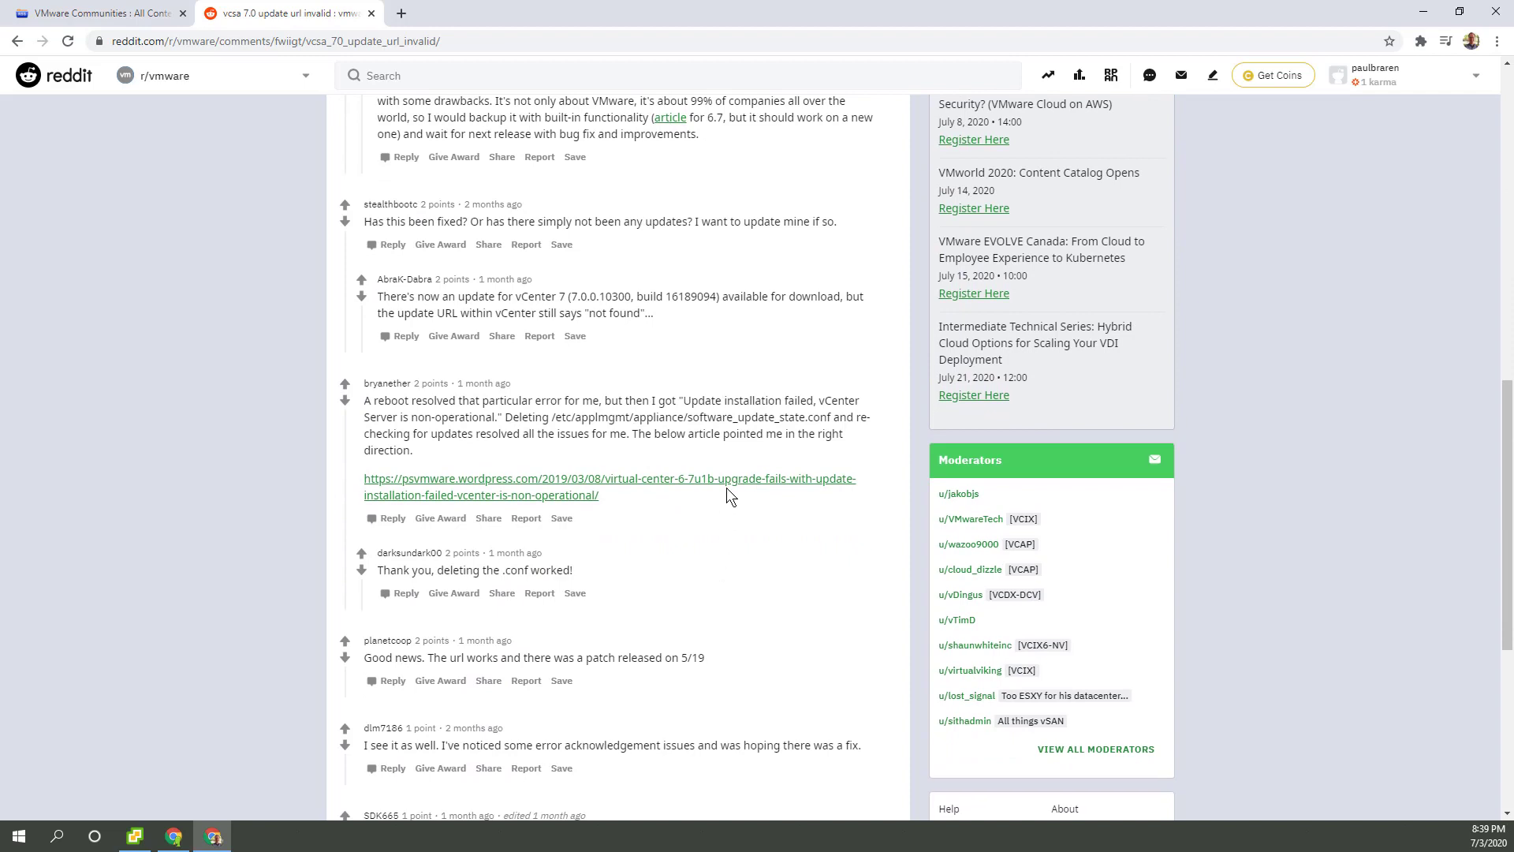
pyautogui.moveTo(584, 511)
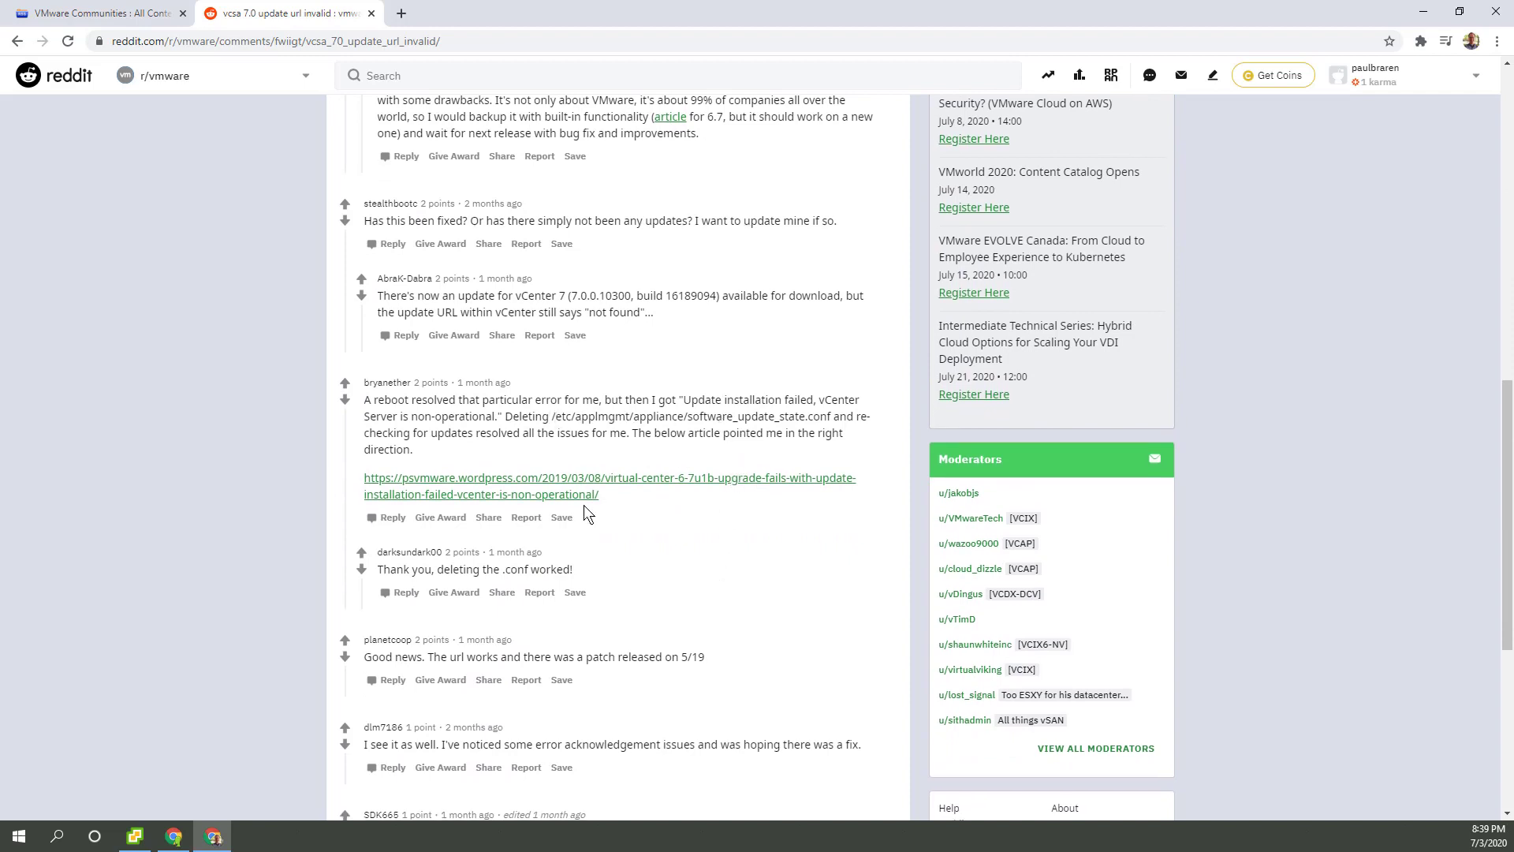
pyautogui.moveTo(482, 381)
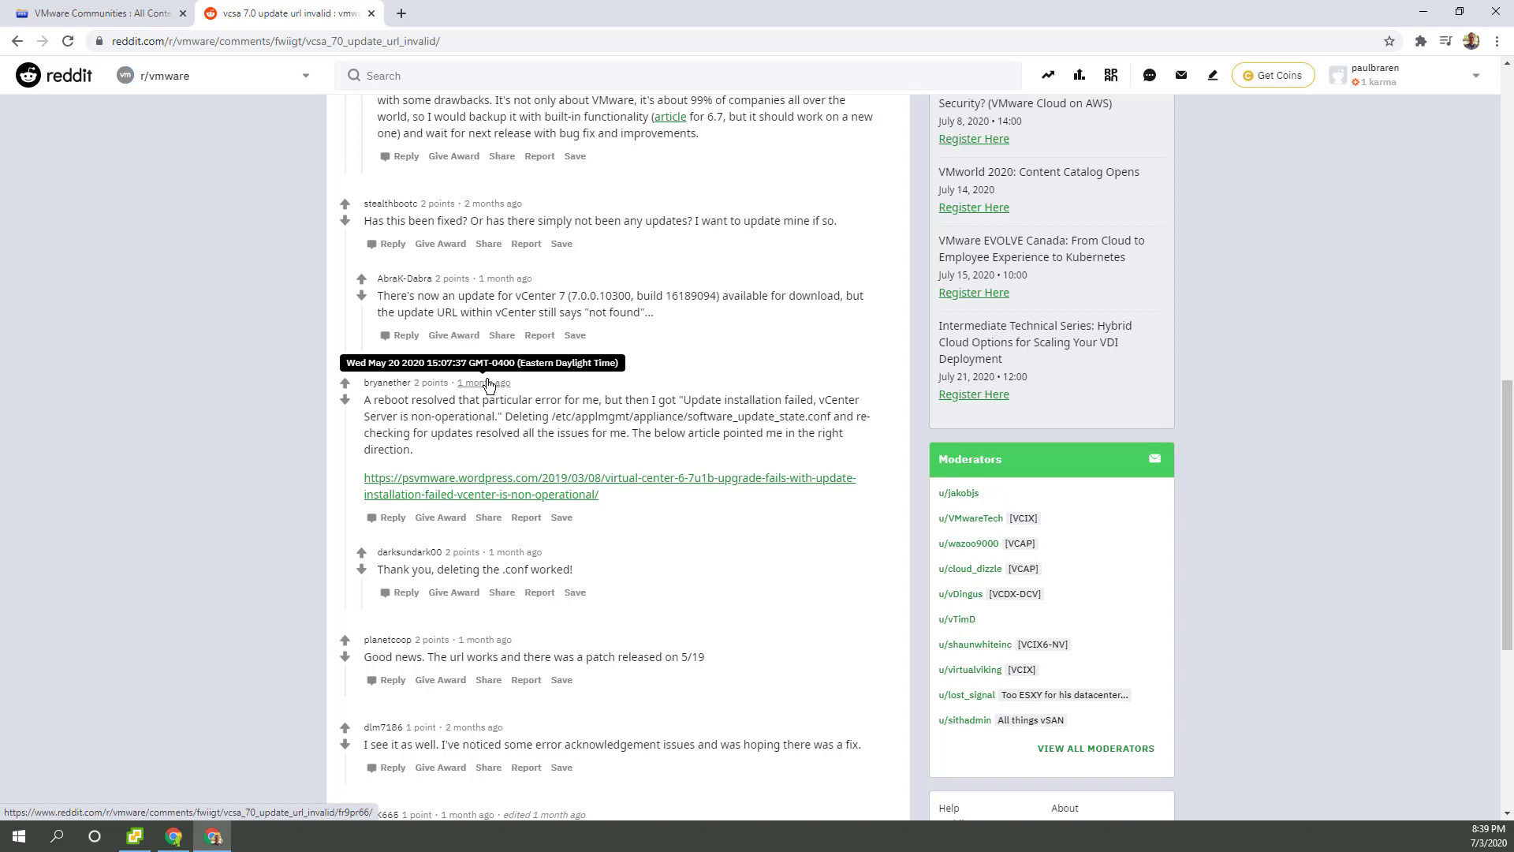
pyautogui.moveTo(601, 493)
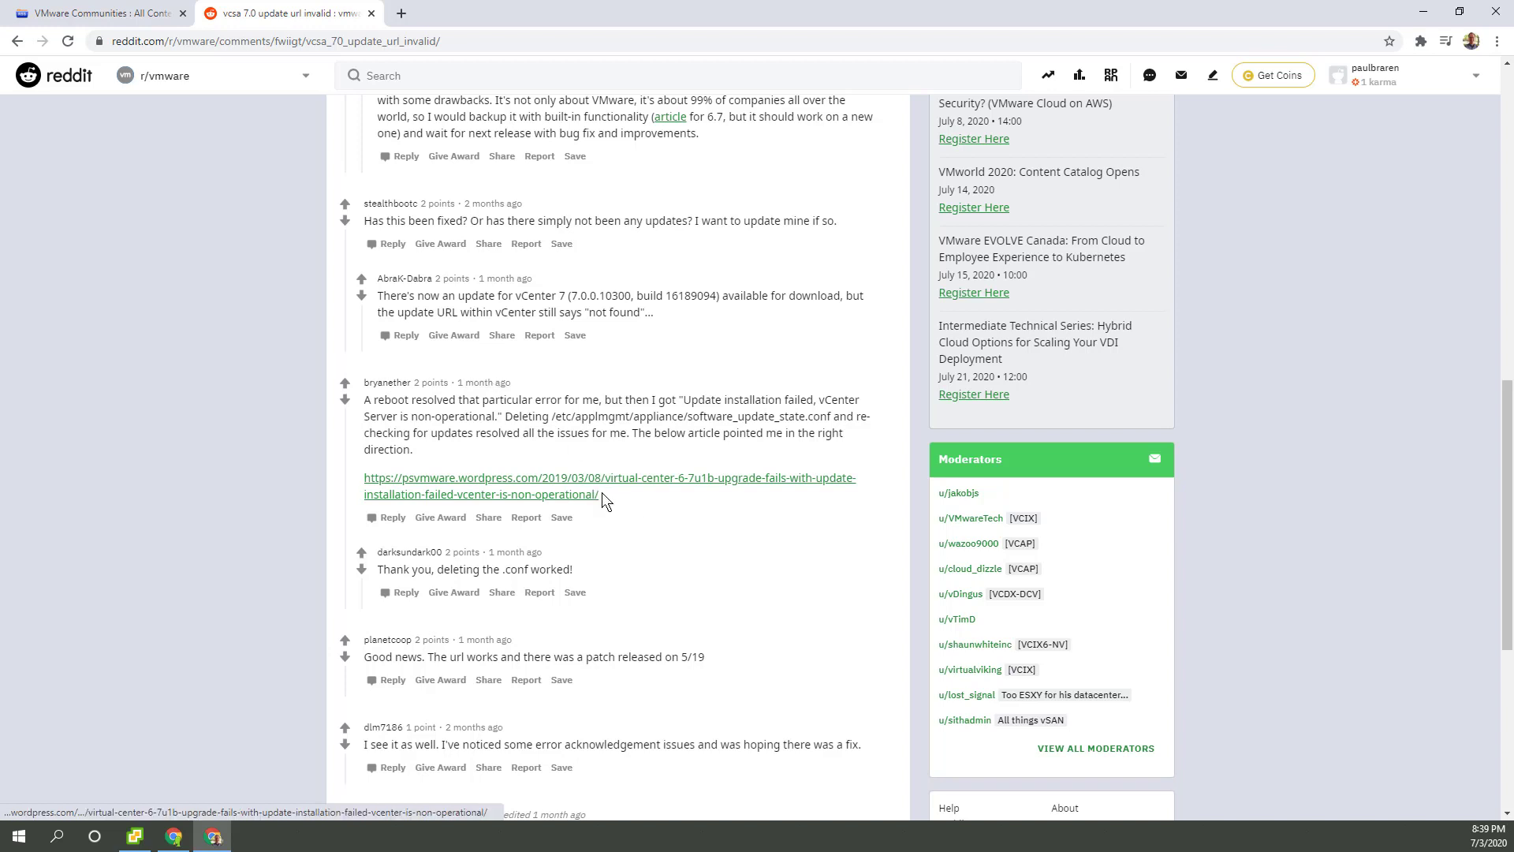
pyautogui.moveTo(528, 488)
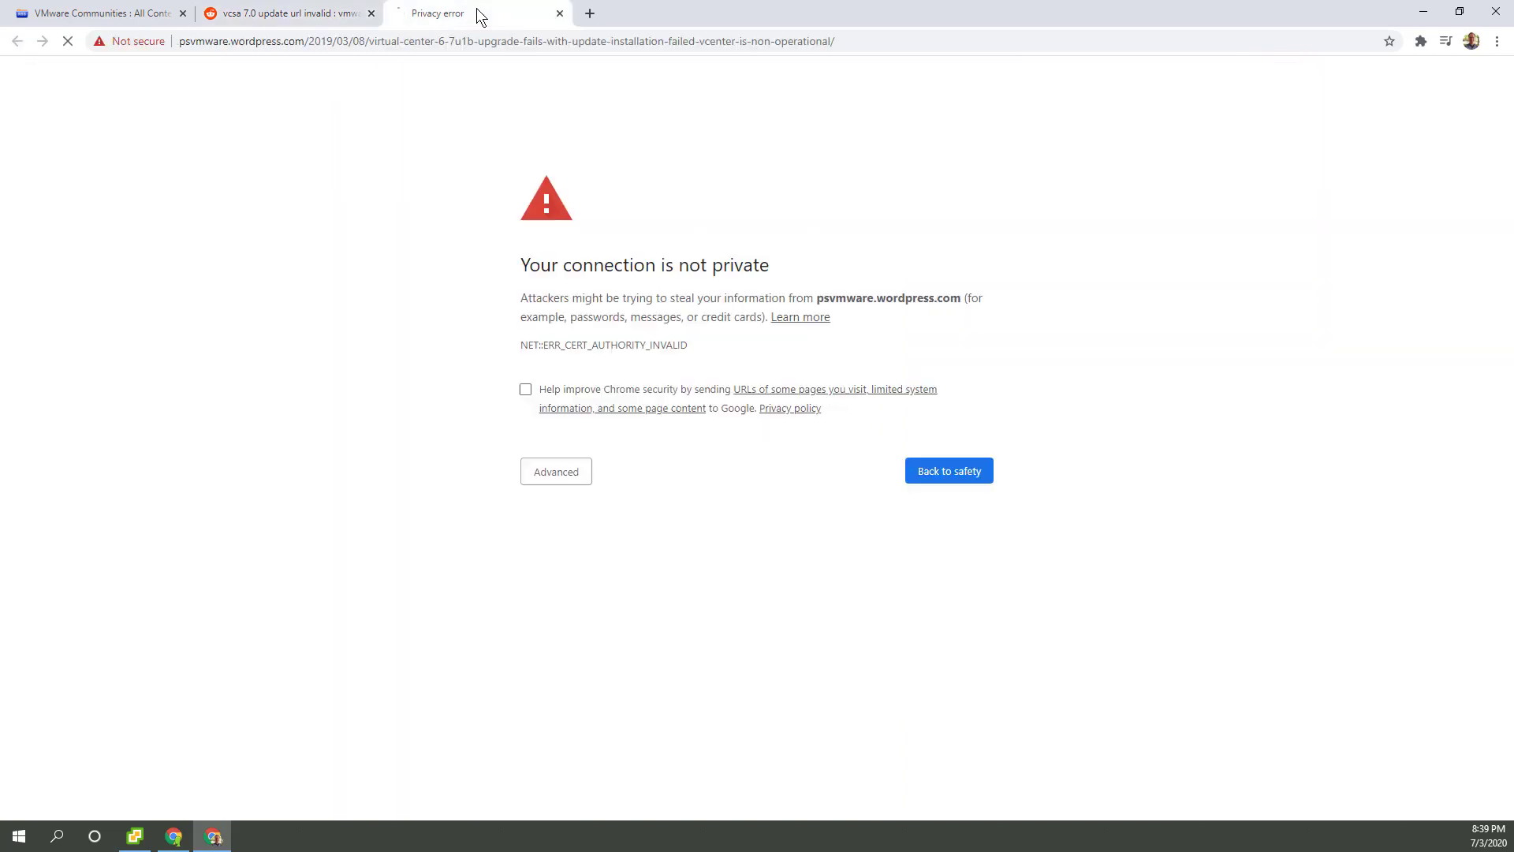
# Step: Proceed past the certificate warning to psvmware.wordpress.com, copy its address and close the tab
pyautogui.click(555, 471)
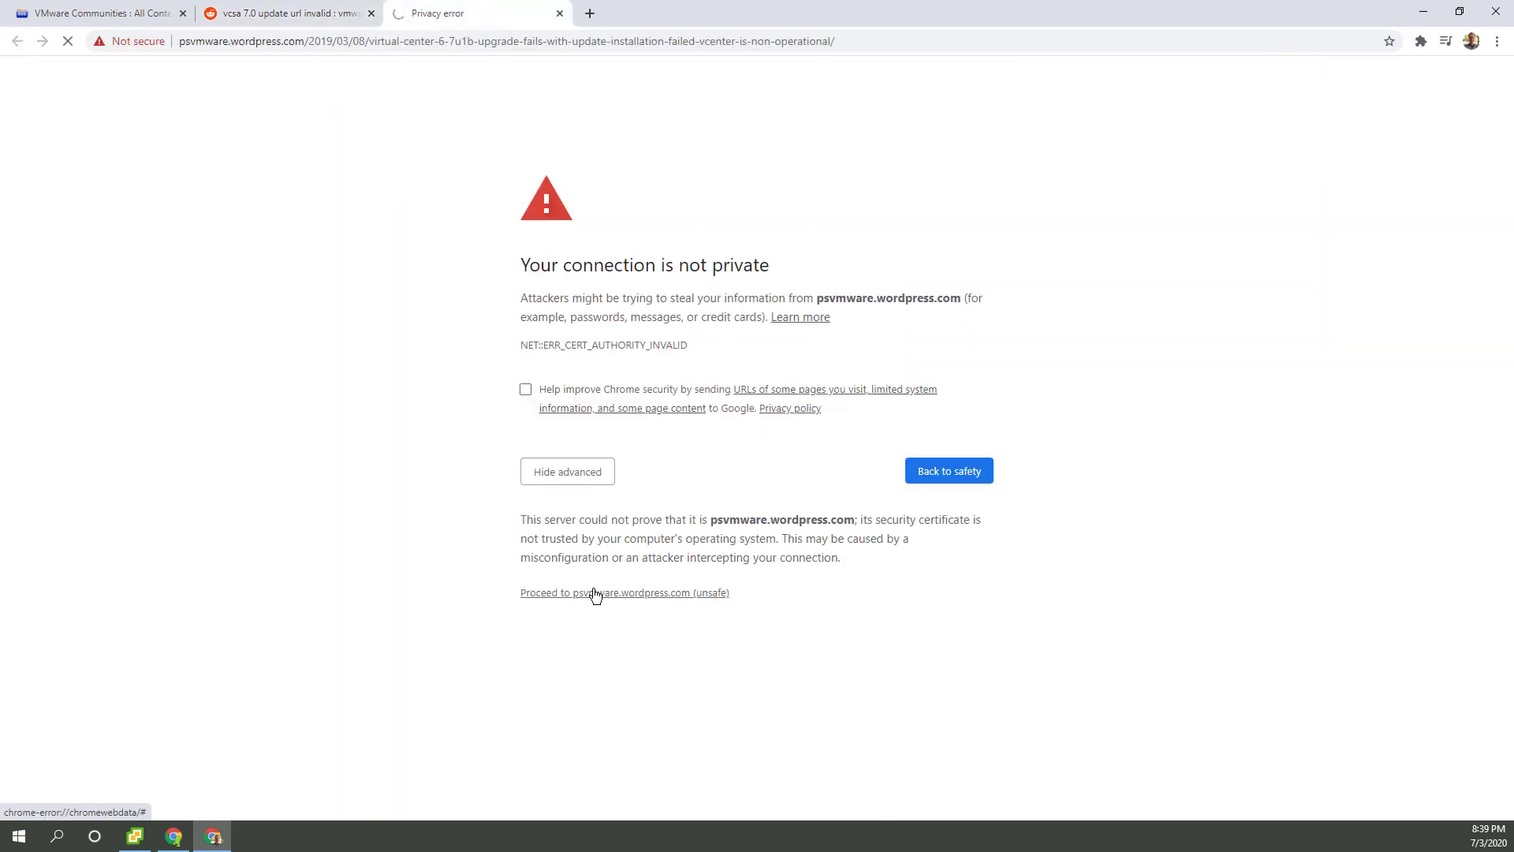
pyautogui.click(596, 591)
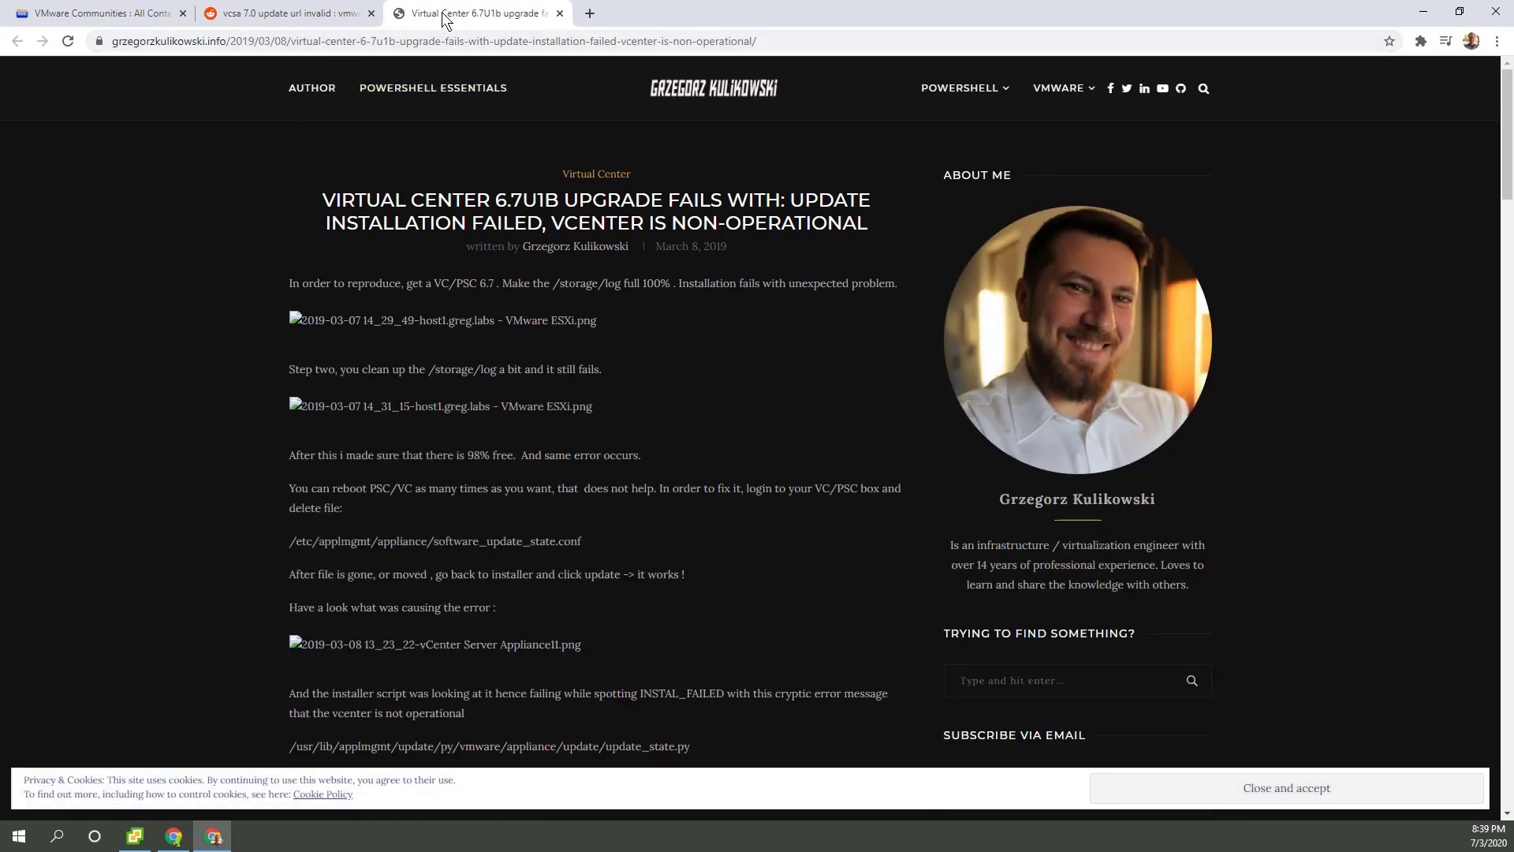
pyautogui.click(435, 41)
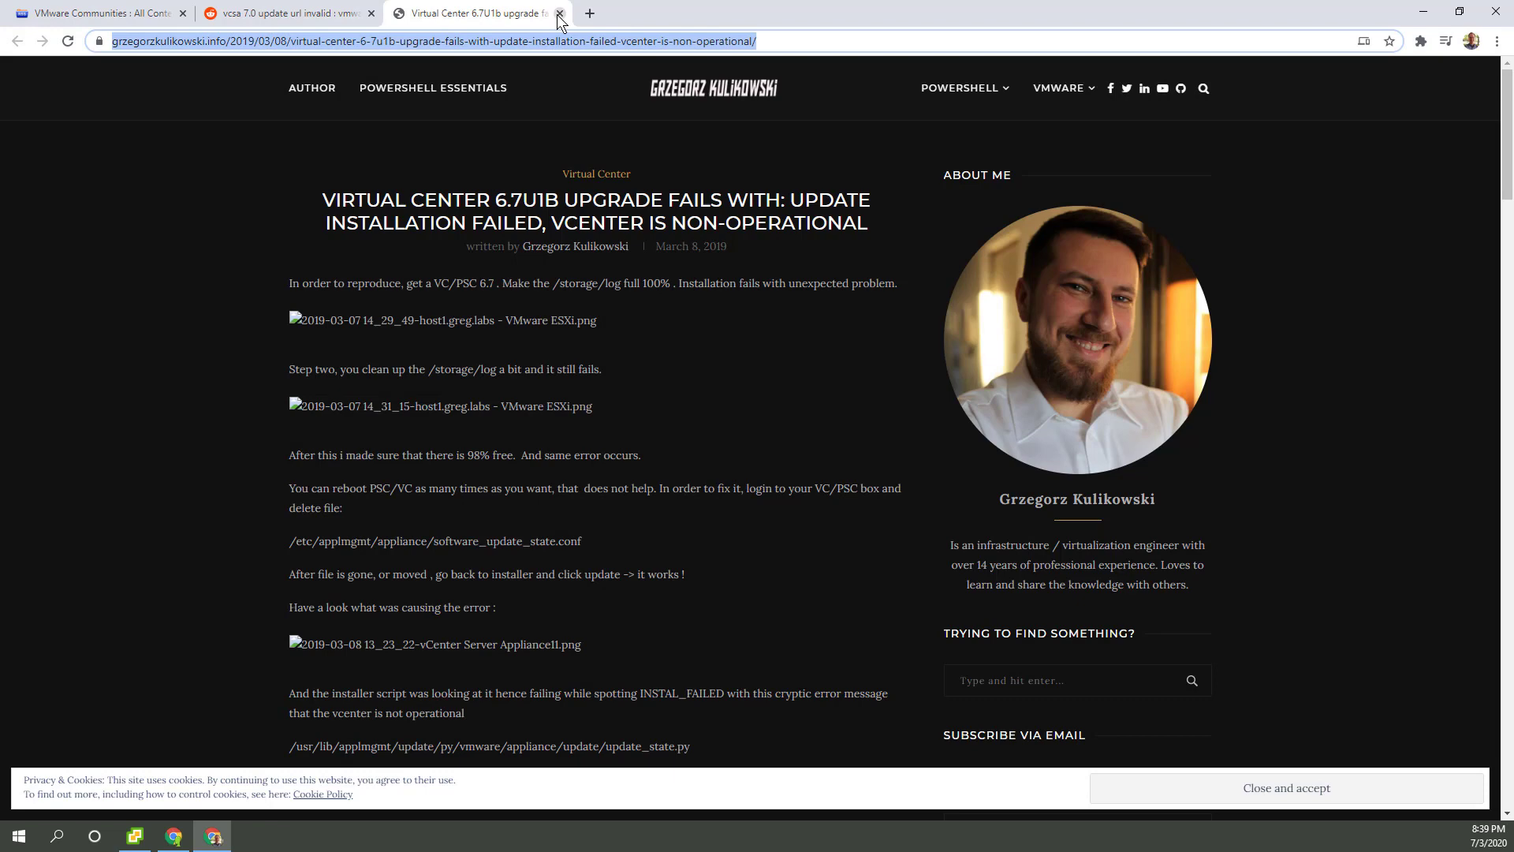
pyautogui.click(559, 13)
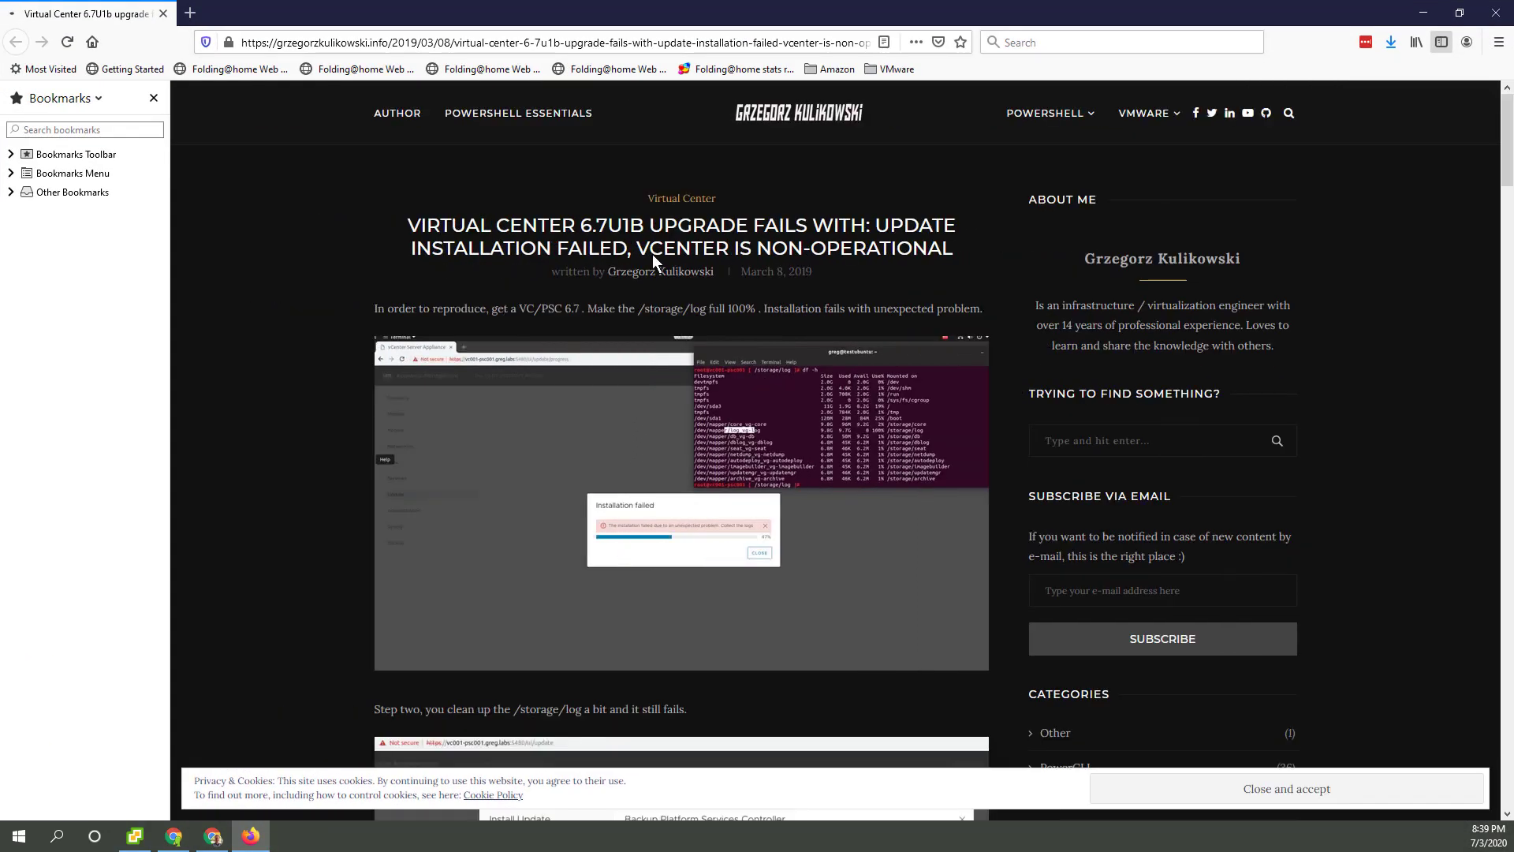
# Step: Read the Firefox article down to the software_update_state.conf deletion fix
pyautogui.scroll(-3)
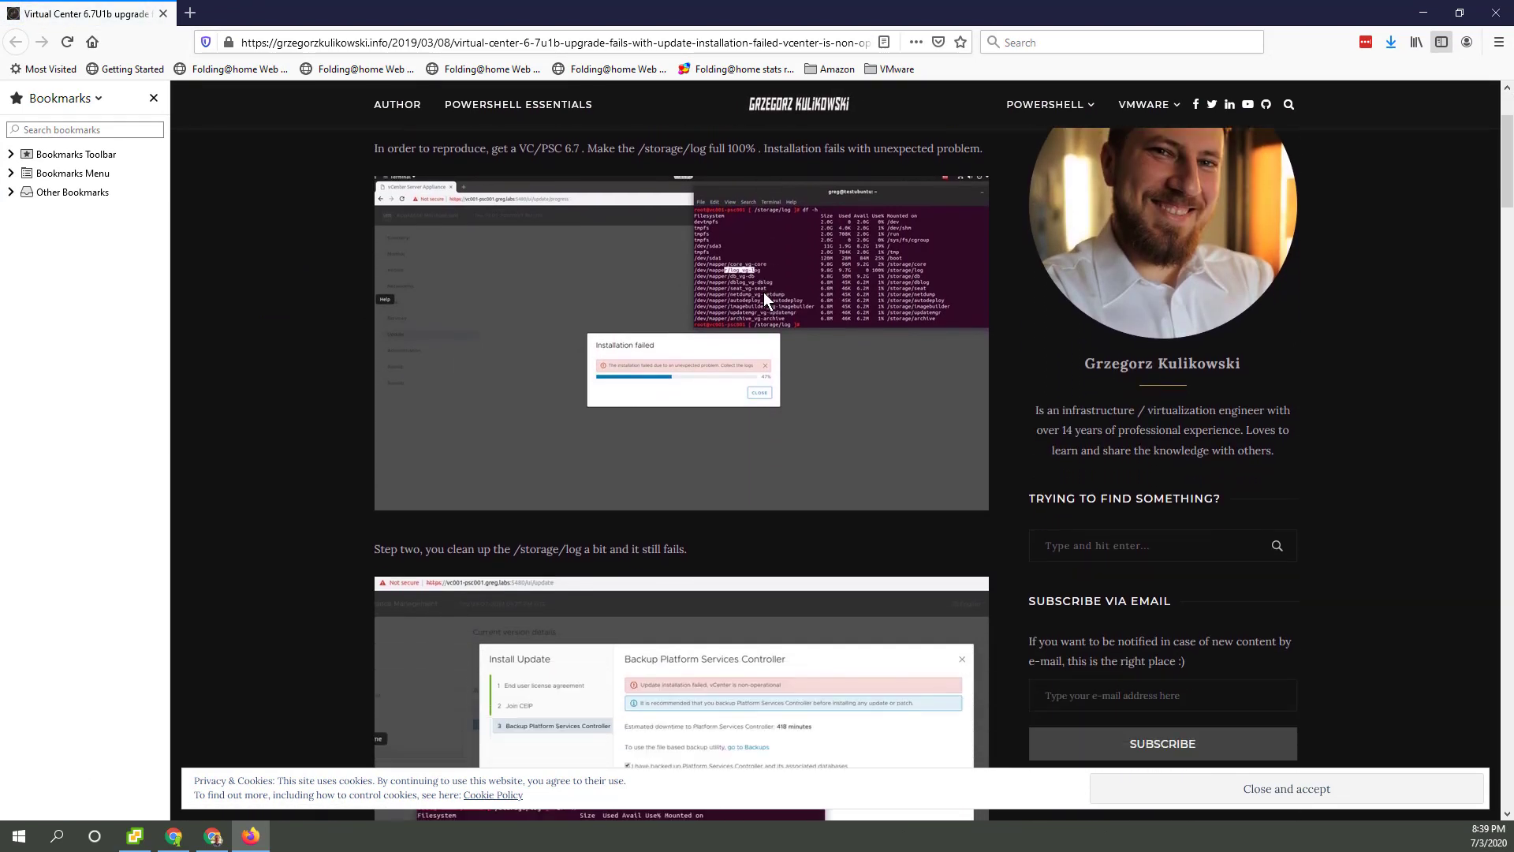
pyautogui.scroll(-3)
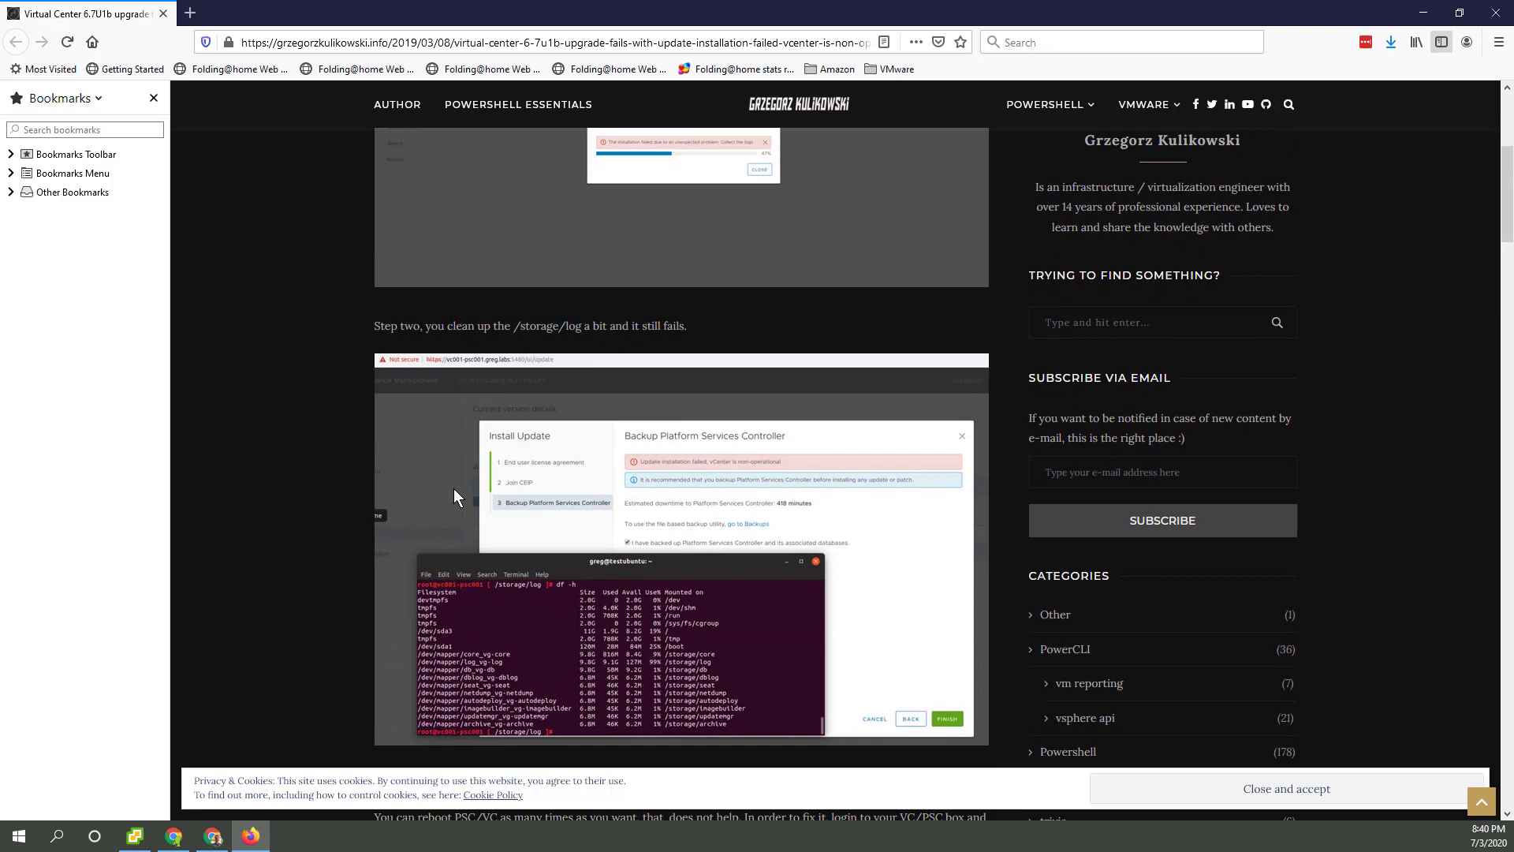
pyautogui.scroll(-3)
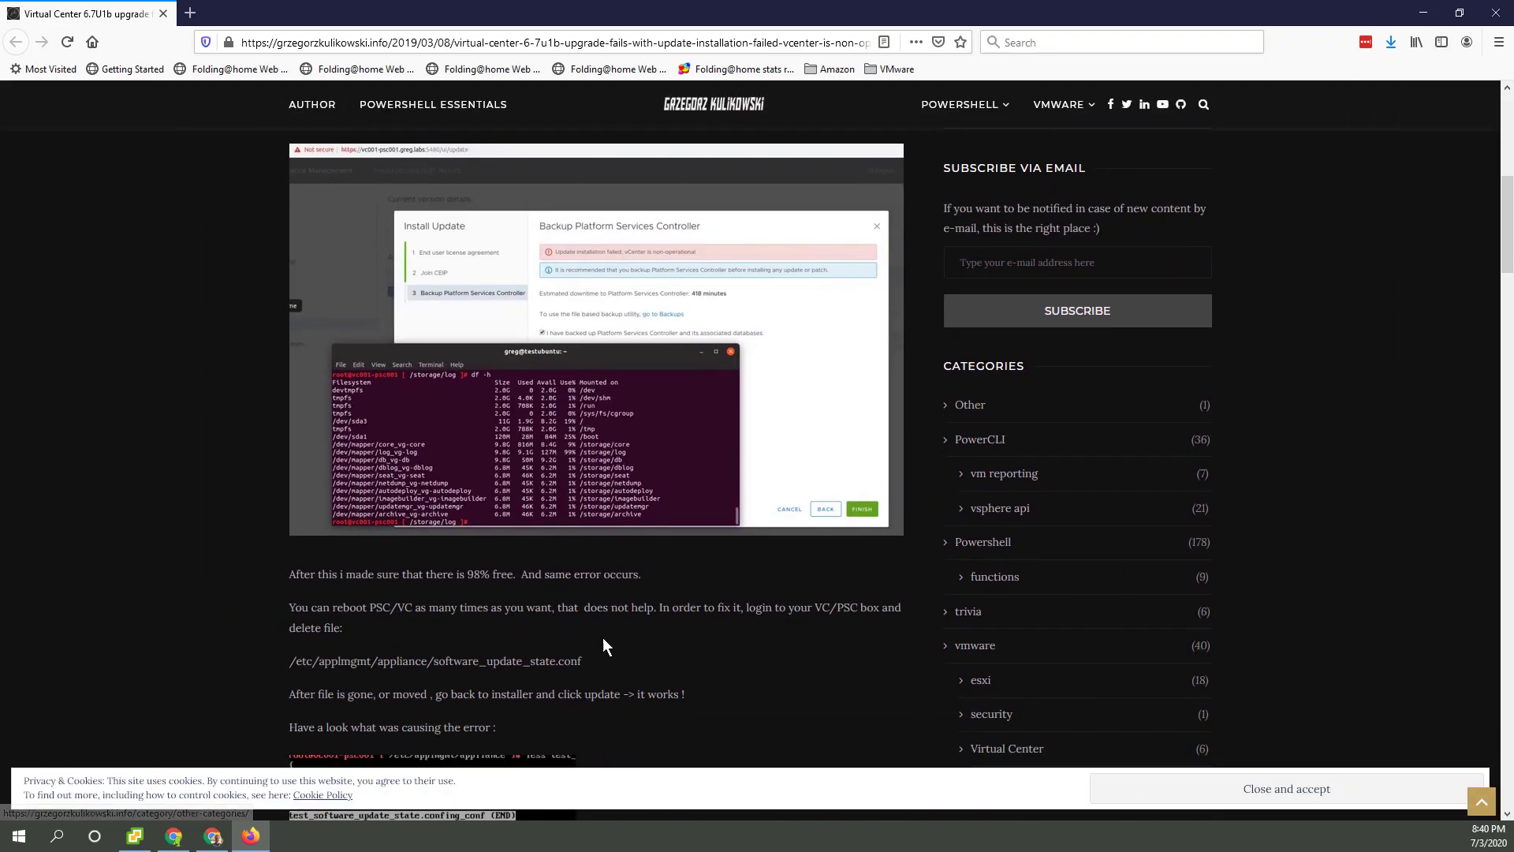
pyautogui.scroll(-3)
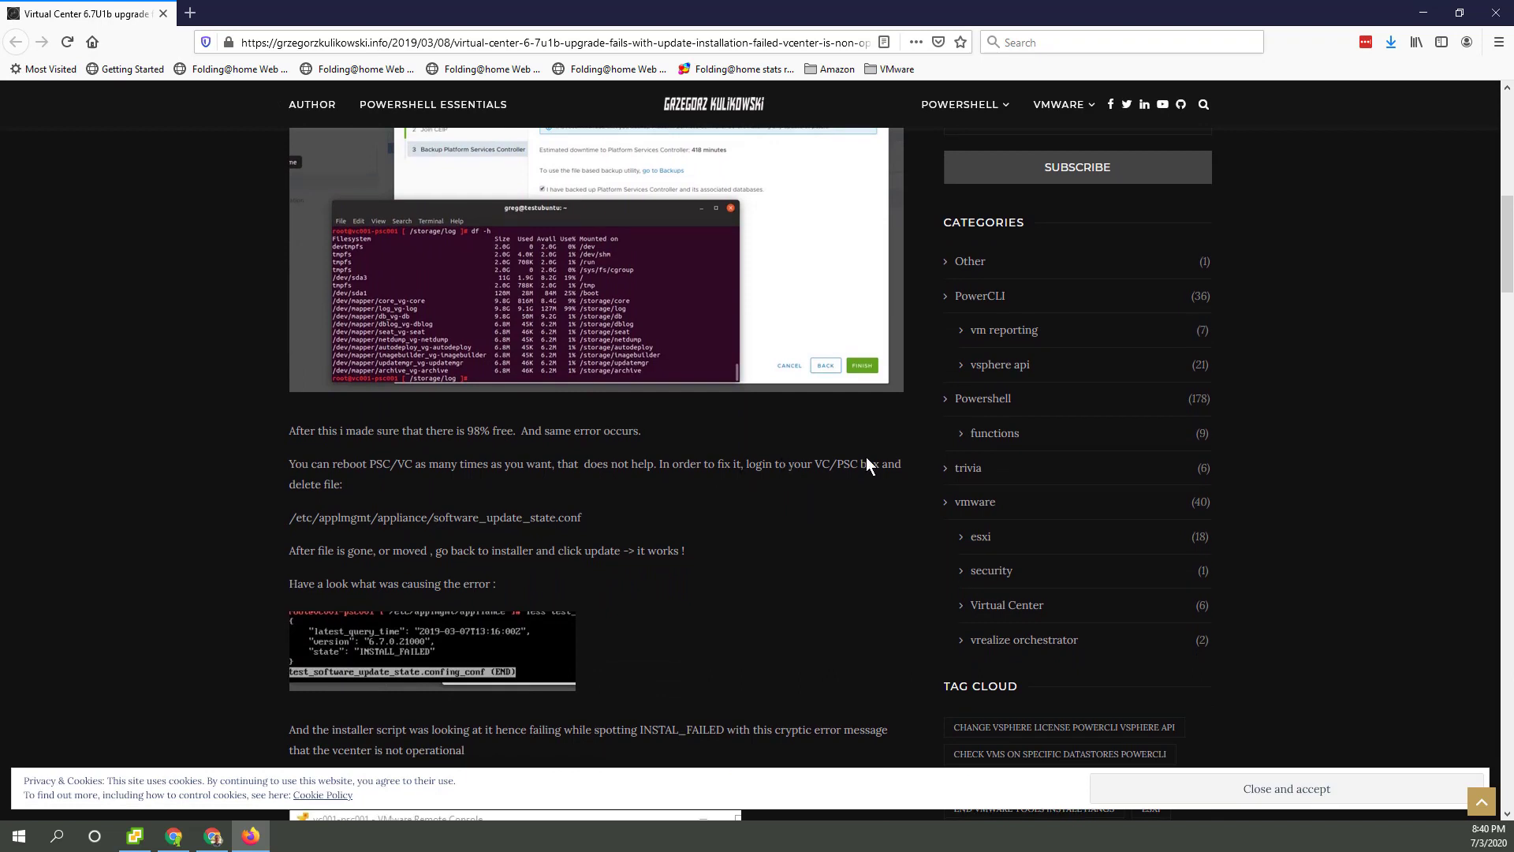
pyautogui.moveTo(868, 464)
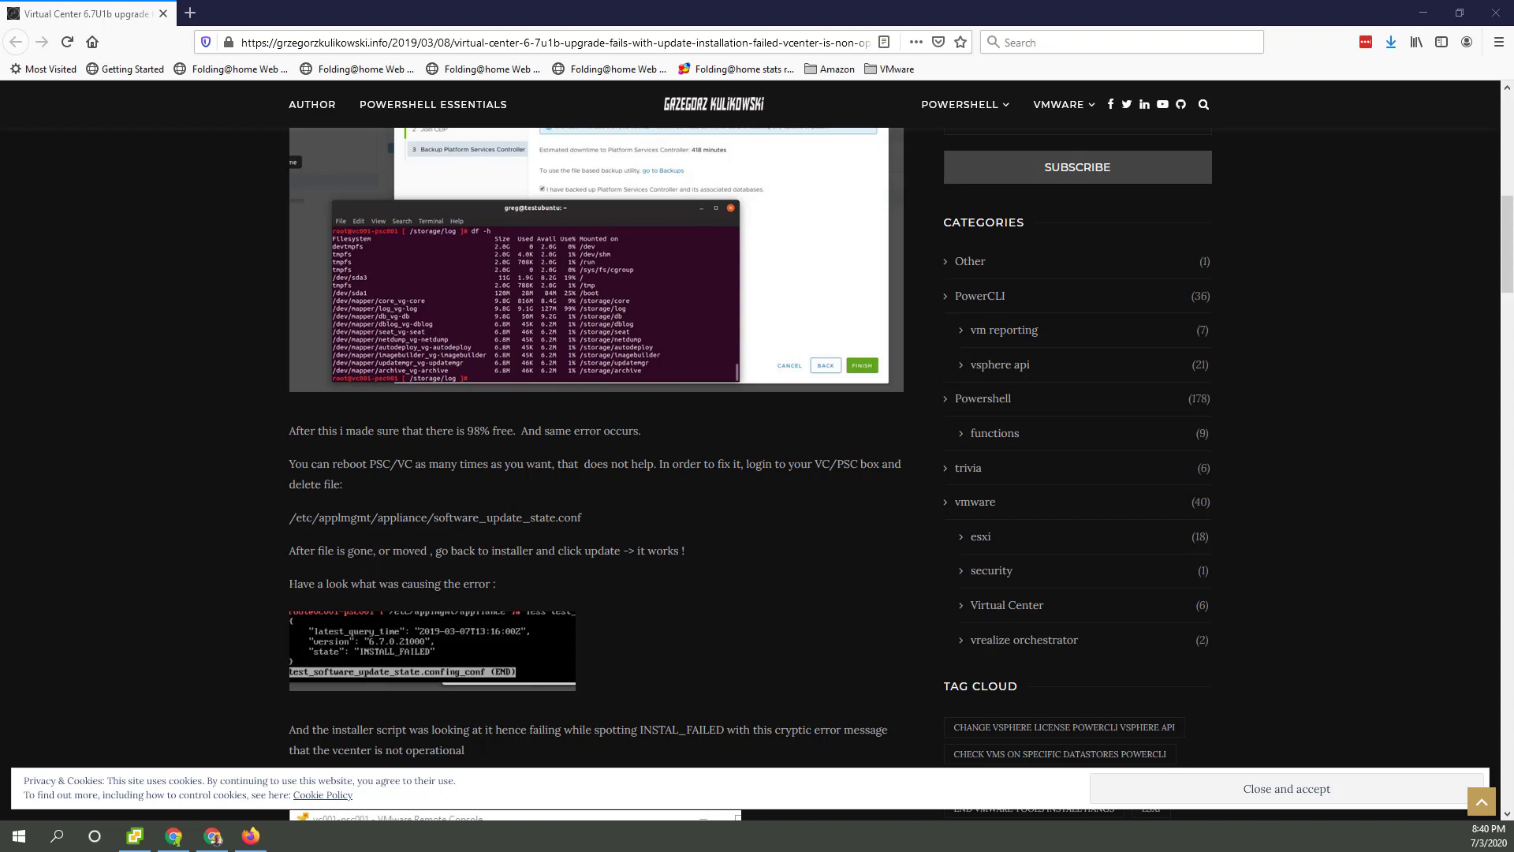
pyautogui.click(290, 836)
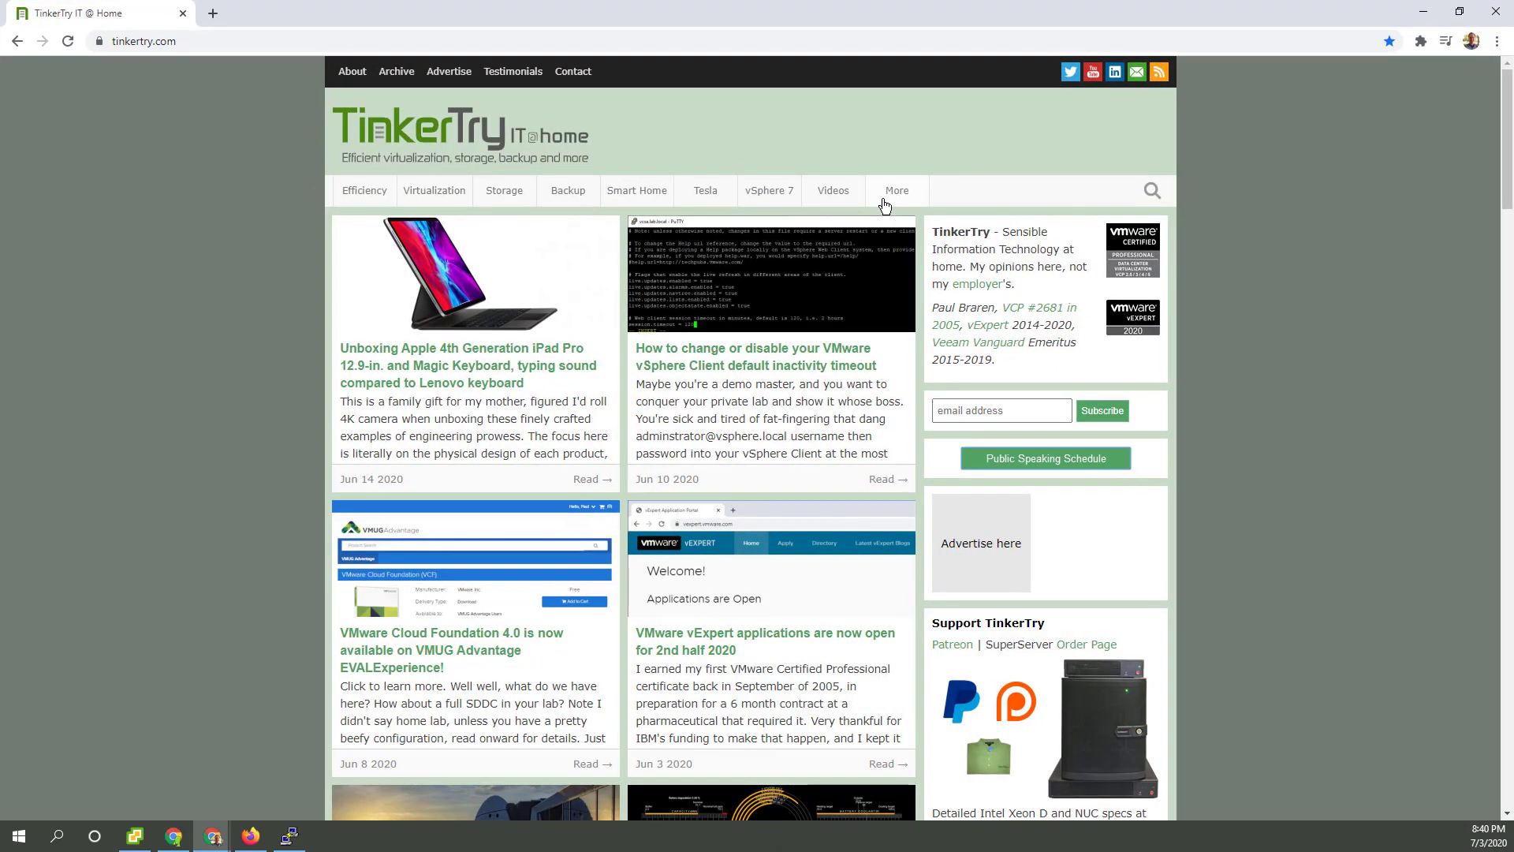
# Step: Play the first video of the vSphere 7.0 playlist from TinkerTry and pause it near the start
pyautogui.click(833, 190)
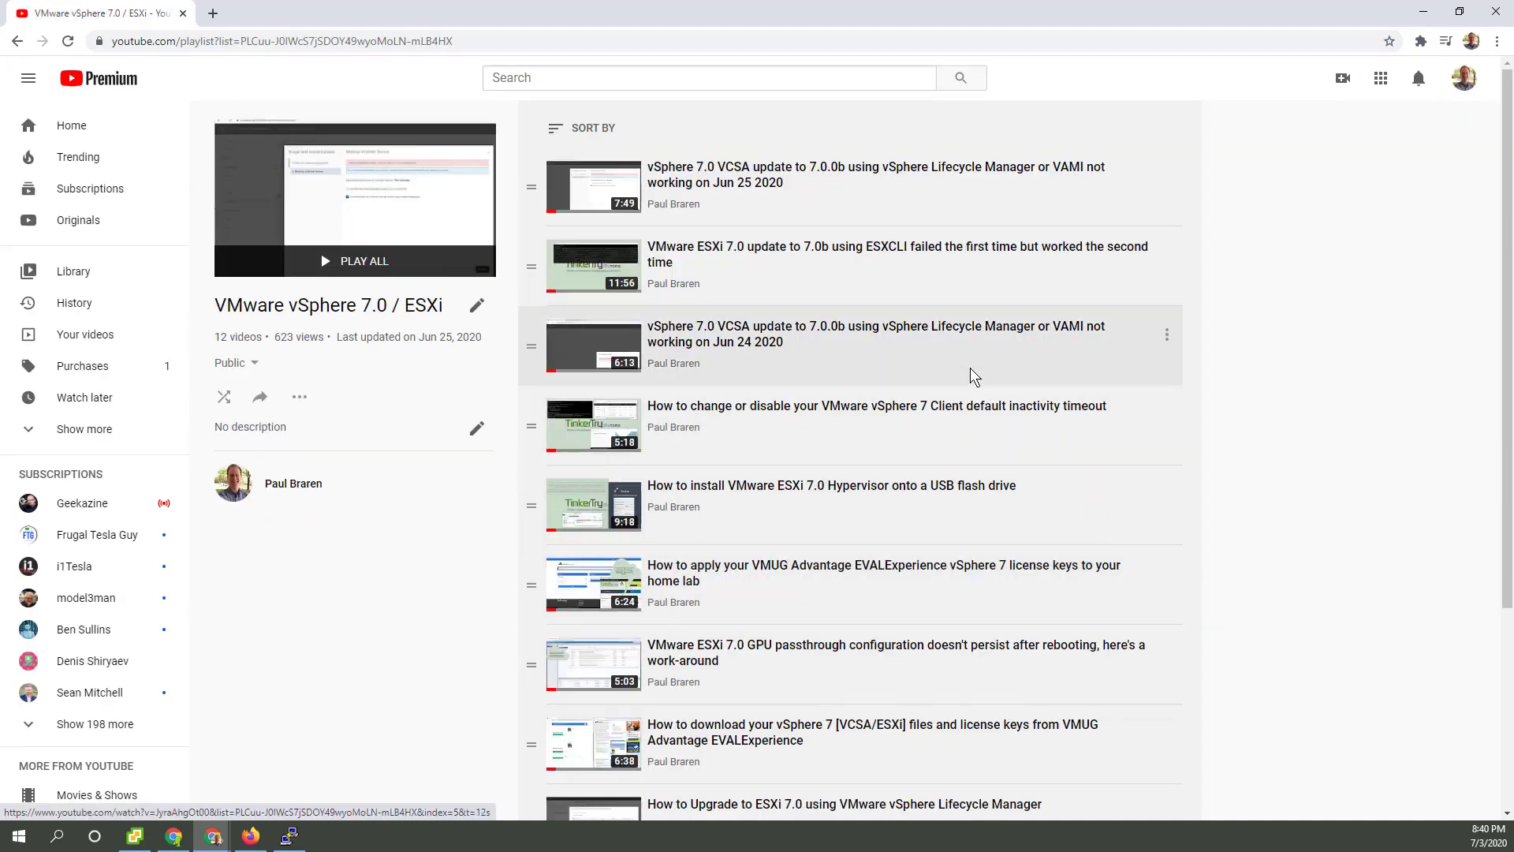
pyautogui.moveTo(716, 178)
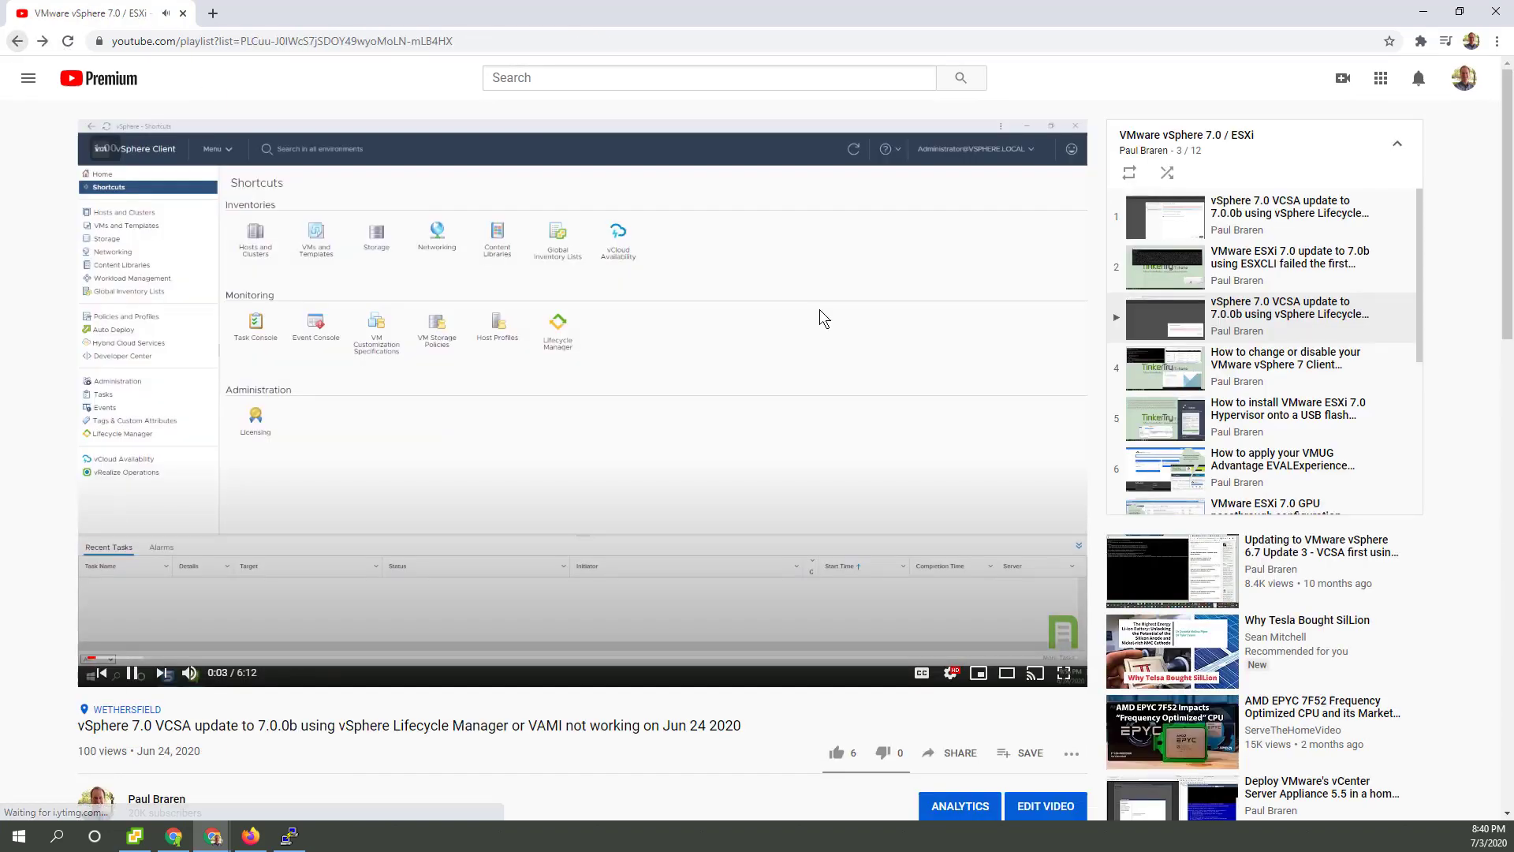
pyautogui.click(1288, 308)
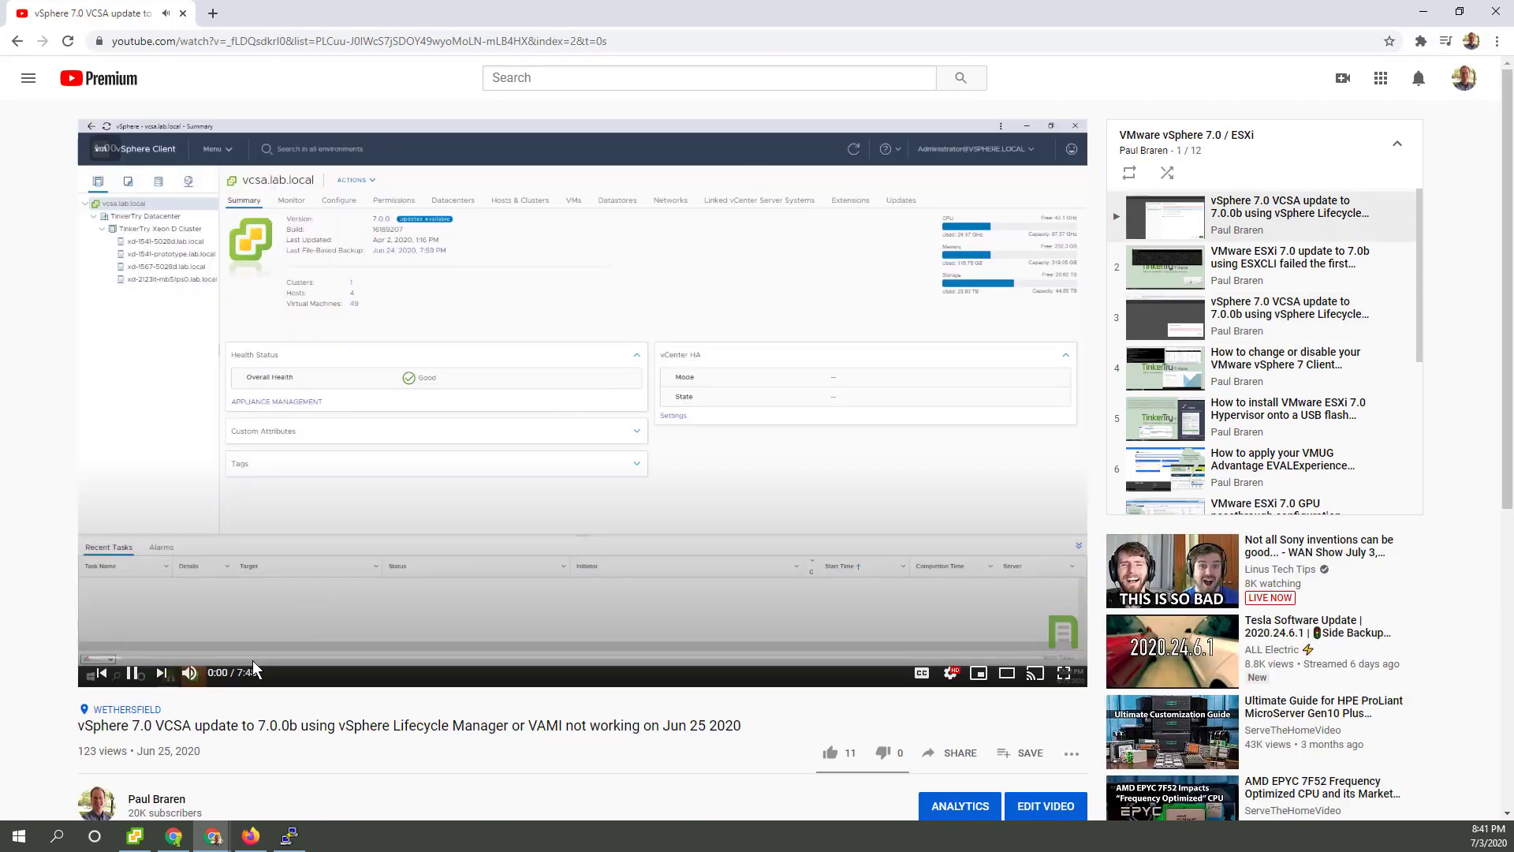
pyautogui.click(132, 672)
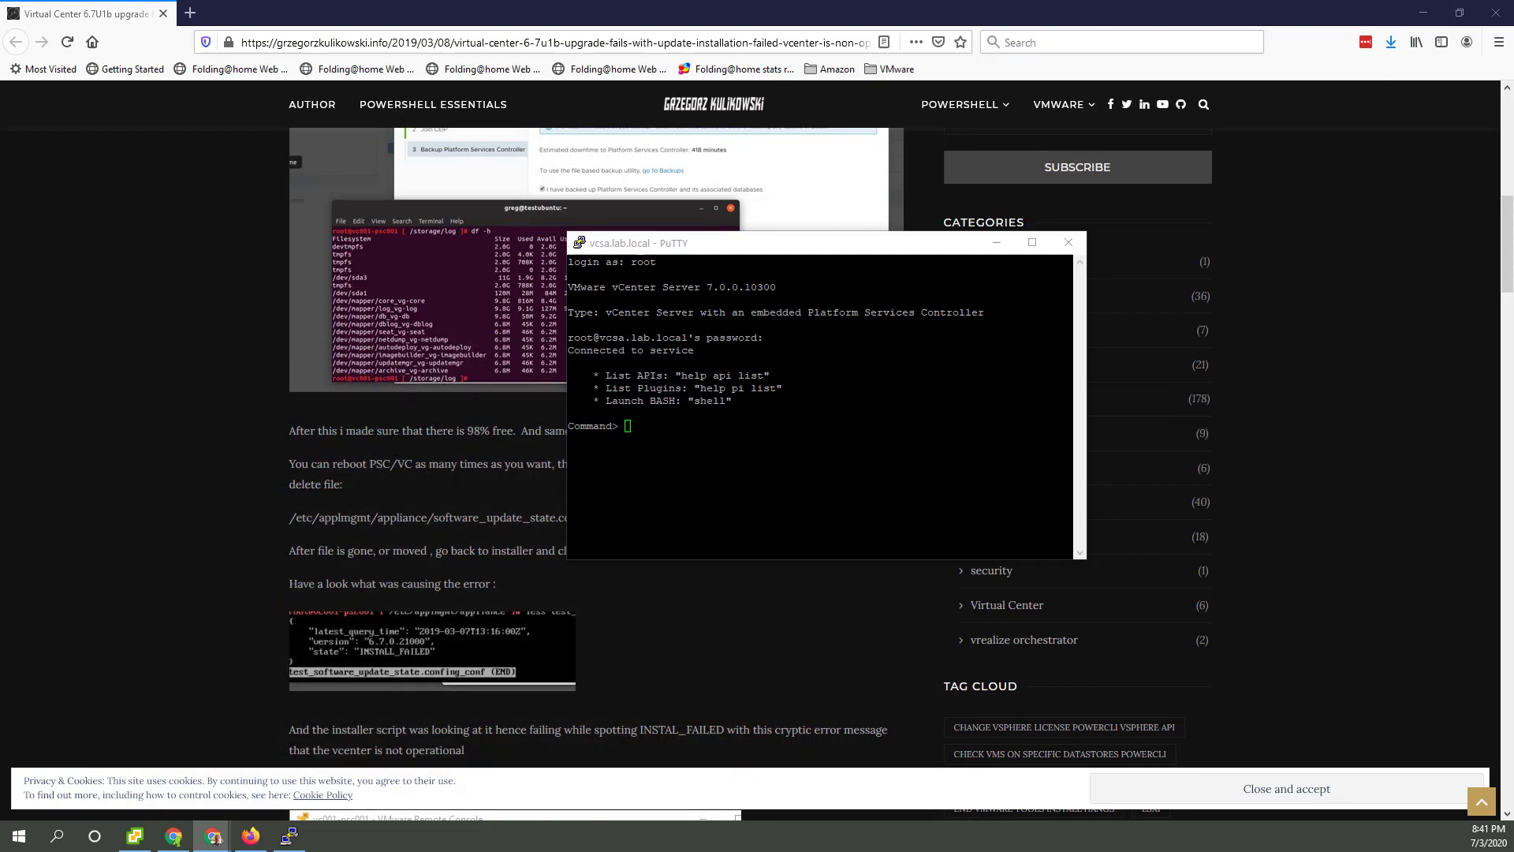
# Step: Enter the root bash shell and list /etc/applmgmt/appliance, showing software_update_state.conf
pyautogui.write('shell')
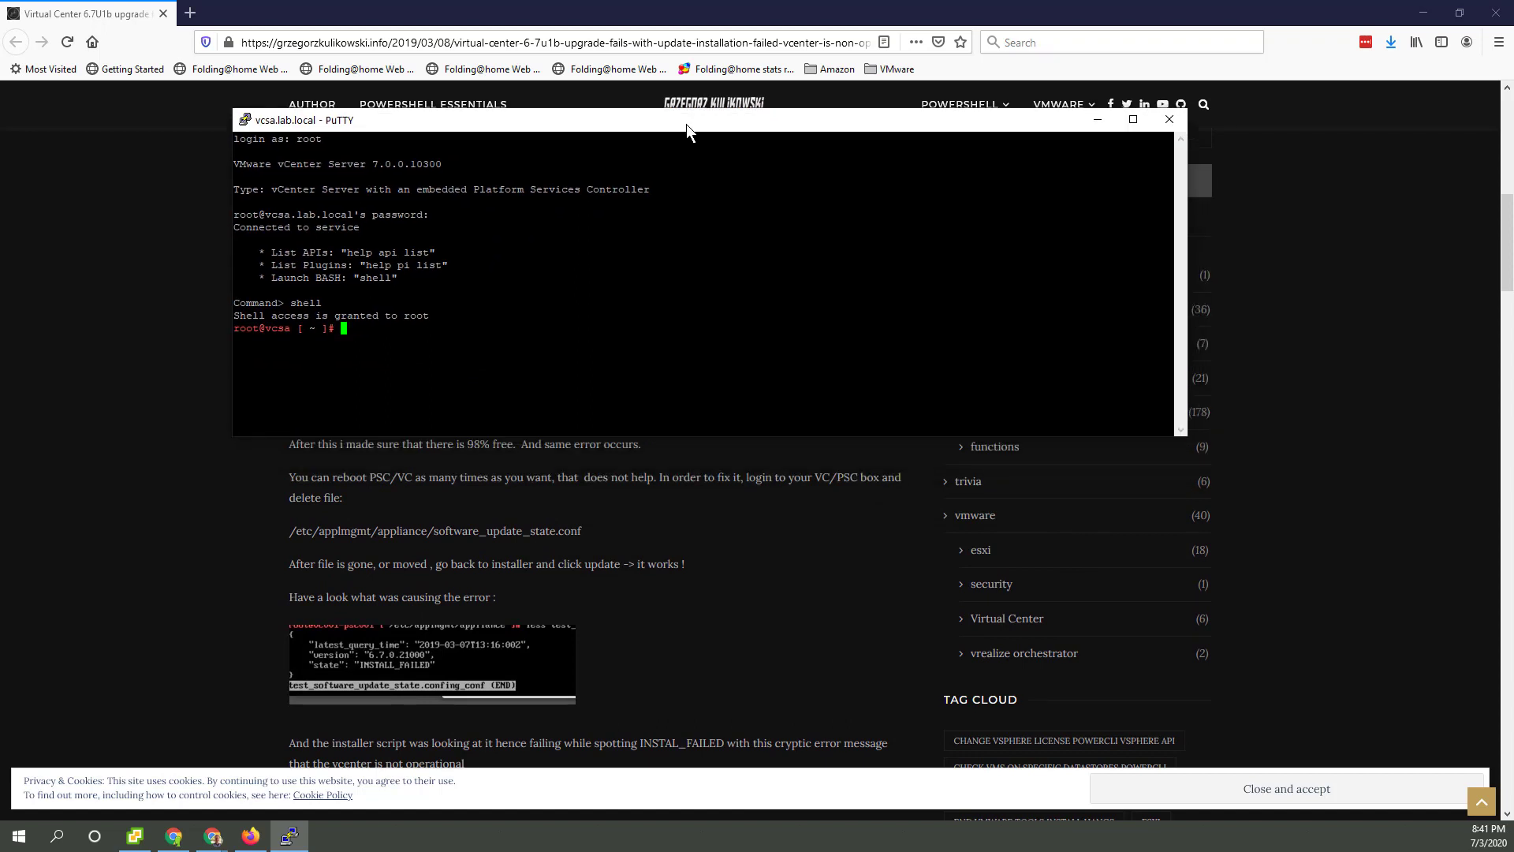
pyautogui.write('cd /etc/applmgmt/appliance/')
pyautogui.write('ls -l')
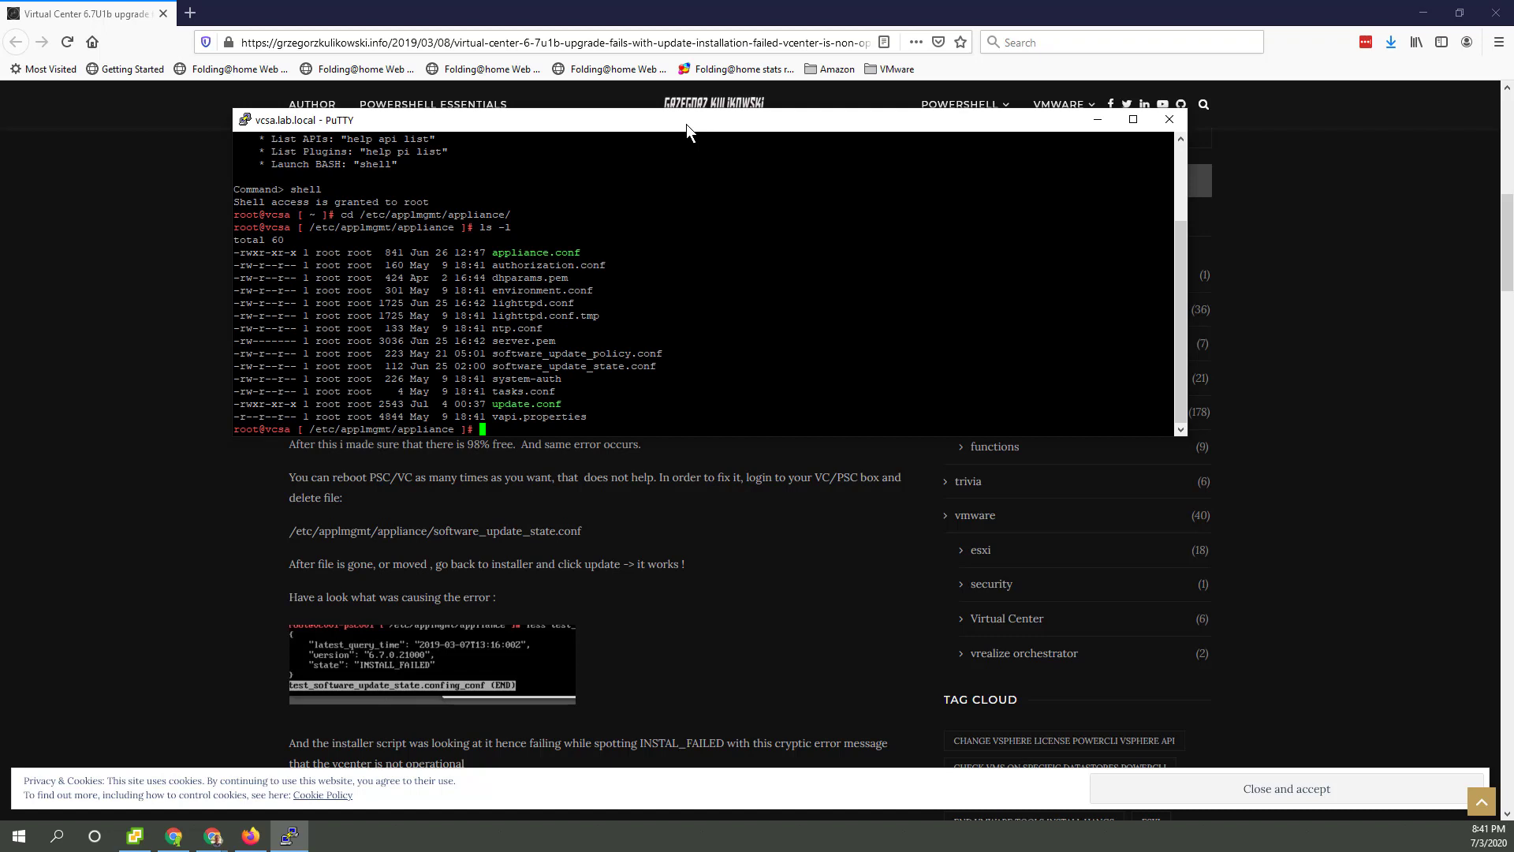
pyautogui.moveTo(711, 139)
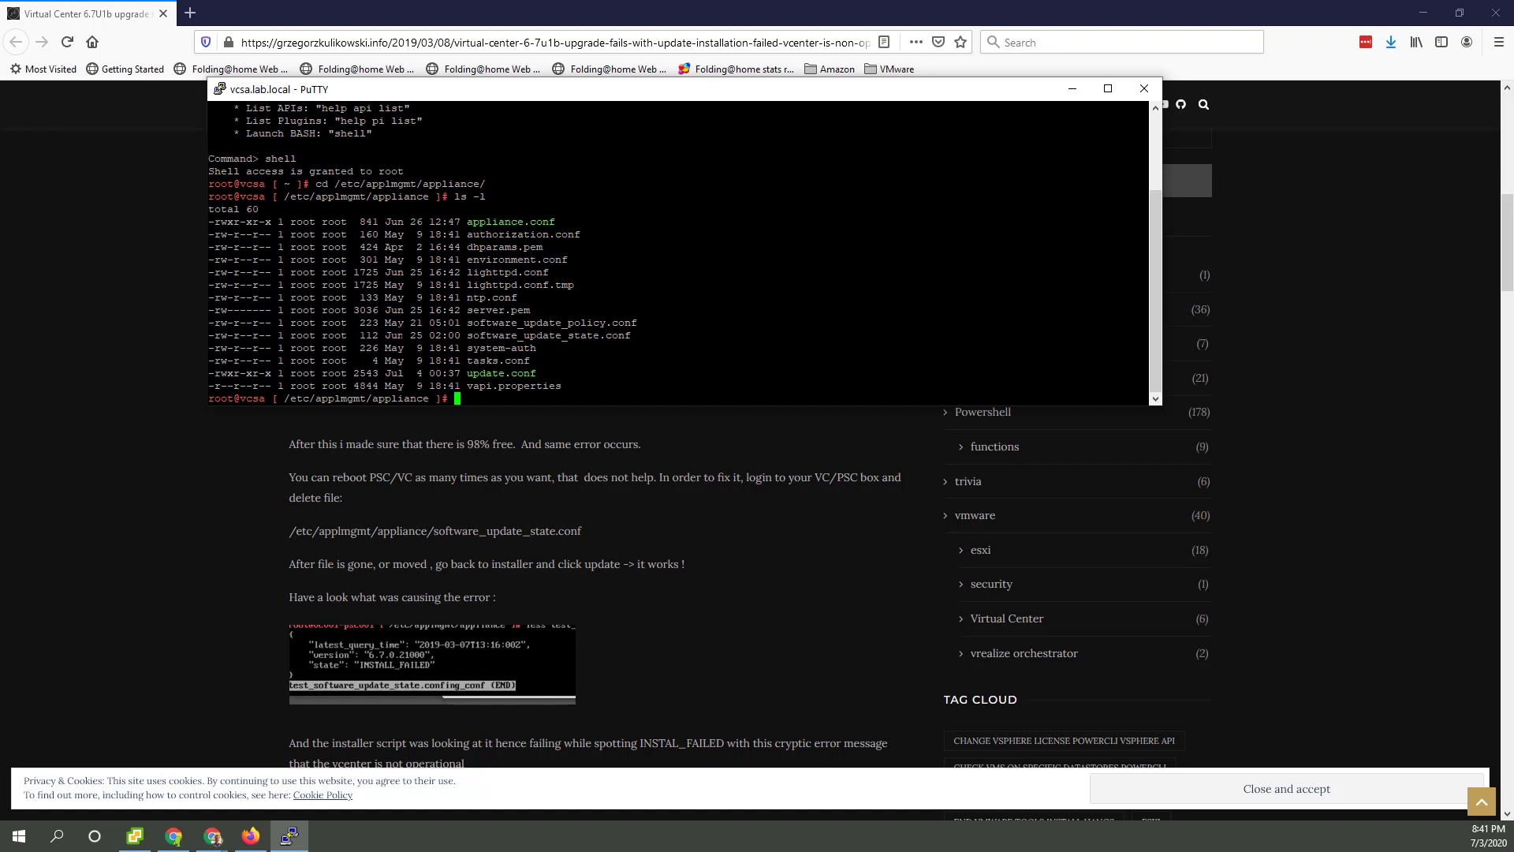
pyautogui.moveTo(690, 74)
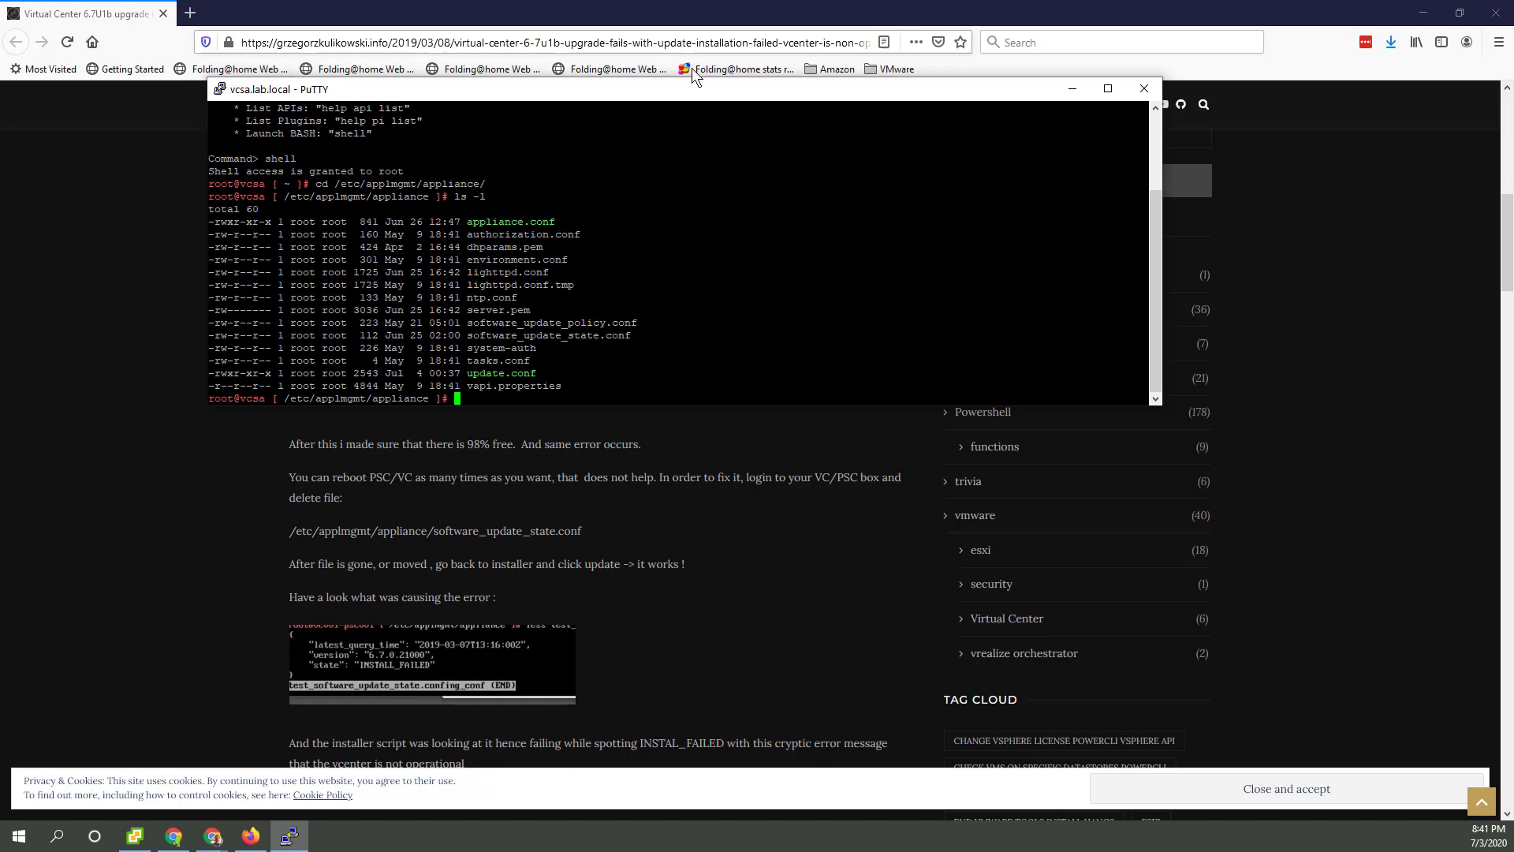
pyautogui.moveTo(682, 654)
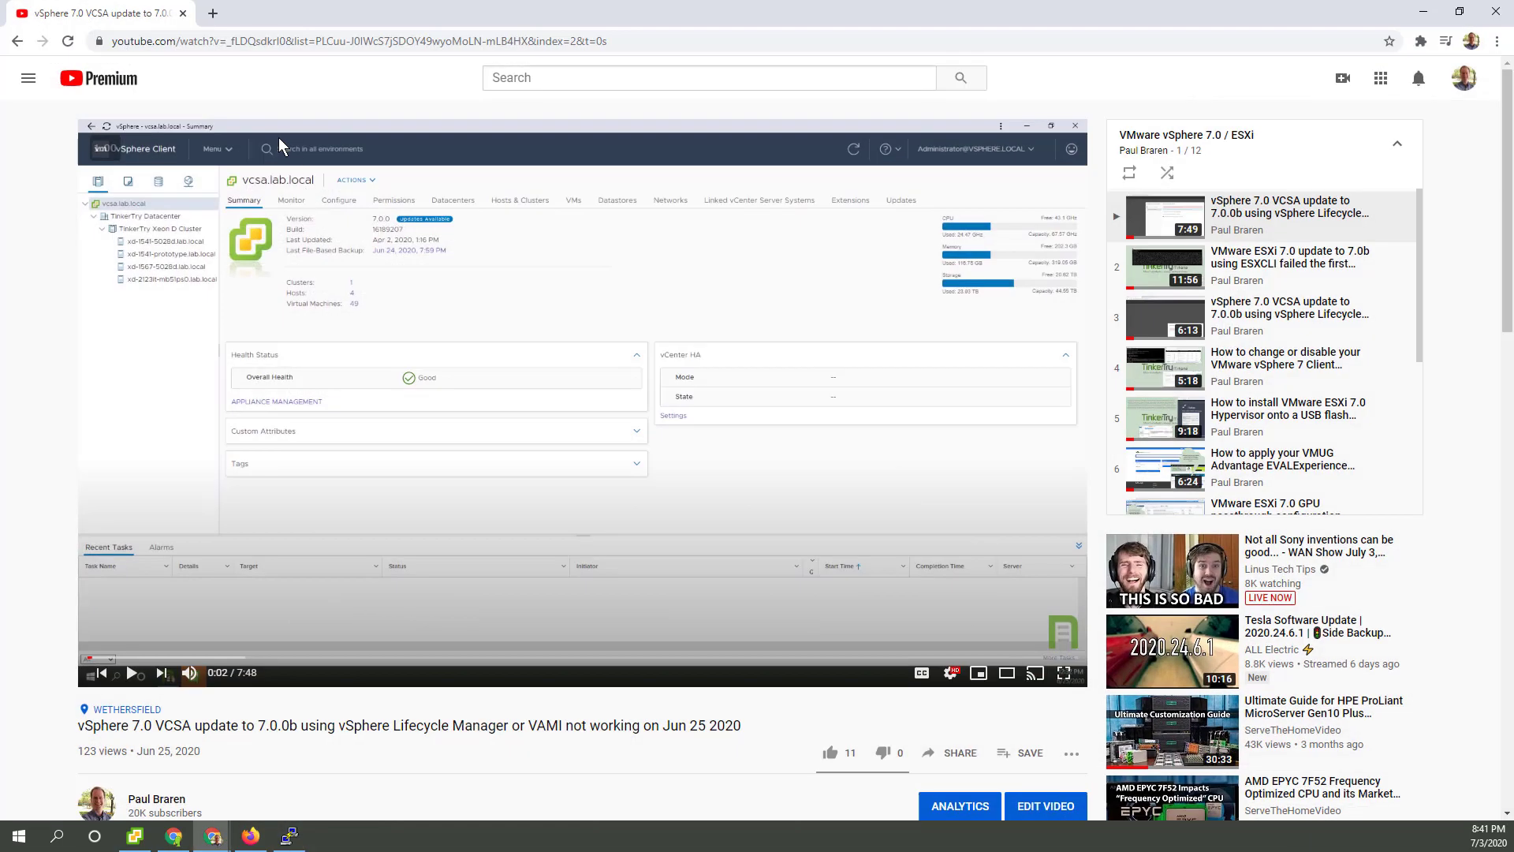
# Step: Search the TinkerTry ESXi update article for 'vcsa' and step through the matches
pyautogui.click(401, 13)
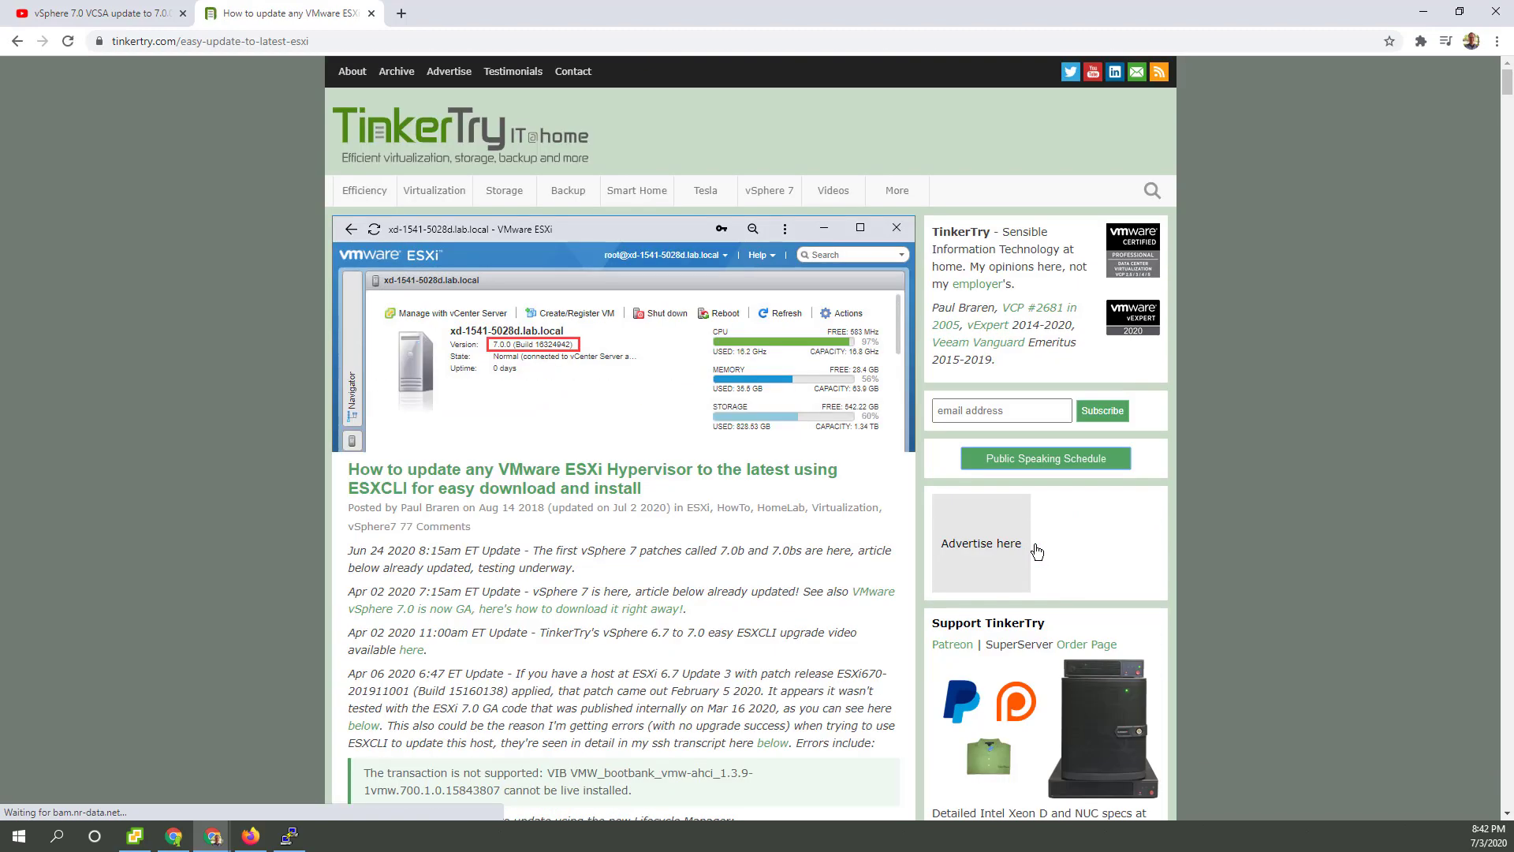
pyautogui.scroll(-3)
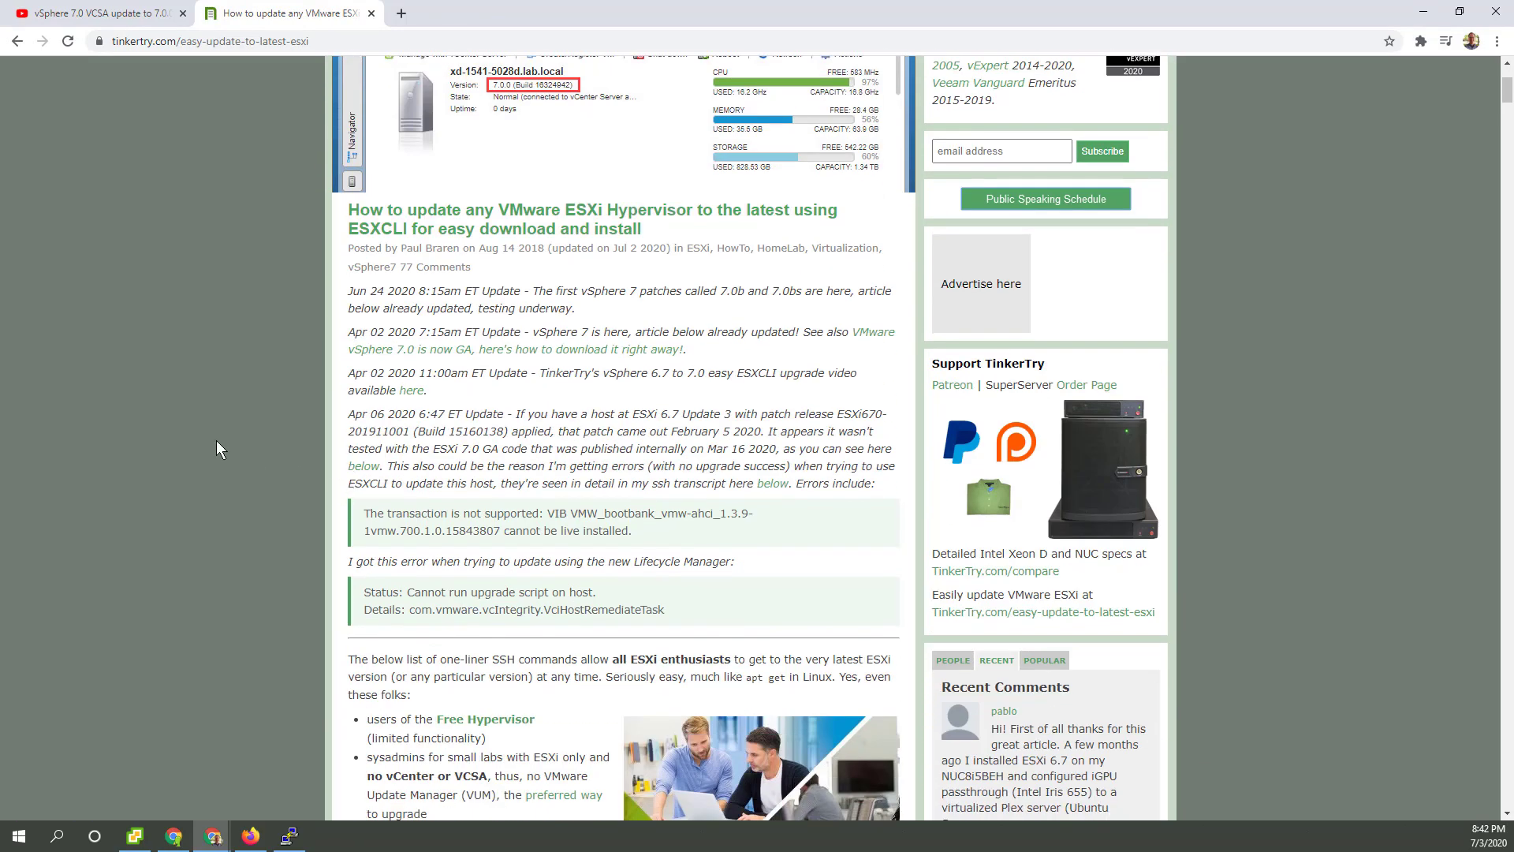
pyautogui.press('ctrl+f')
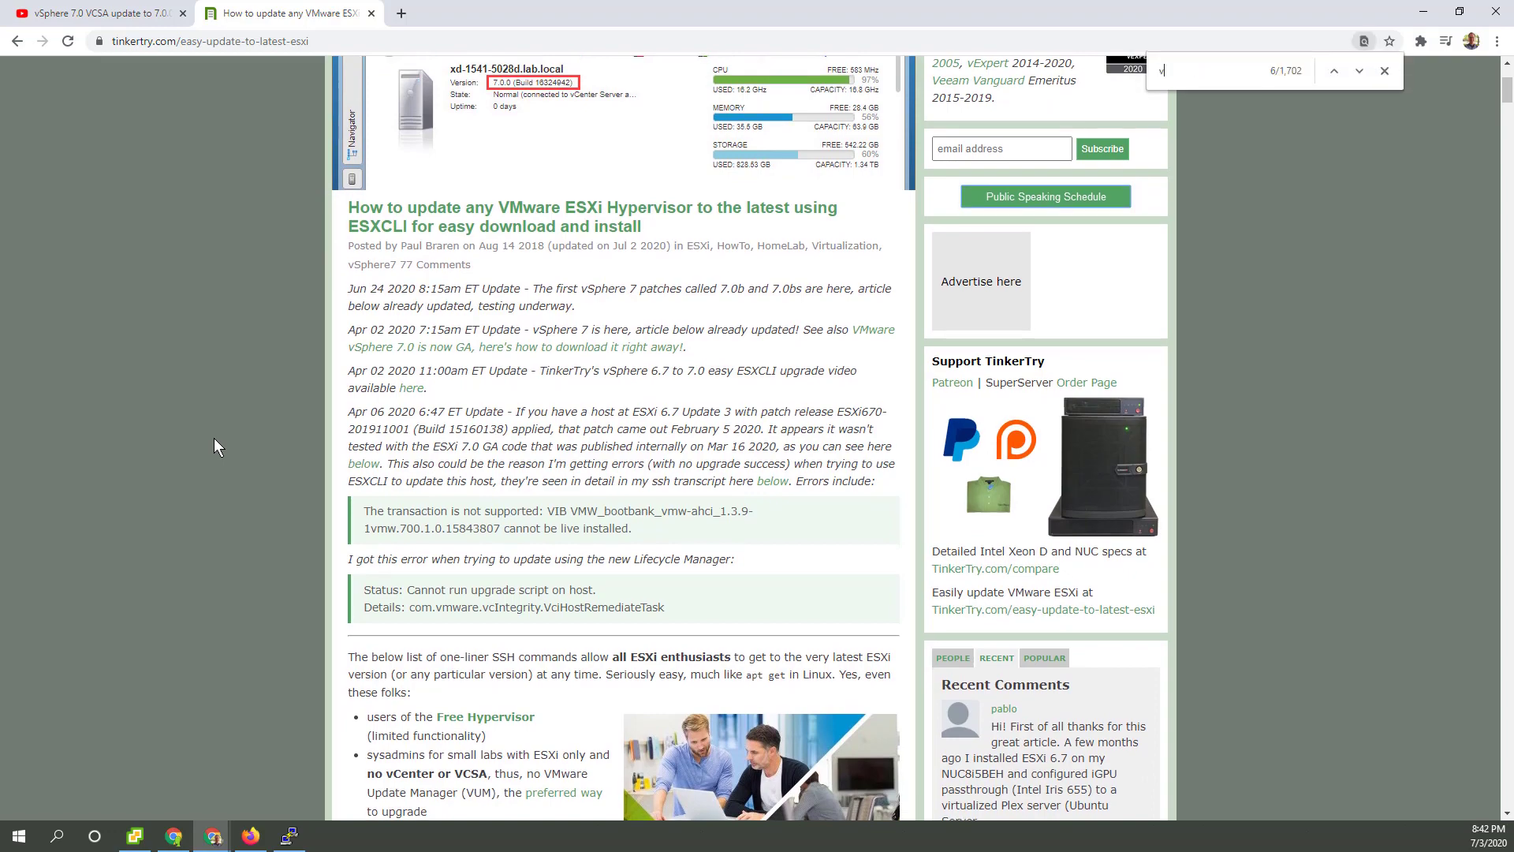
pyautogui.write('vcsa')
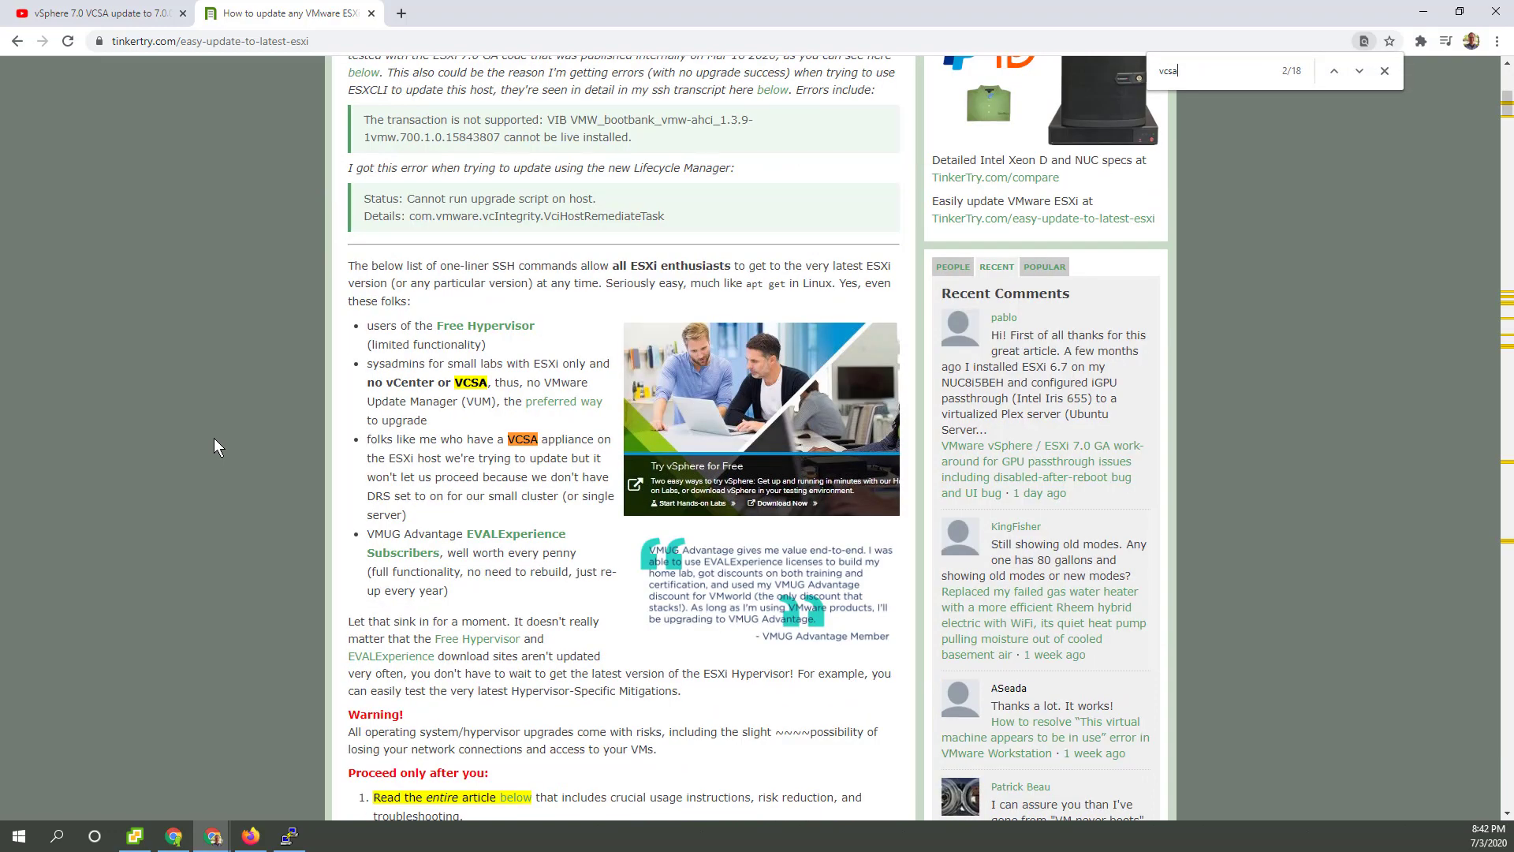
pyautogui.click(1334, 71)
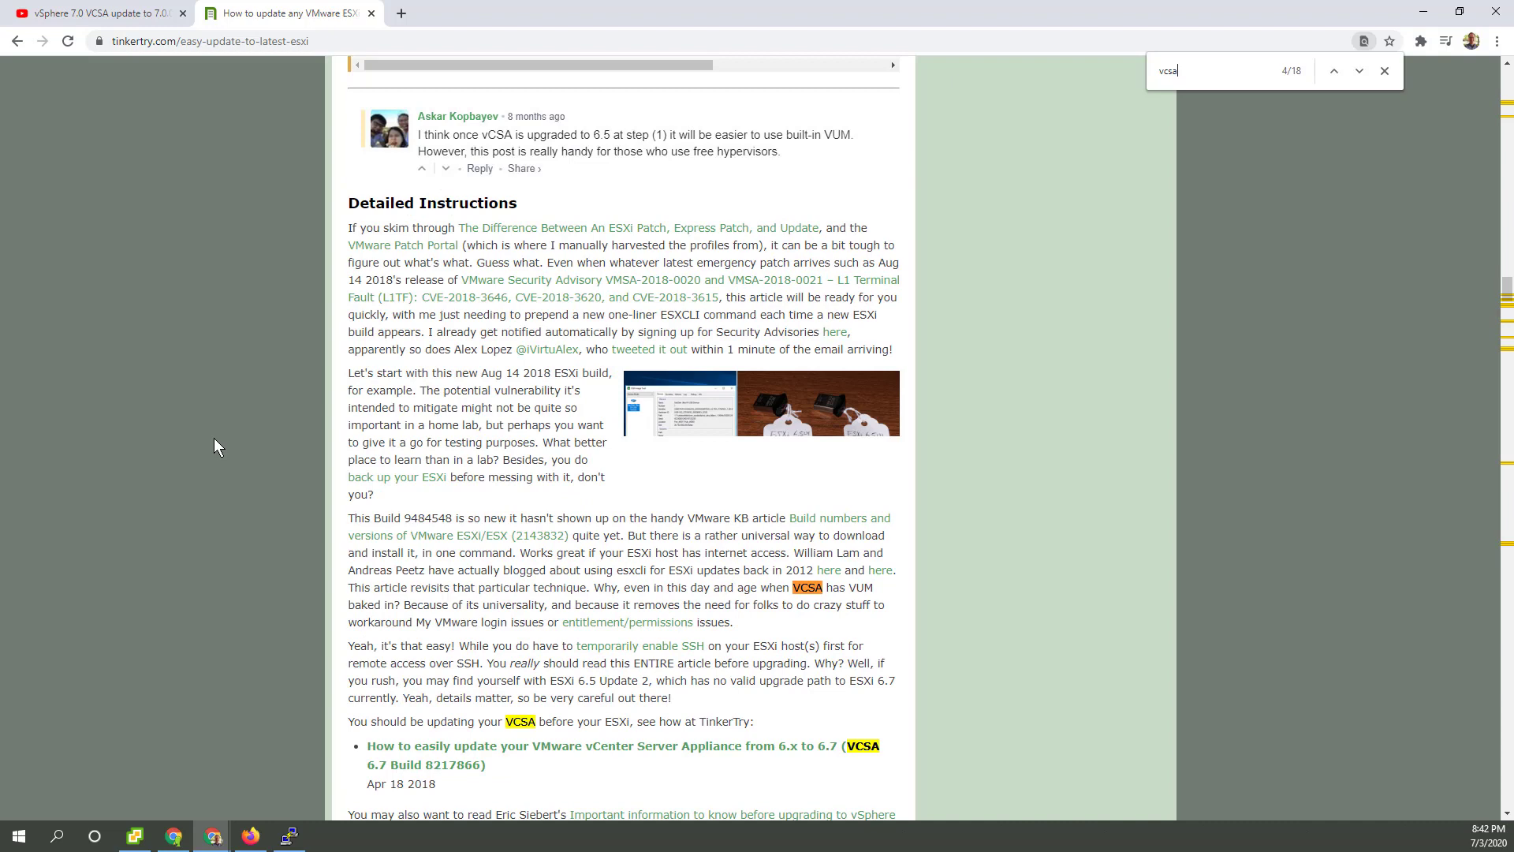
pyautogui.click(1357, 71)
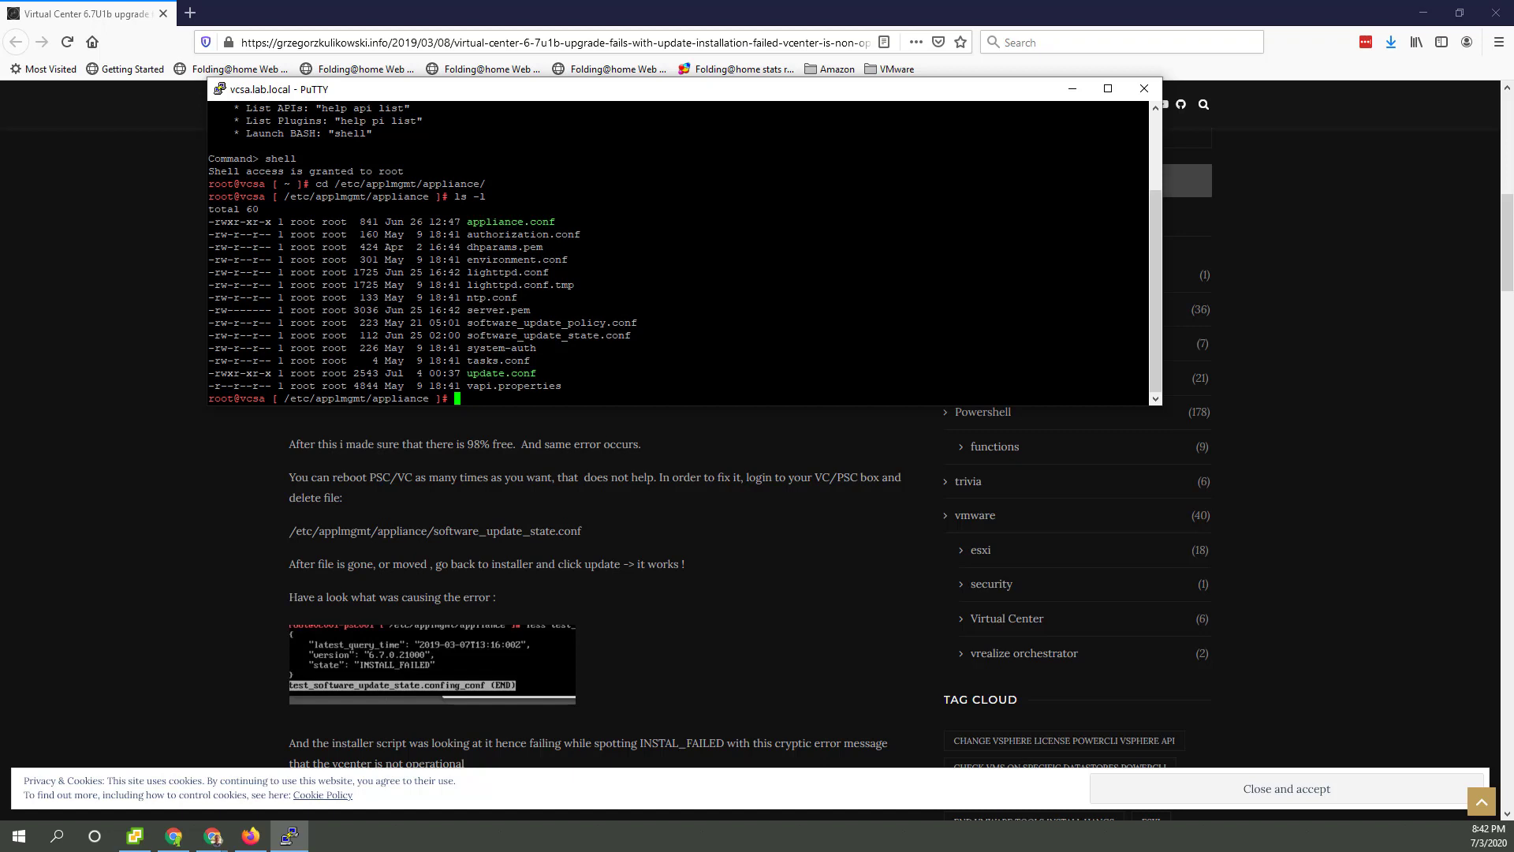
pyautogui.moveTo(608, 502)
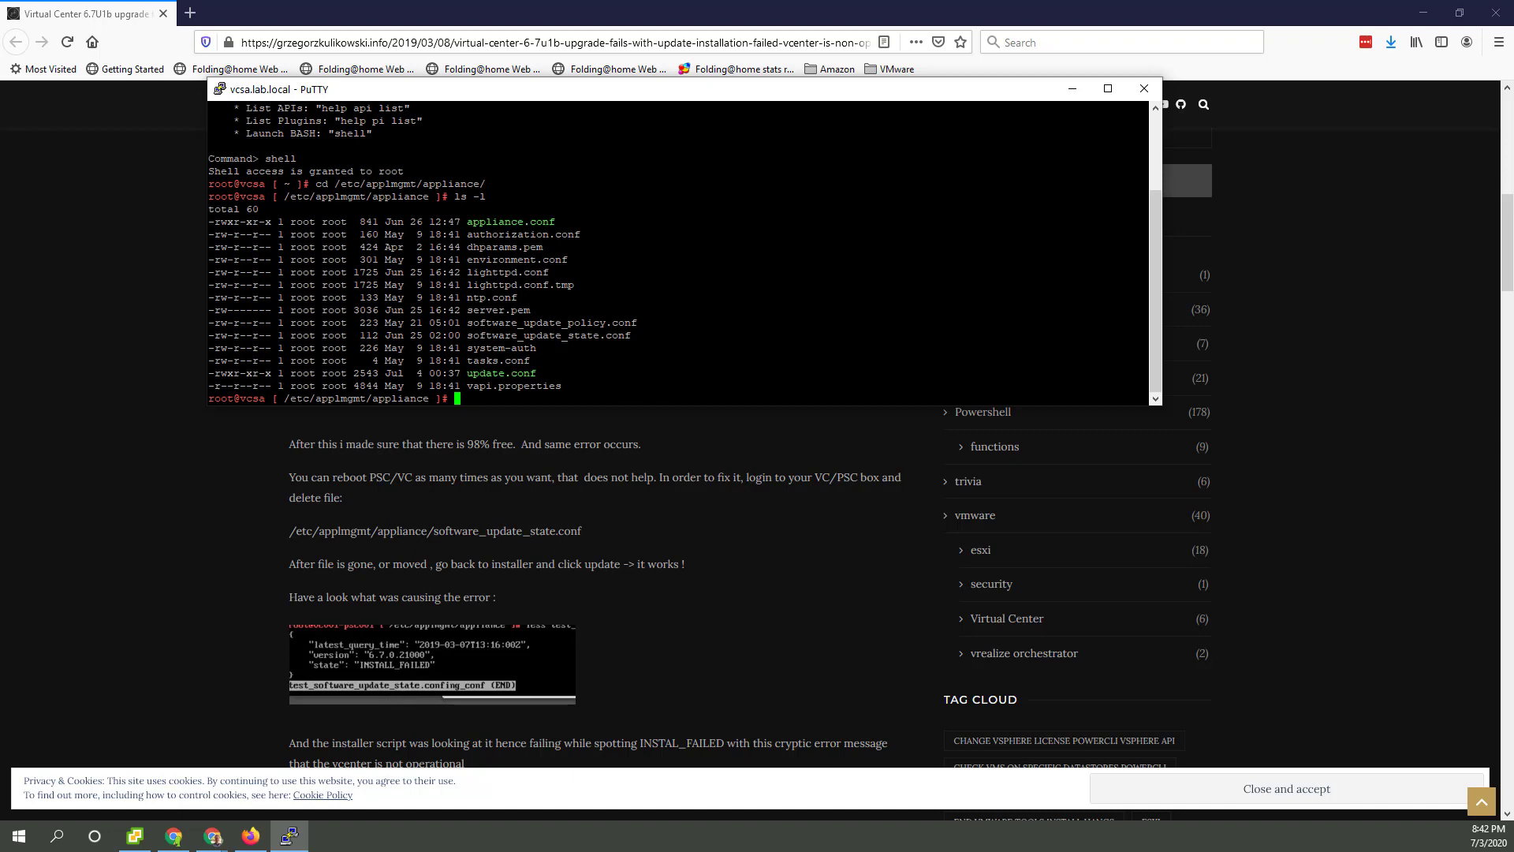
# Step: Remove software_update_state.conf from /etc/applmgmt/appliance with rm
pyautogui.write('rm software_update')
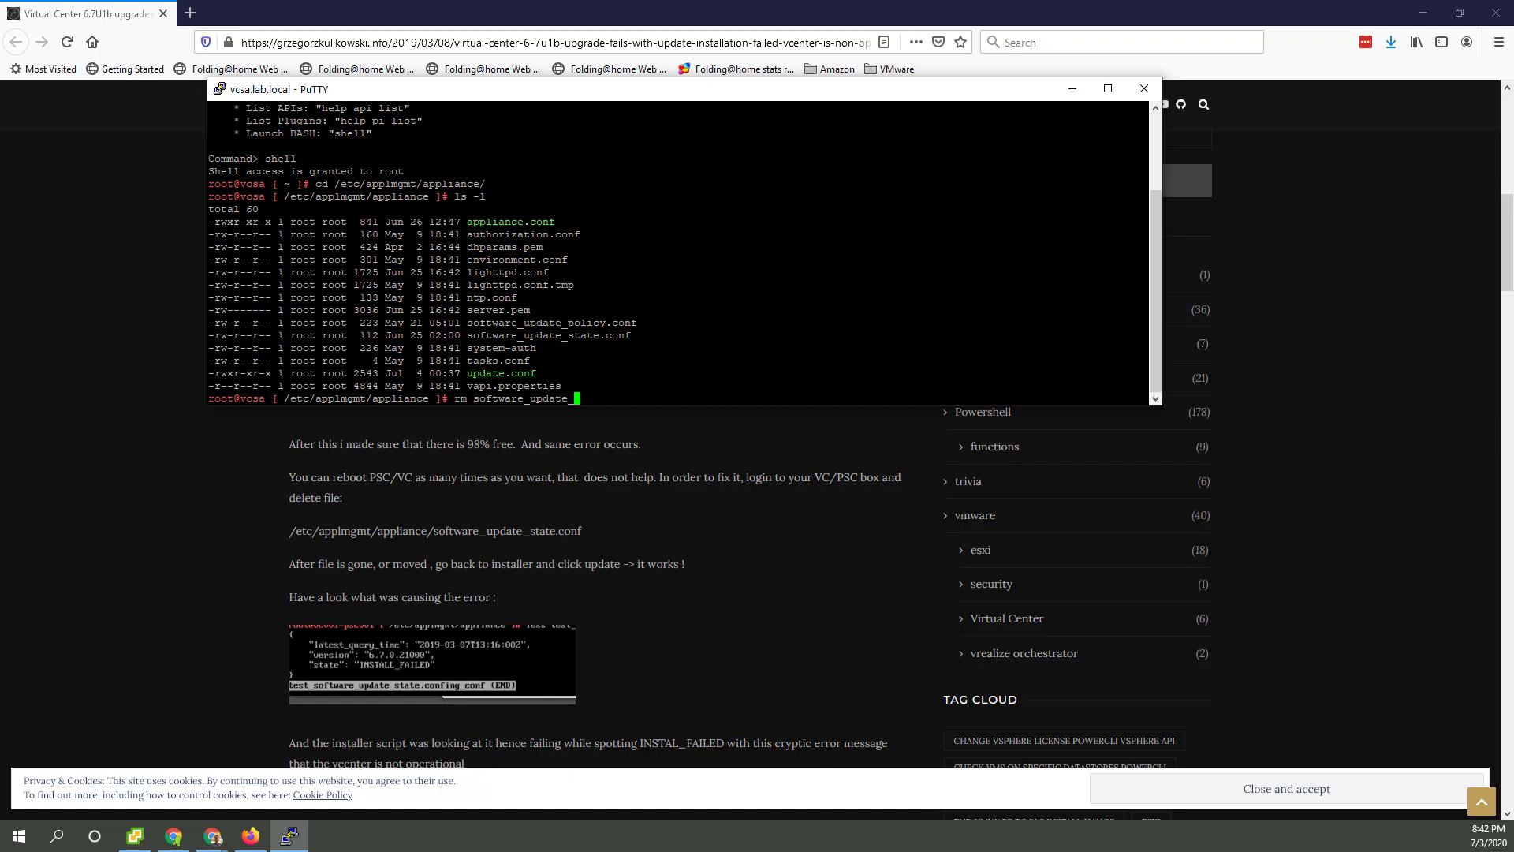
pyautogui.write('_state.conf')
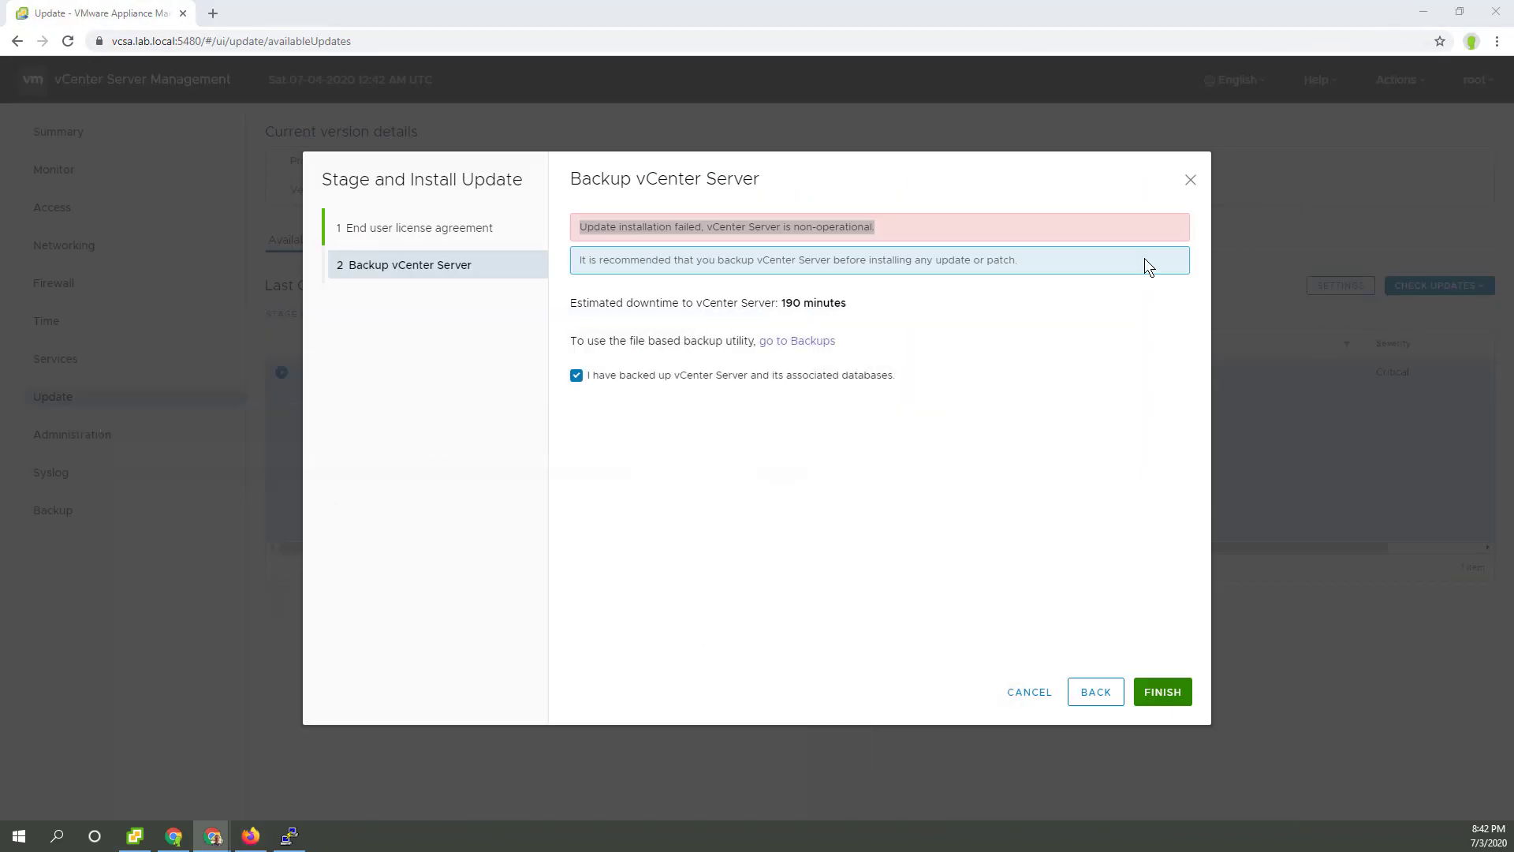
pyautogui.moveTo(1010, 496)
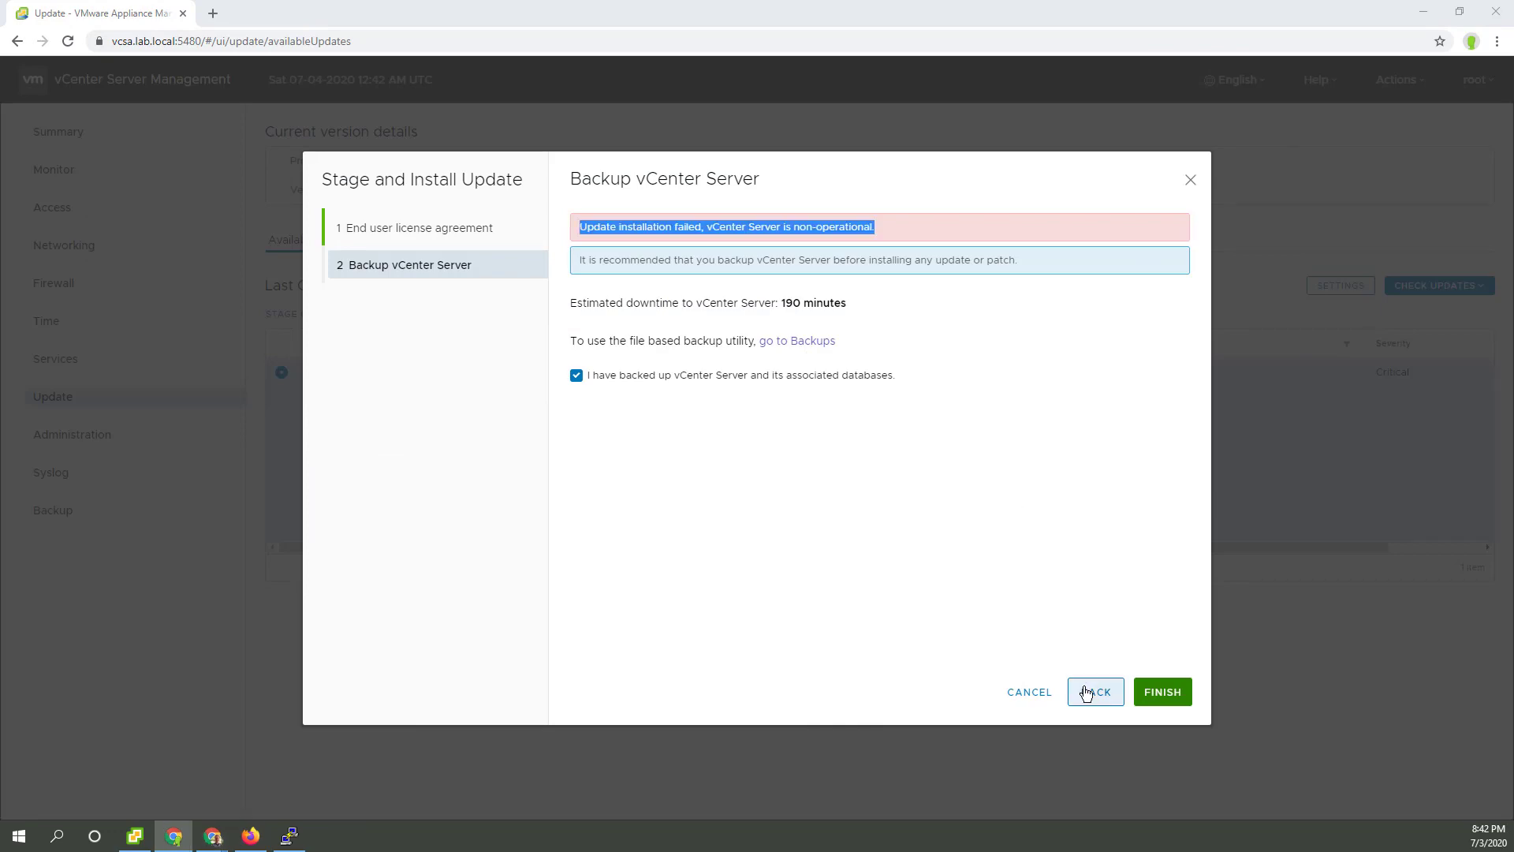
# Step: Step back then forward through the update wizard so pre-update checks pass, then finish to start installing
pyautogui.click(1094, 690)
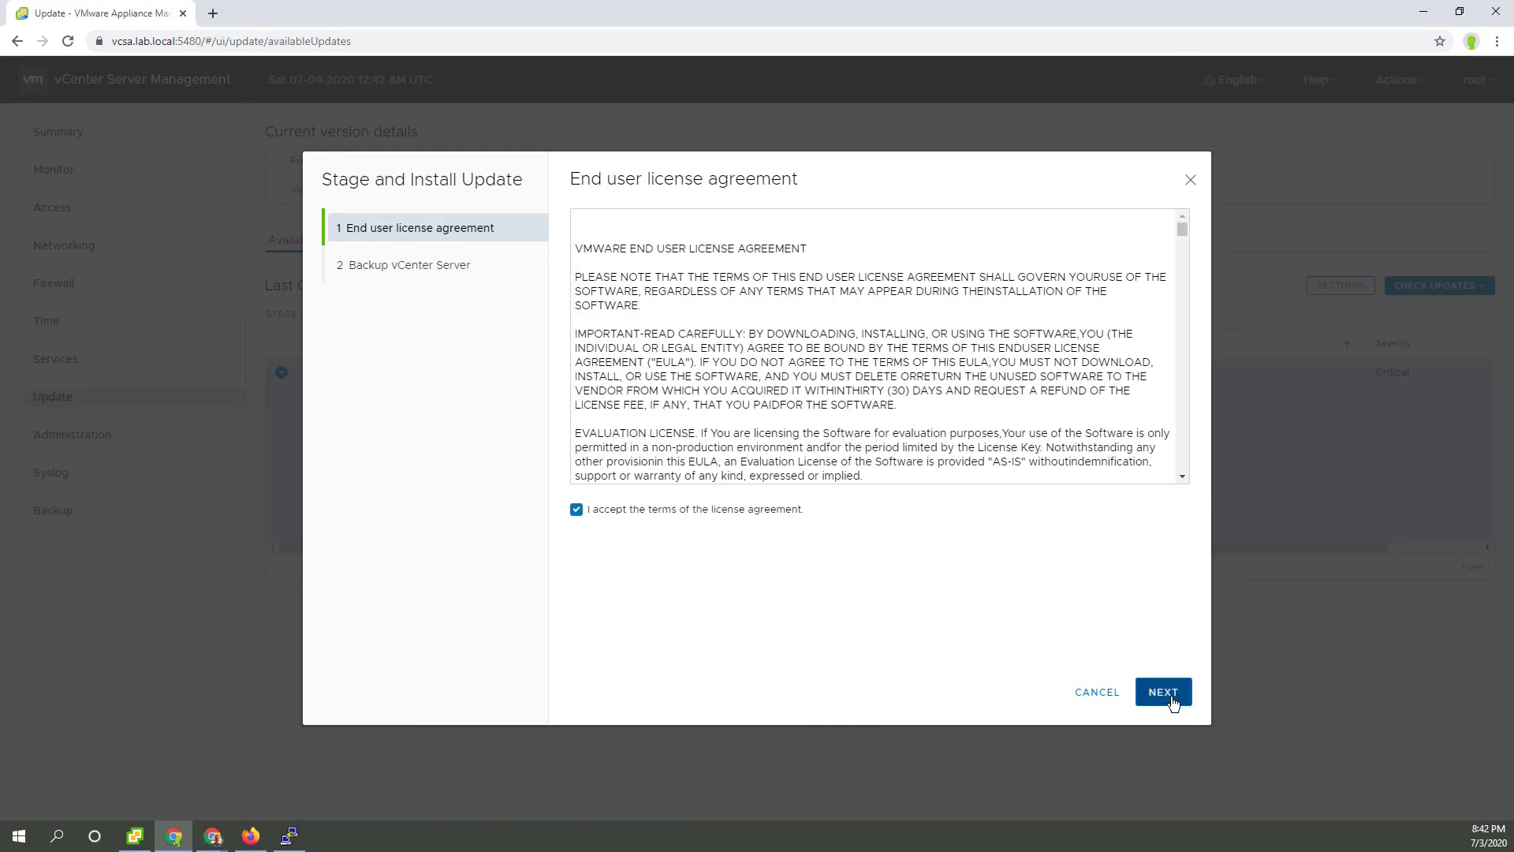
pyautogui.click(1162, 691)
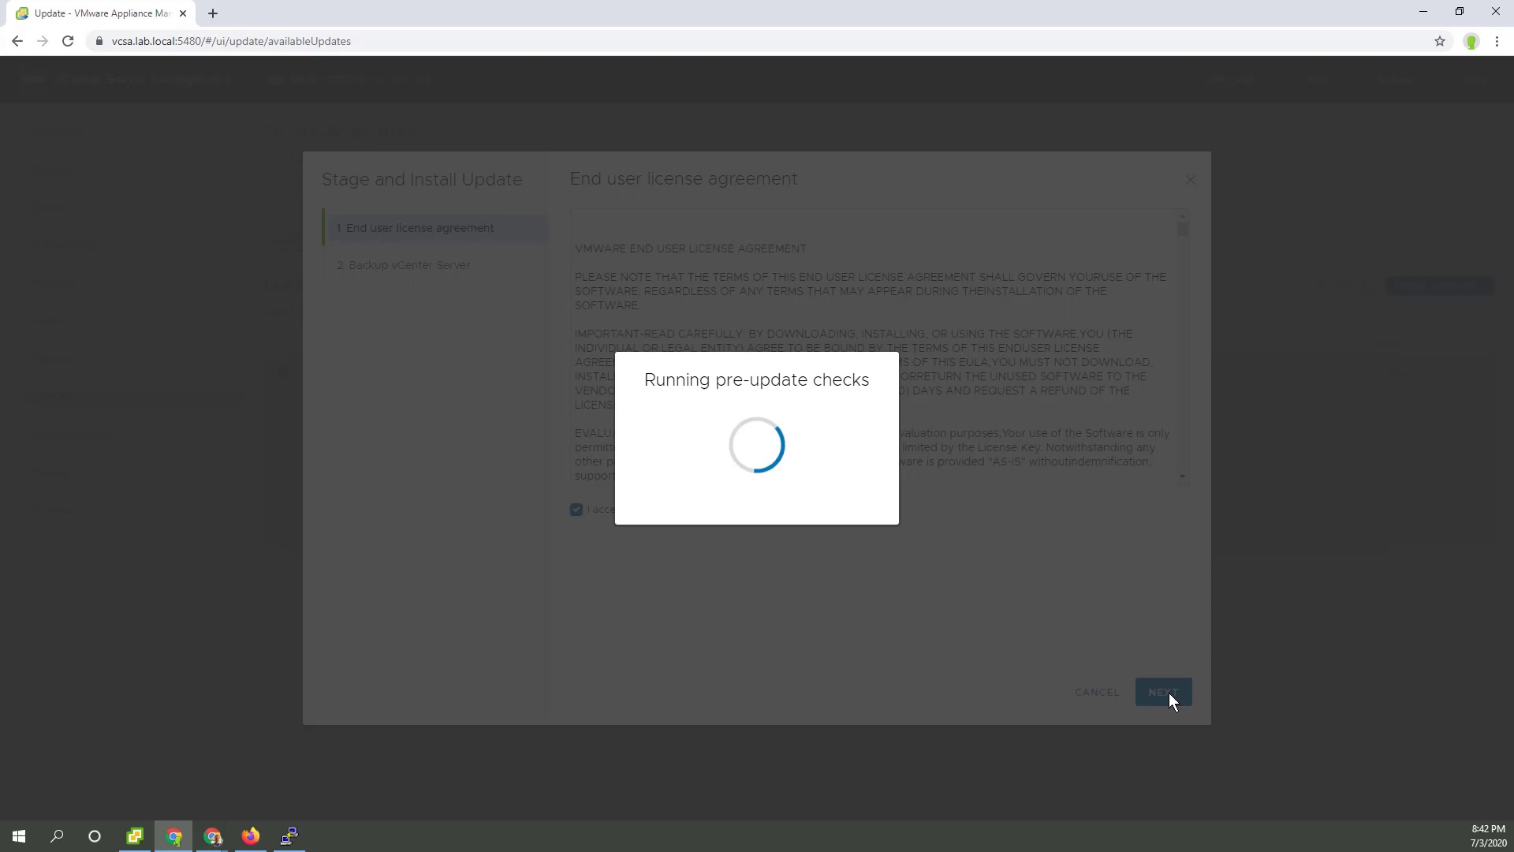
pyautogui.click(1163, 691)
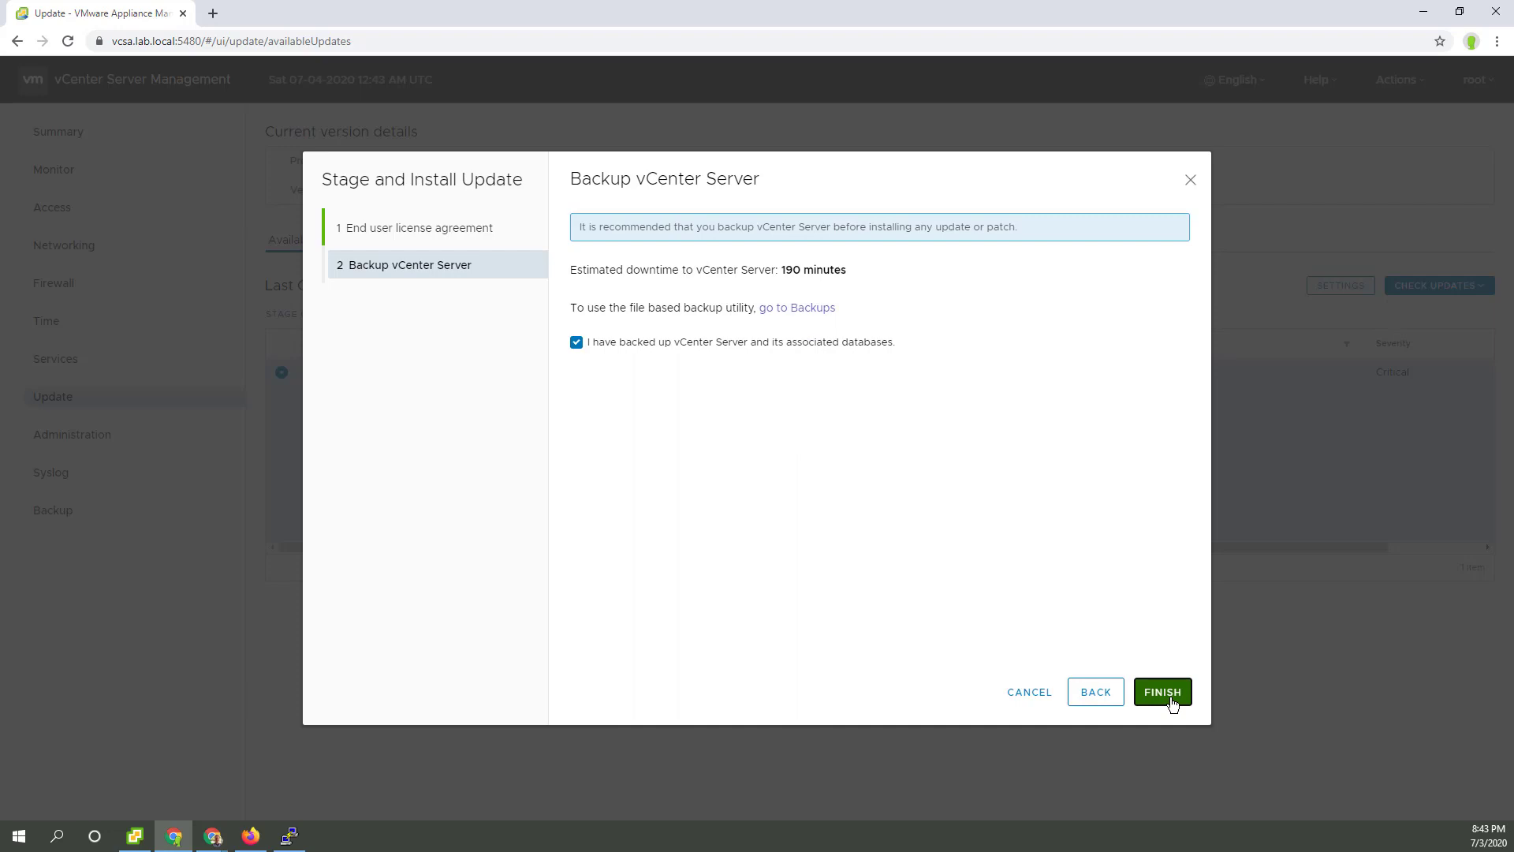
pyautogui.click(1163, 691)
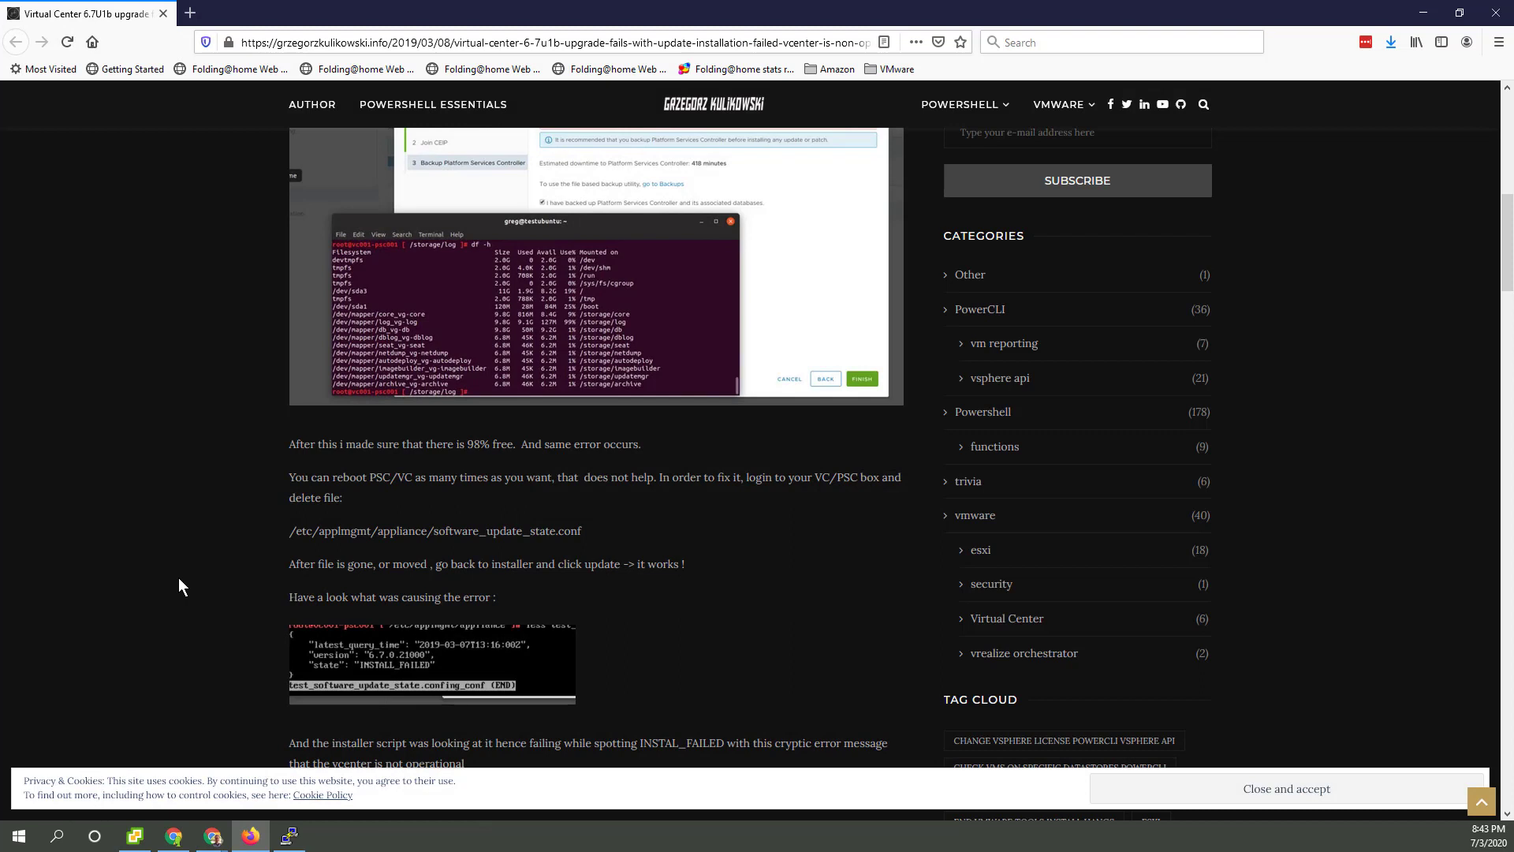
pyautogui.moveTo(187, 563)
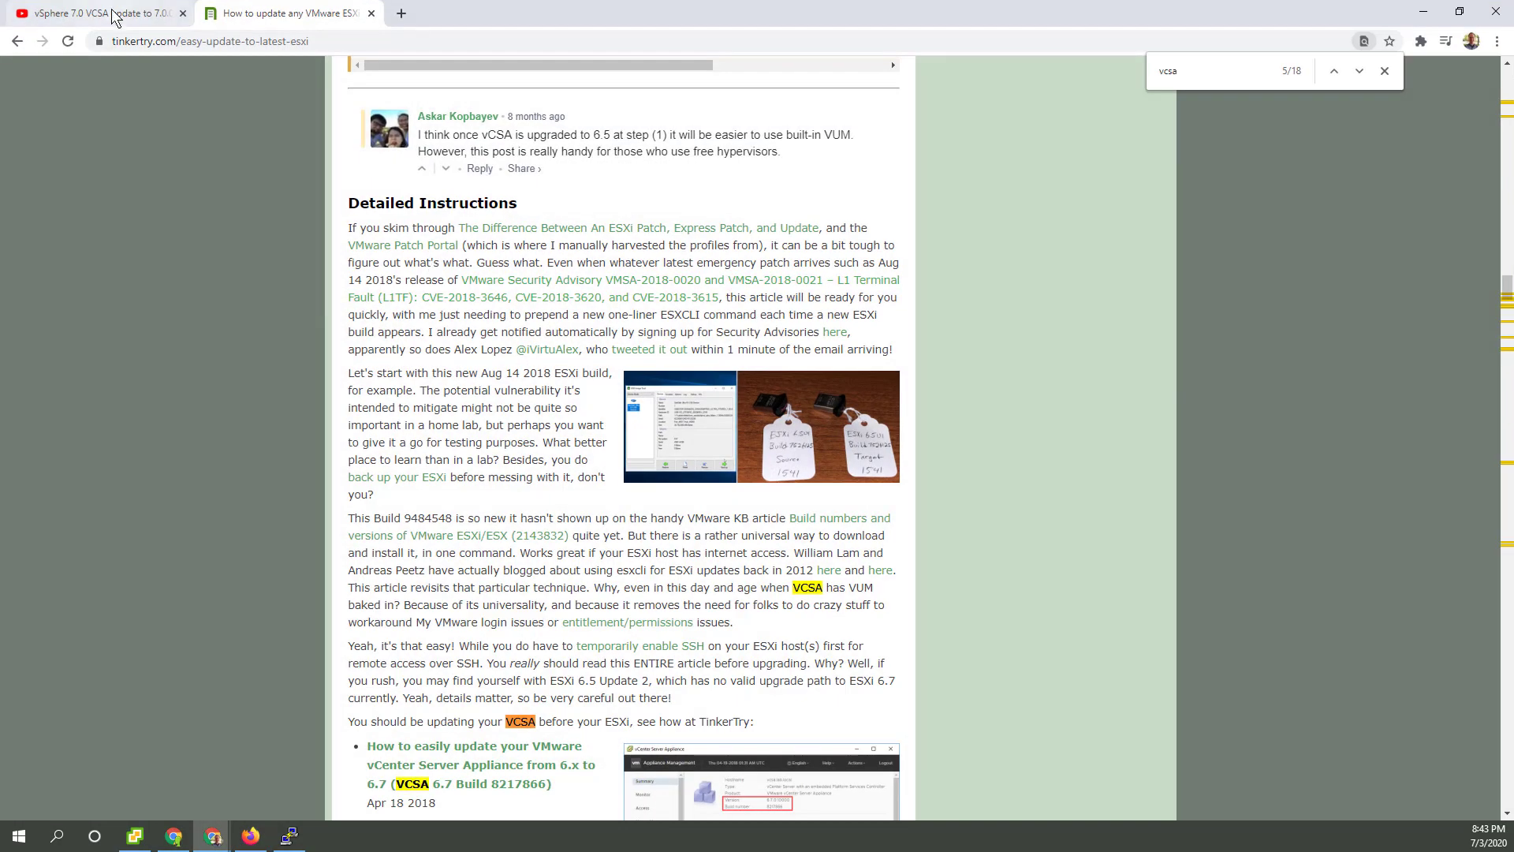
# Step: On the YouTube playlist, find 'seamless' to locate the VCSA 6.7 to 7.0 update video
pyautogui.click(91, 13)
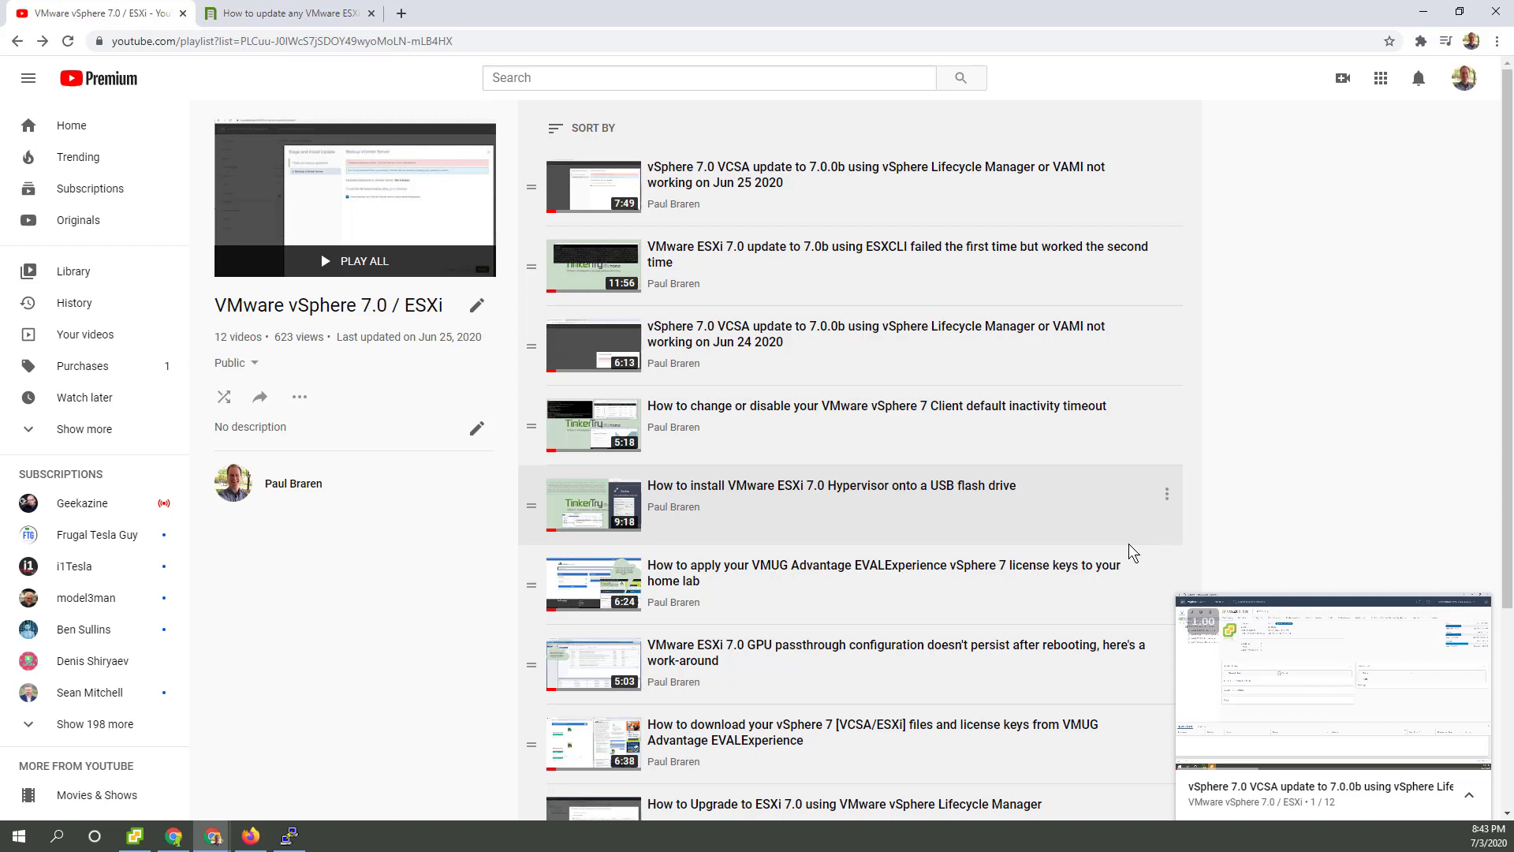
pyautogui.moveTo(914, 232)
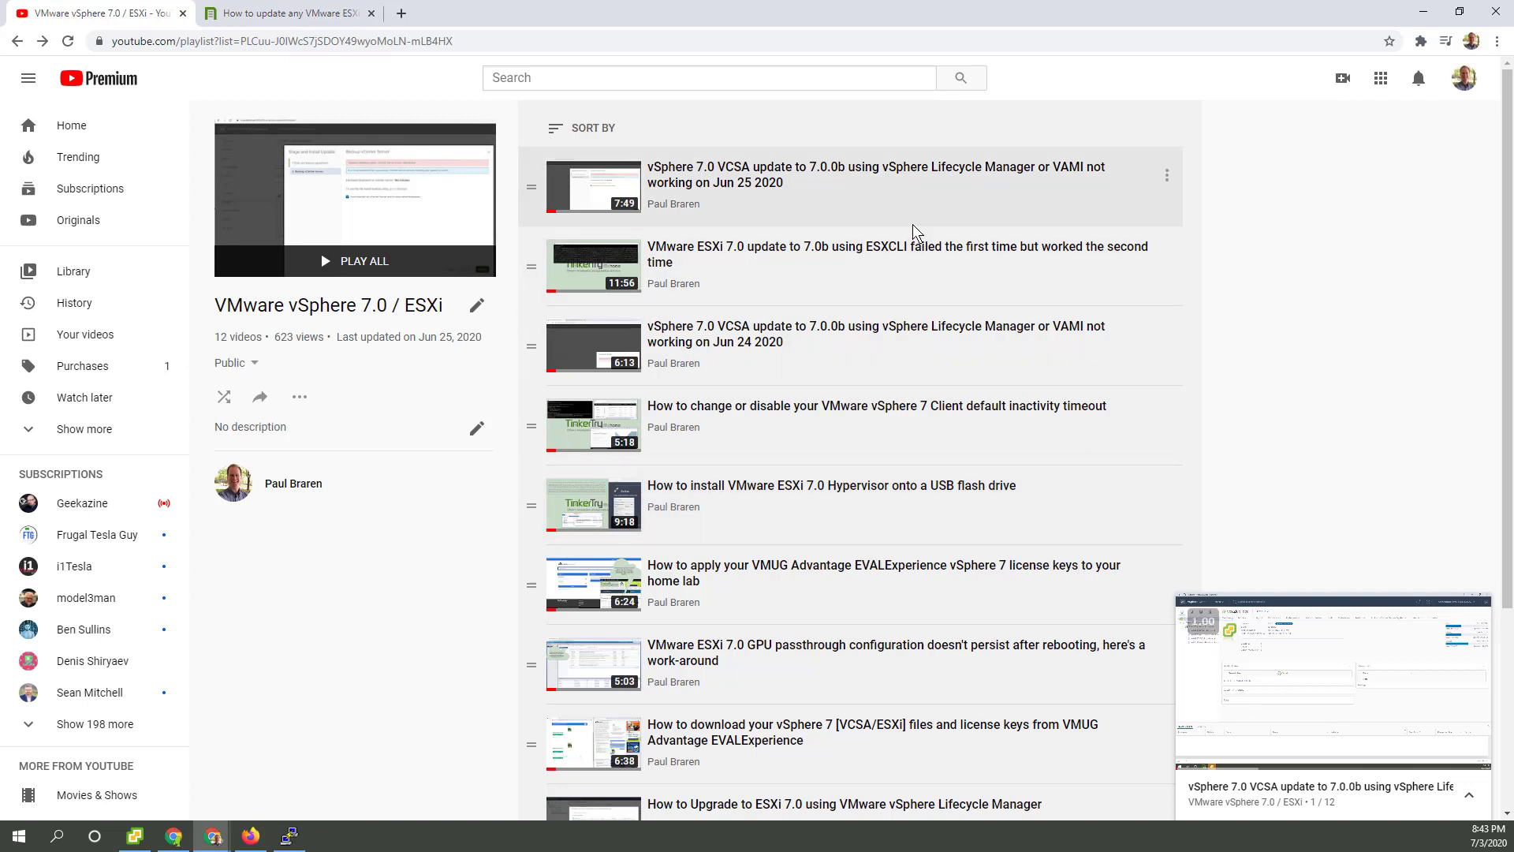
pyautogui.moveTo(863, 506)
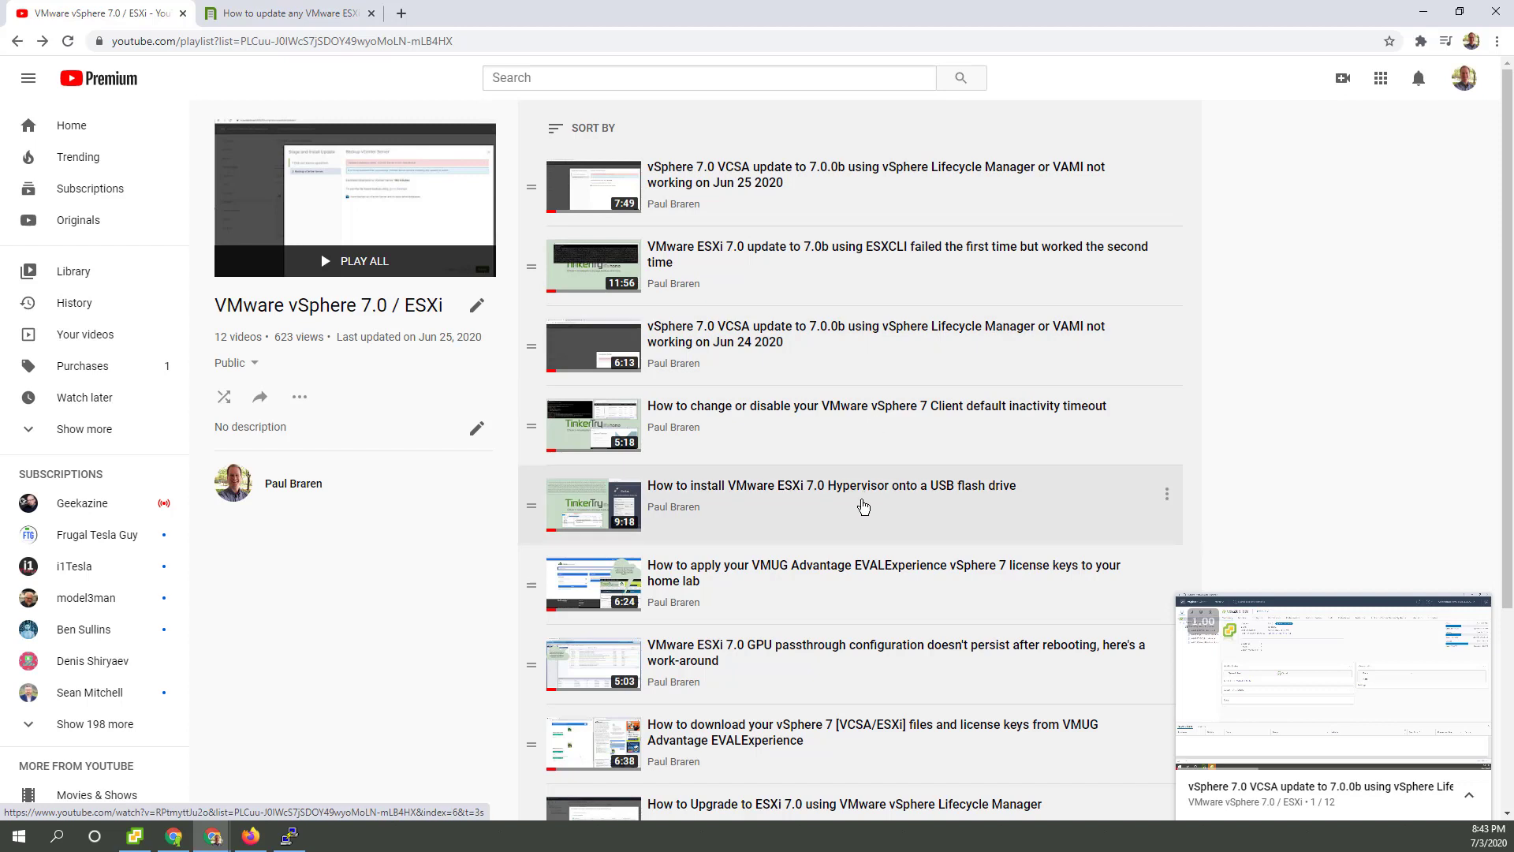
pyautogui.moveTo(1124, 292)
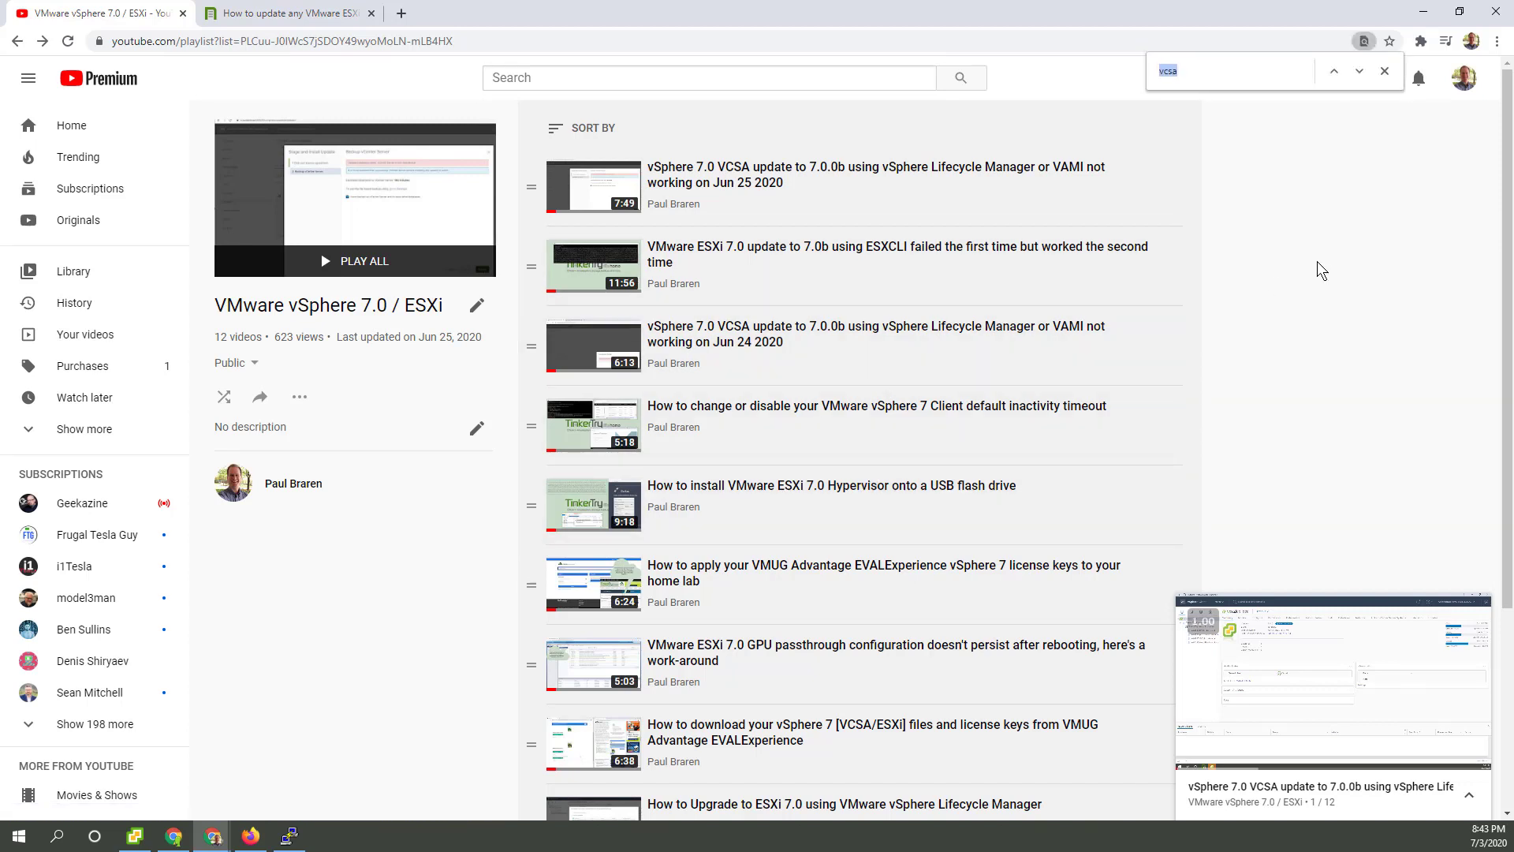
pyautogui.write('smoo')
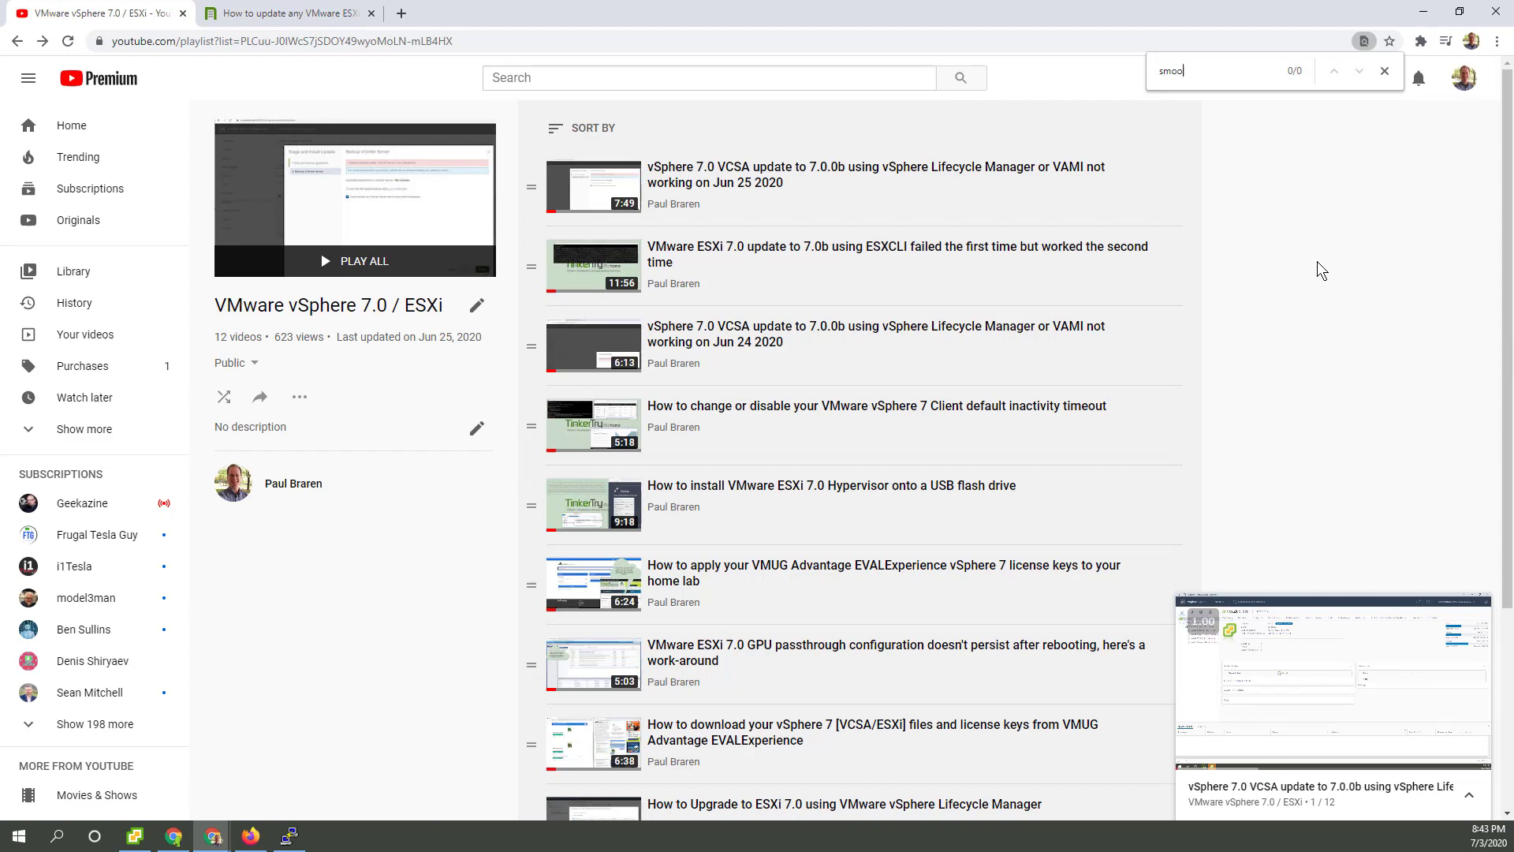
pyautogui.write('seamless')
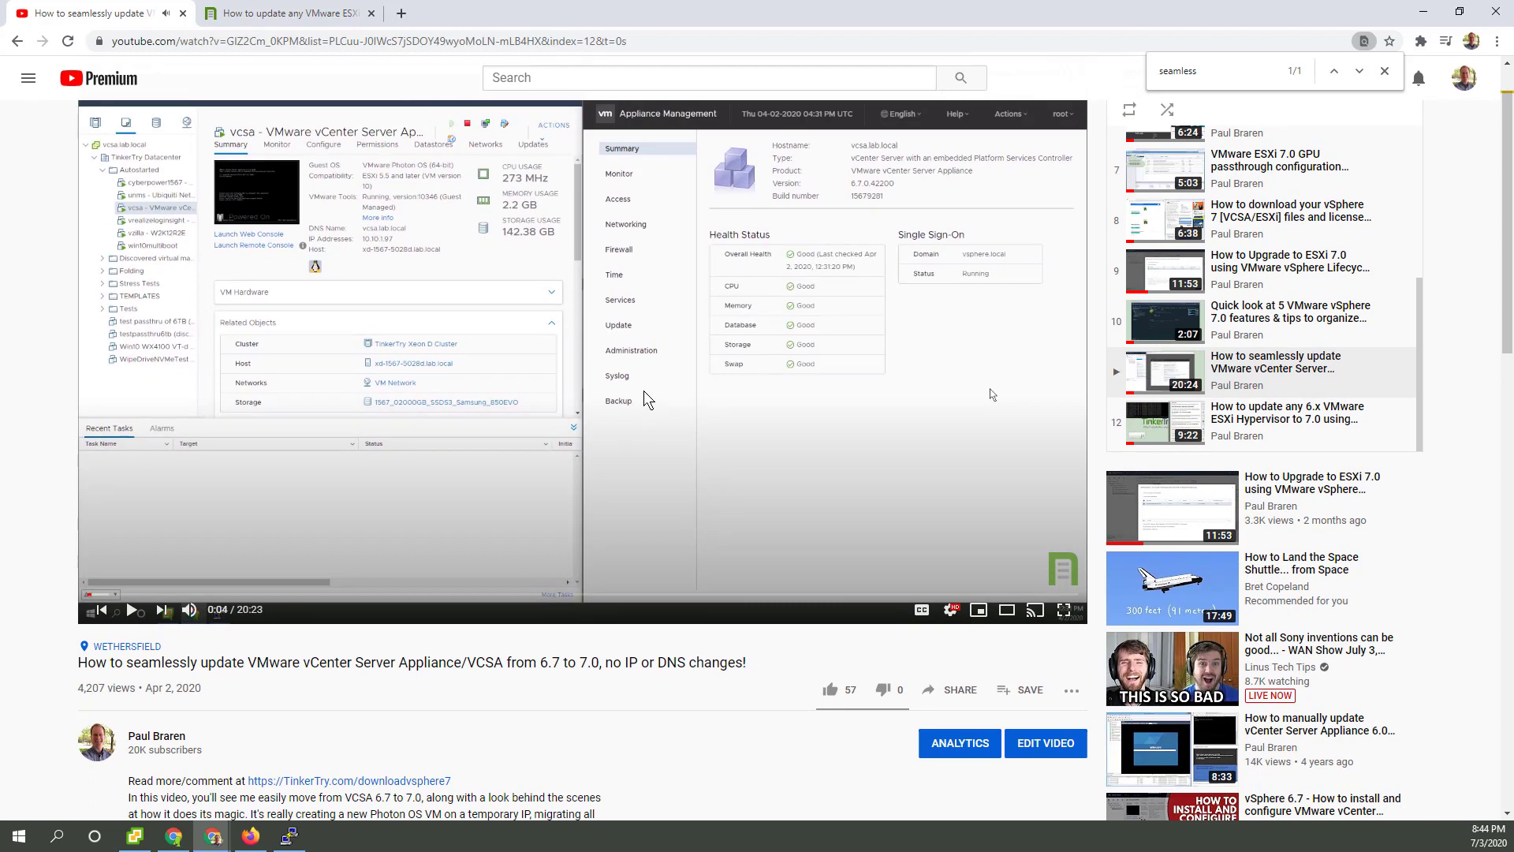
pyautogui.moveTo(663, 481)
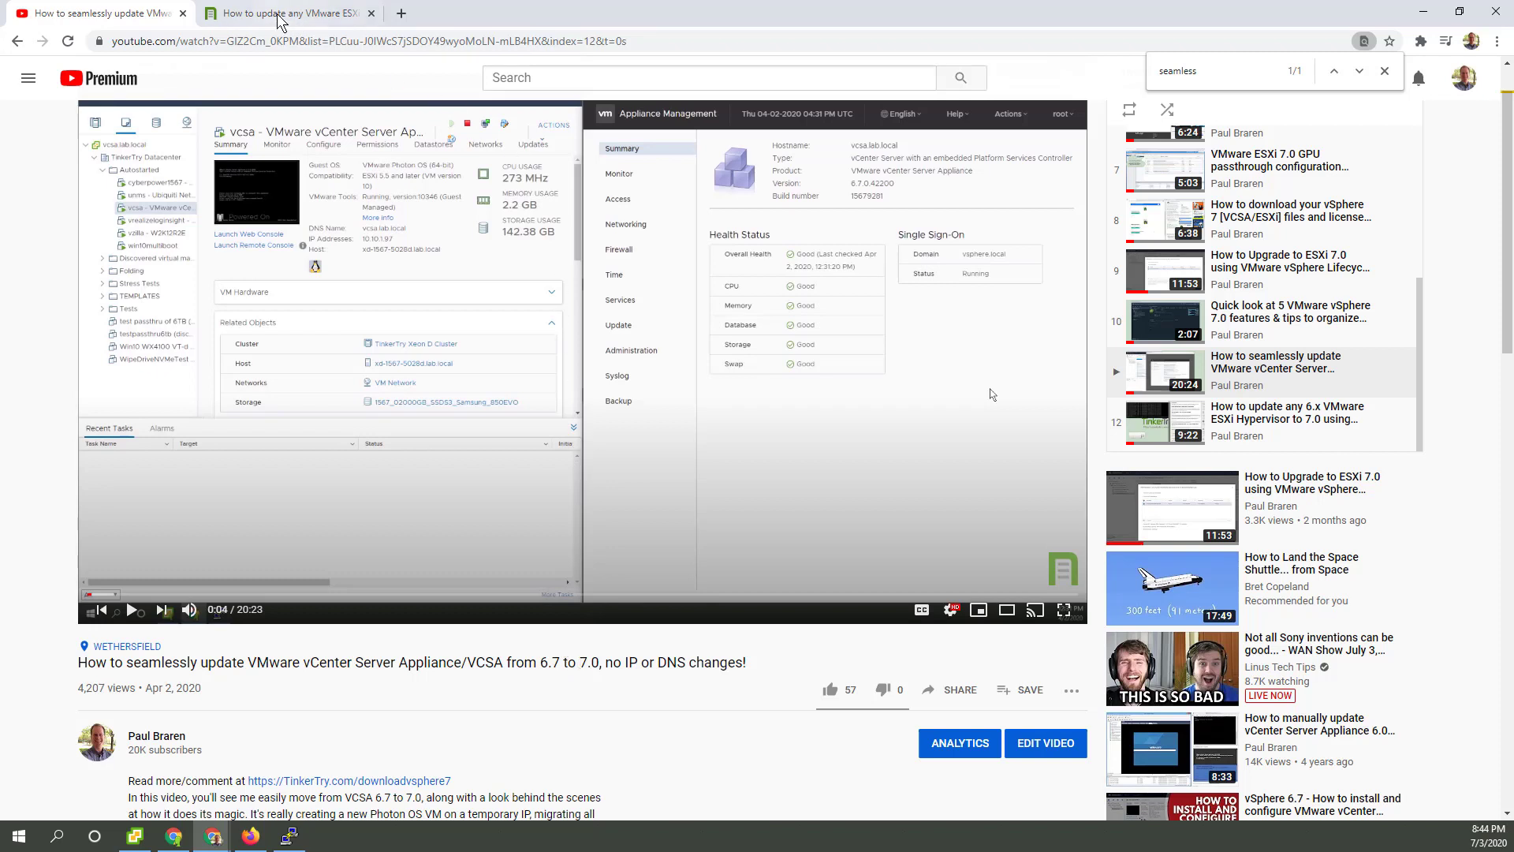
pyautogui.moveTo(286, 15)
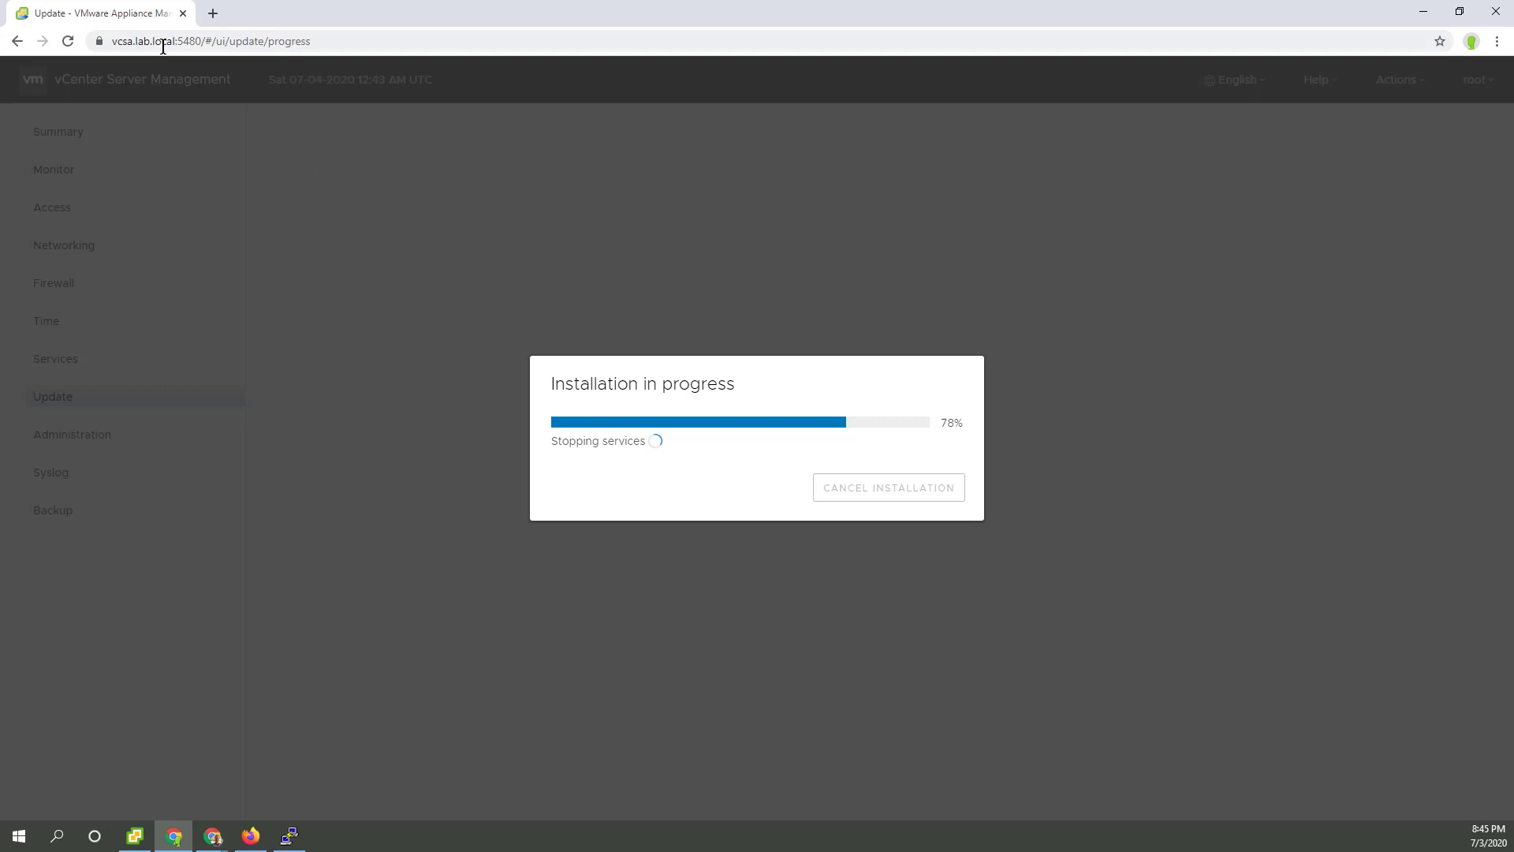
pyautogui.moveTo(535, 484)
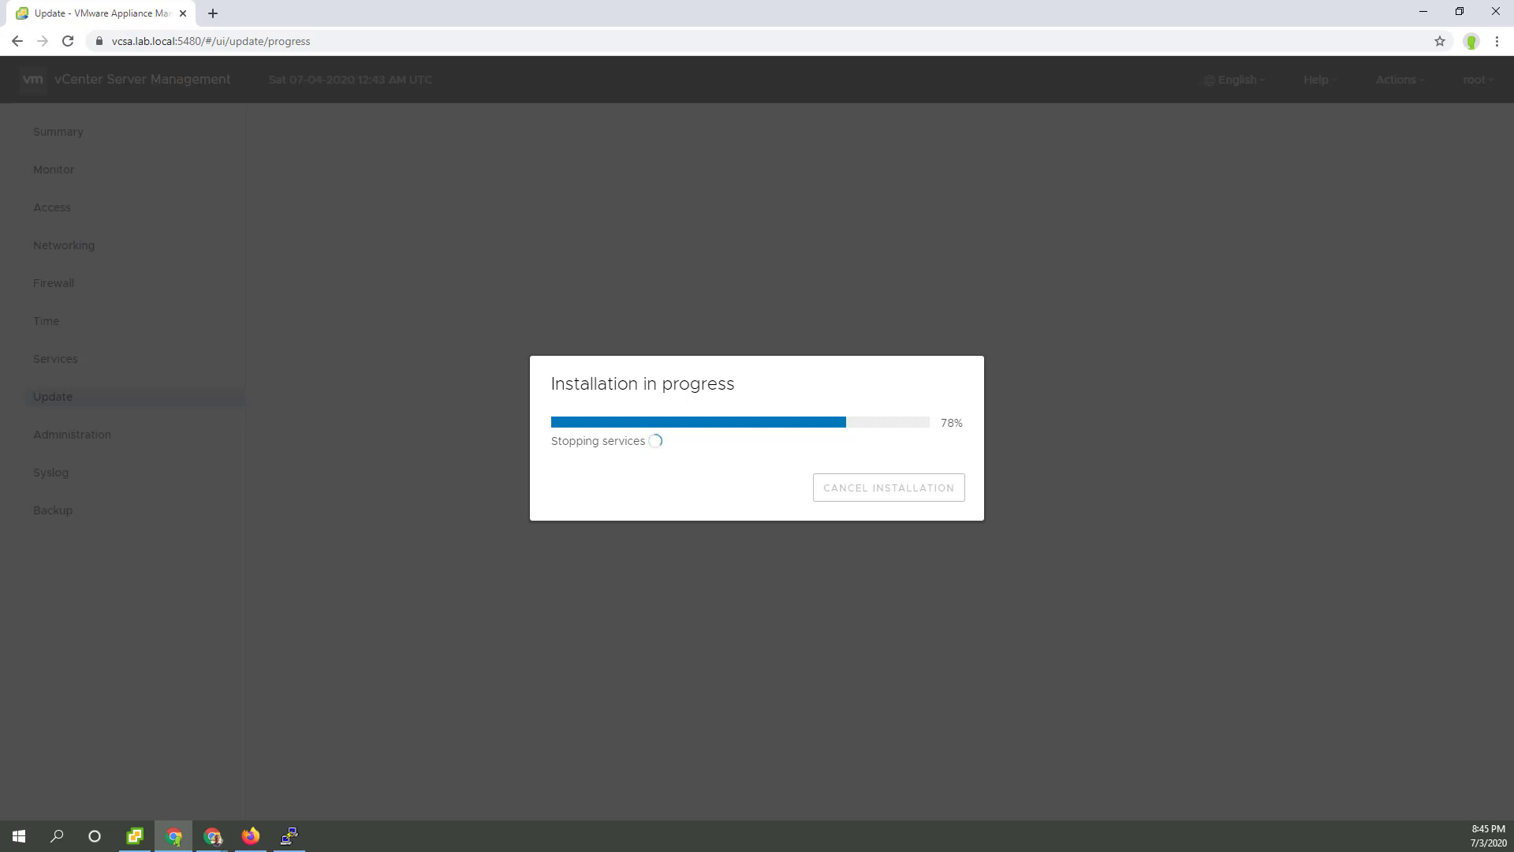
pyautogui.moveTo(129, 424)
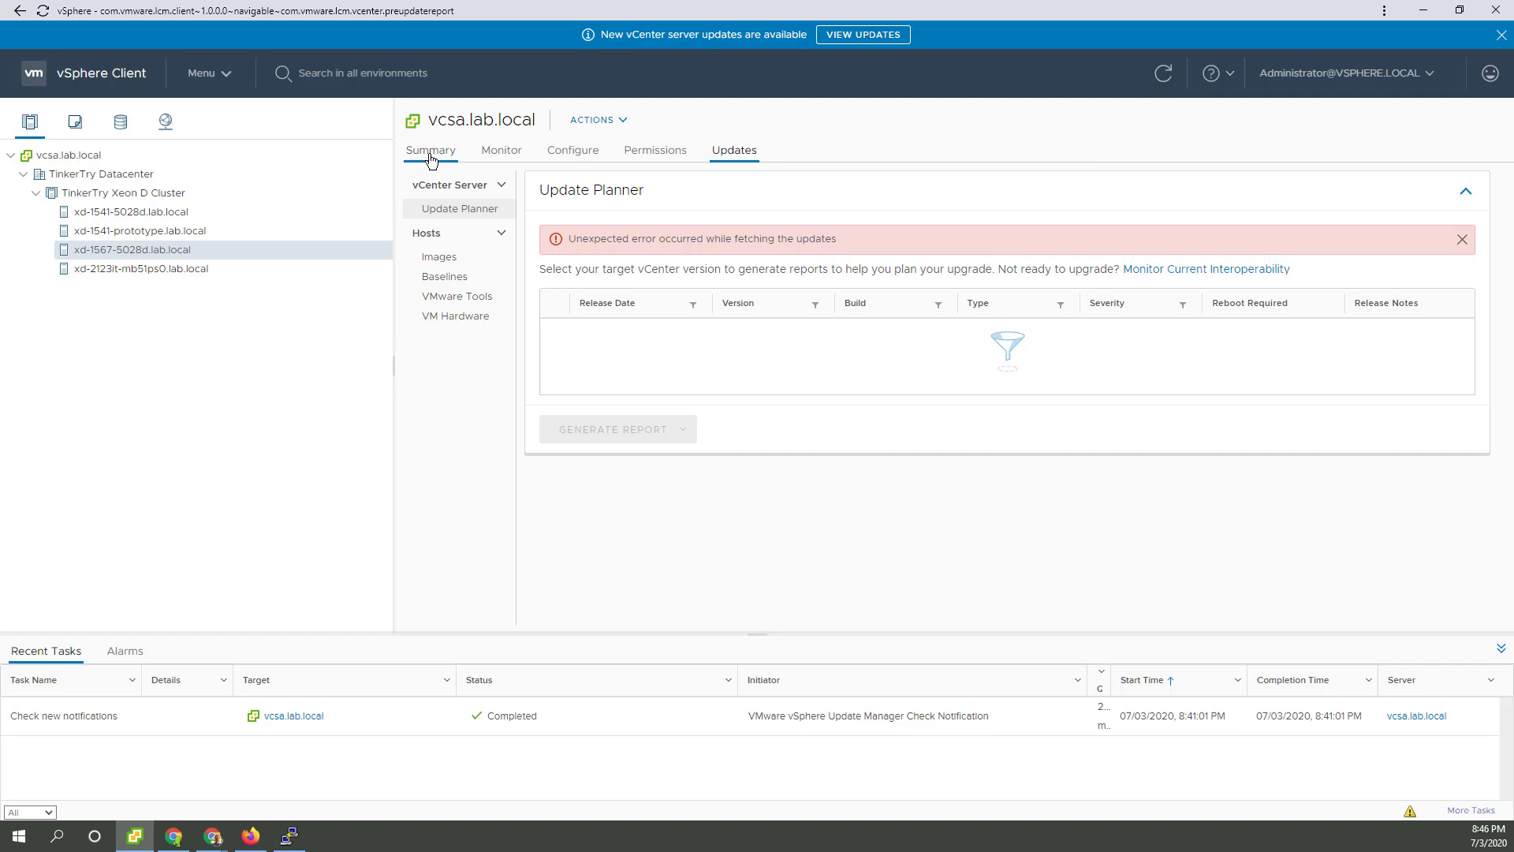
# Step: Show the vcsa.lab.local Summary with version 7.0.0 and build 16189207
pyautogui.click(430, 149)
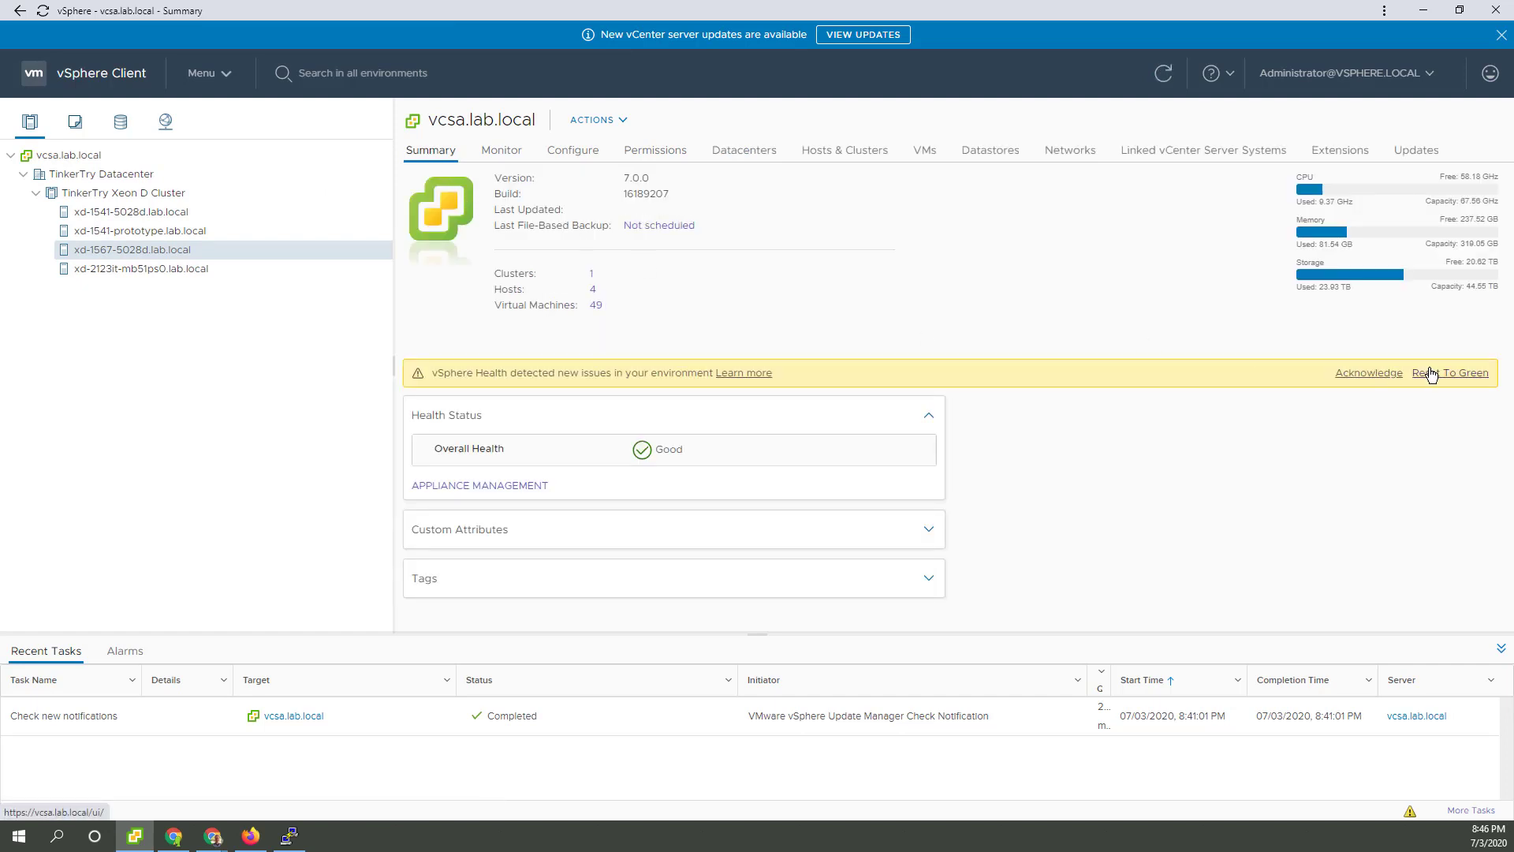
pyautogui.moveTo(1361, 224)
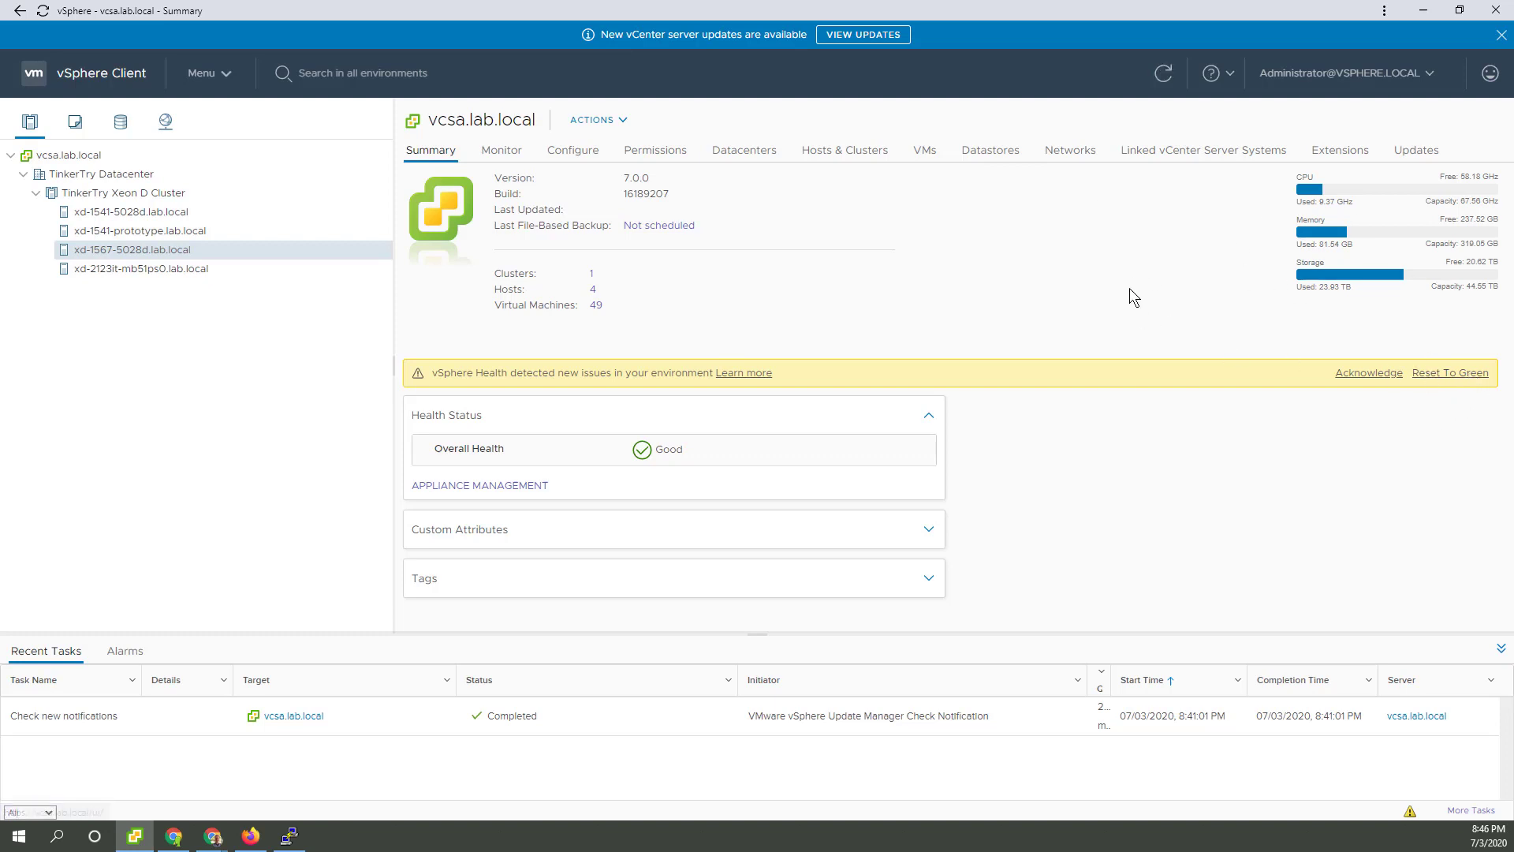
pyautogui.moveTo(1210, 360)
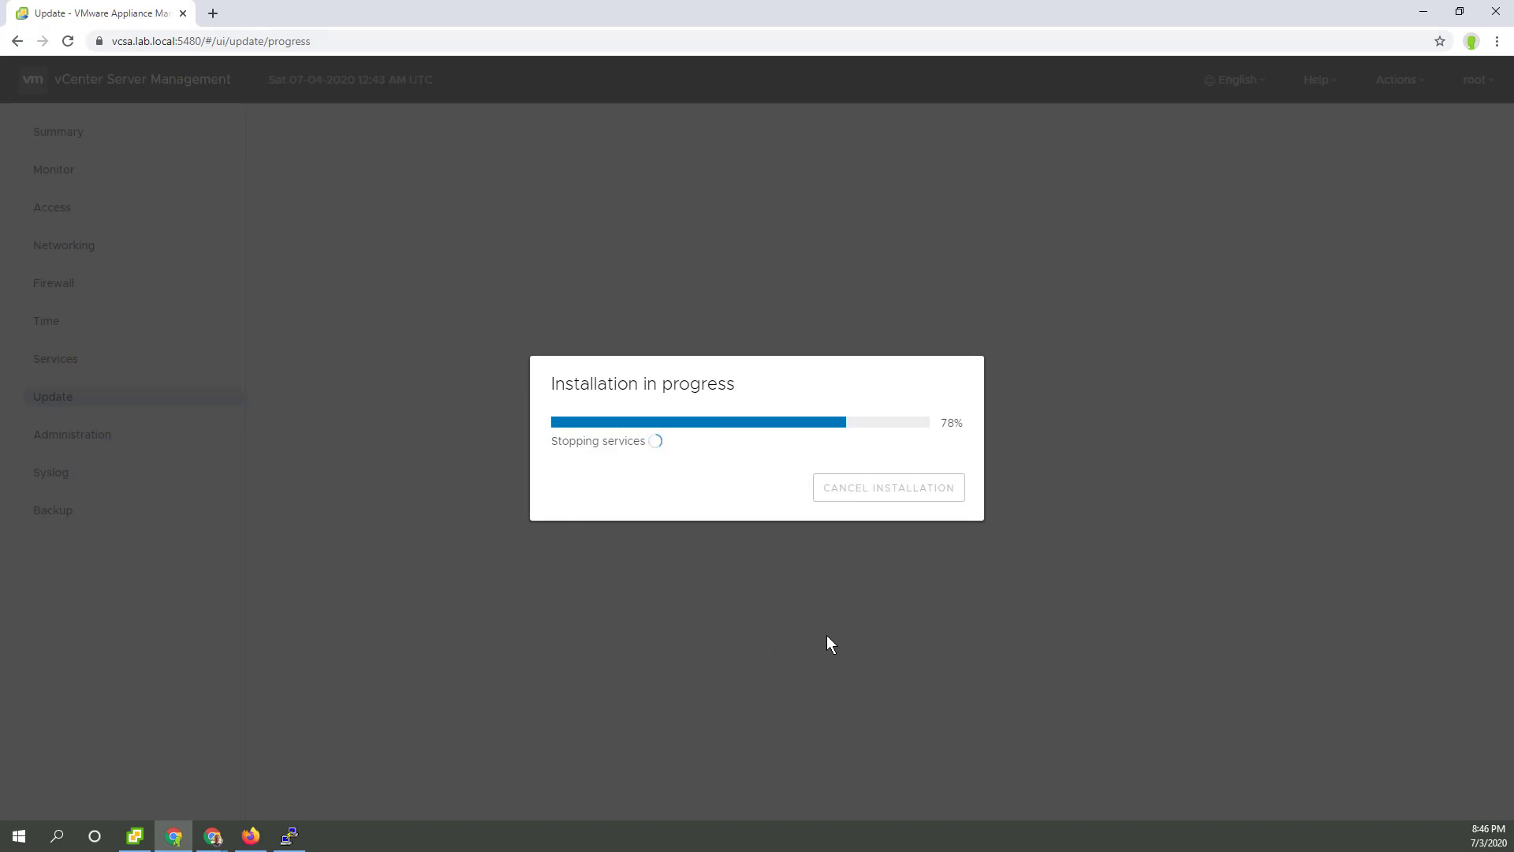
pyautogui.moveTo(648, 510)
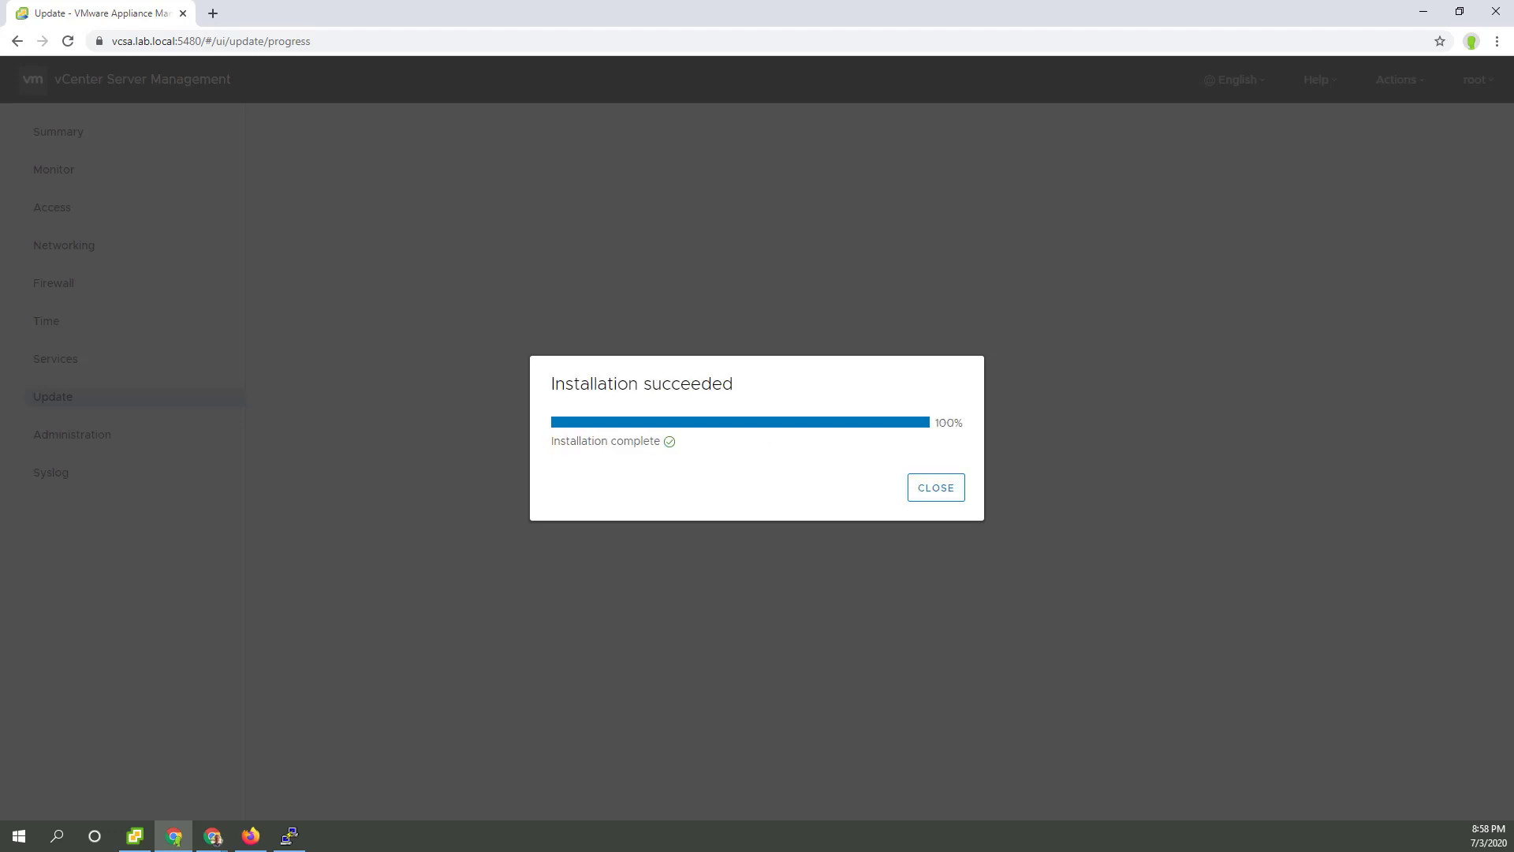
pyautogui.moveTo(1113, 461)
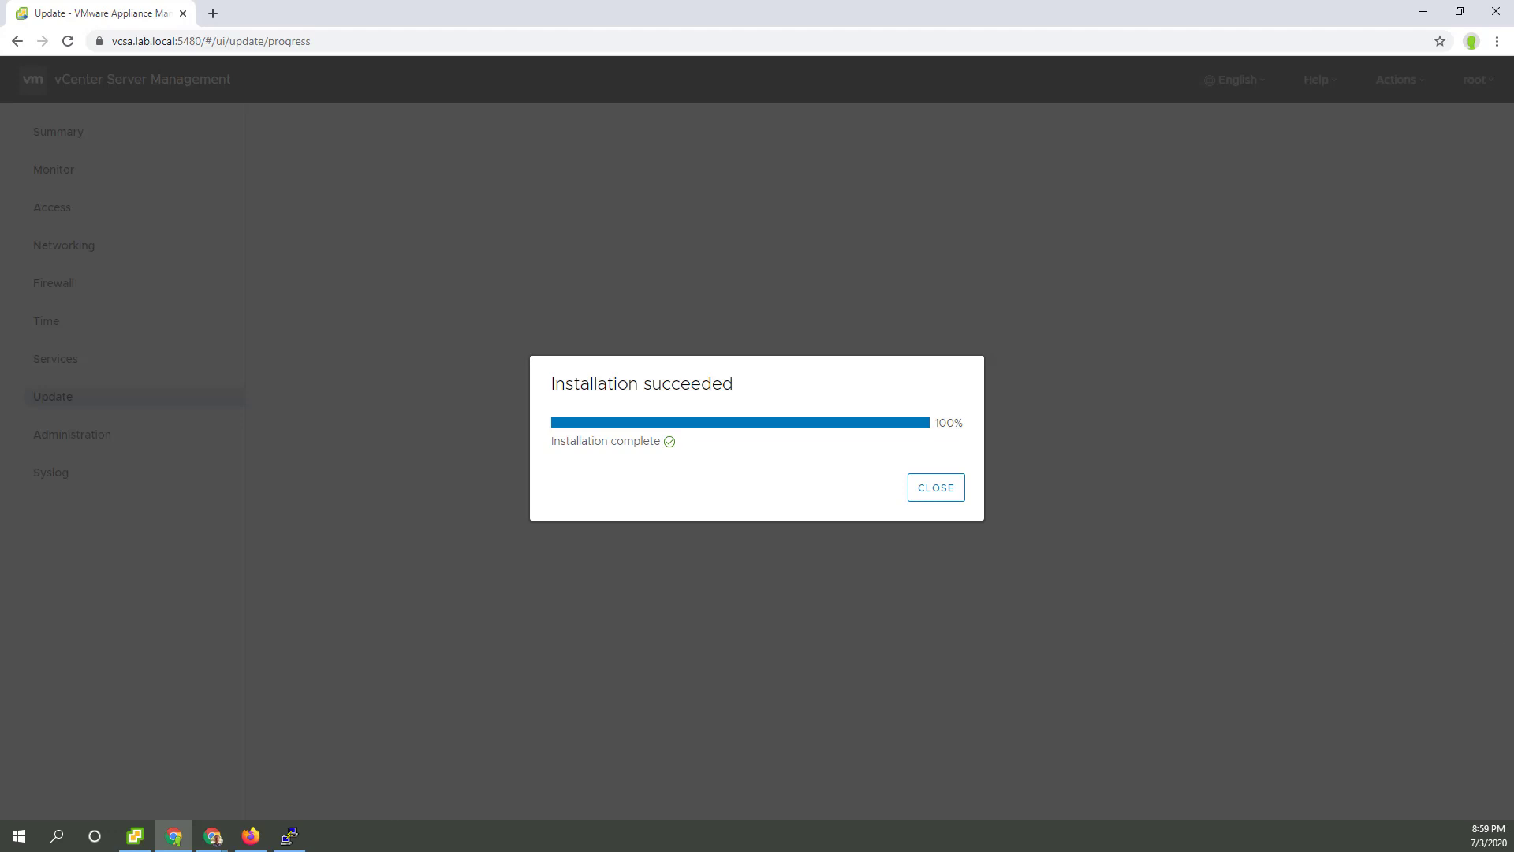
pyautogui.moveTo(934, 487)
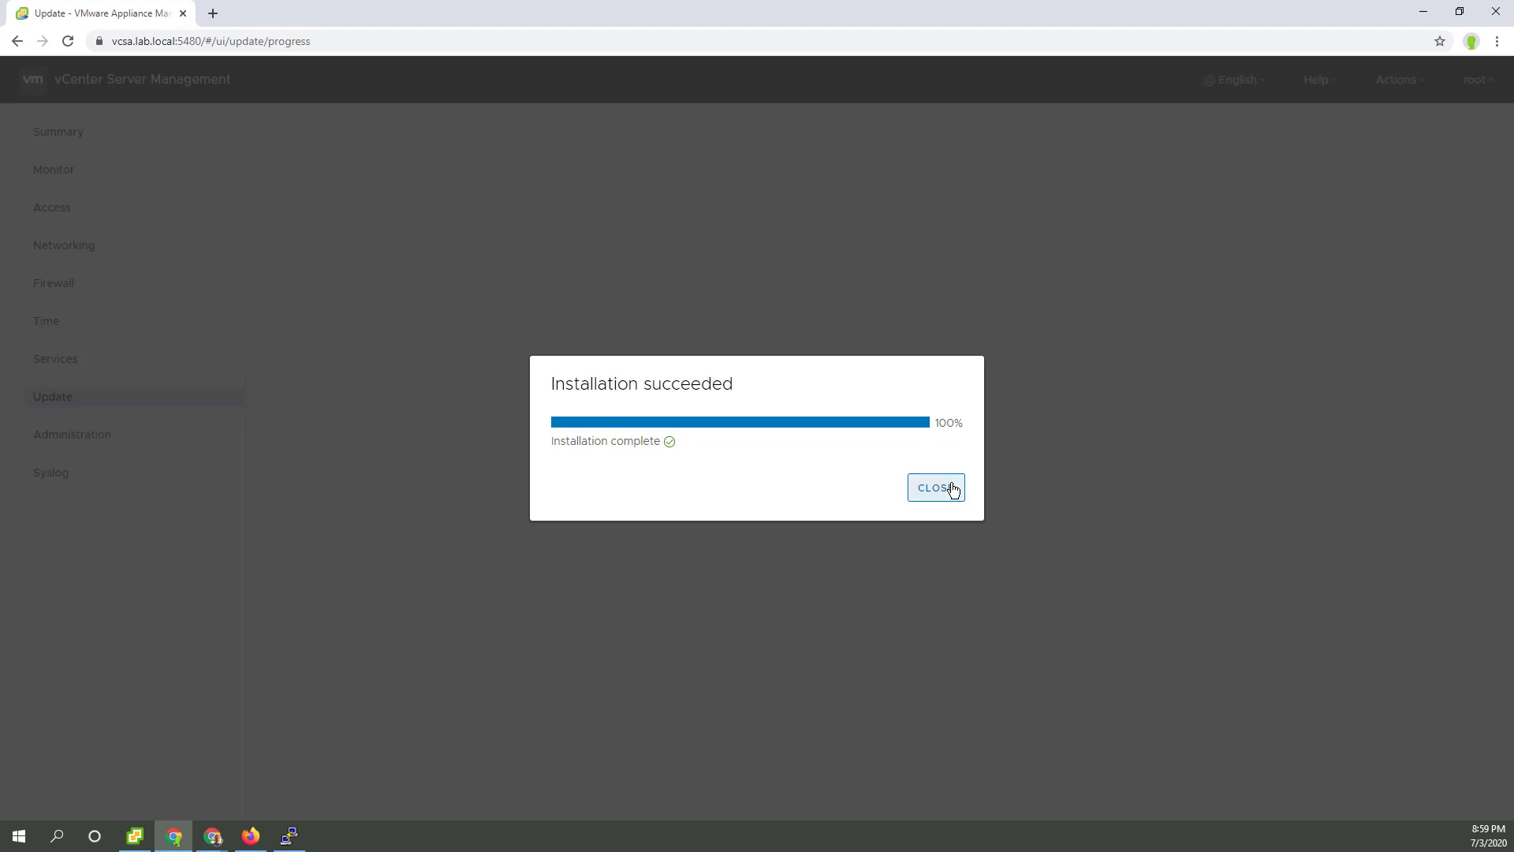
# Step: Dismiss the Installation succeeded notice, leaving version 7.0.0.10400 with no updates pending
pyautogui.click(936, 487)
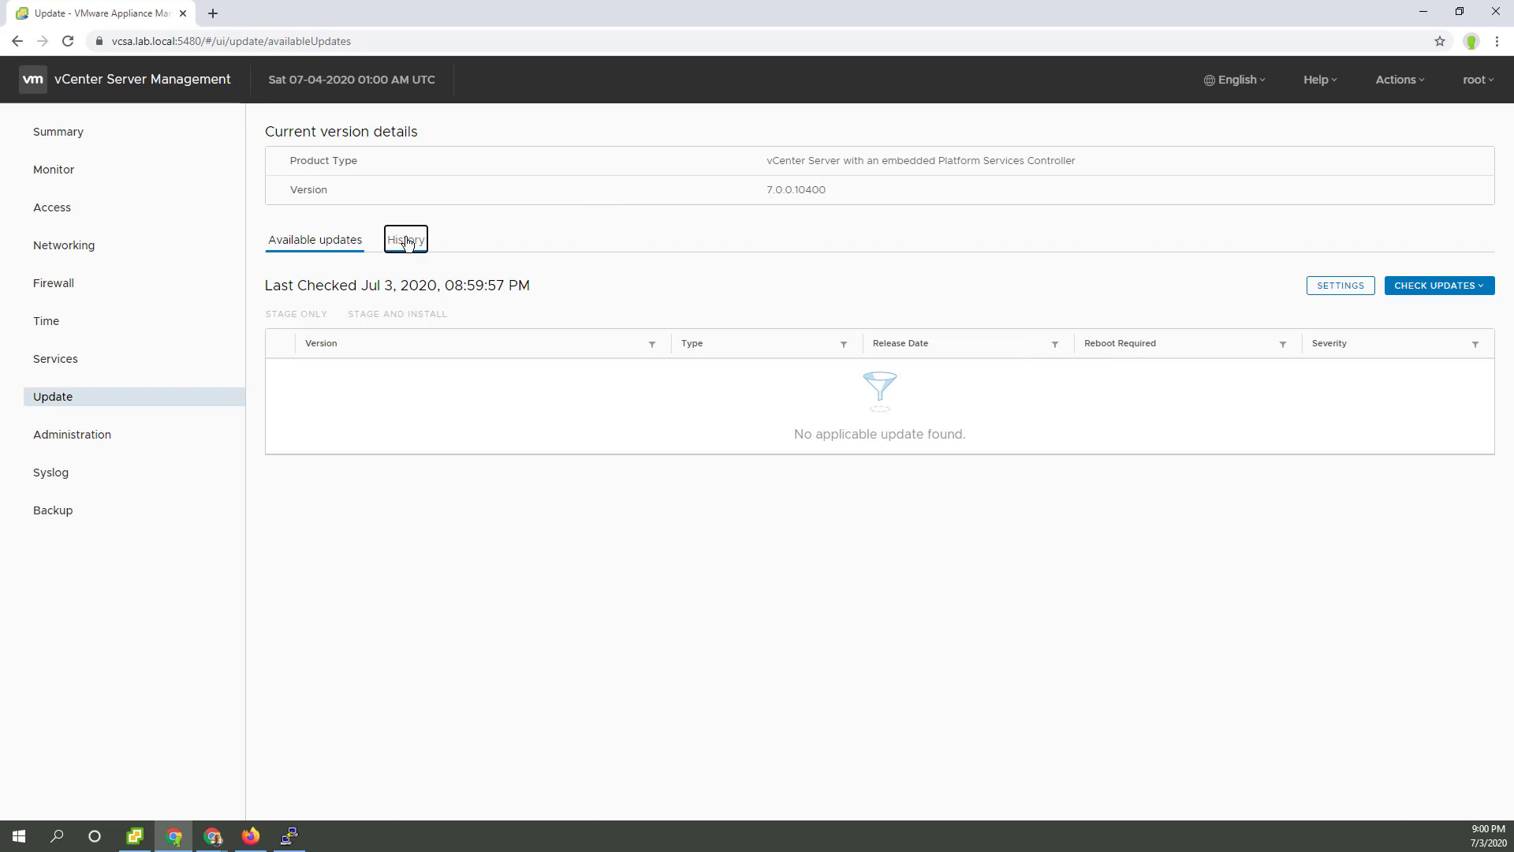
# Step: Review the update history entries for 7.0.0.10400 and 7.0.0.10300, then return to Available updates
pyautogui.click(405, 240)
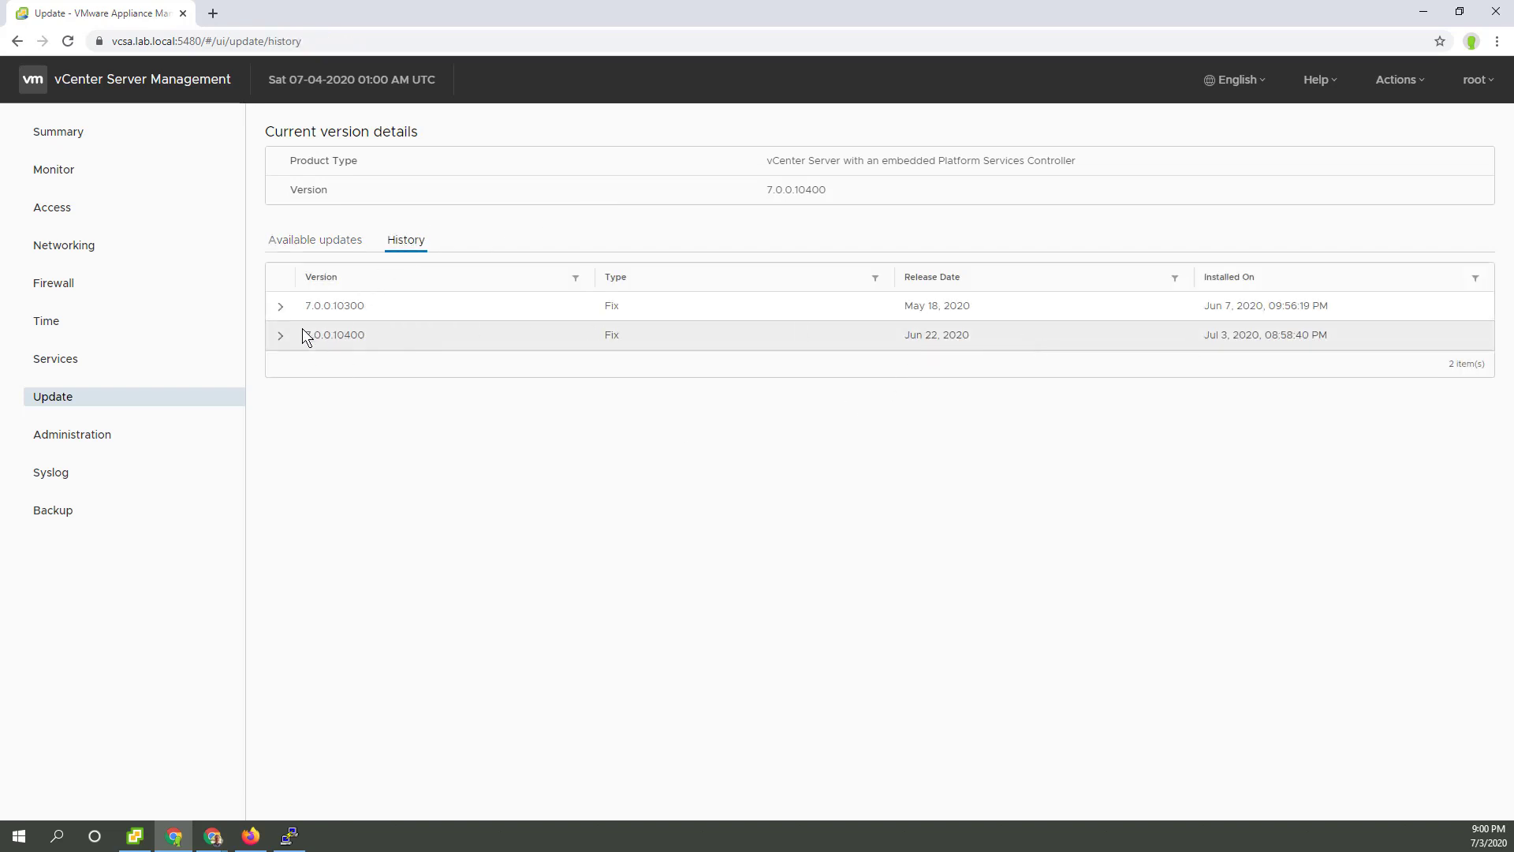
pyautogui.click(281, 334)
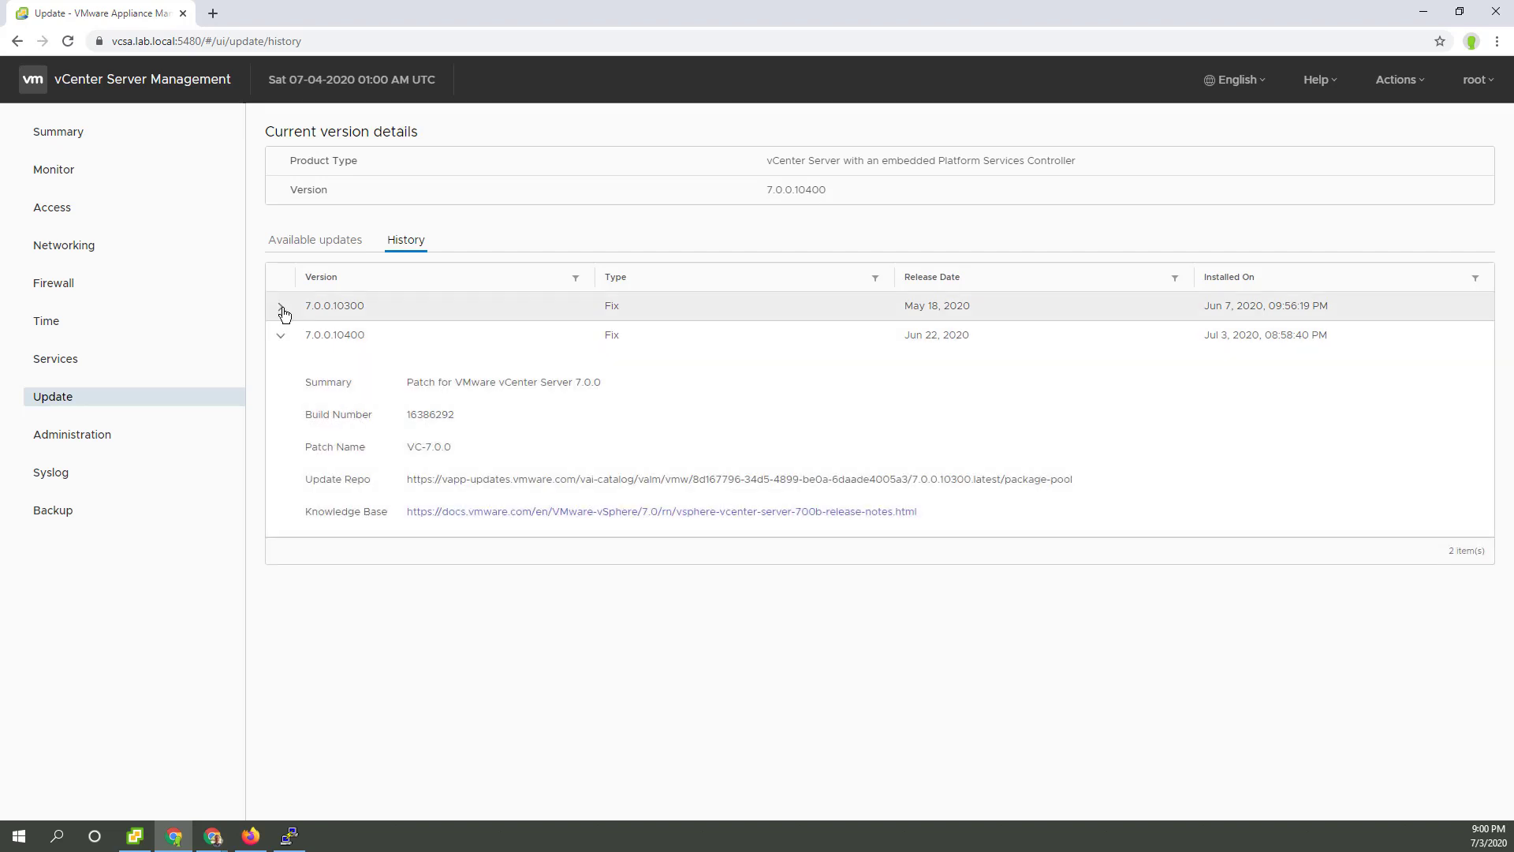
pyautogui.click(281, 304)
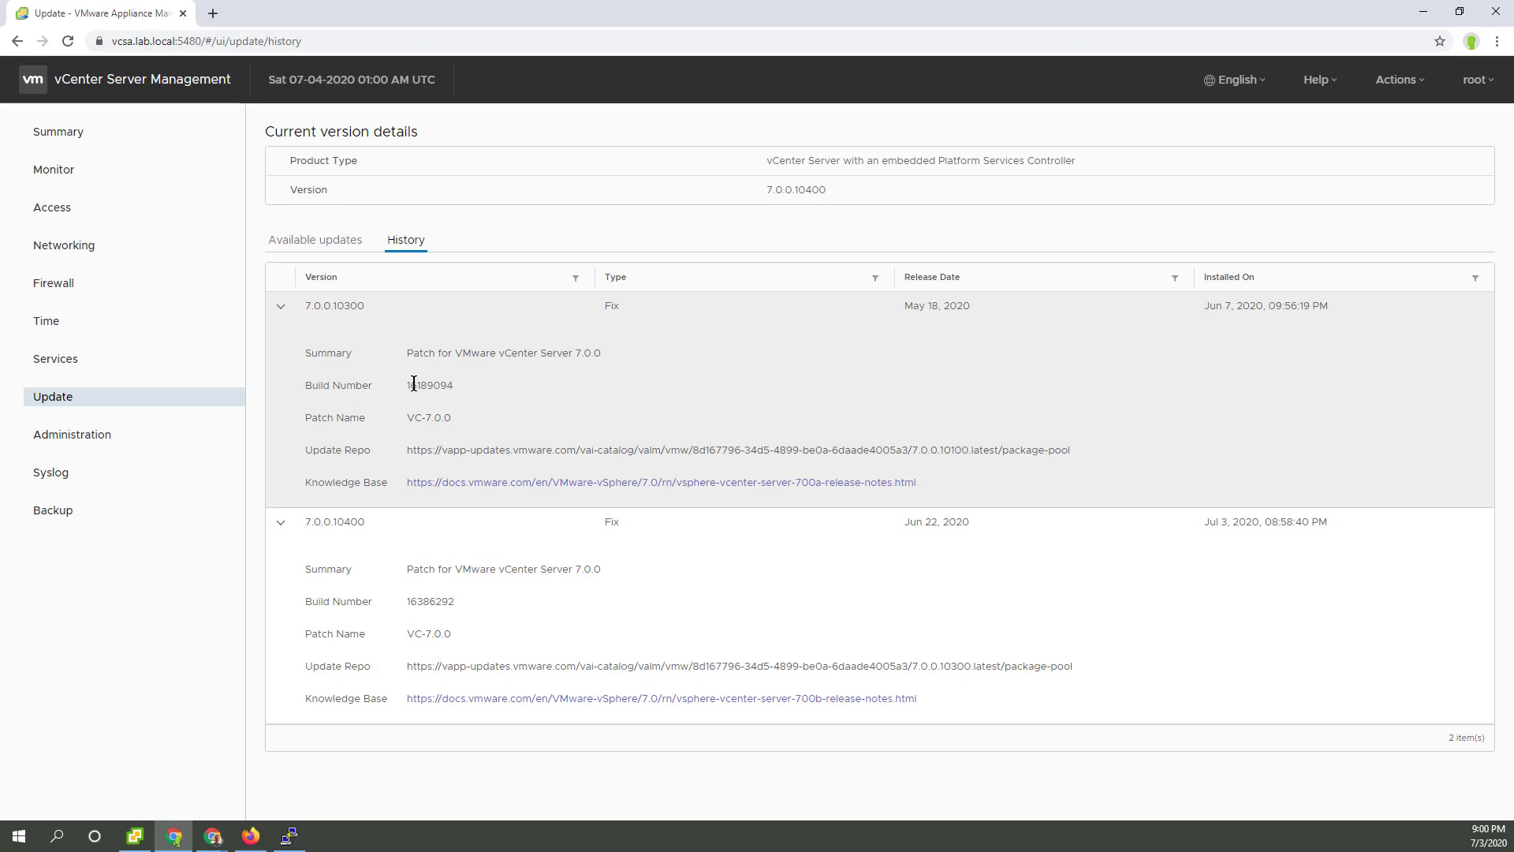
pyautogui.moveTo(1186, 329)
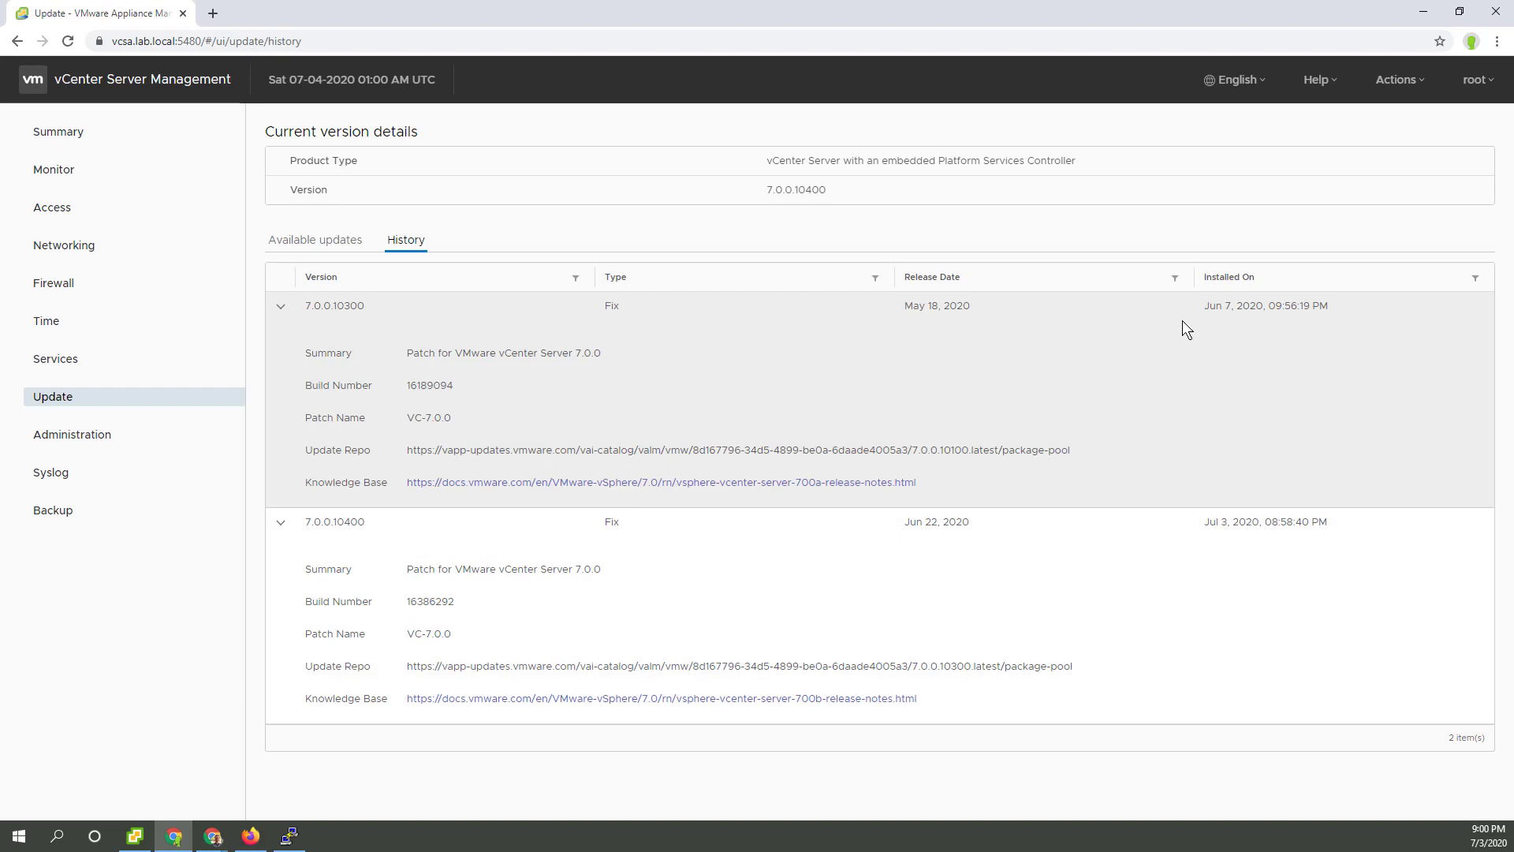
pyautogui.moveTo(1207, 350)
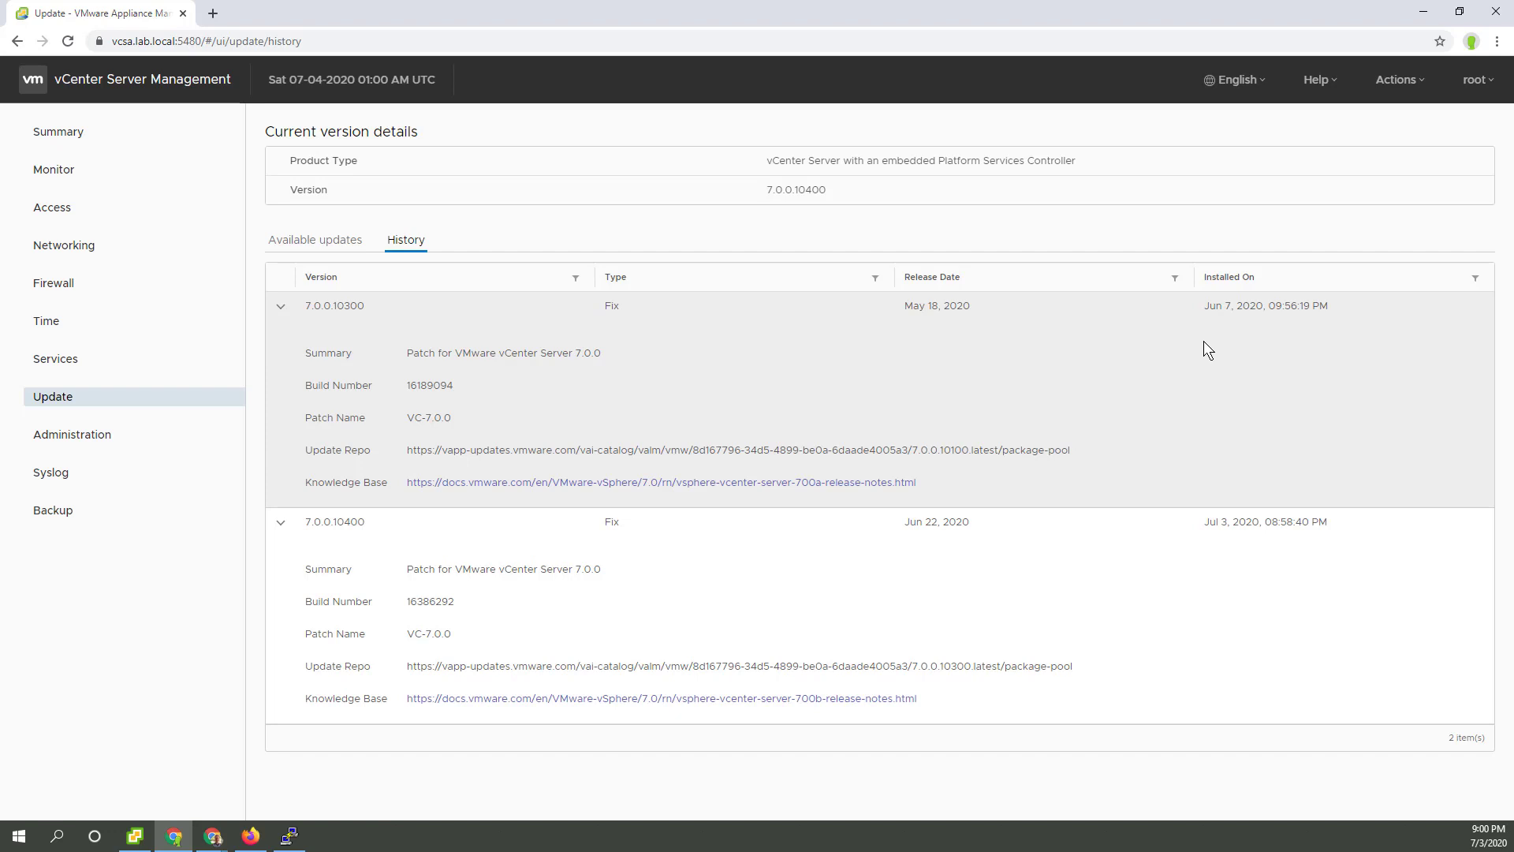
pyautogui.moveTo(555, 376)
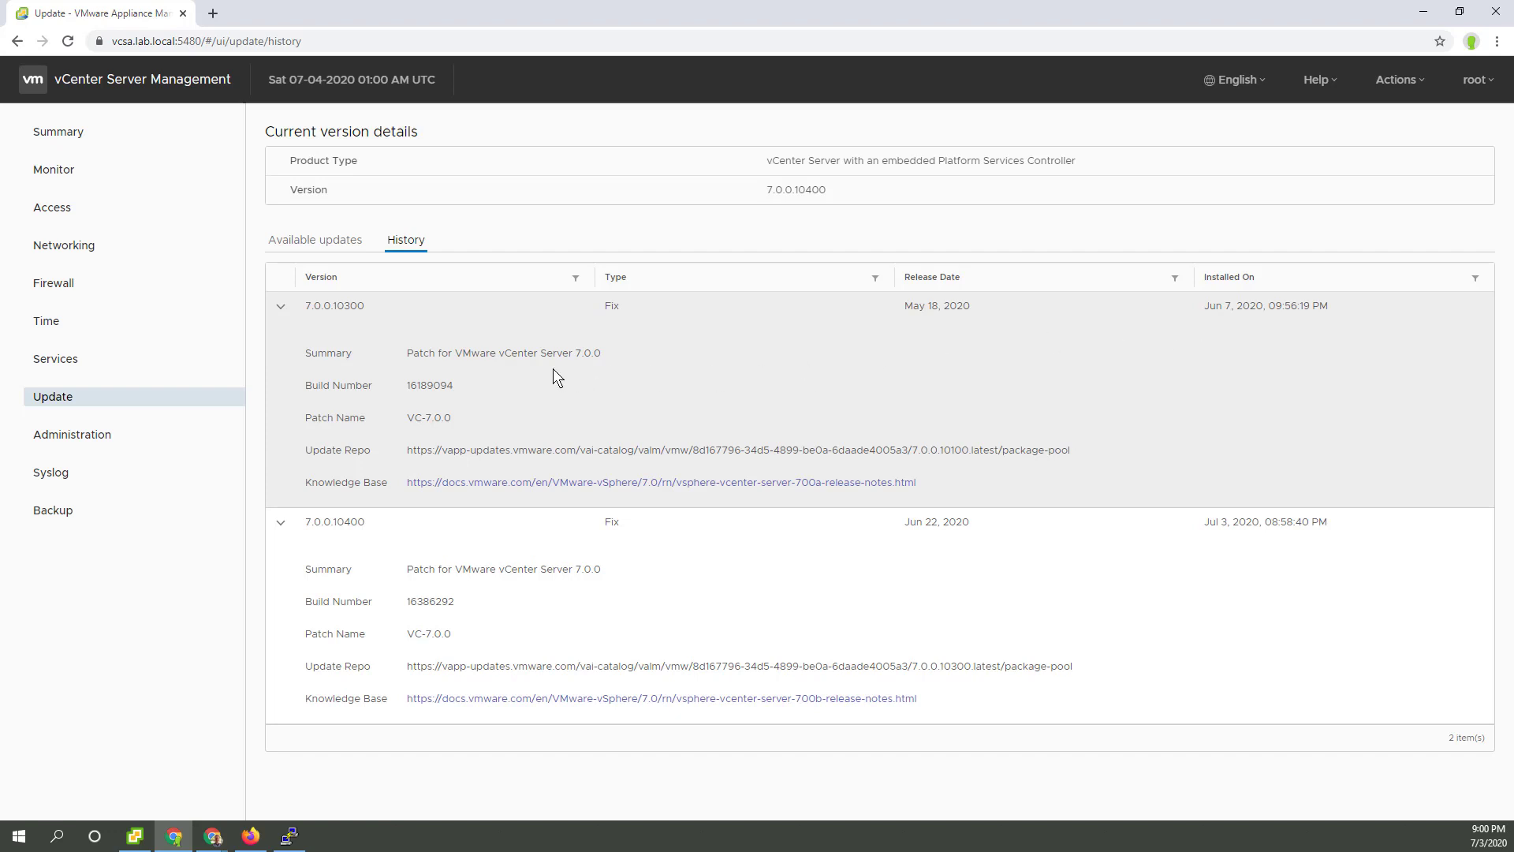
pyautogui.click(315, 240)
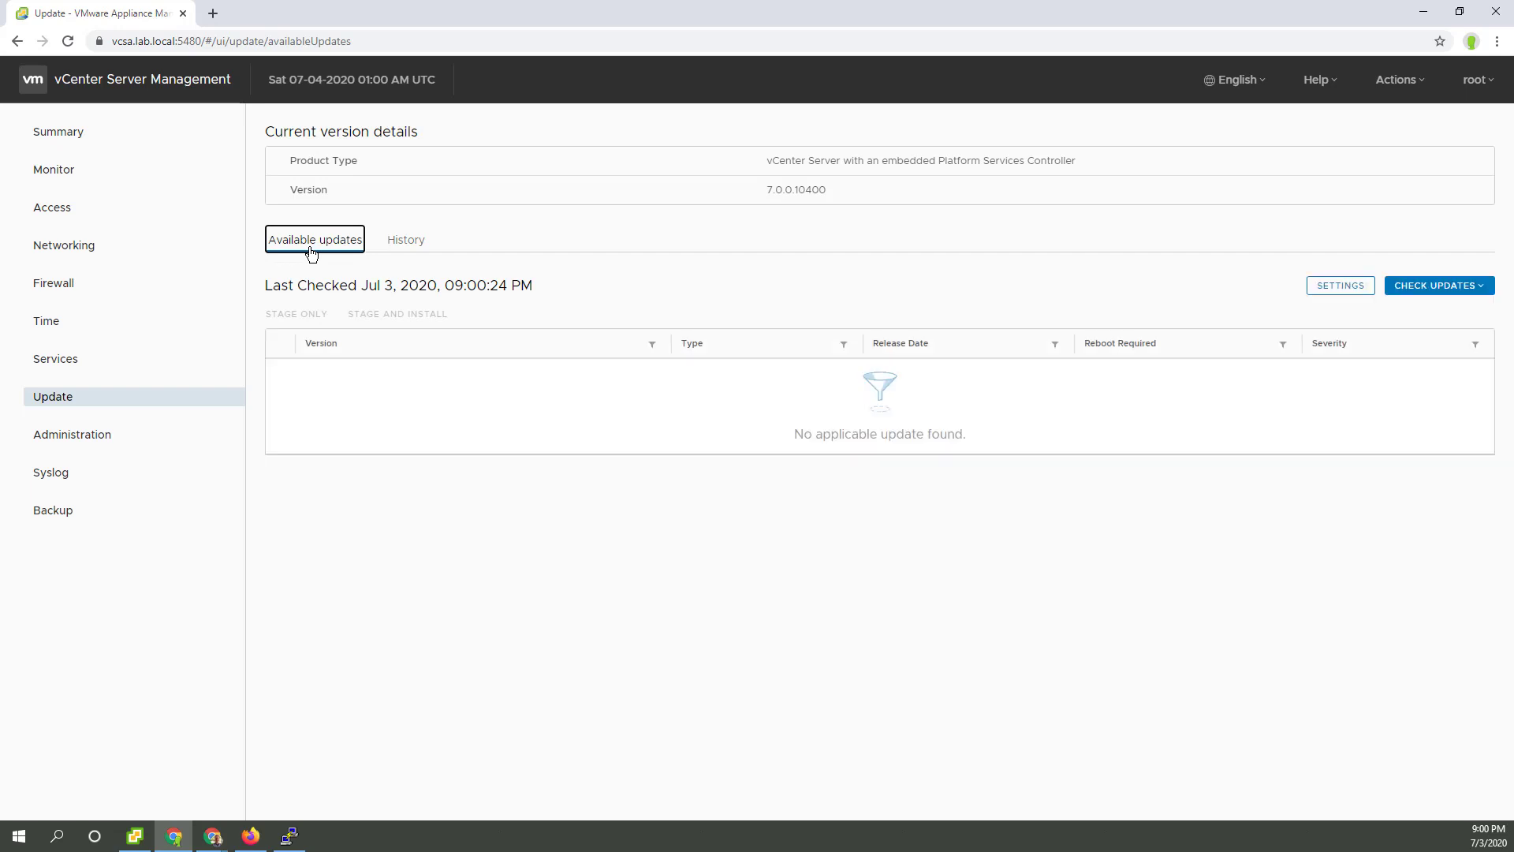
# Step: Show the appliance Summary at version 7.0.0.10400 and select build number 16386292
pyautogui.click(58, 131)
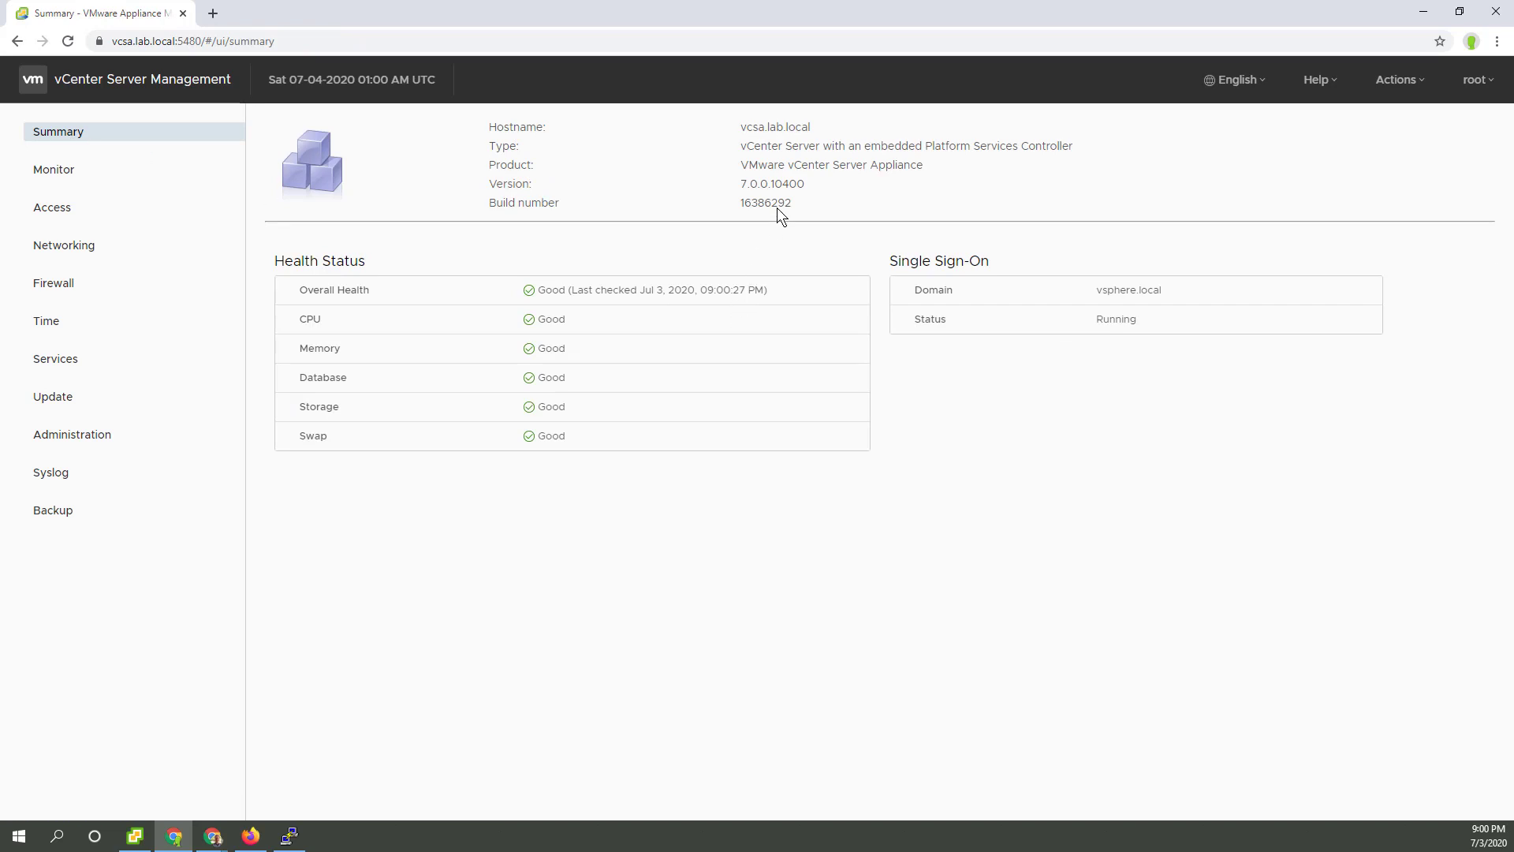
pyautogui.doubleClick(766, 204)
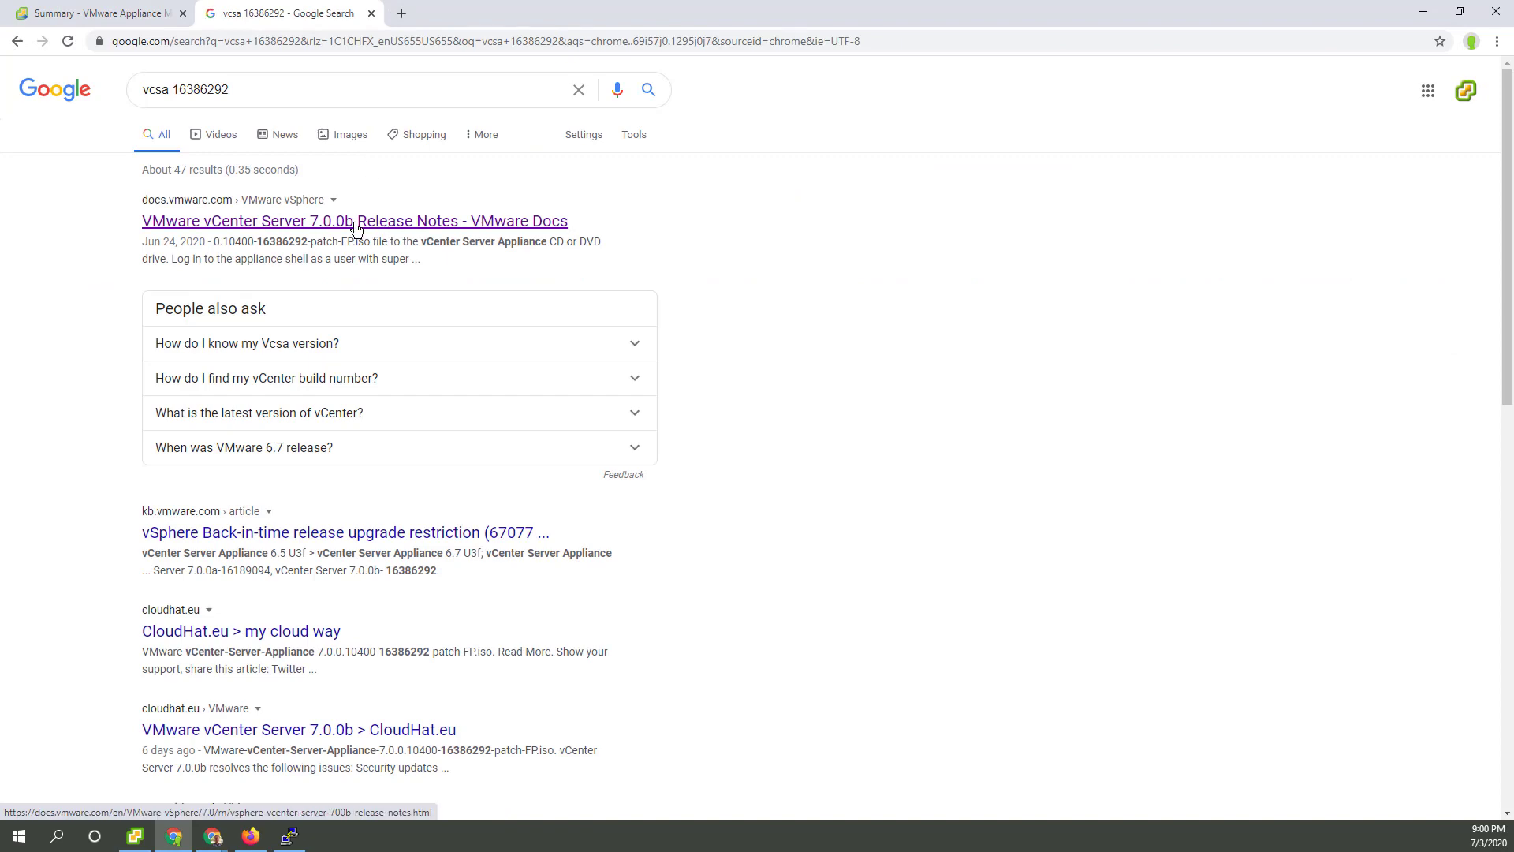
# Step: Open the VMware vCenter Server 7.0.0b release notes result for build 16386292
pyautogui.click(353, 220)
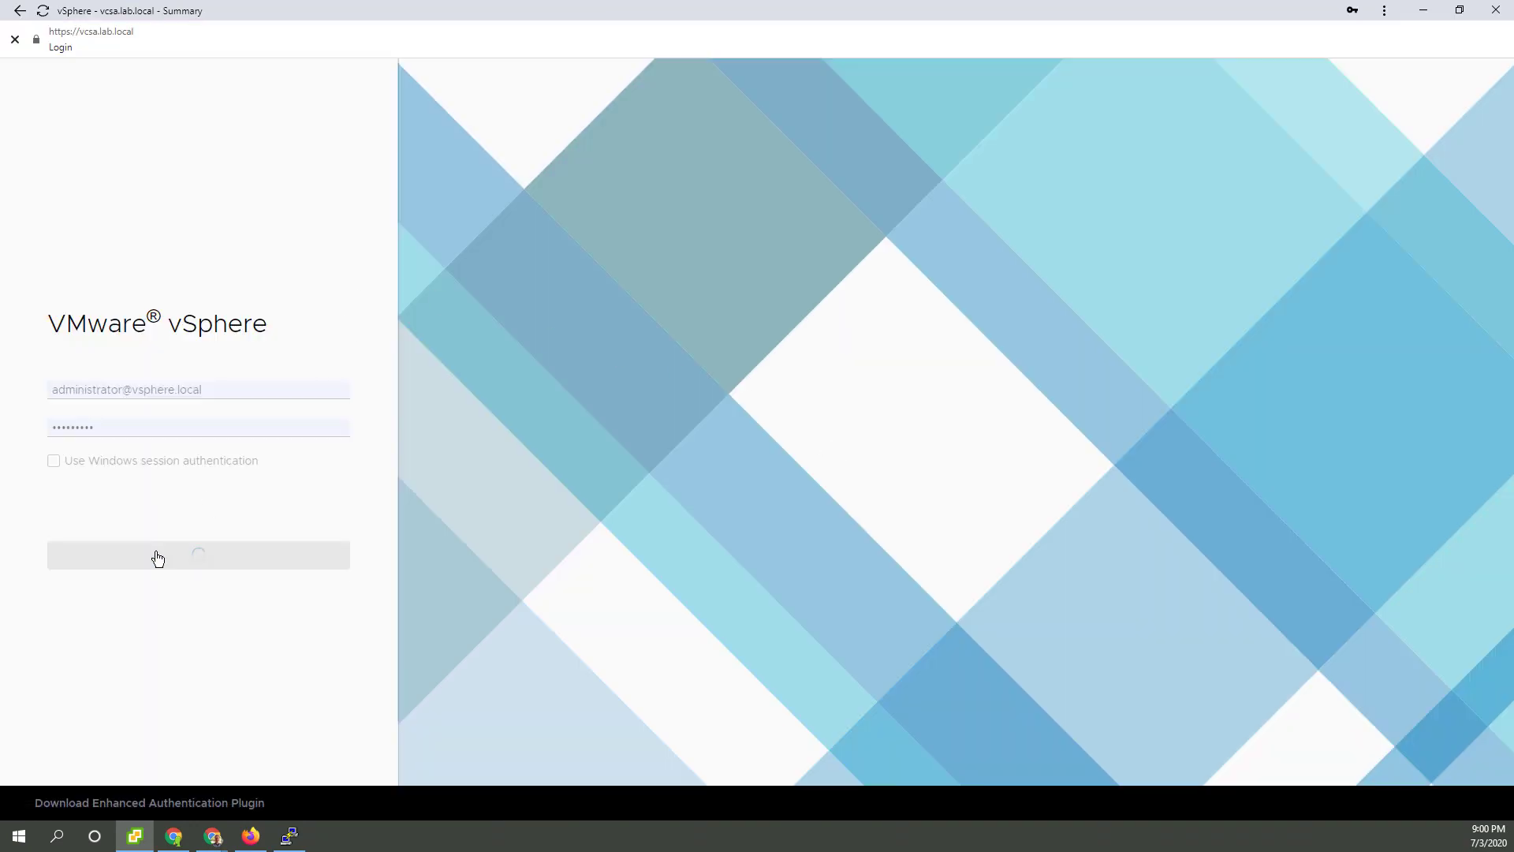
# Step: Log in, narrow the inventory pane and select vcsa.lab.local, reporting version 7.0.0 build 16386335
pyautogui.click(198, 555)
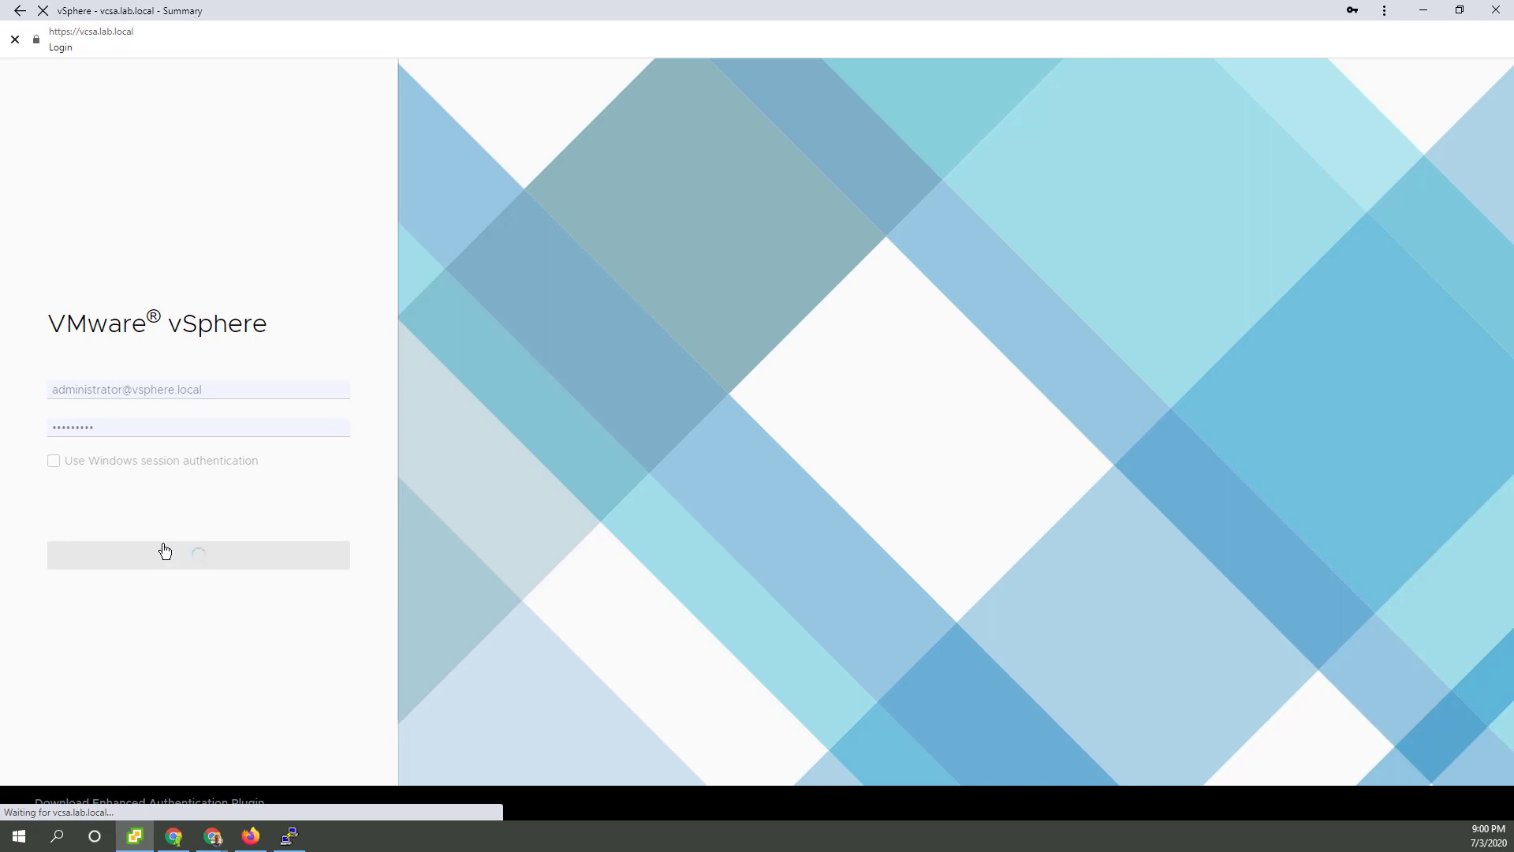
pyautogui.click(199, 554)
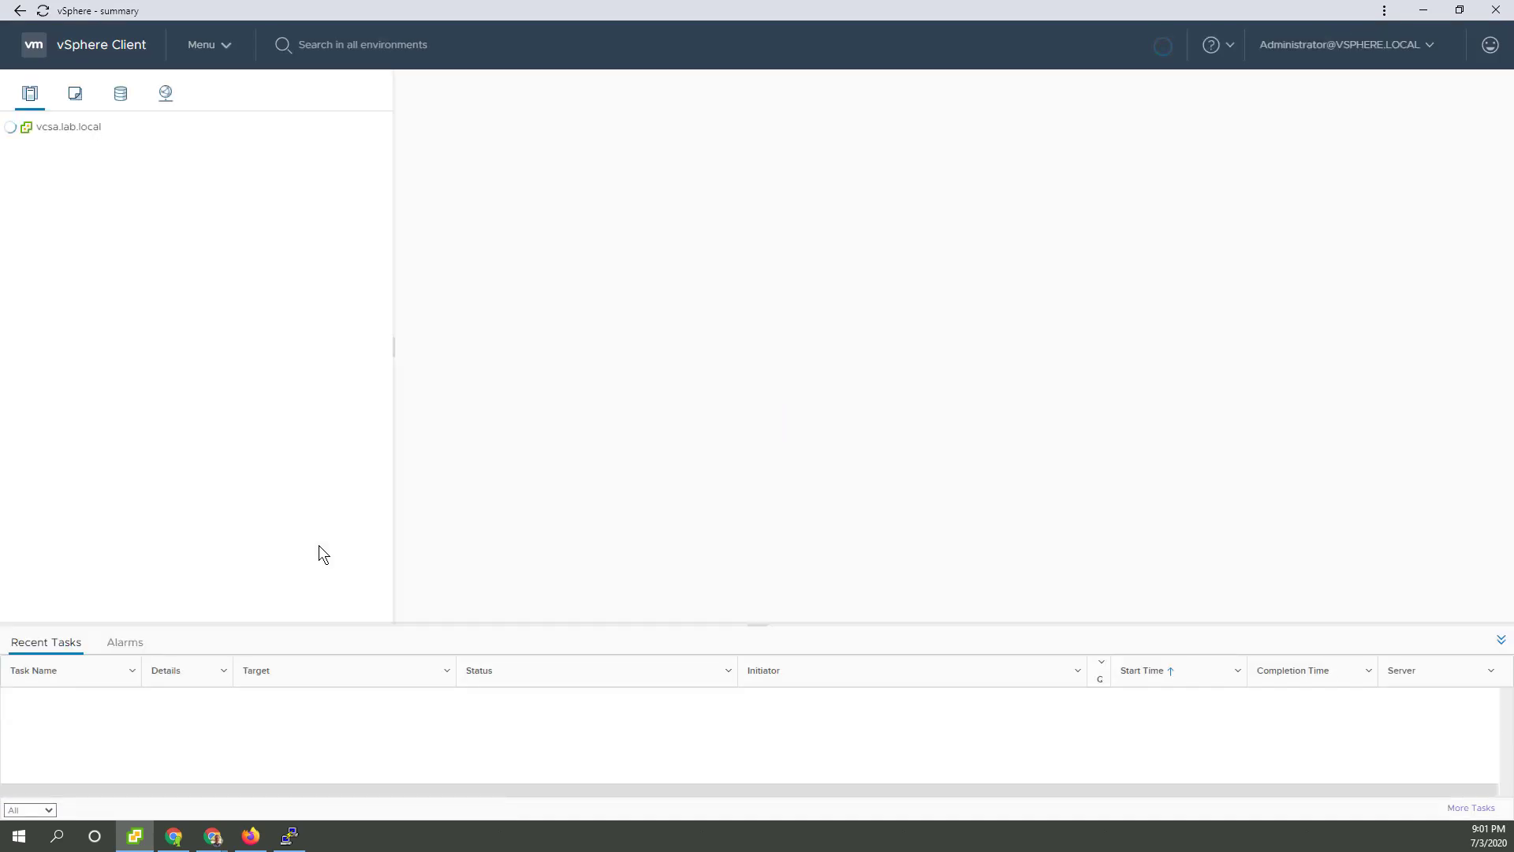
pyautogui.moveTo(391, 447); pyautogui.dragTo(231, 446)
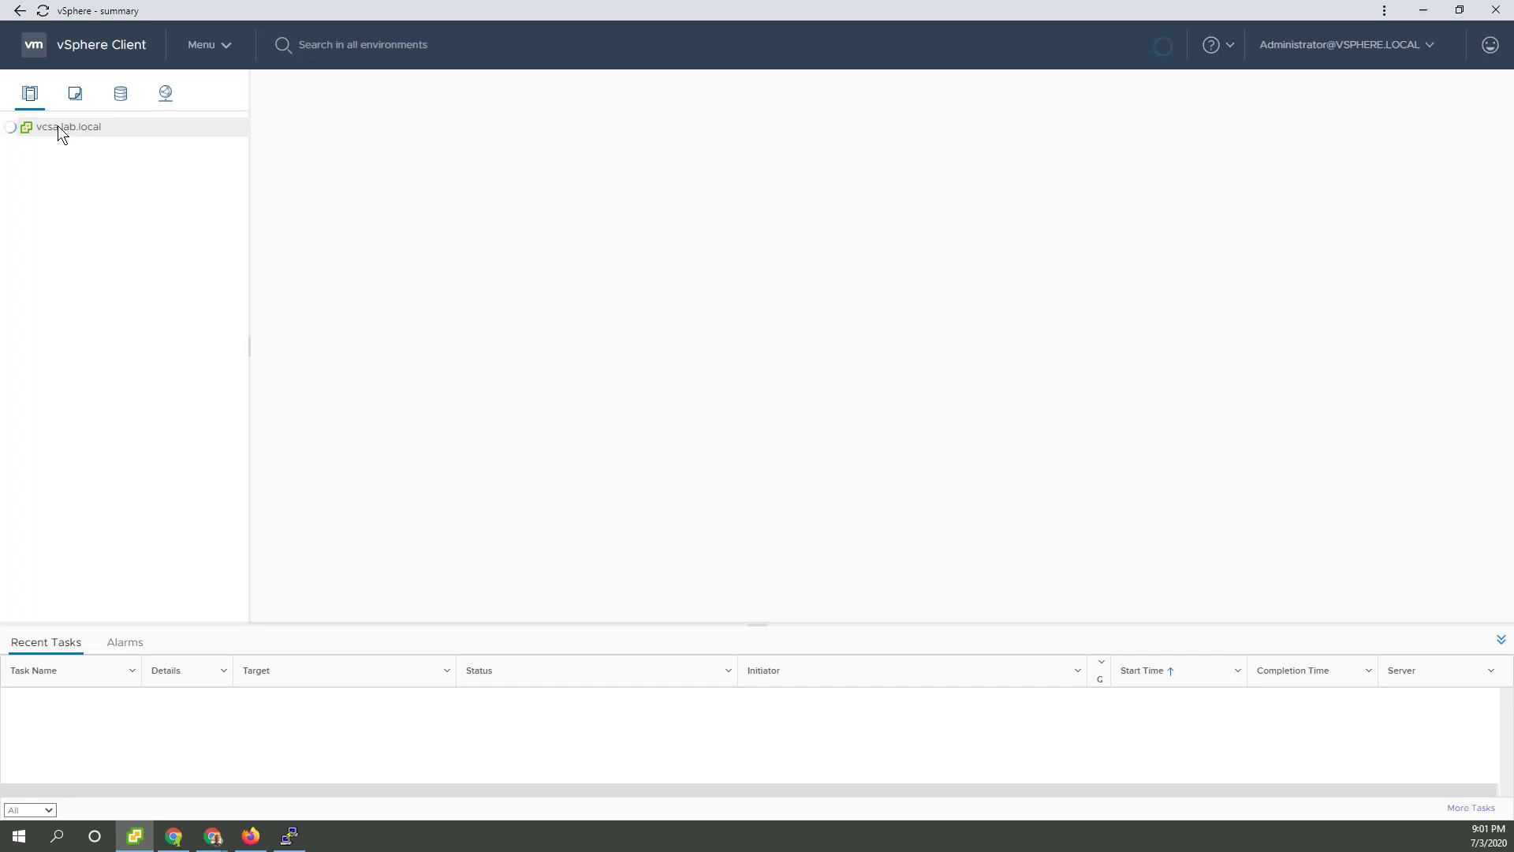
pyautogui.click(70, 126)
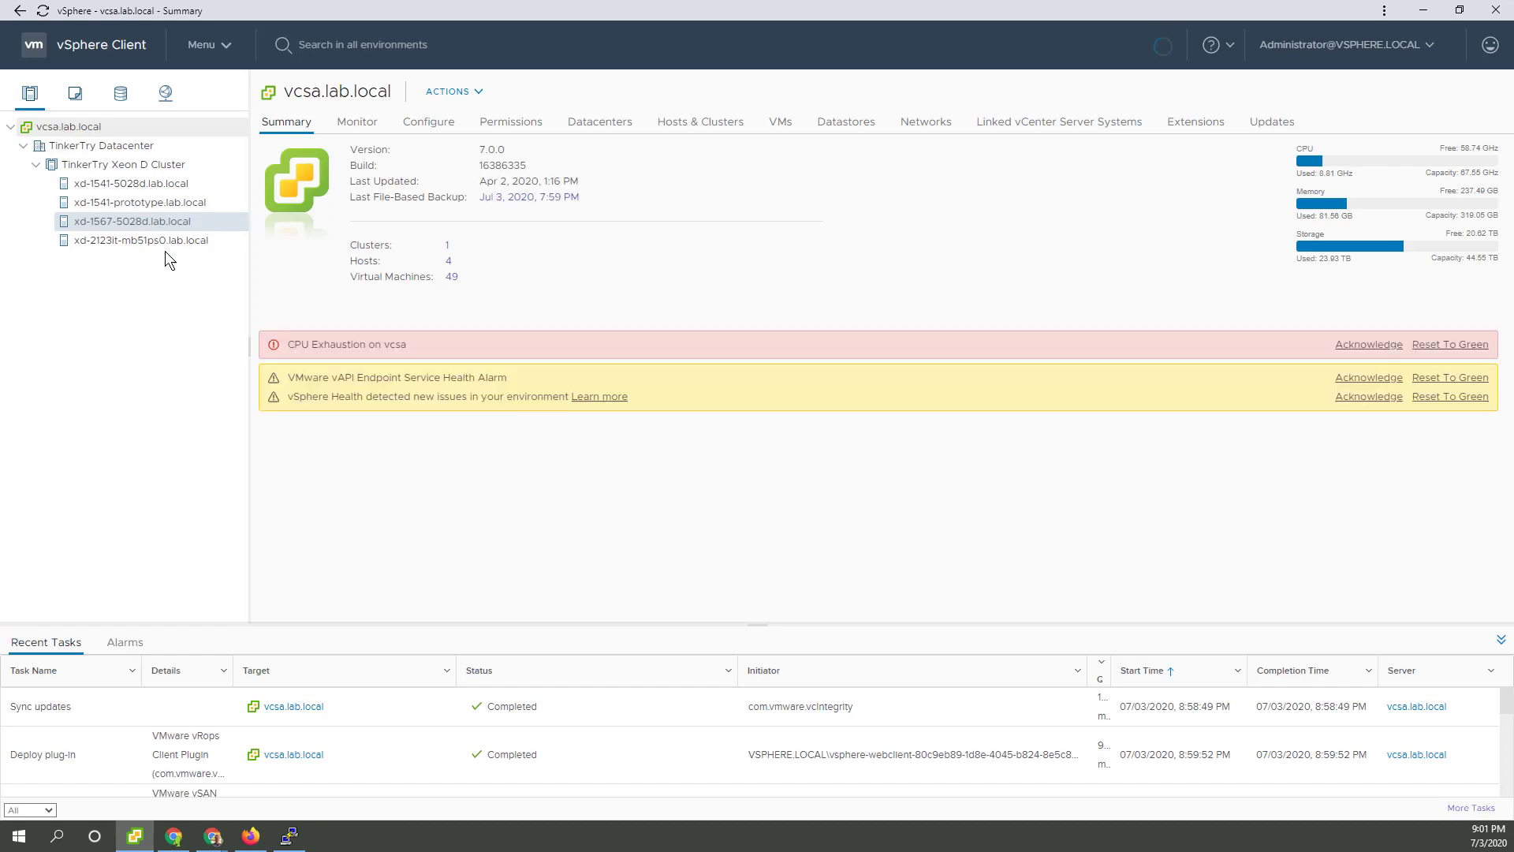
# Step: From host xd-1567-5028d.lab.local's VM list, select the VMware vCenter Server virtual machine
pyautogui.click(130, 221)
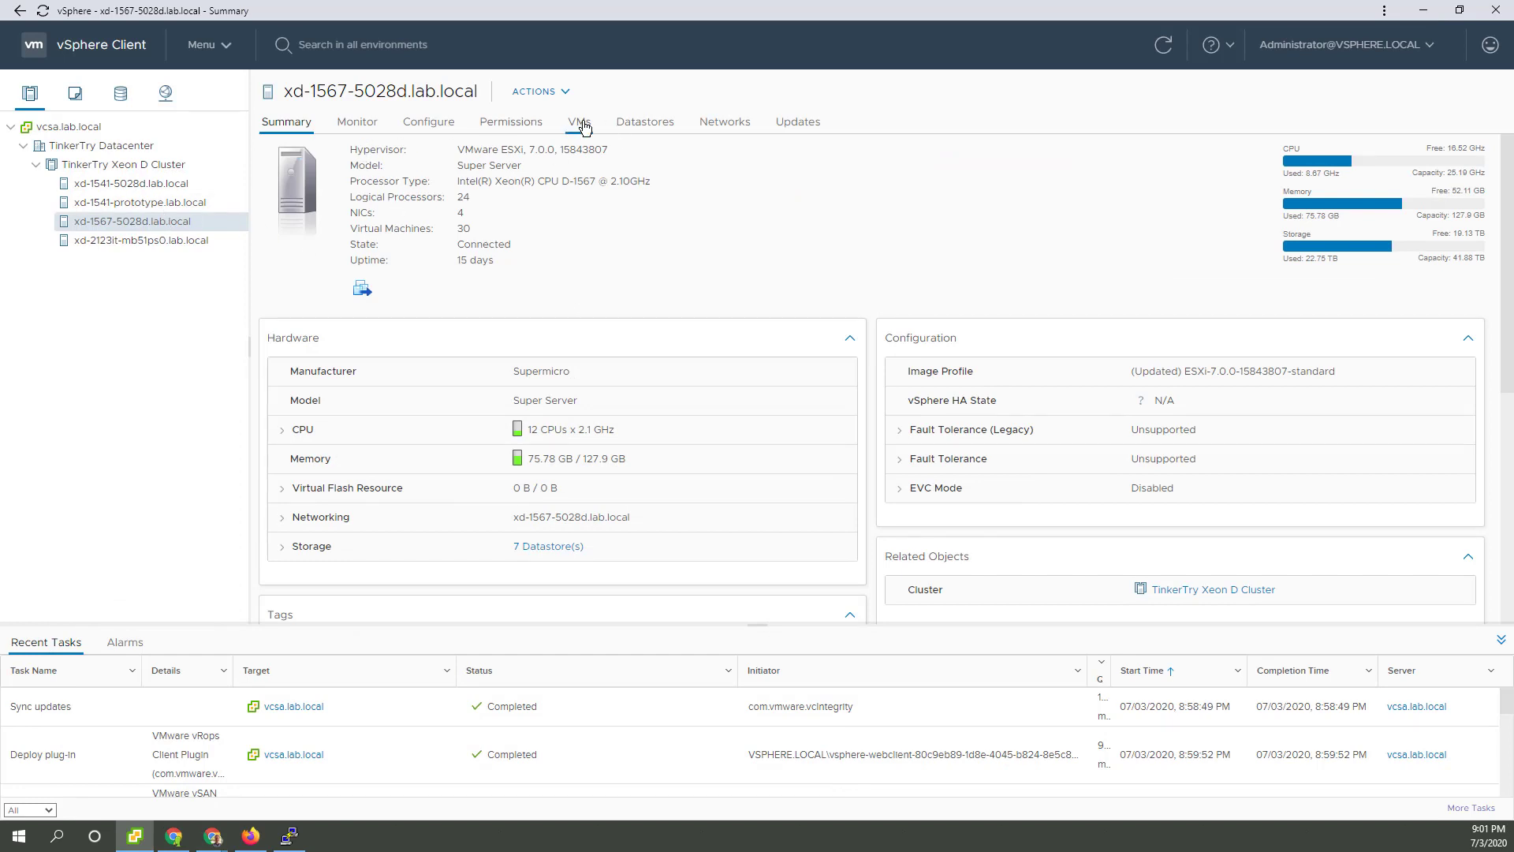
pyautogui.click(579, 122)
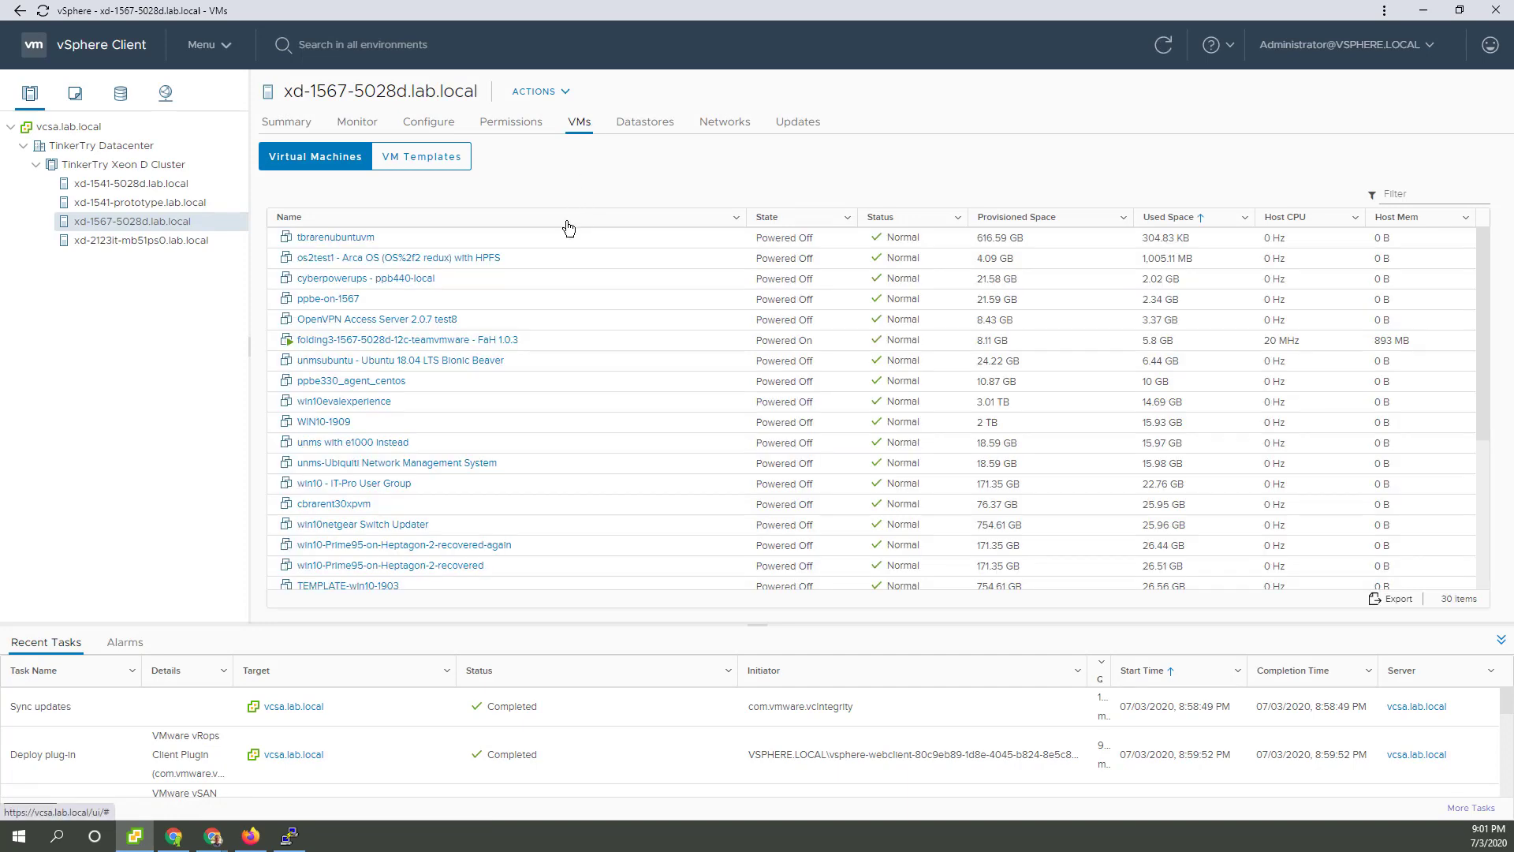
pyautogui.scroll(-3)
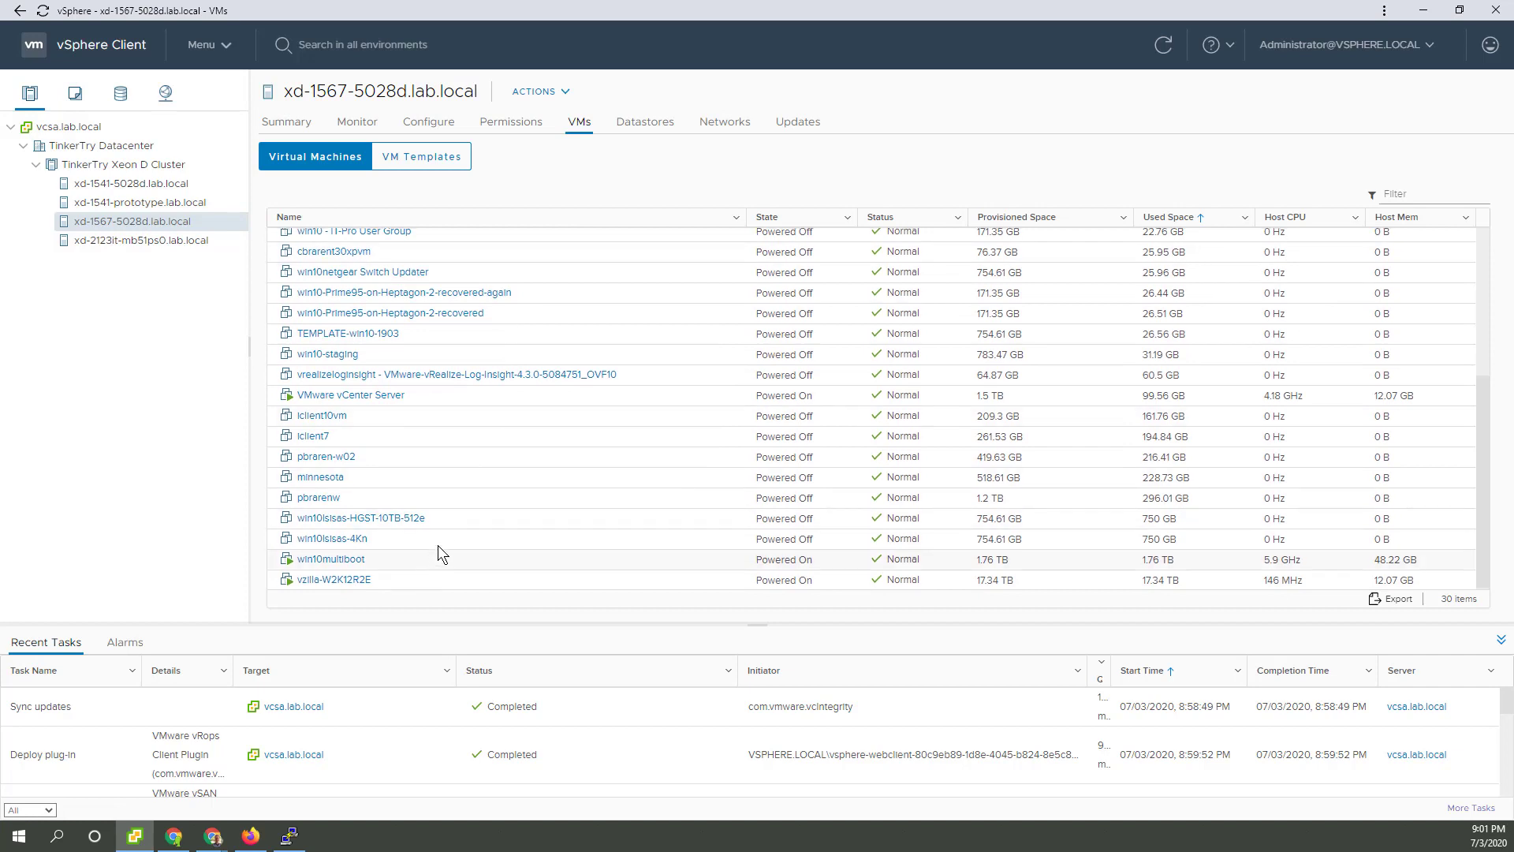
pyautogui.click(350, 394)
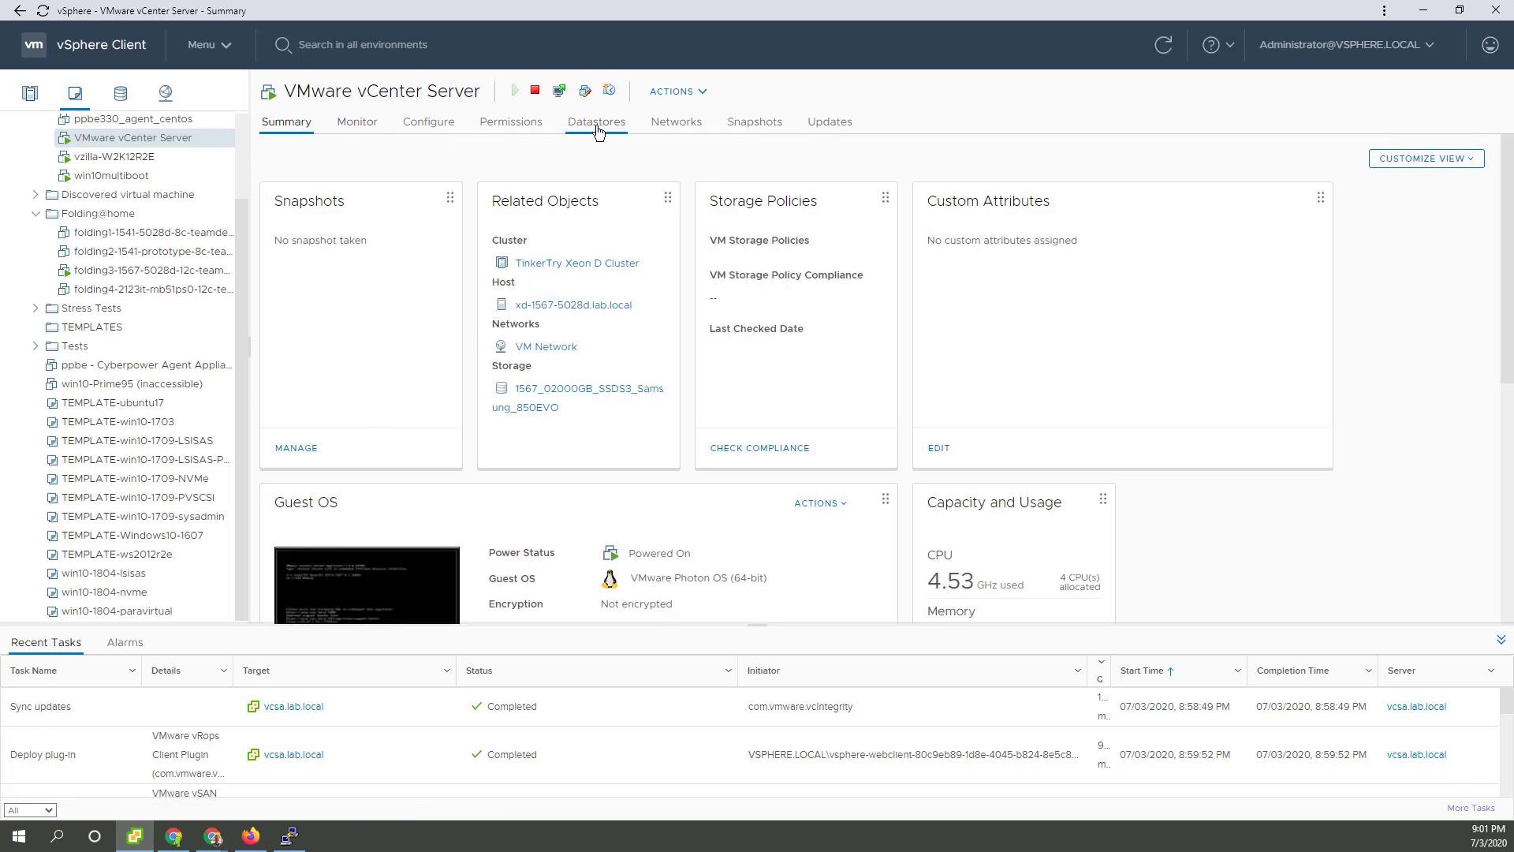
# Step: Show the 15 VMs on datastore 1567_02000GB_SSDS3_Samsung_850EVO and enlarge the Recent Tasks panel
pyautogui.click(596, 121)
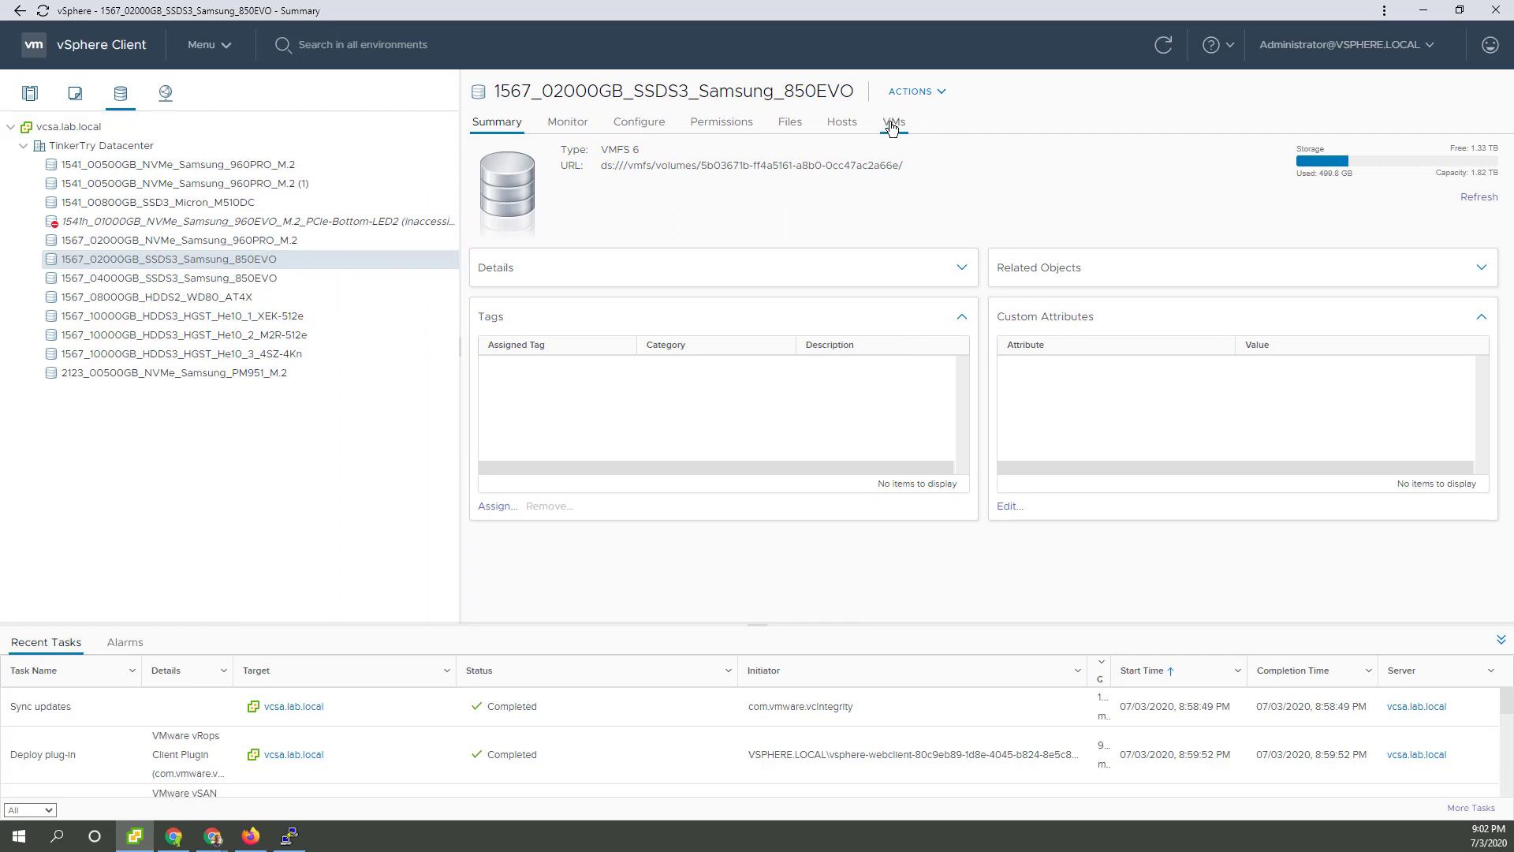
pyautogui.moveTo(893, 132)
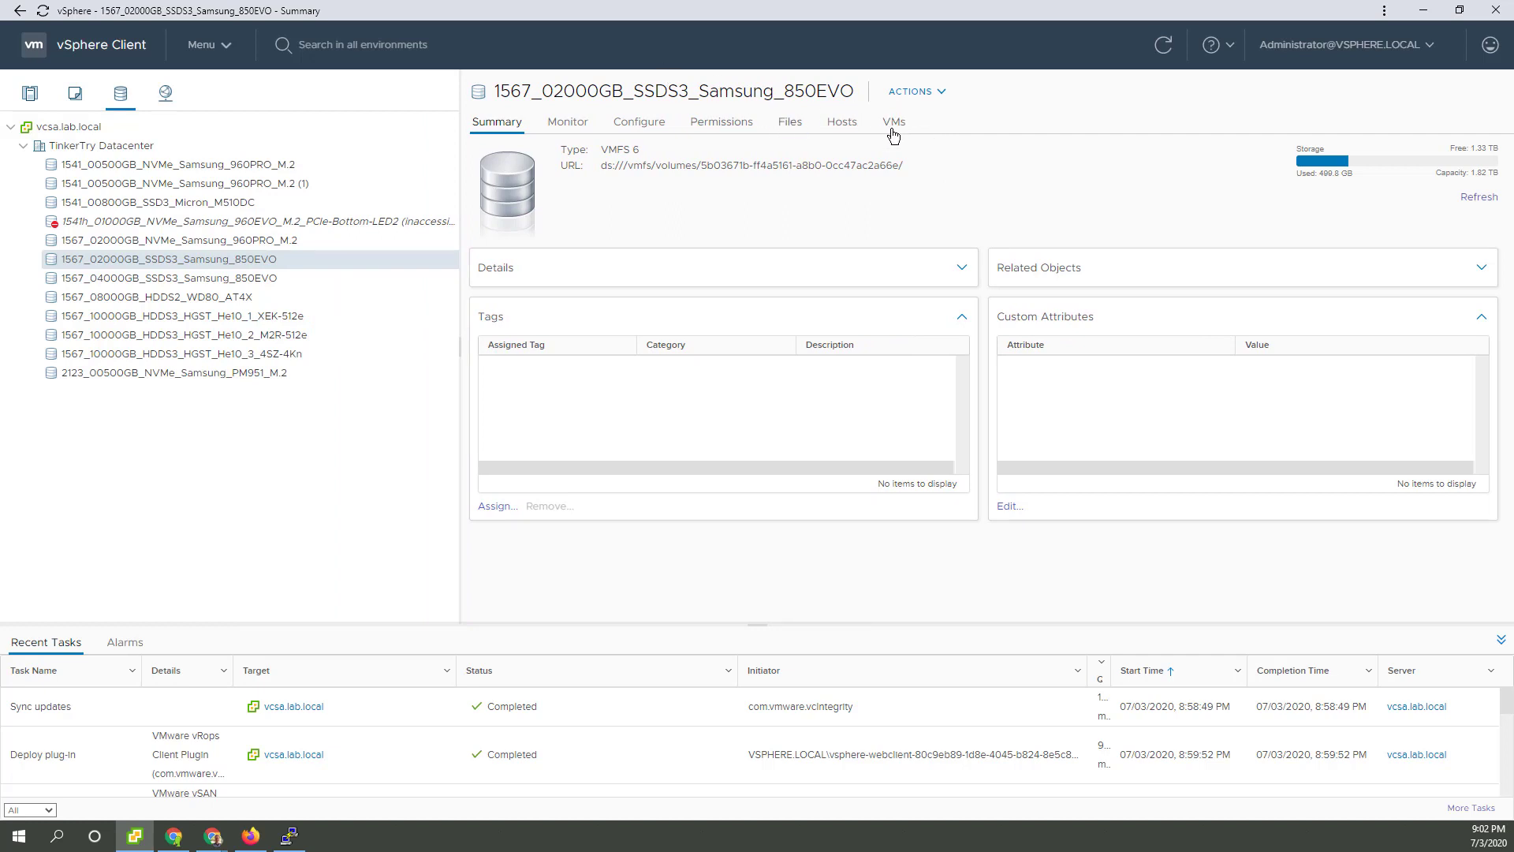
pyautogui.click(892, 121)
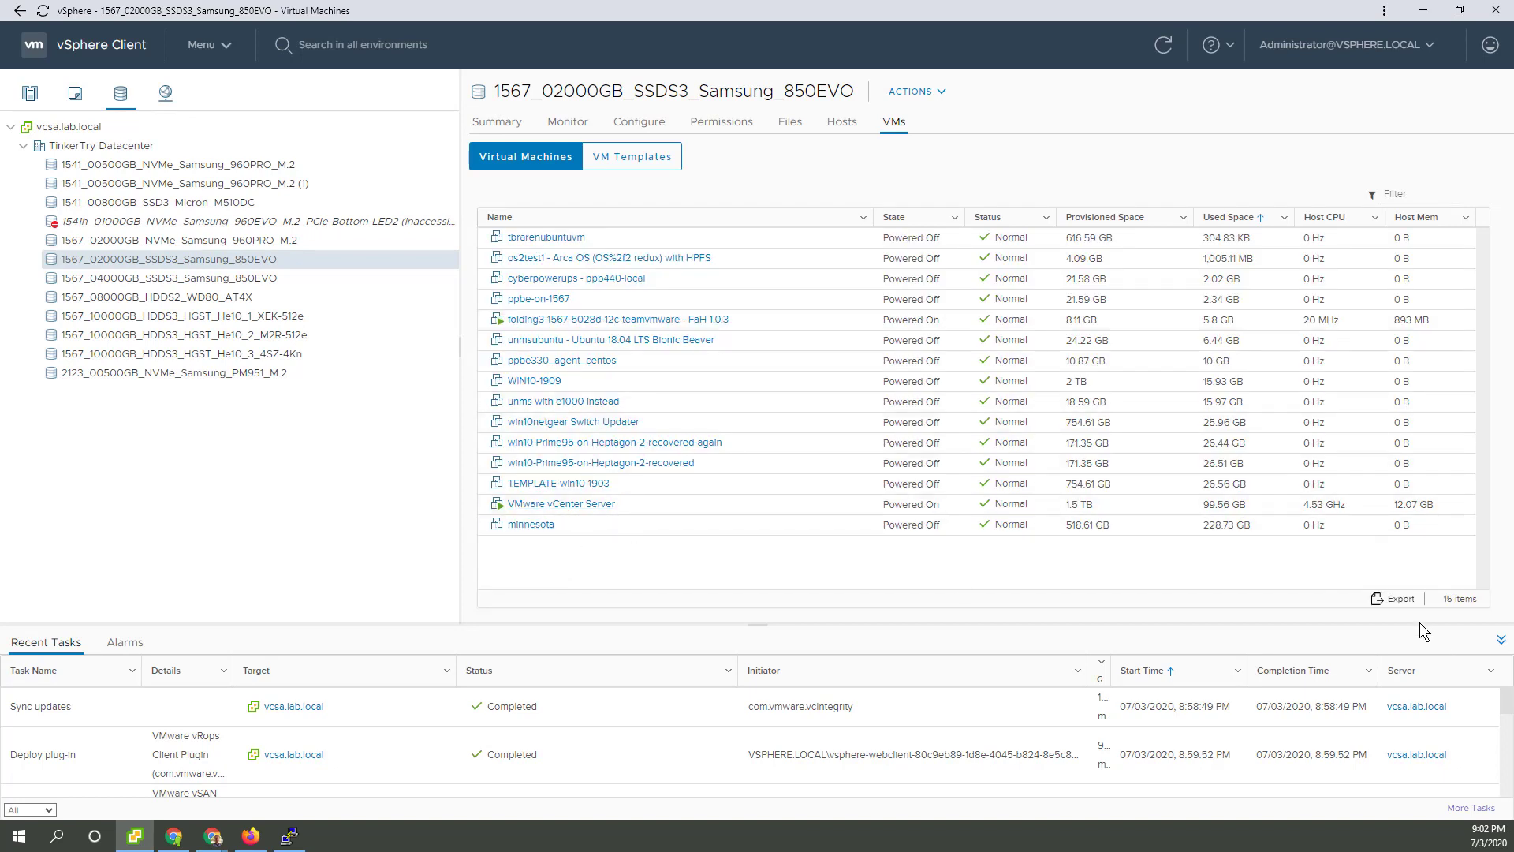
pyautogui.moveTo(1396, 599)
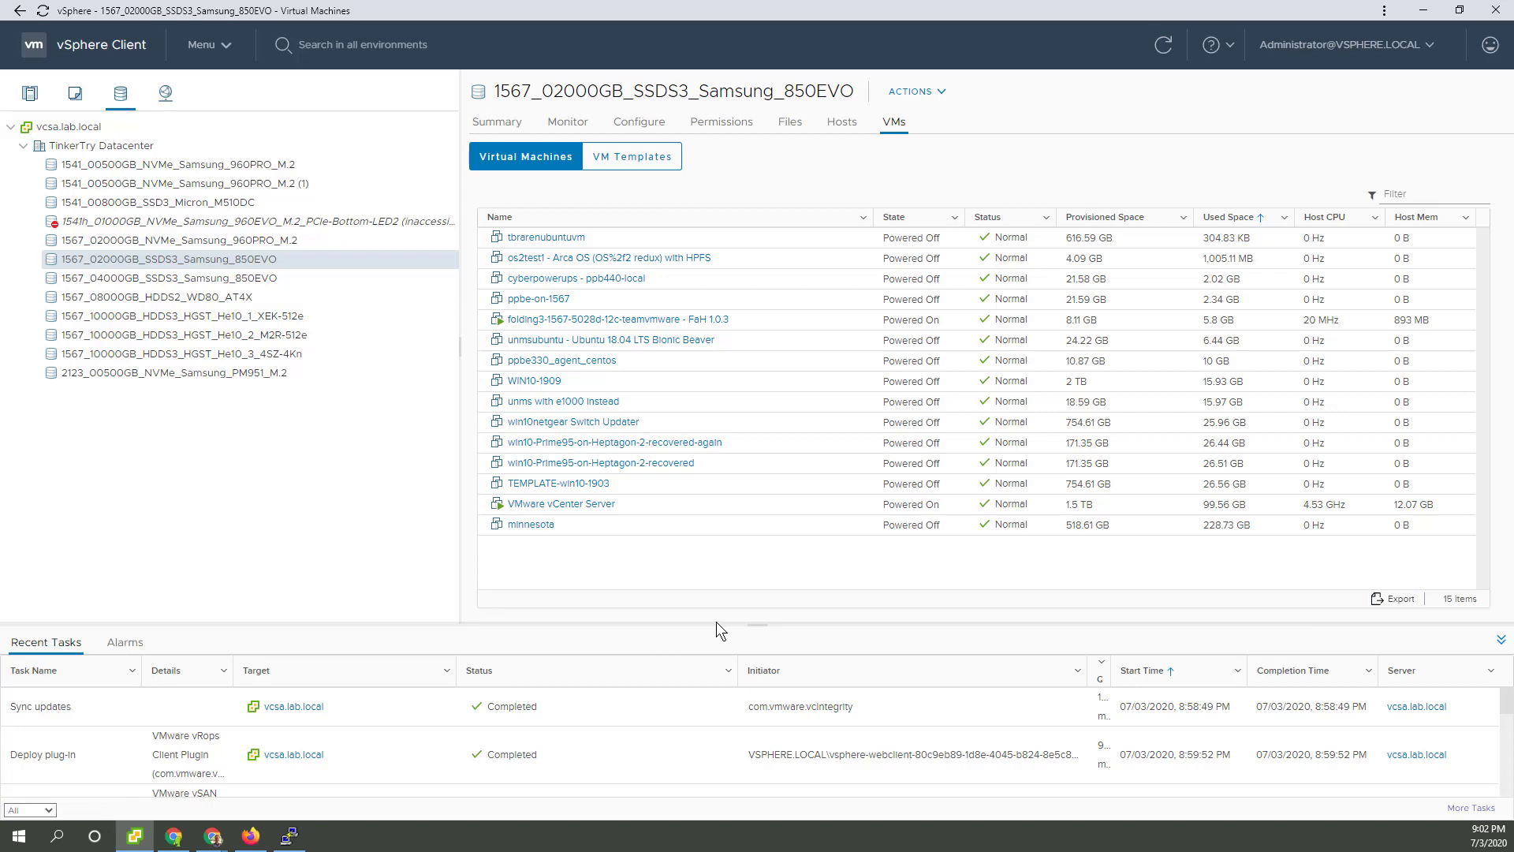
pyautogui.moveTo(702, 628); pyautogui.dragTo(702, 541)
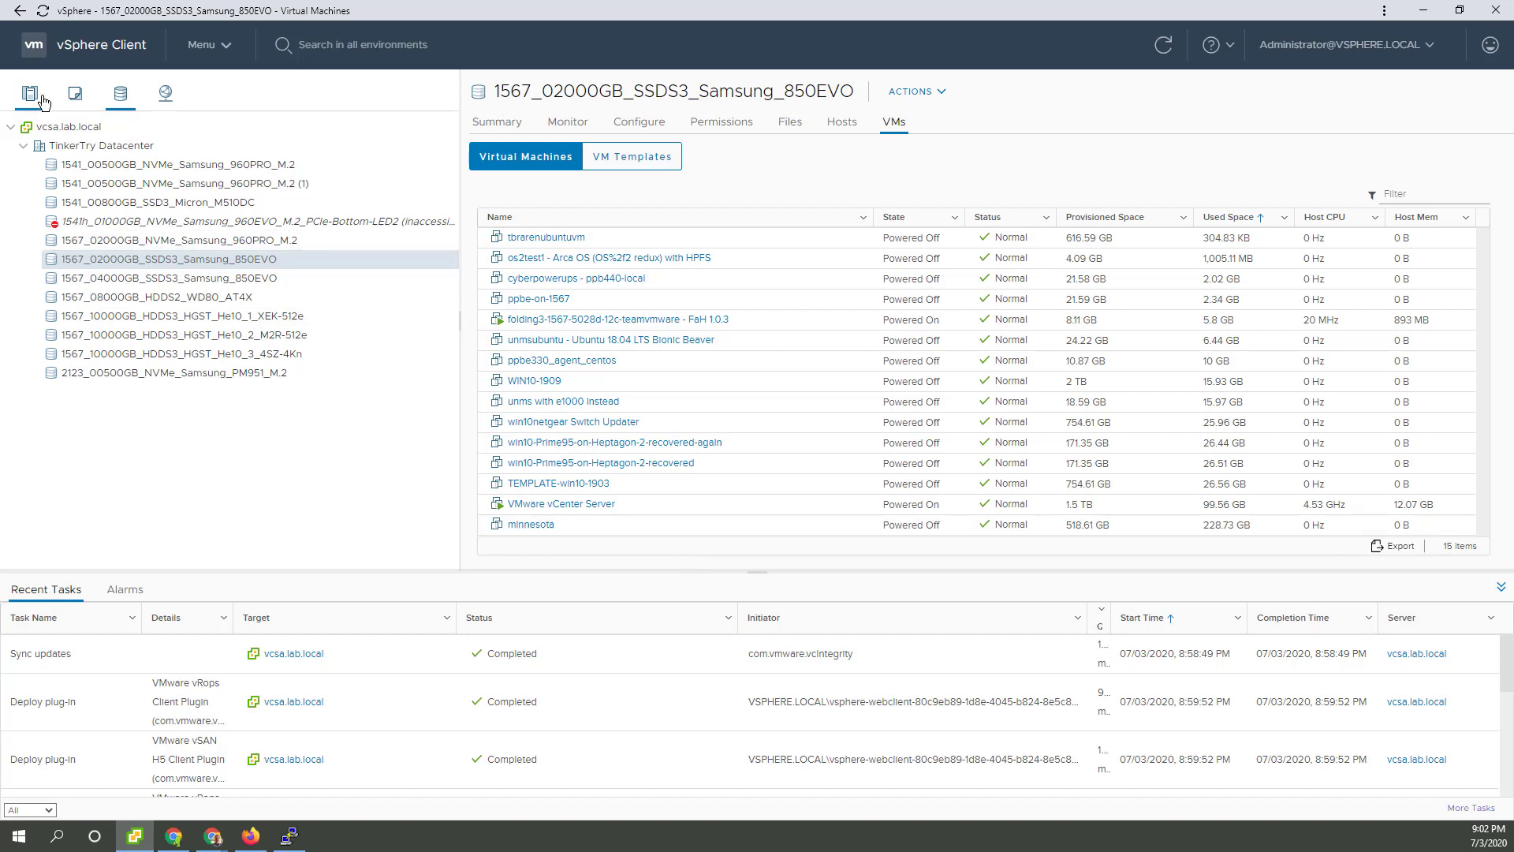
pyautogui.moveTo(74, 93)
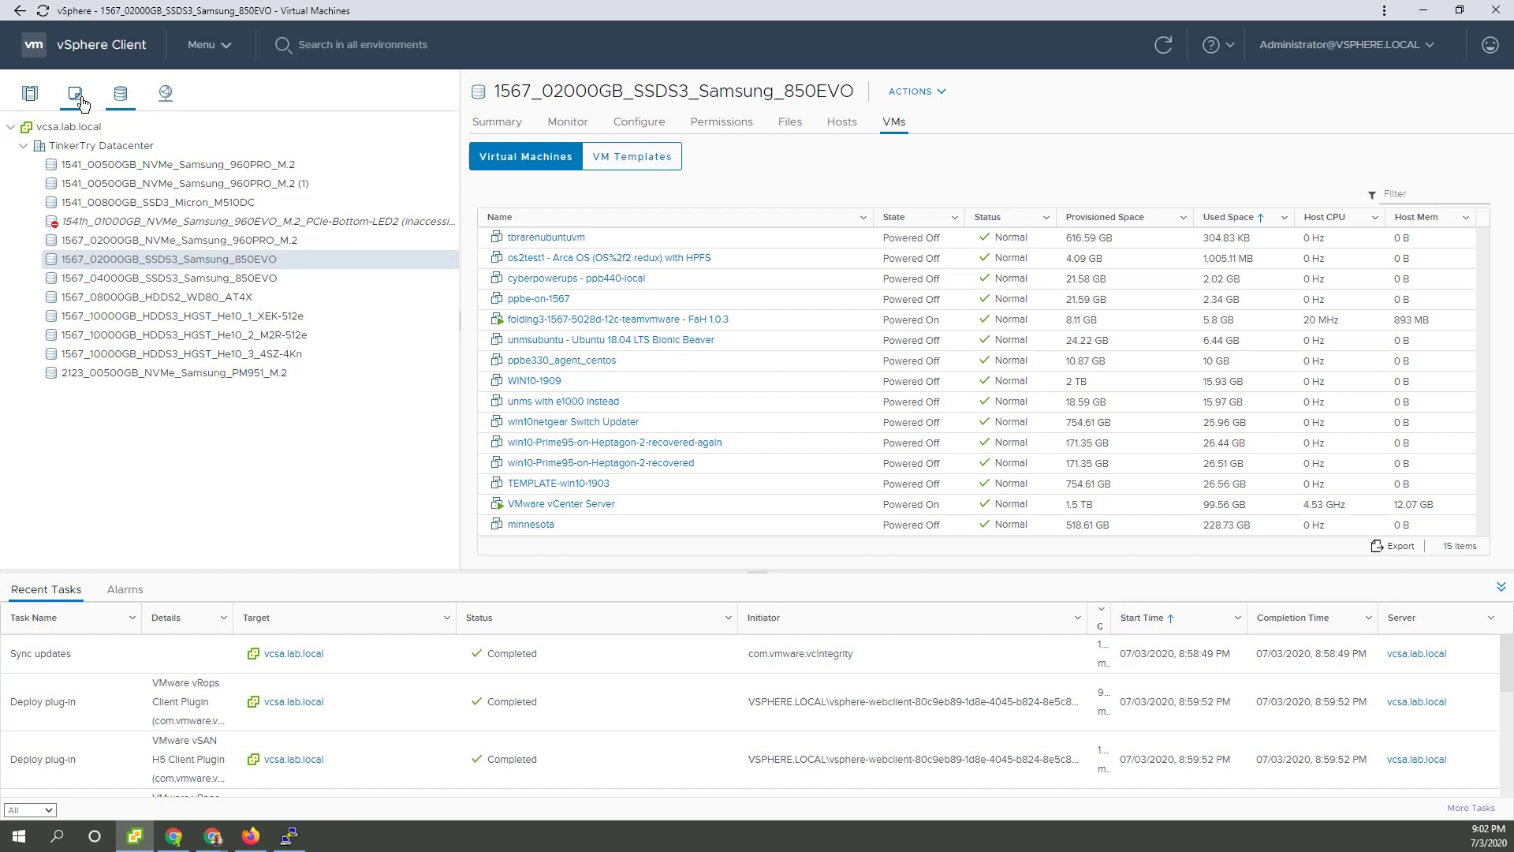
# Step: In the VMs and Templates inventory, bring up and dismiss the actions menu for VMware vCenter Server
pyautogui.click(74, 93)
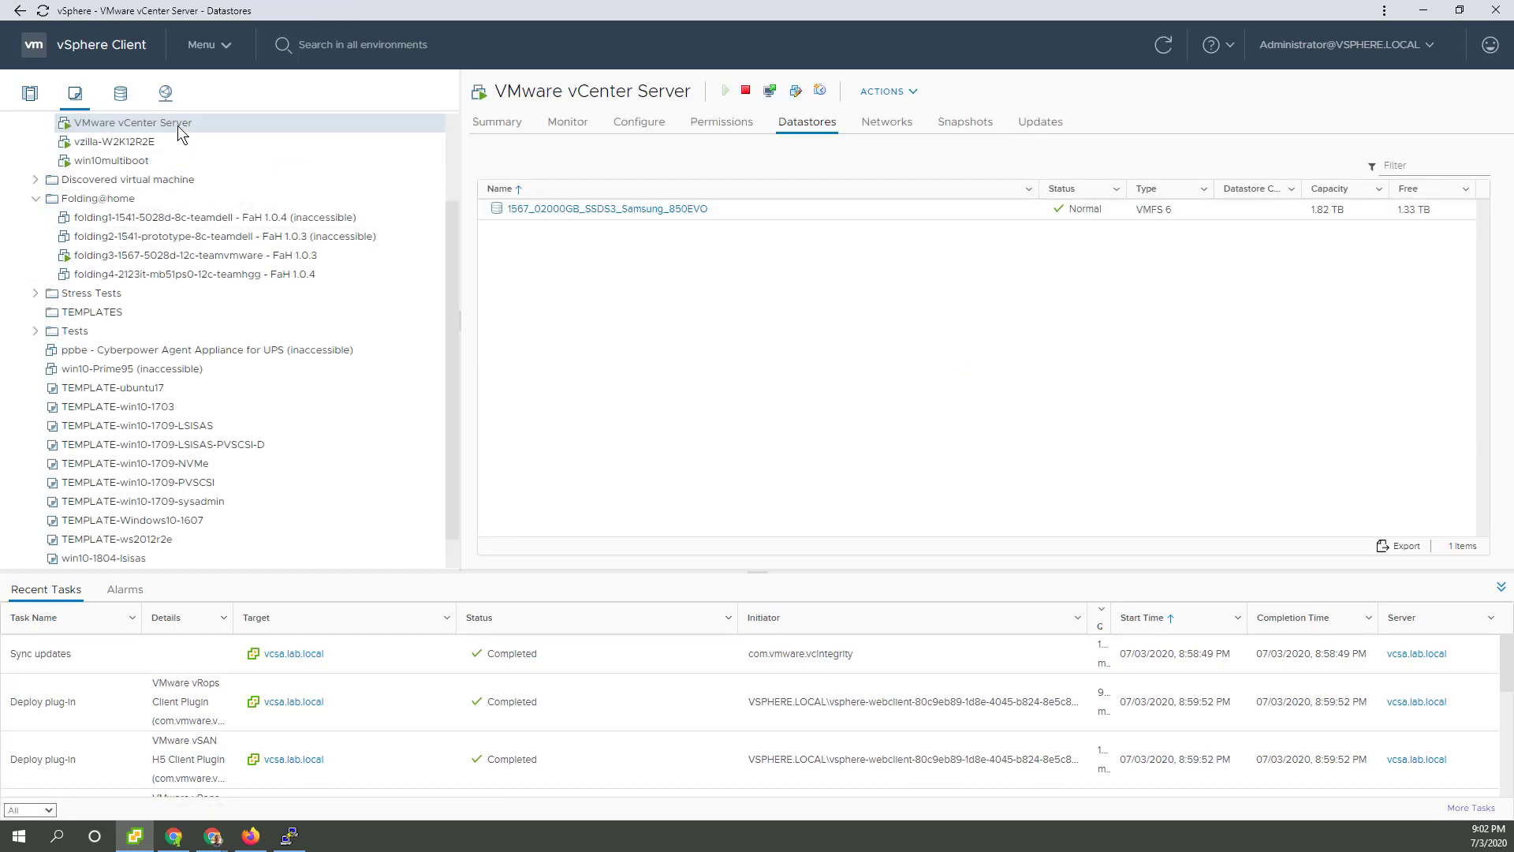
pyautogui.rightClick(129, 122)
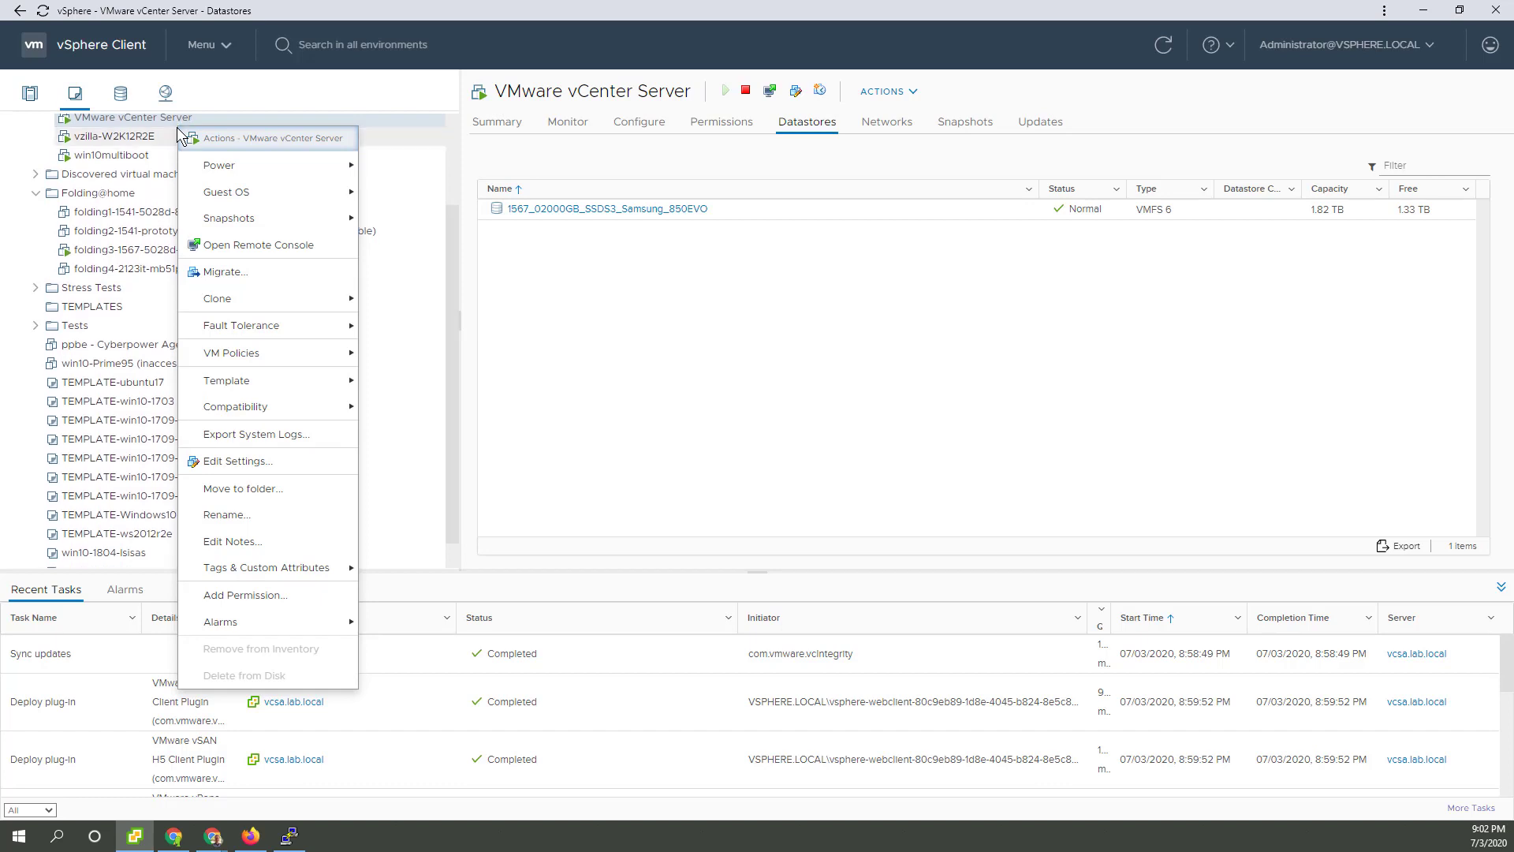
pyautogui.moveTo(268, 220)
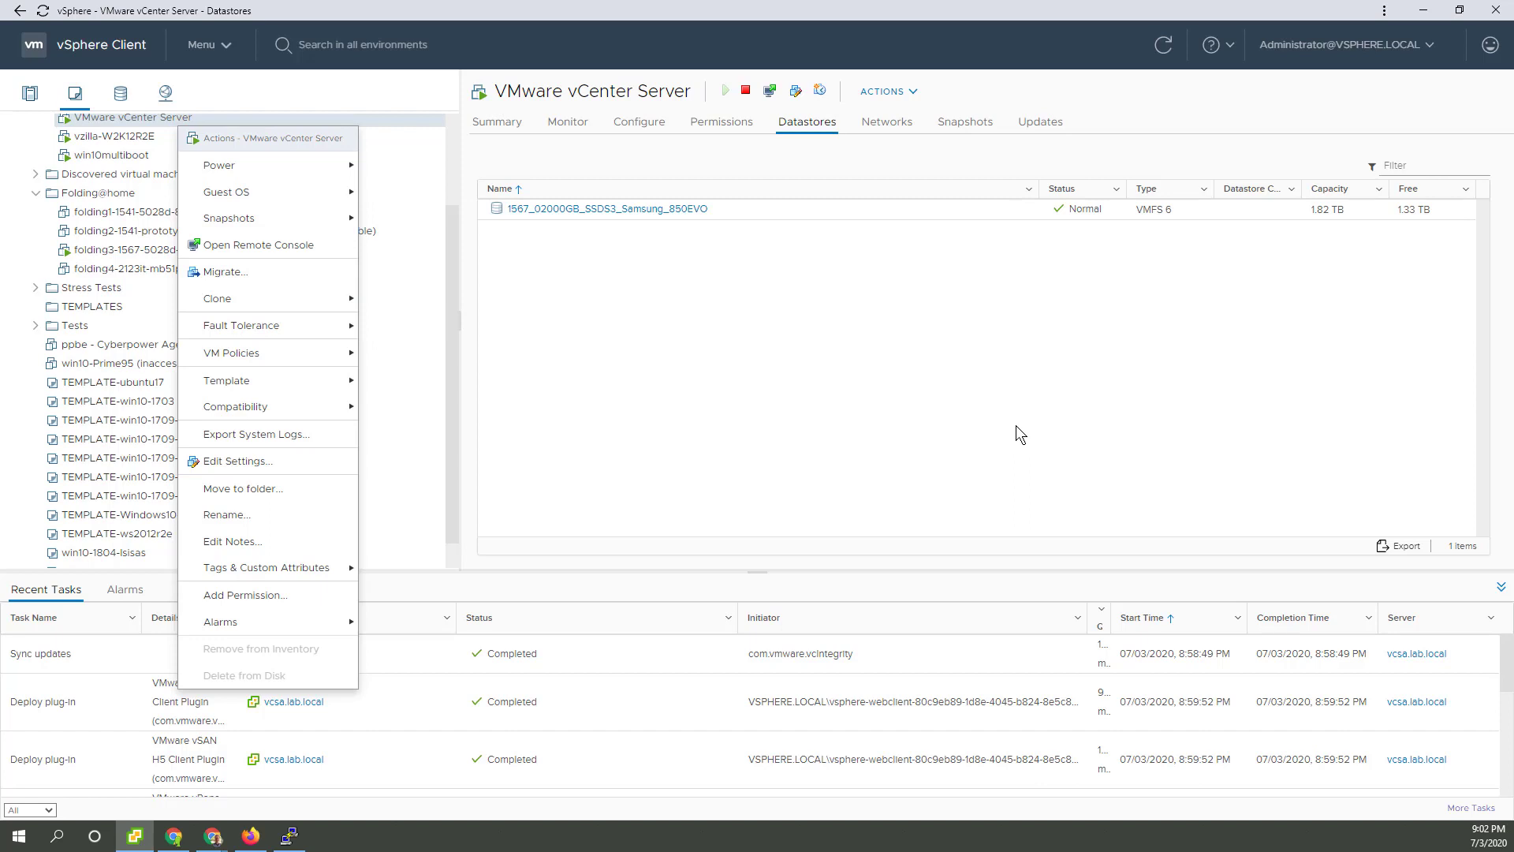
pyautogui.click(1020, 434)
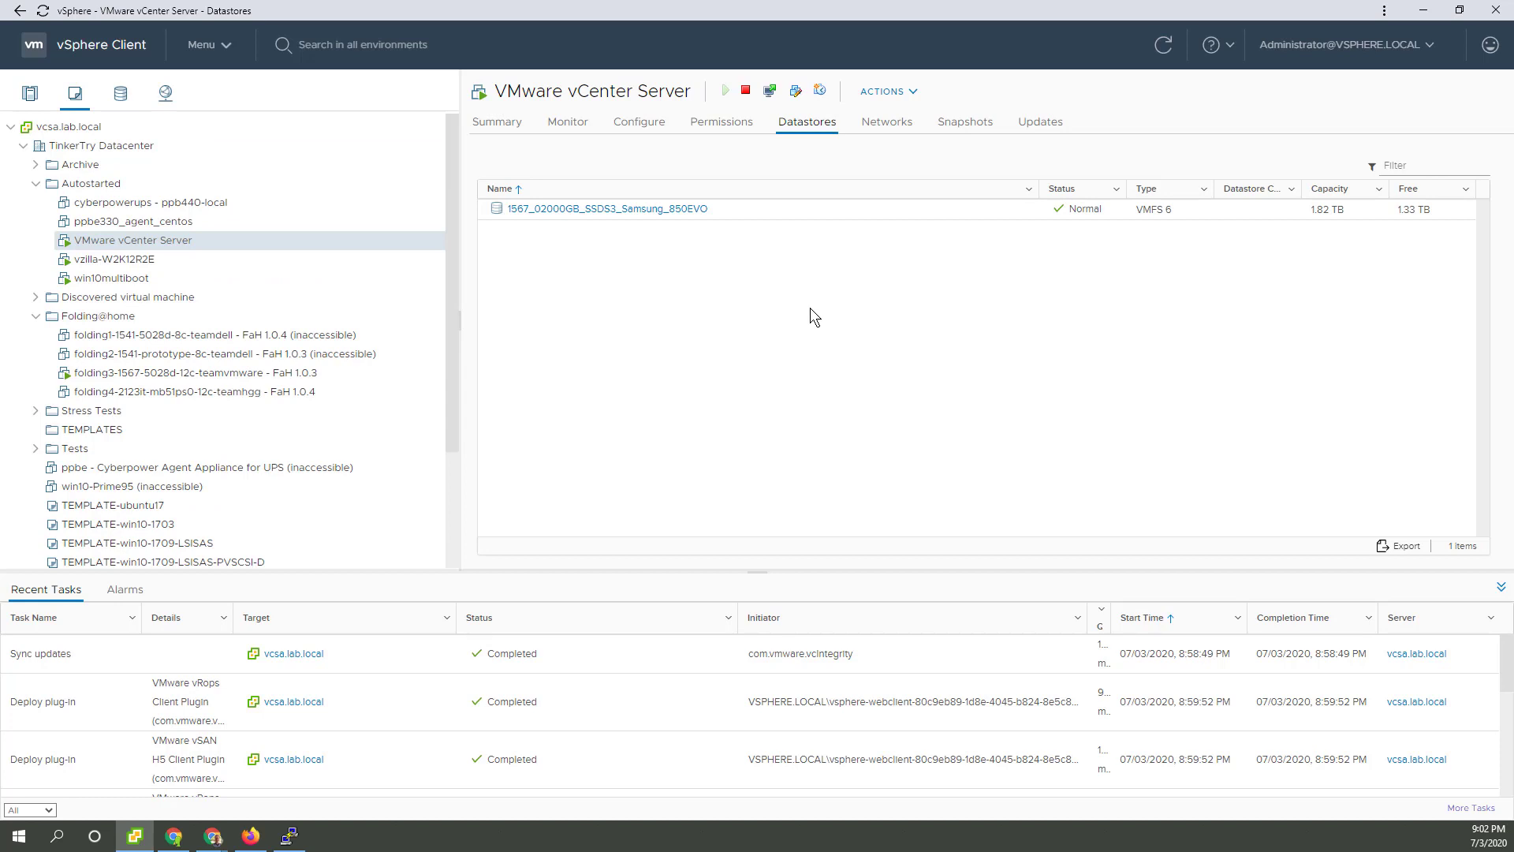
pyautogui.moveTo(820, 315)
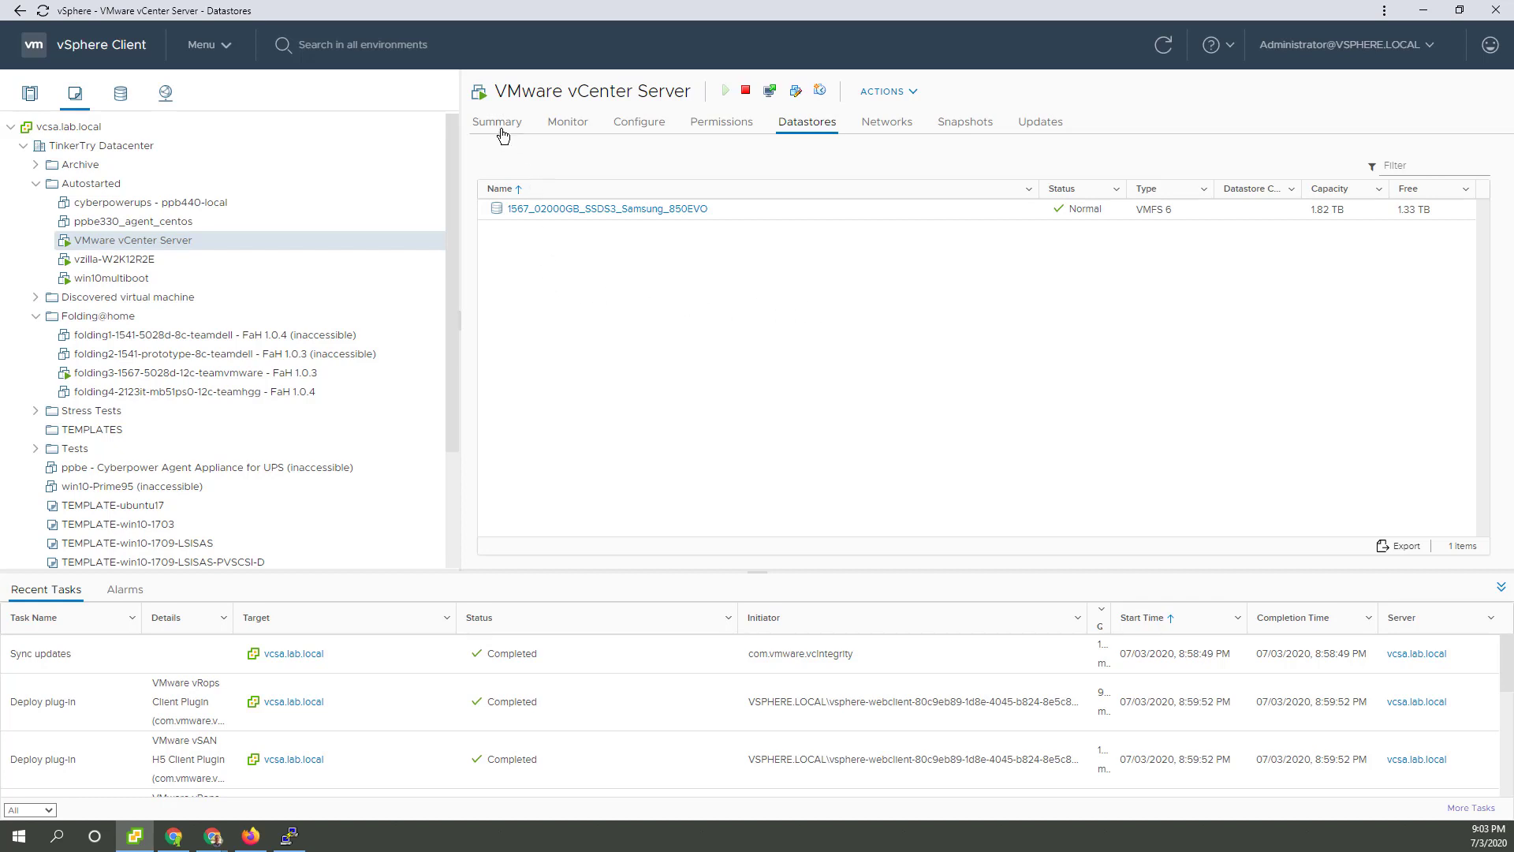
# Step: View the vCenter VM's Summary and toggle the Customize View layout options
pyautogui.click(496, 122)
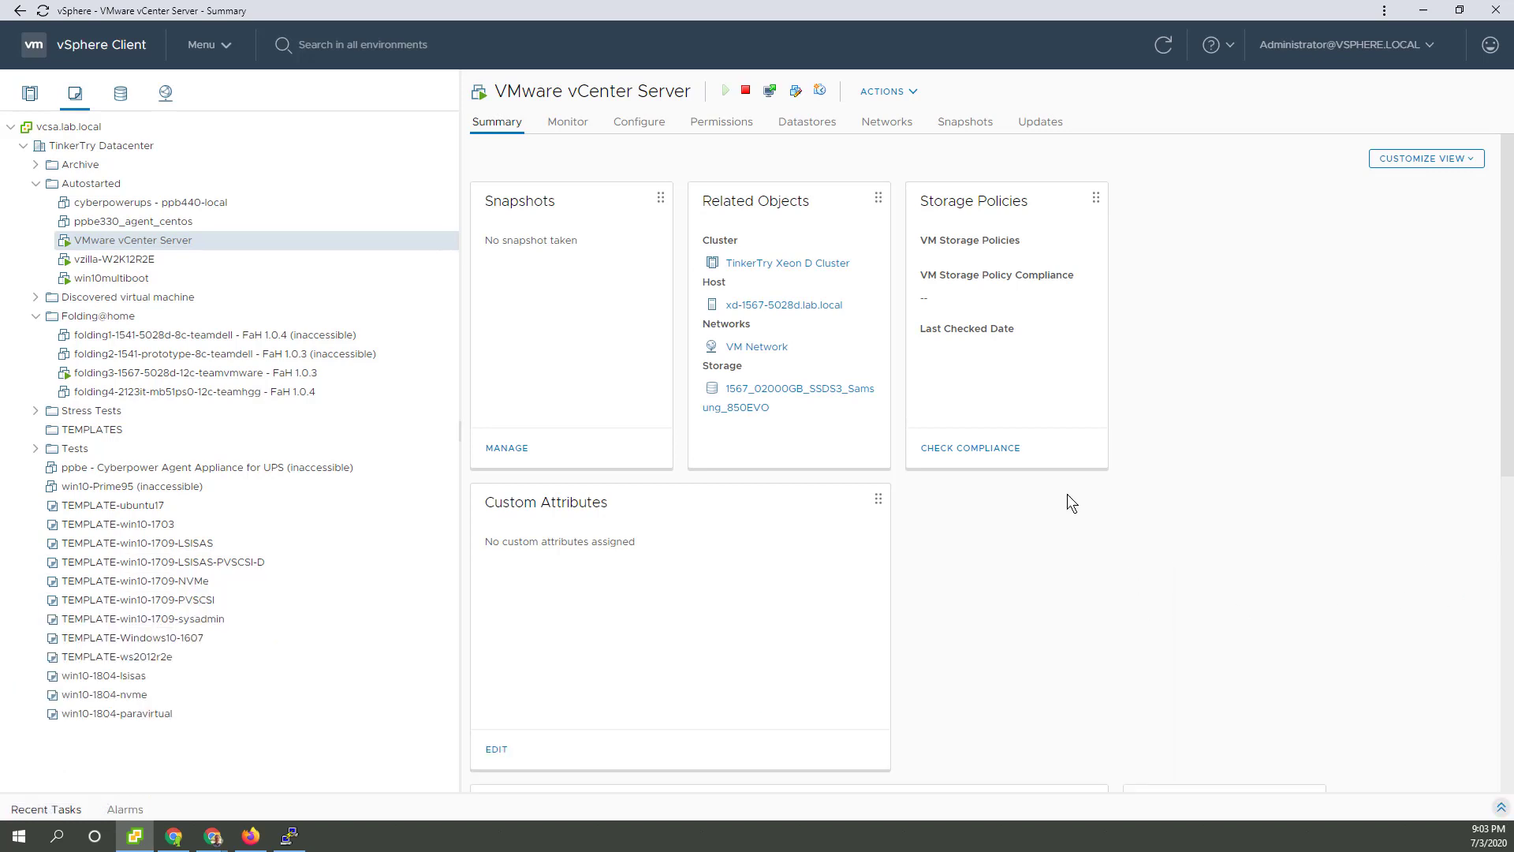
pyautogui.click(1425, 157)
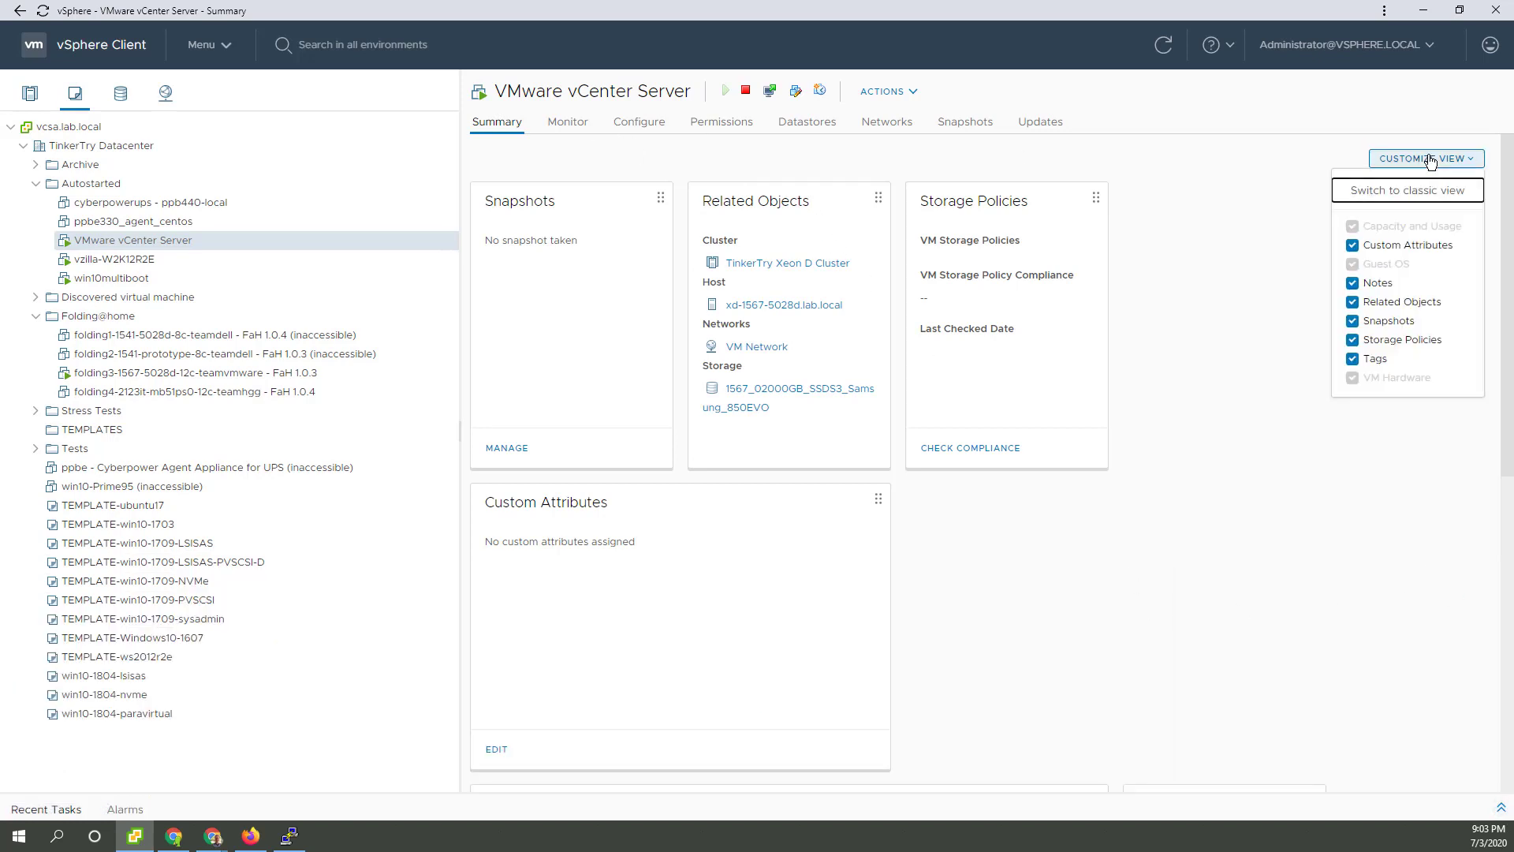
pyautogui.click(1425, 157)
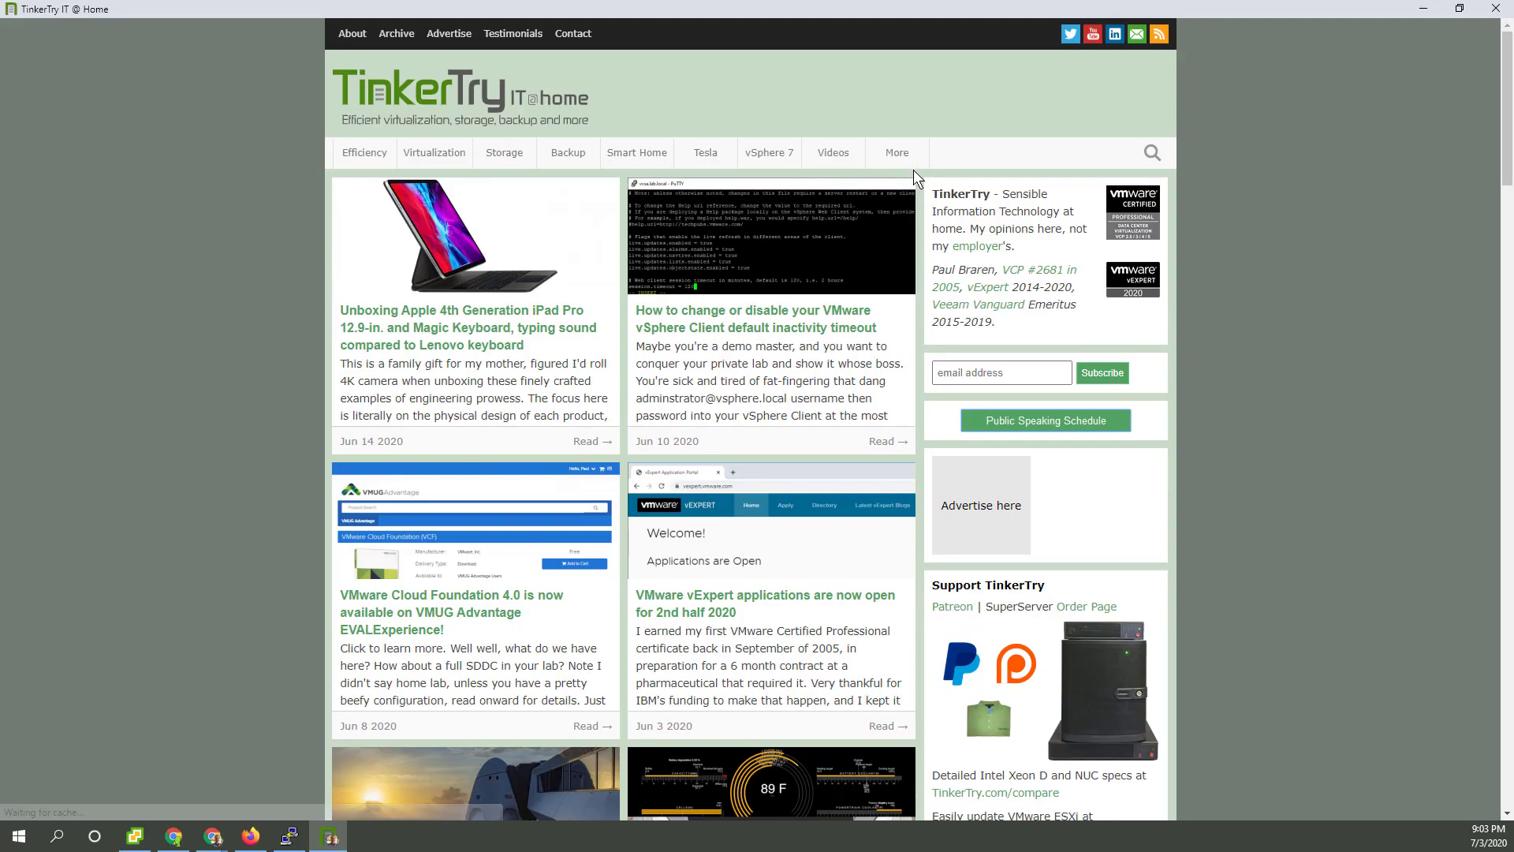
pyautogui.moveTo(770, 153)
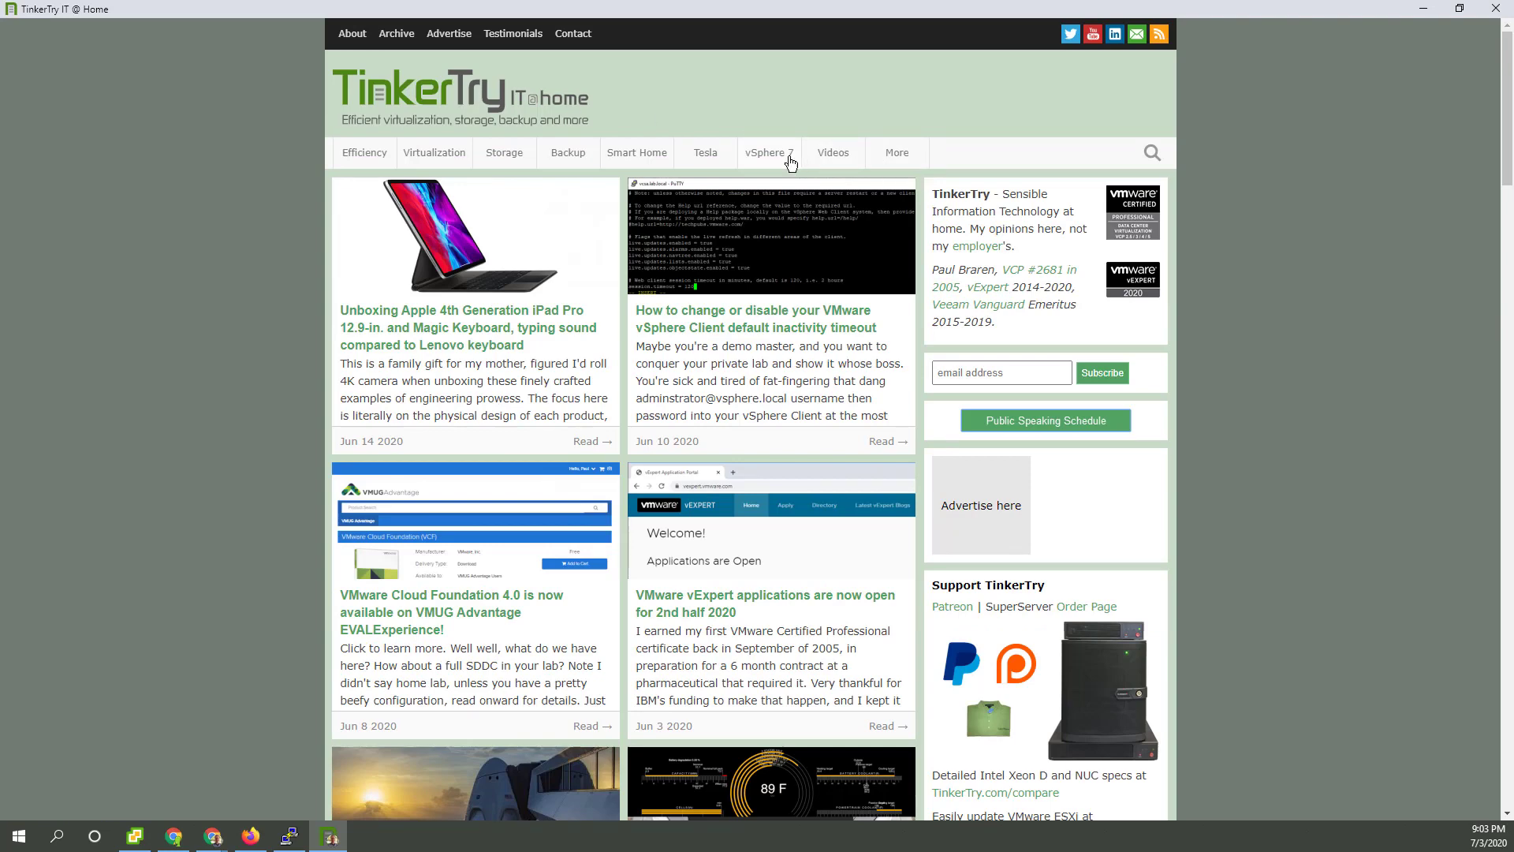